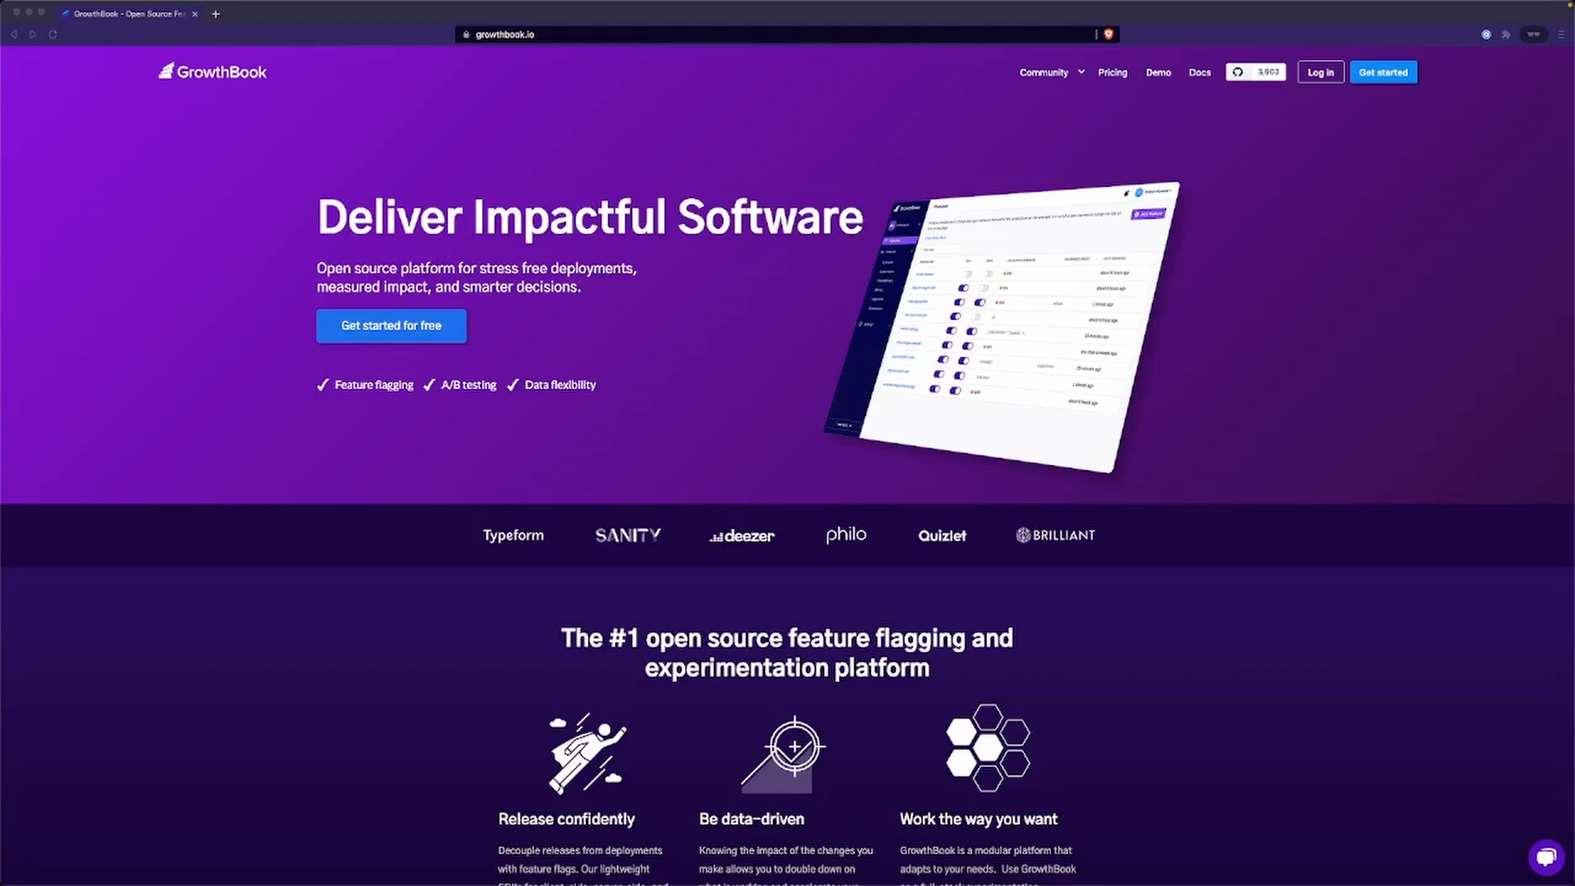
pyautogui.moveTo(195, 164)
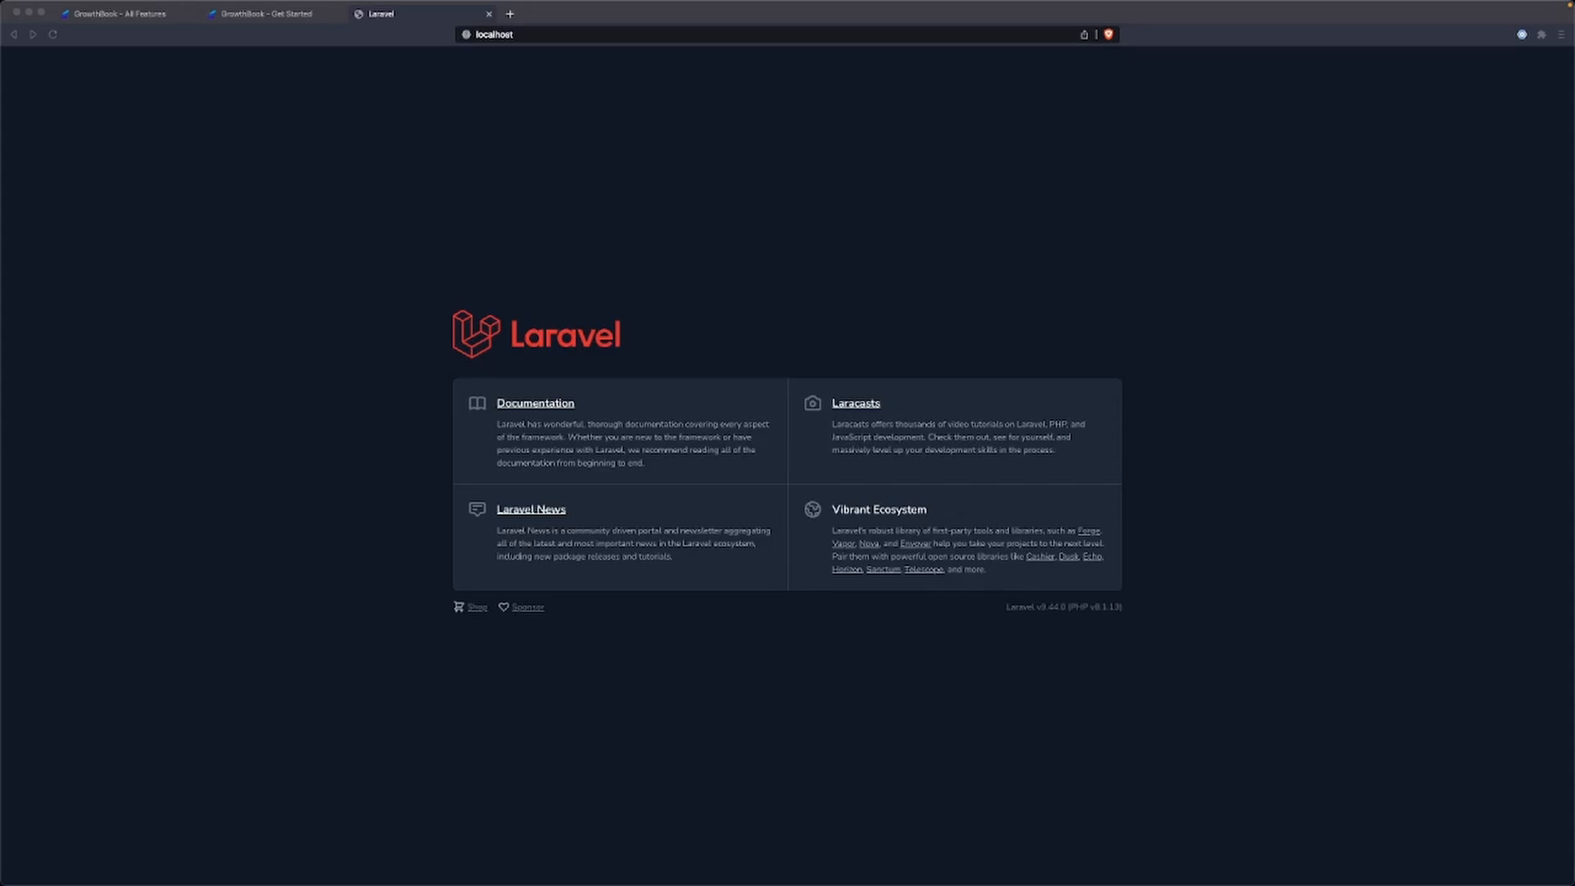
# Switch to the Brave tab showing the Laravel welcome page on localhost.
pyautogui.click(269, 14)
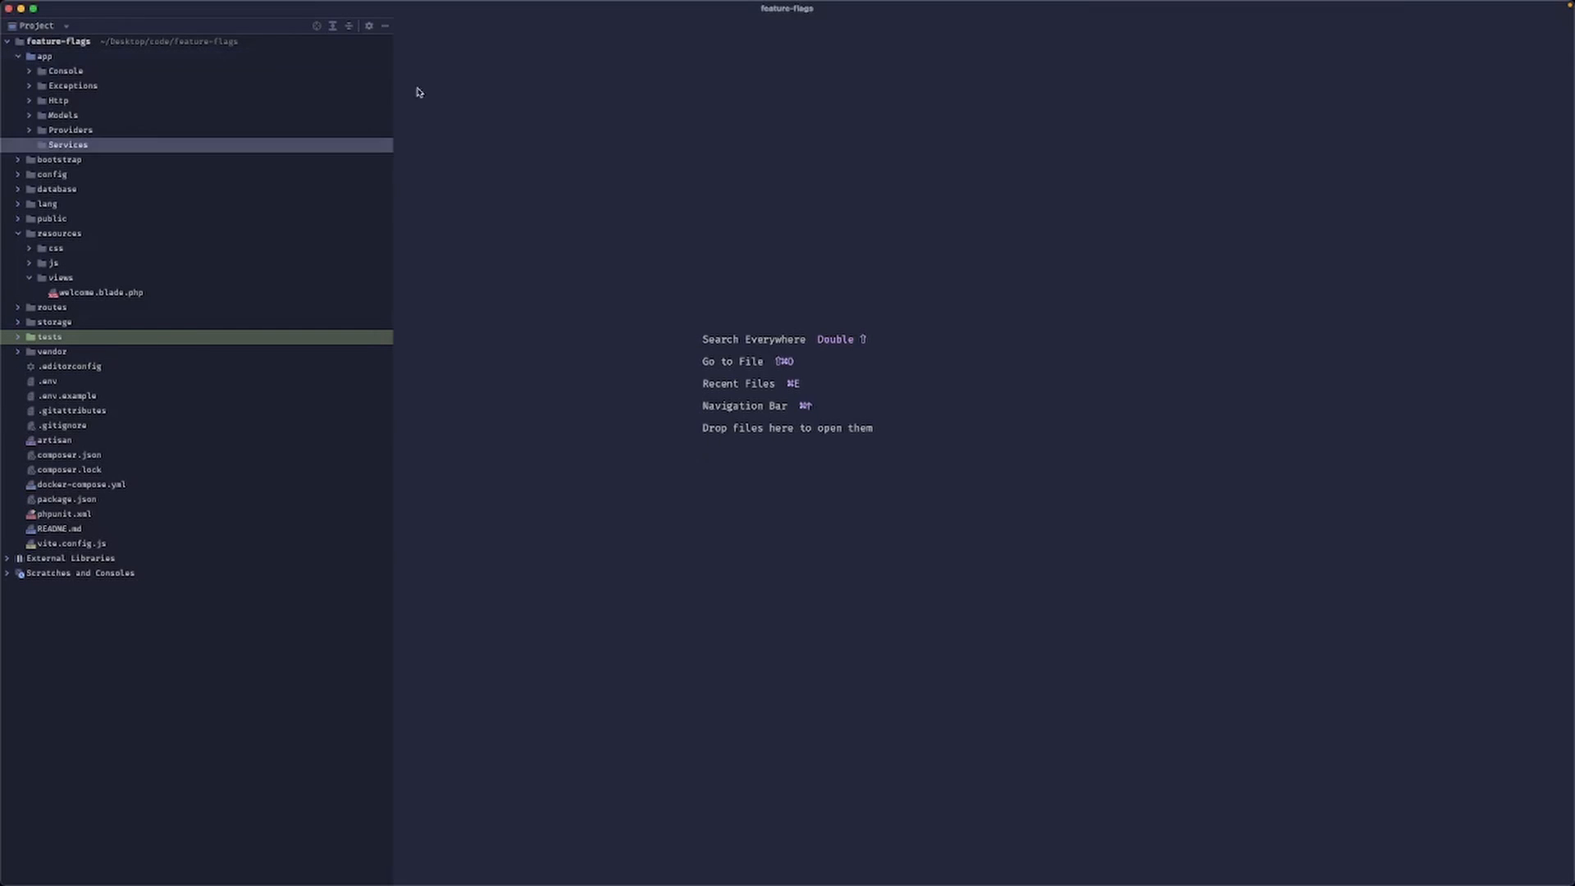
# Create the FeatureFlagService PHP class inside app/Services.
pyautogui.rightClick(68, 145)
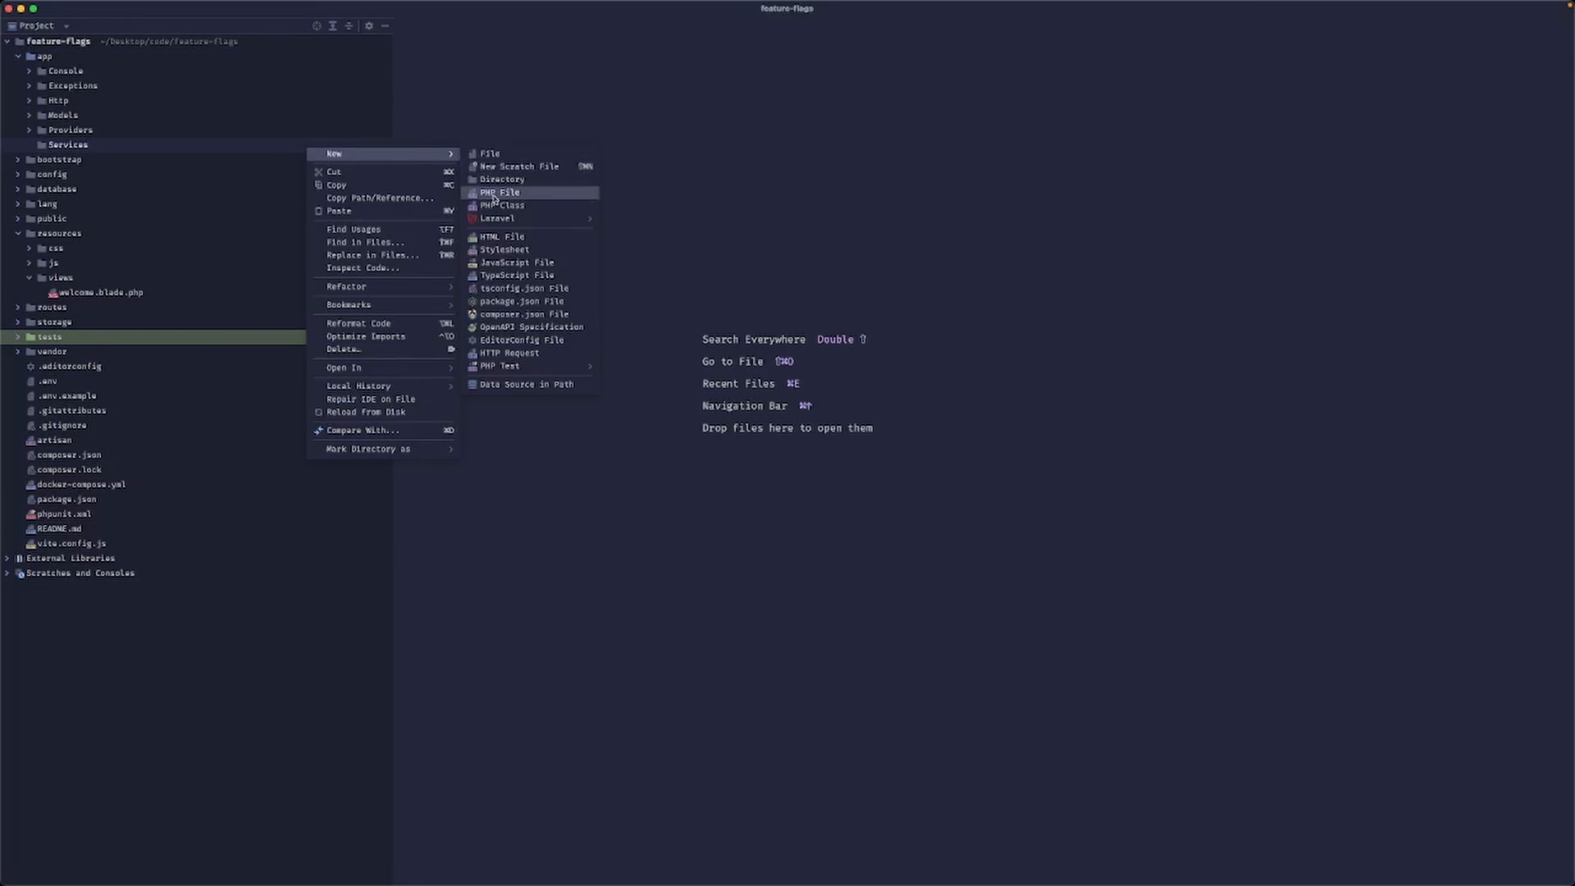
pyautogui.click(502, 205)
pyautogui.write('FeatureFlagService')
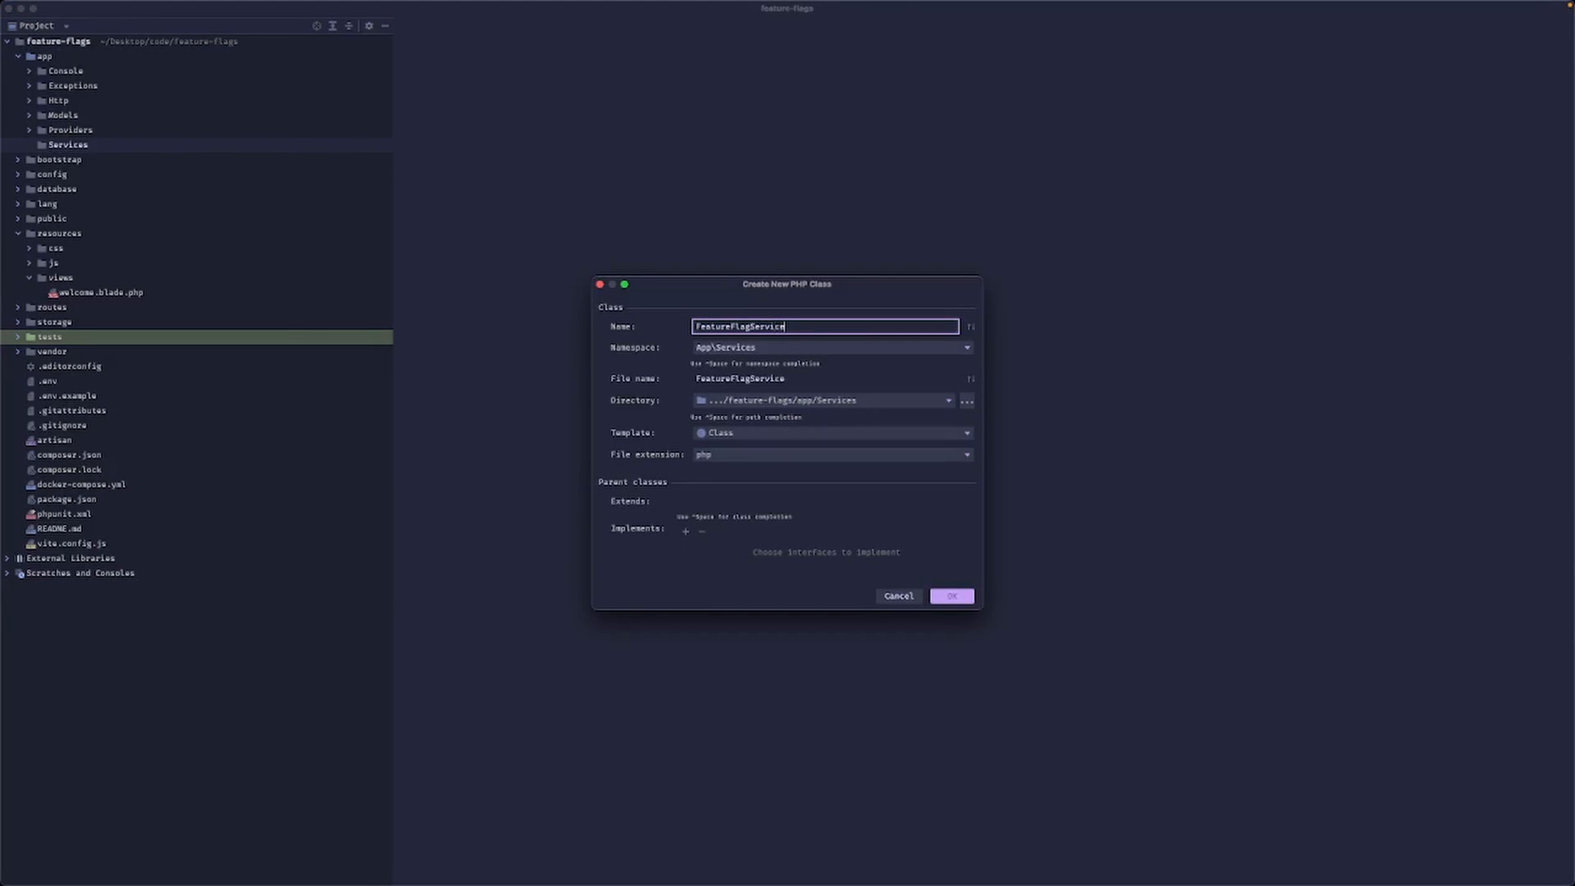
pyautogui.click(950, 596)
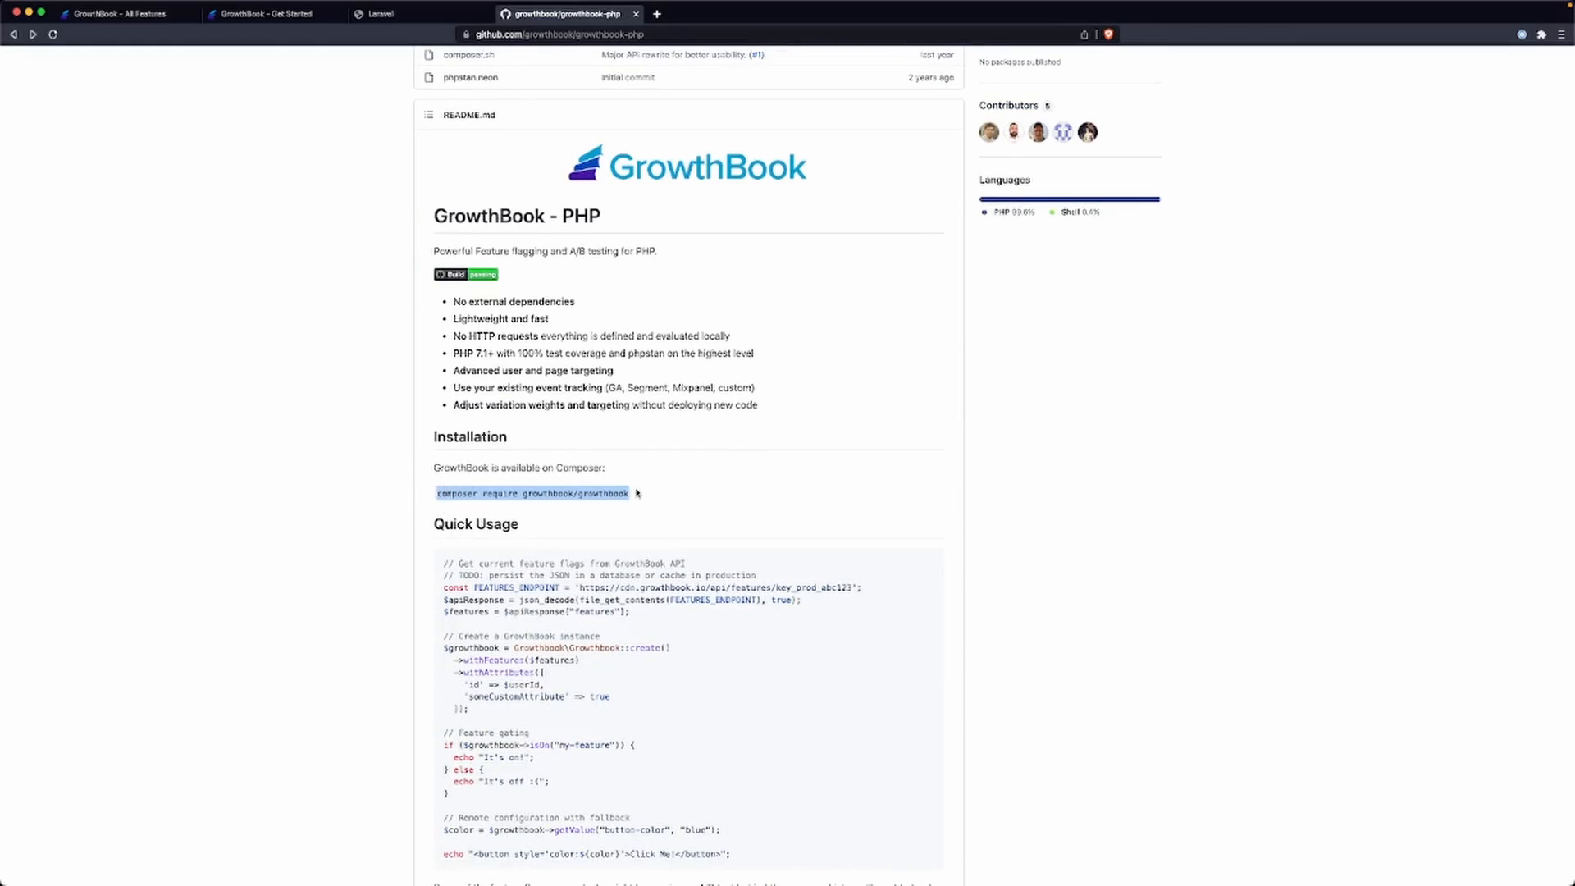
pyautogui.moveTo(638, 494)
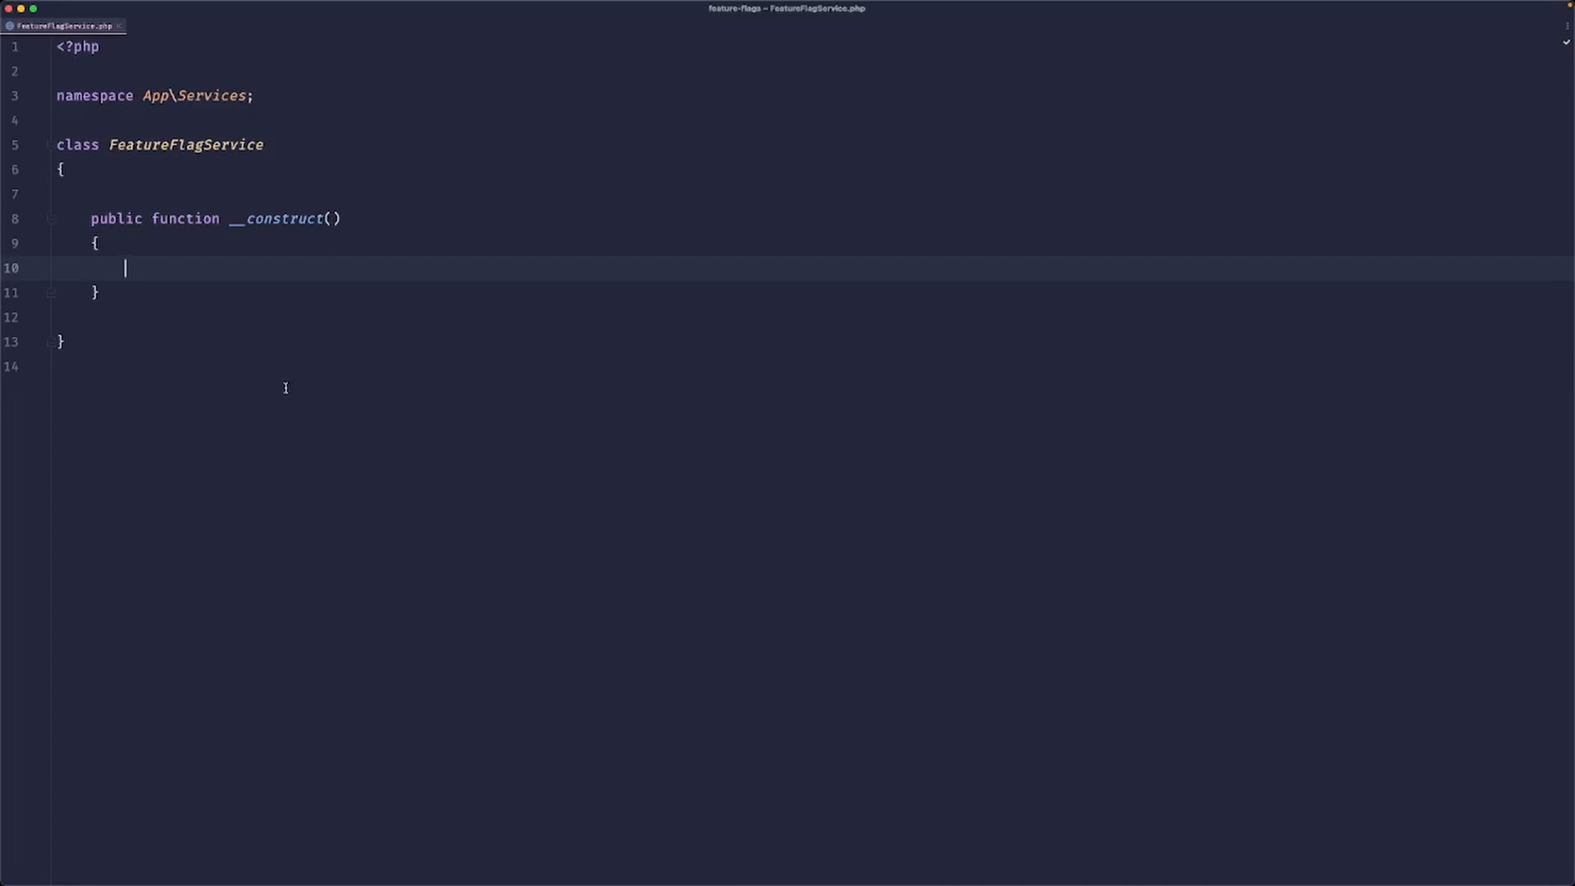
# Add a usage docblock: $service = FeatureFlagService::for($user)->isEnabled(Flag);.
pyautogui.write('/**')
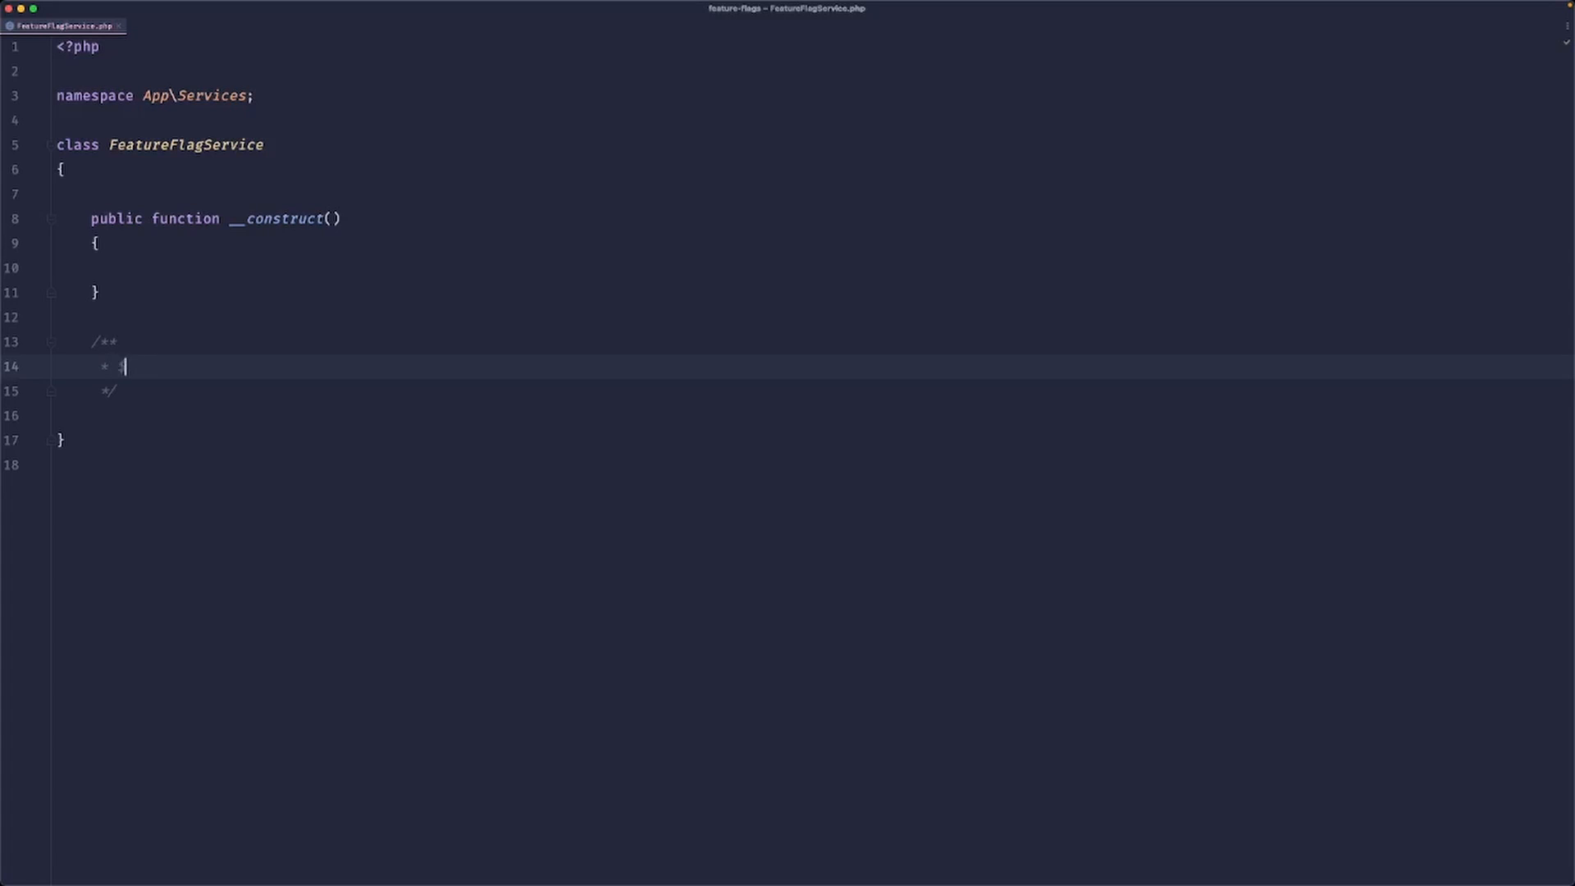
pyautogui.write('$service = FeatureFlagService::for')
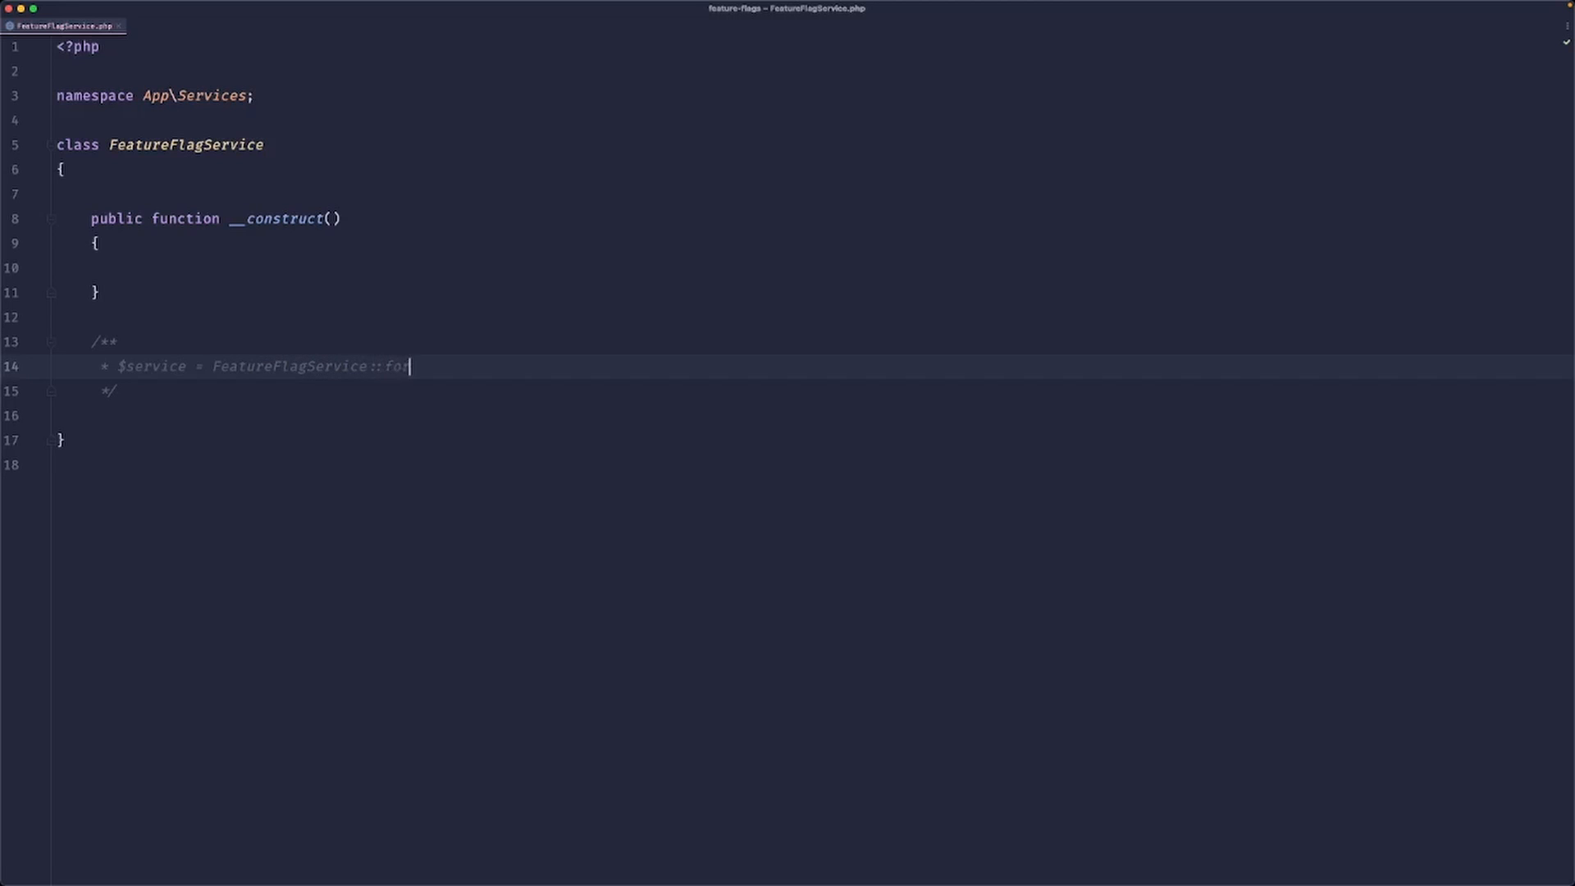
pyautogui.write('($user)->isEnabled(Flag);')
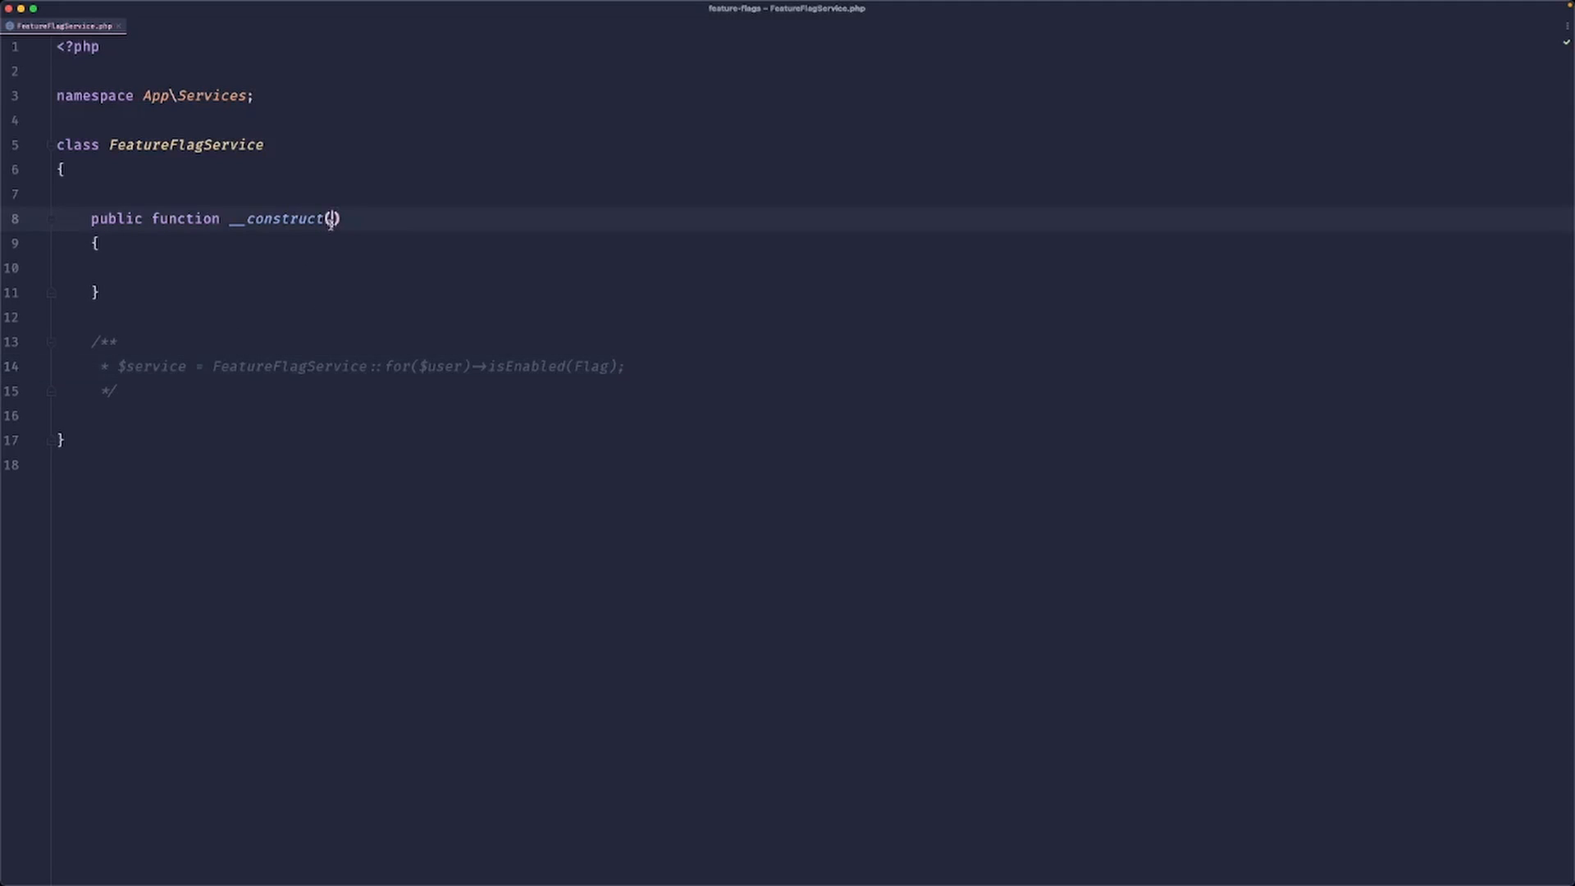
# Promote a protected readonly User $user in the constructor.
pyautogui.write('pro')
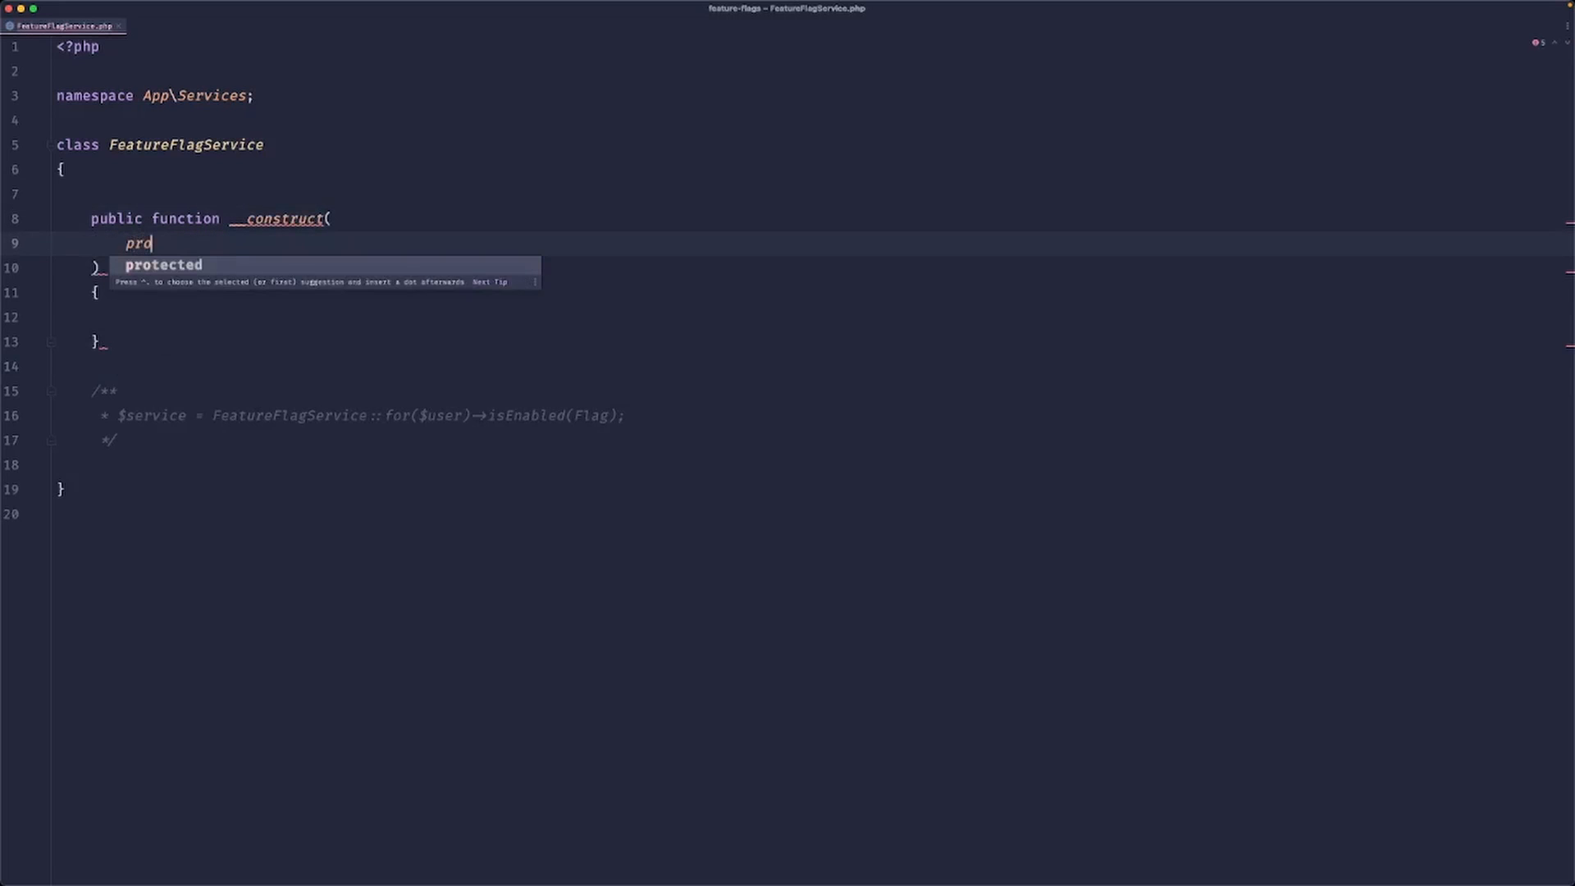
pyautogui.press('Tab')
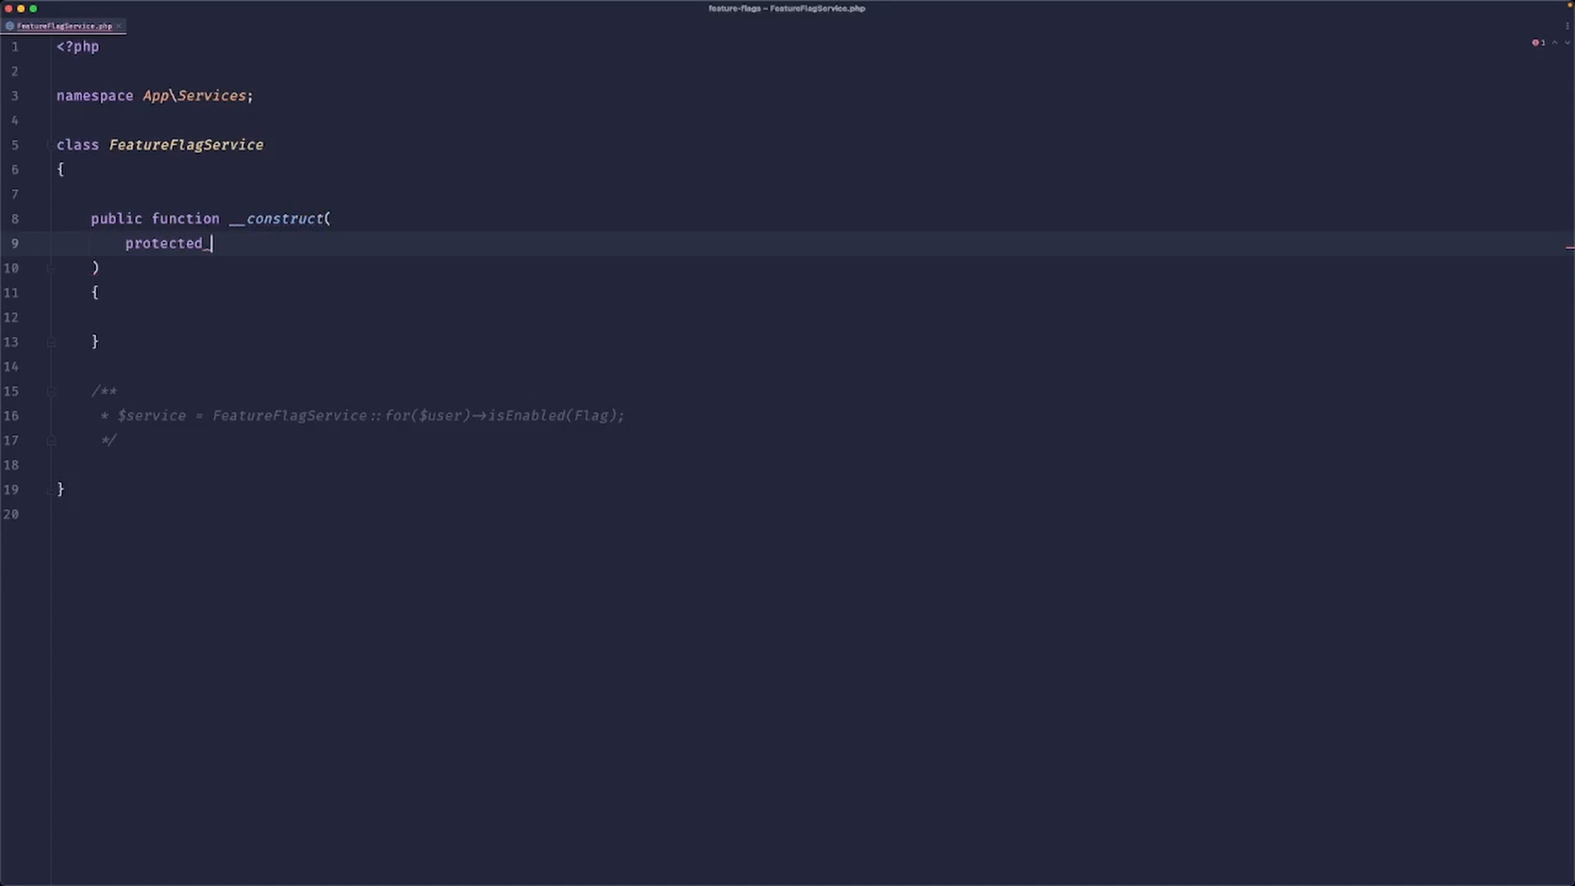
pyautogui.write('readonly User $user,')
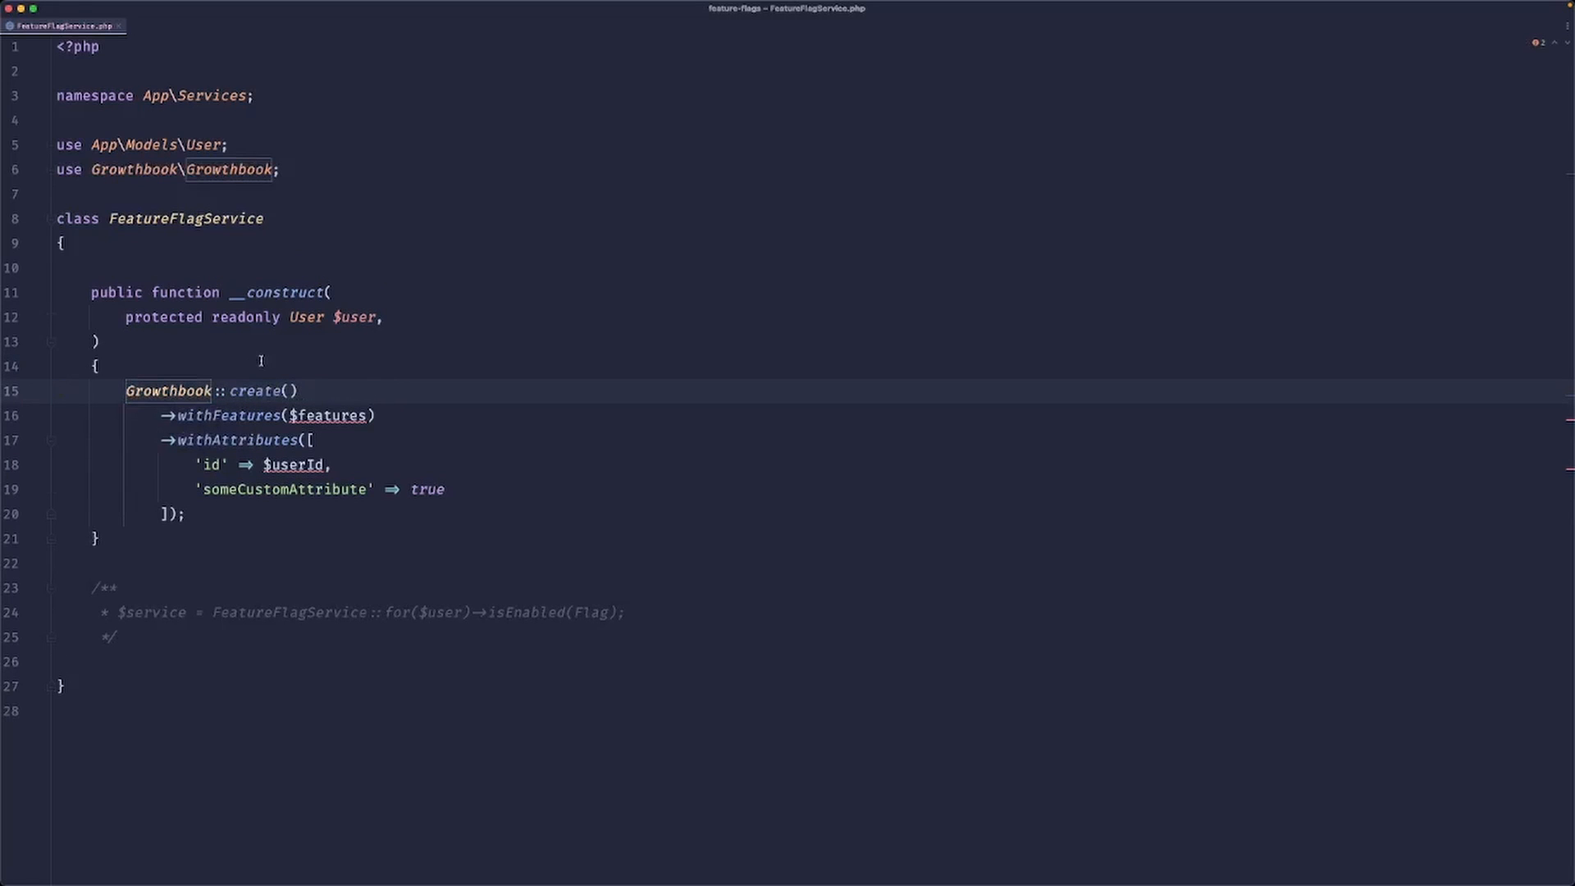
# Declare a protected readonly Growthbook $instance and begin a protected getAttributes method.
pyautogui.write('pro')
pyautogui.write('$this->instance = ')
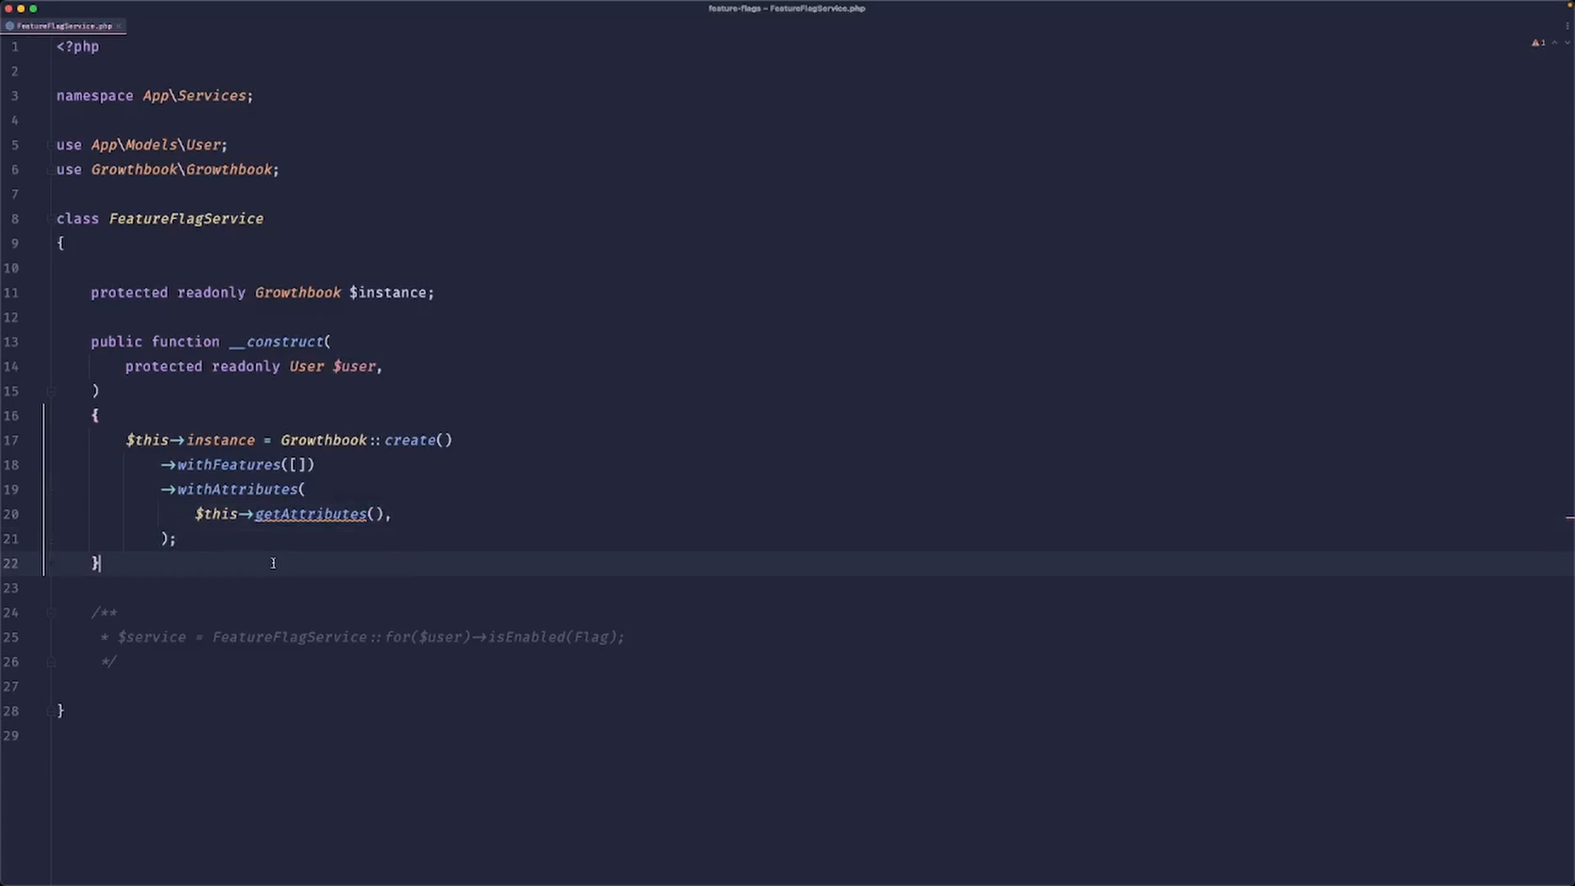
pyautogui.write('protected_function getAttri')
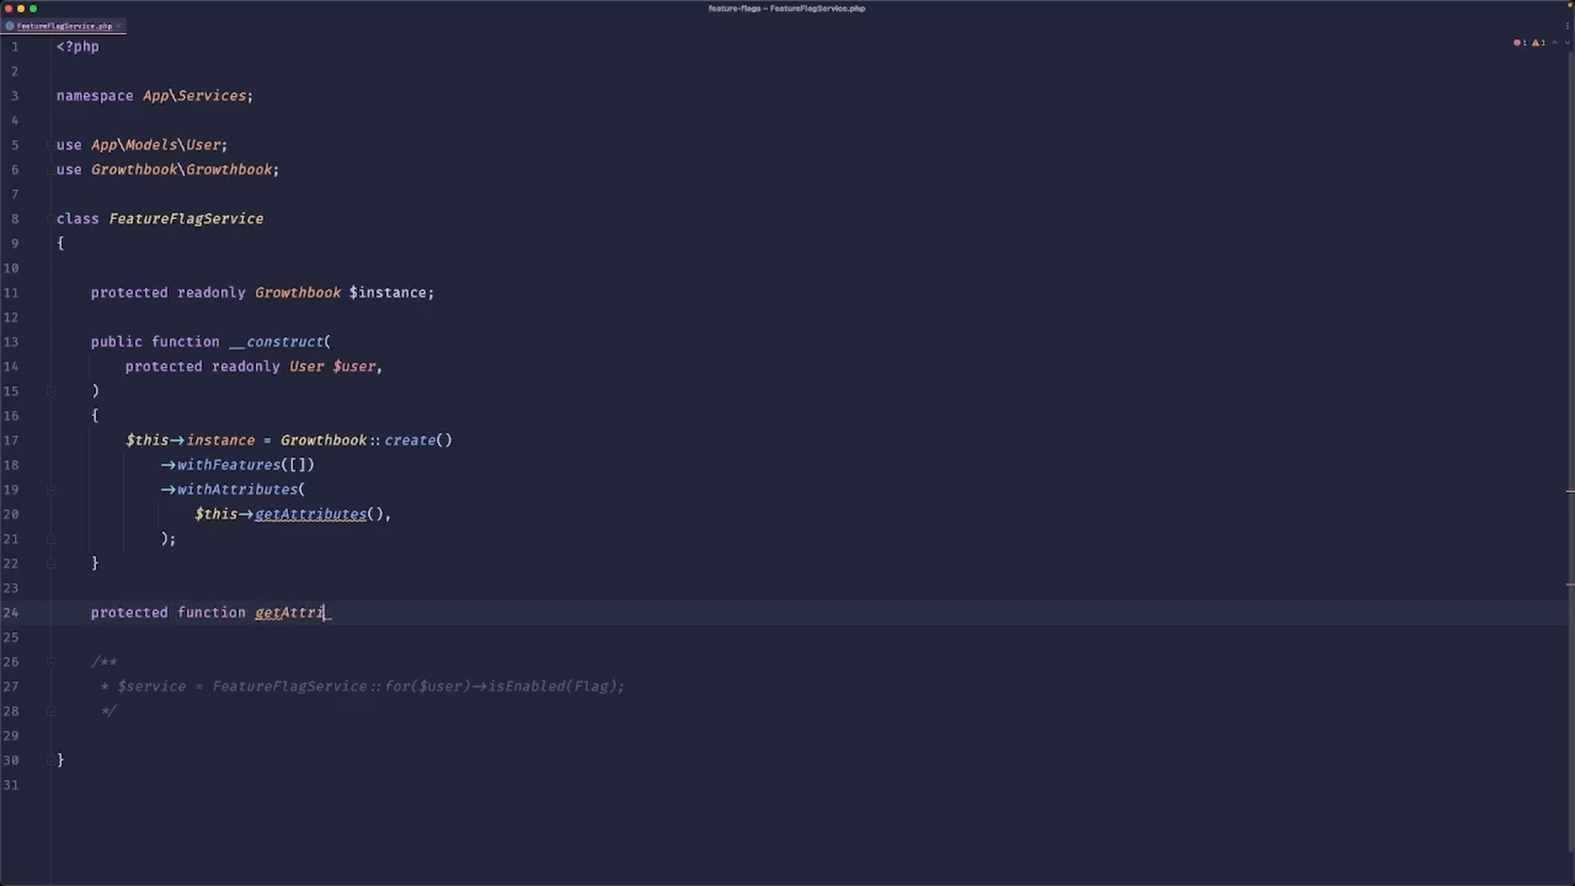
# Have getAttributes return an array with id and team_id from the user.
pyautogui.write('butes() {}')
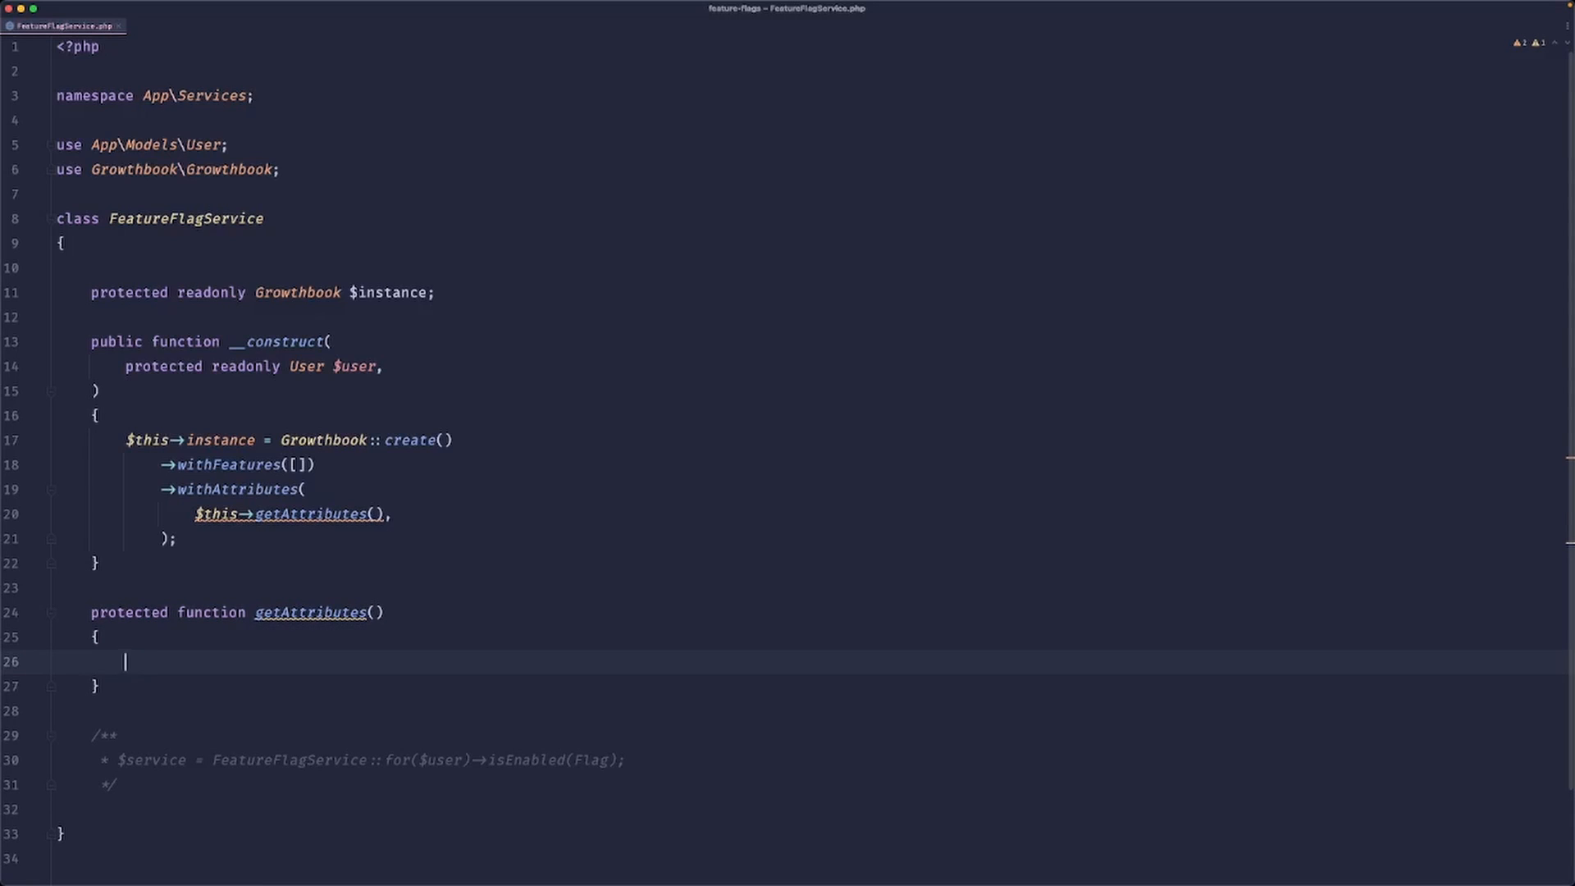
pyautogui.write('return [')
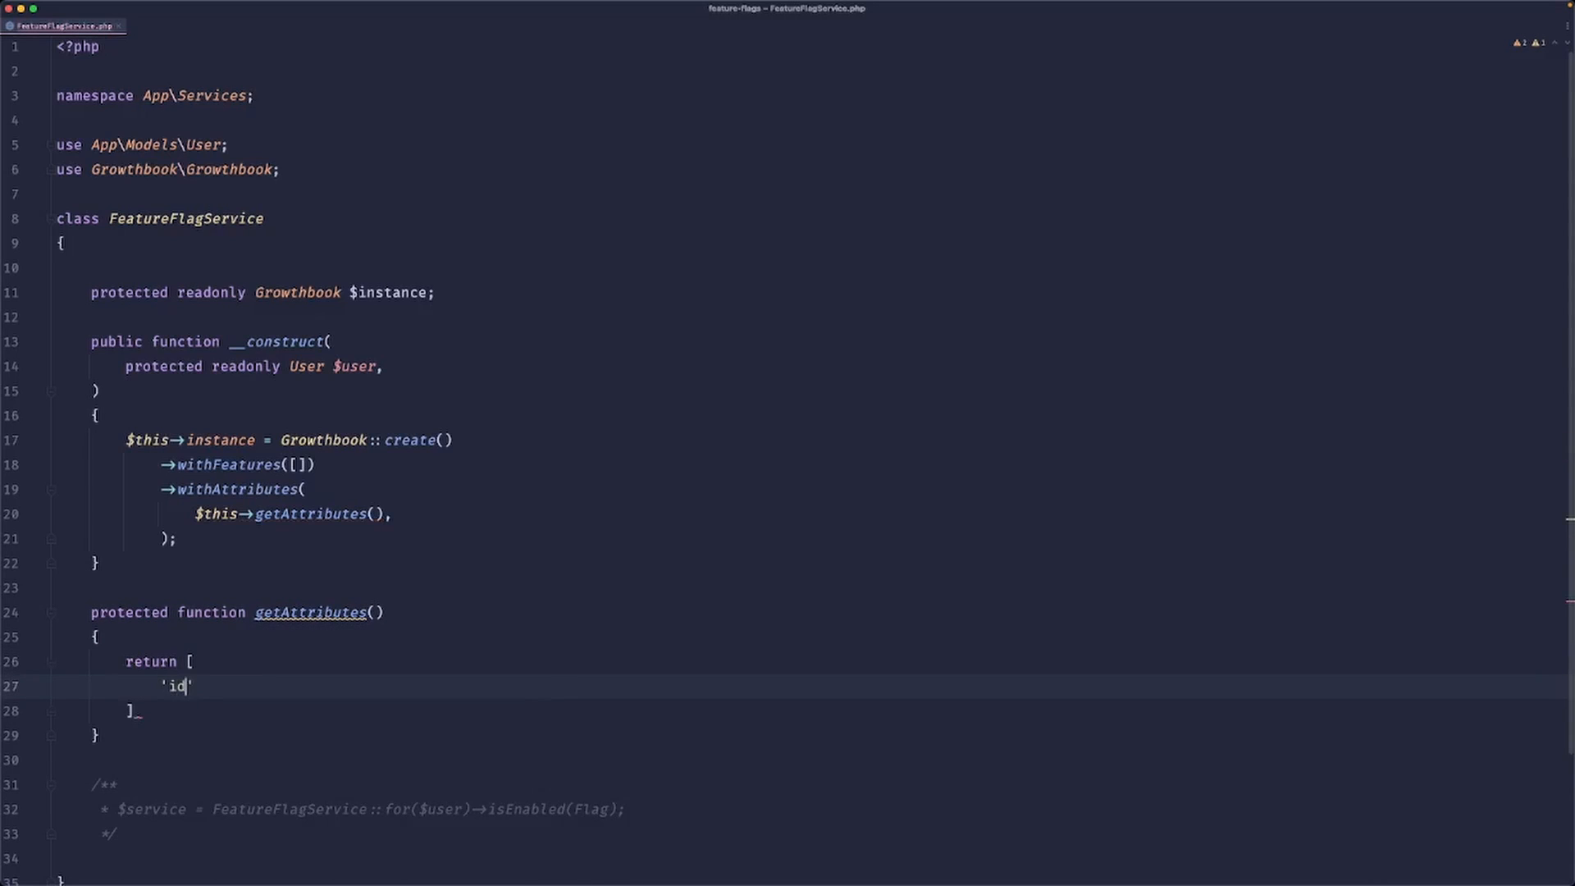
pyautogui.write('=> $thi')
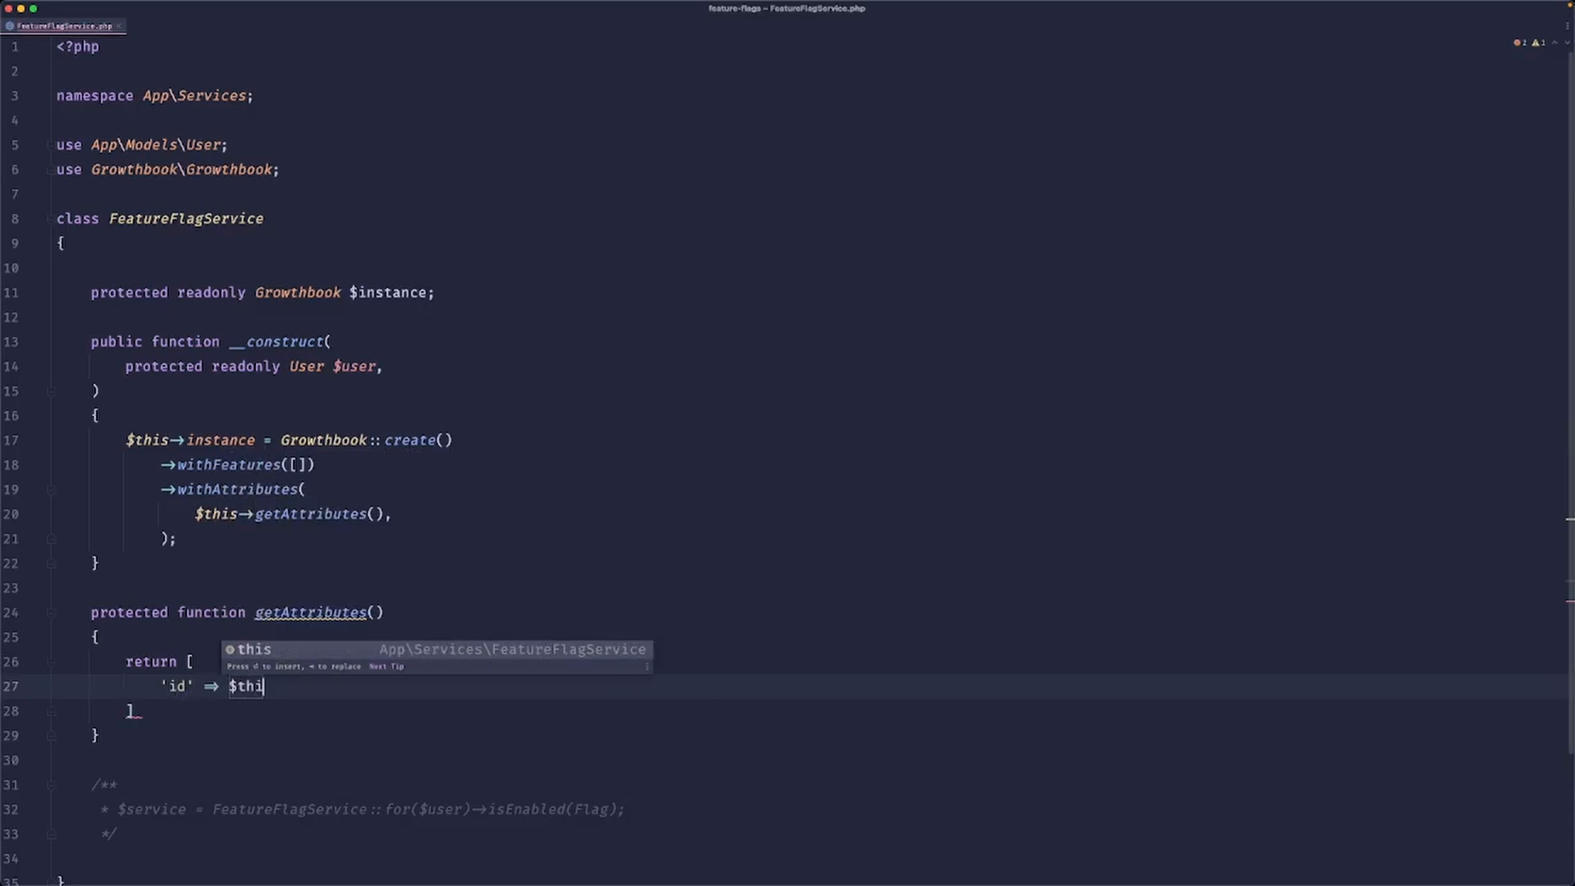
pyautogui.write('s->user->id,')
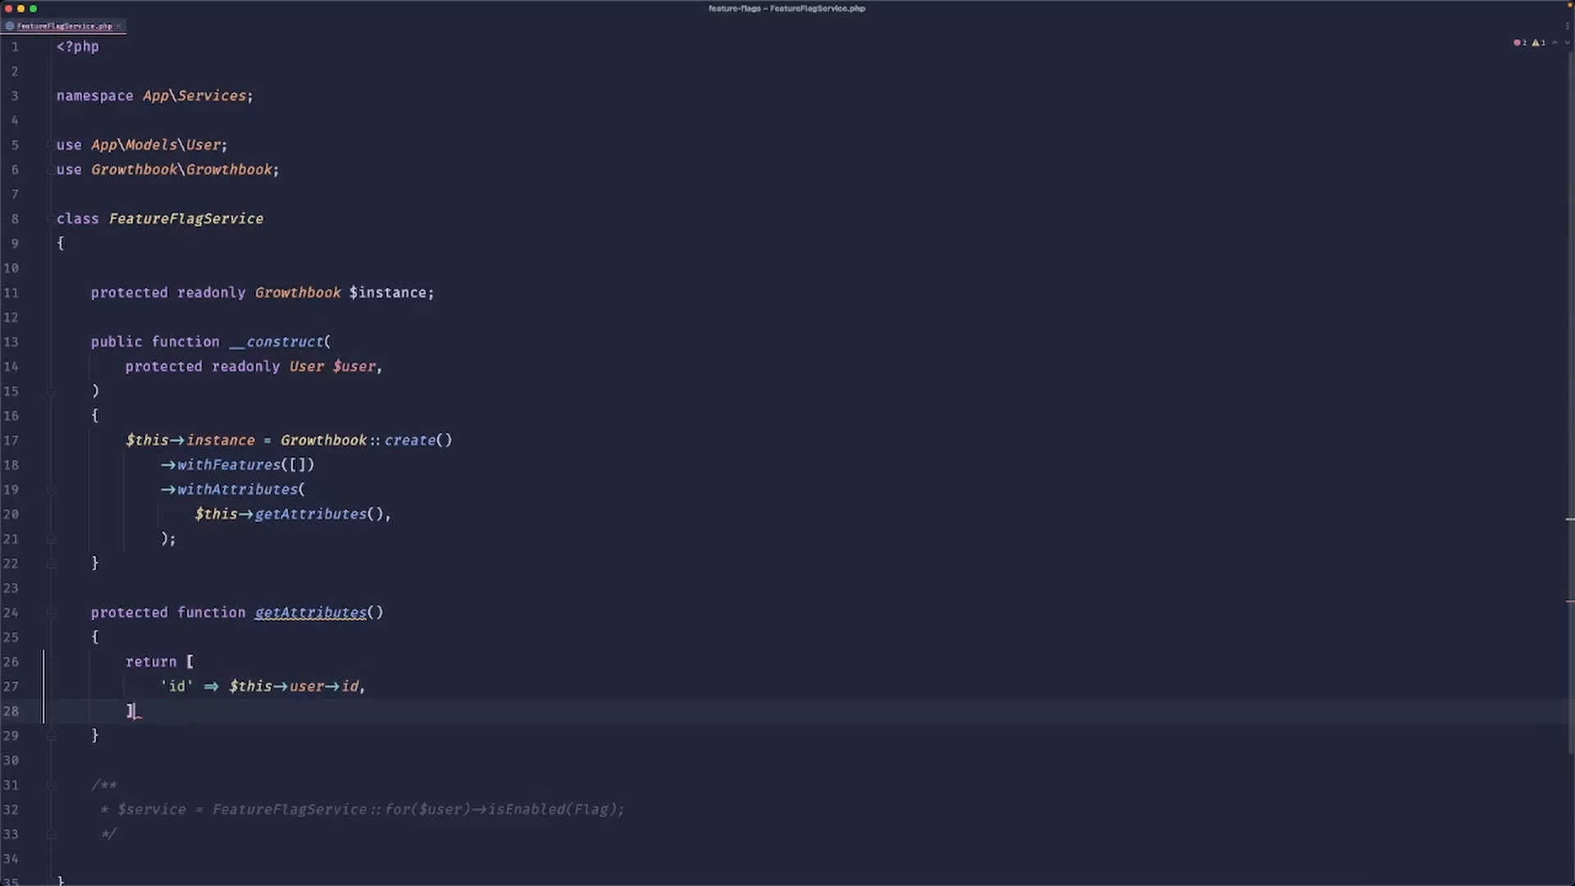
pyautogui.write("'tea")
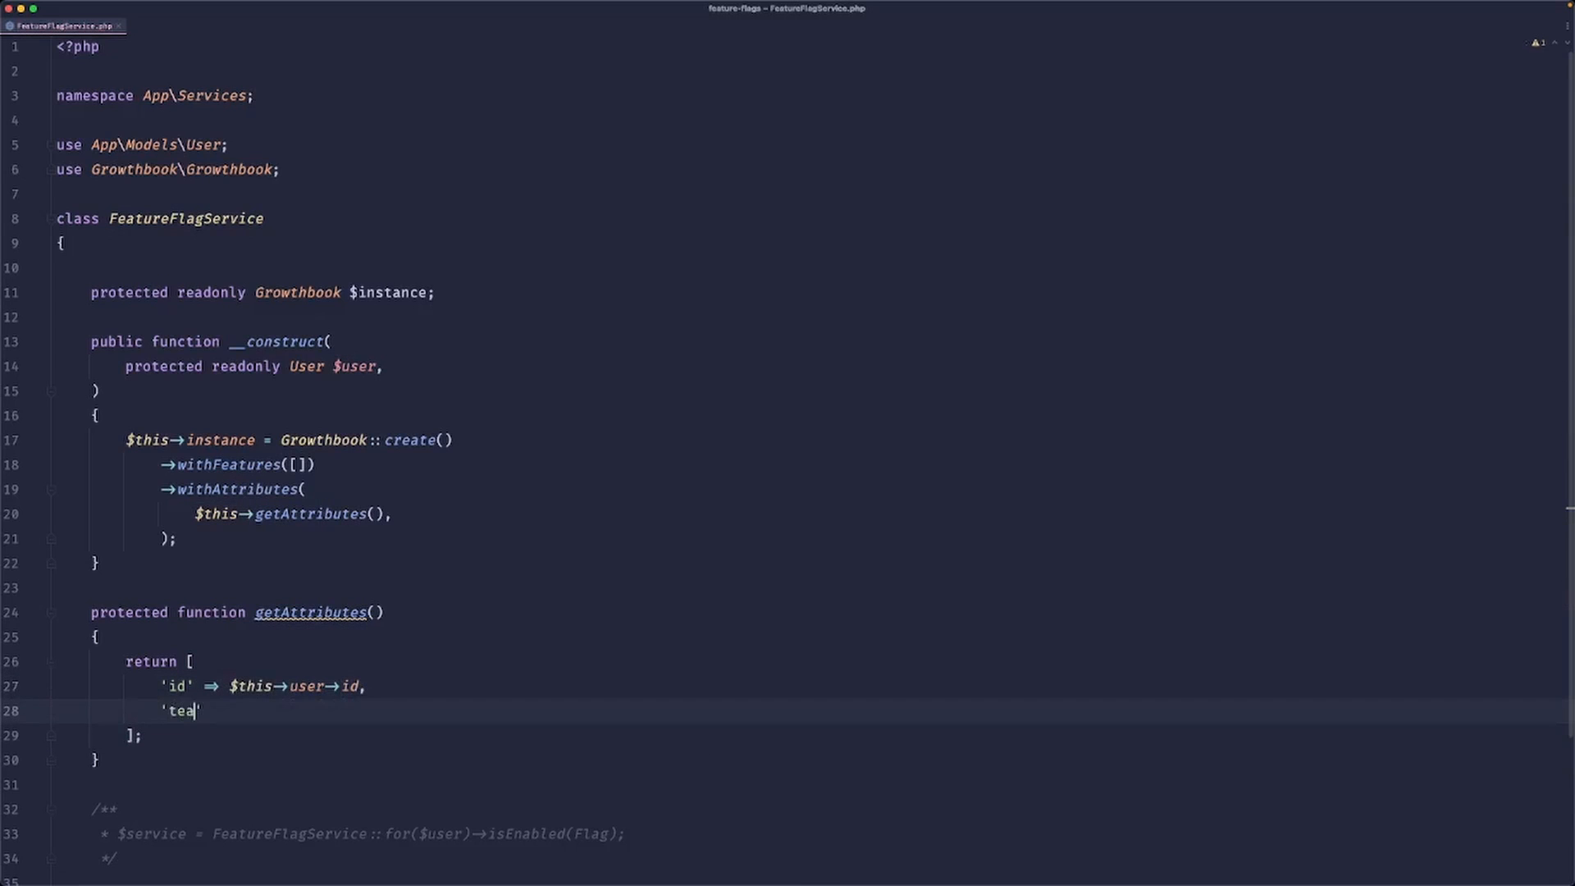
pyautogui.write("m_id' => $this->user->team_id,")
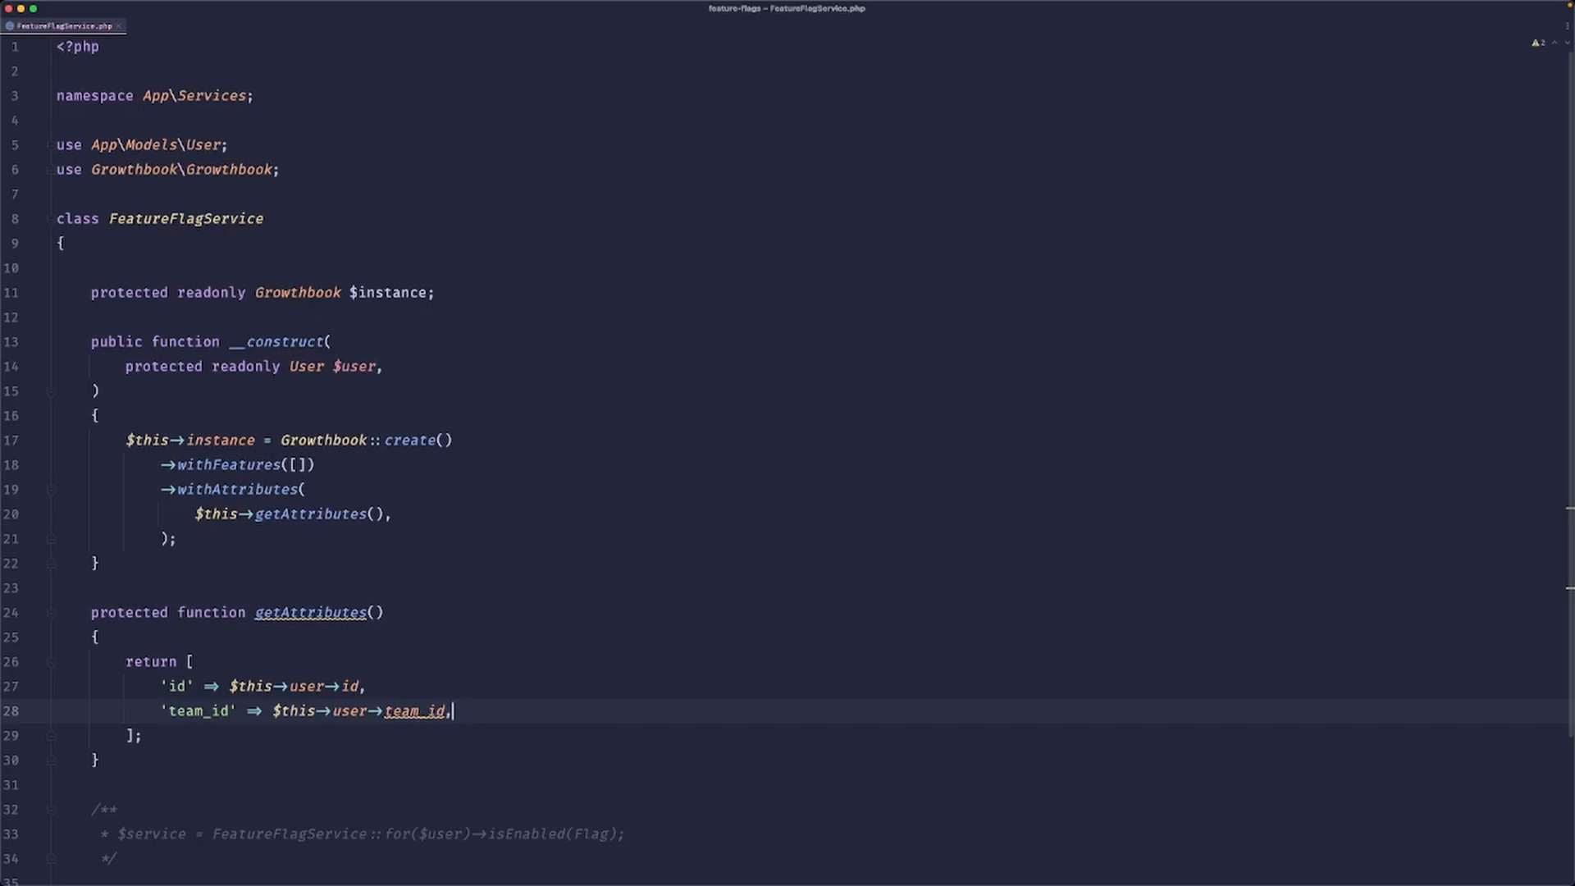
pyautogui.press('enter')
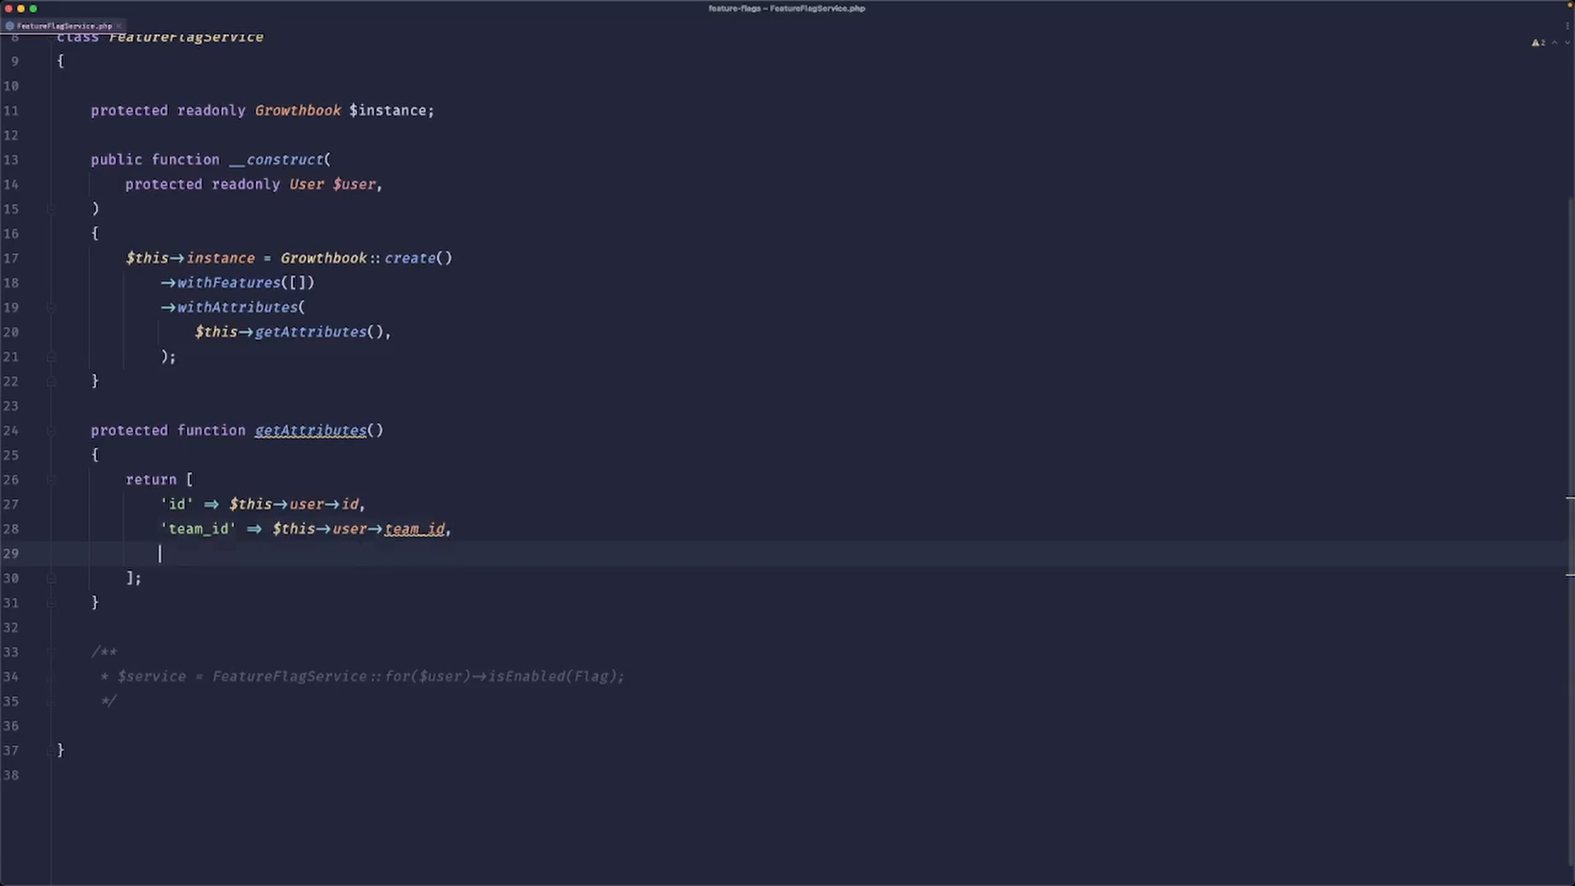
# Add role, is_premium and is_beta user attributes to the returned array.
pyautogui.write("'role' => $this->")
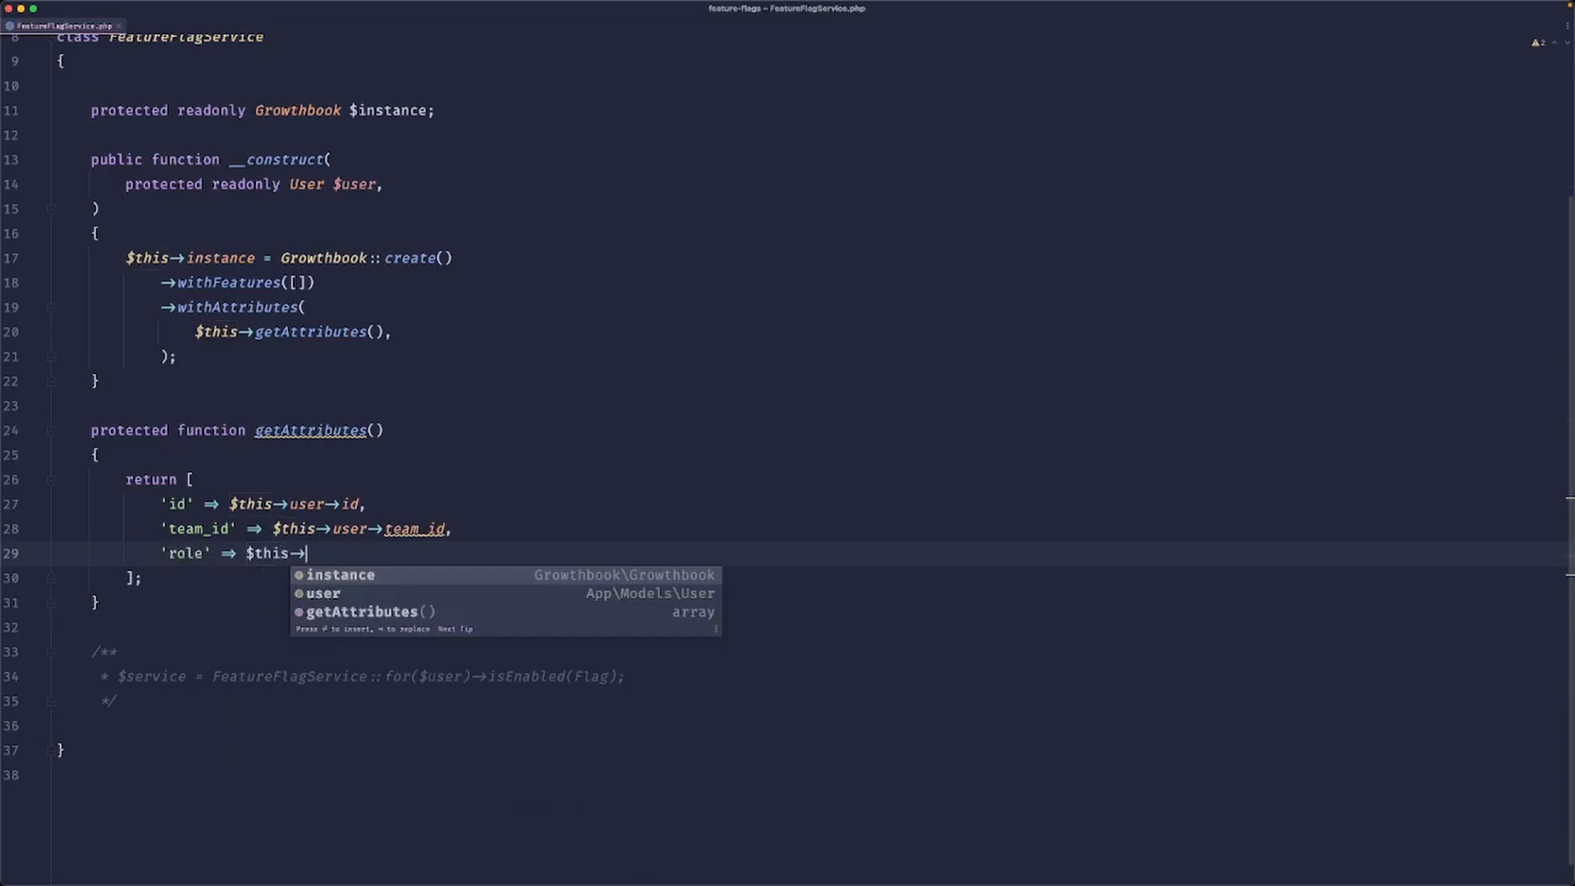
pyautogui.write('user->role,')
pyautogui.write("'plan' =>")
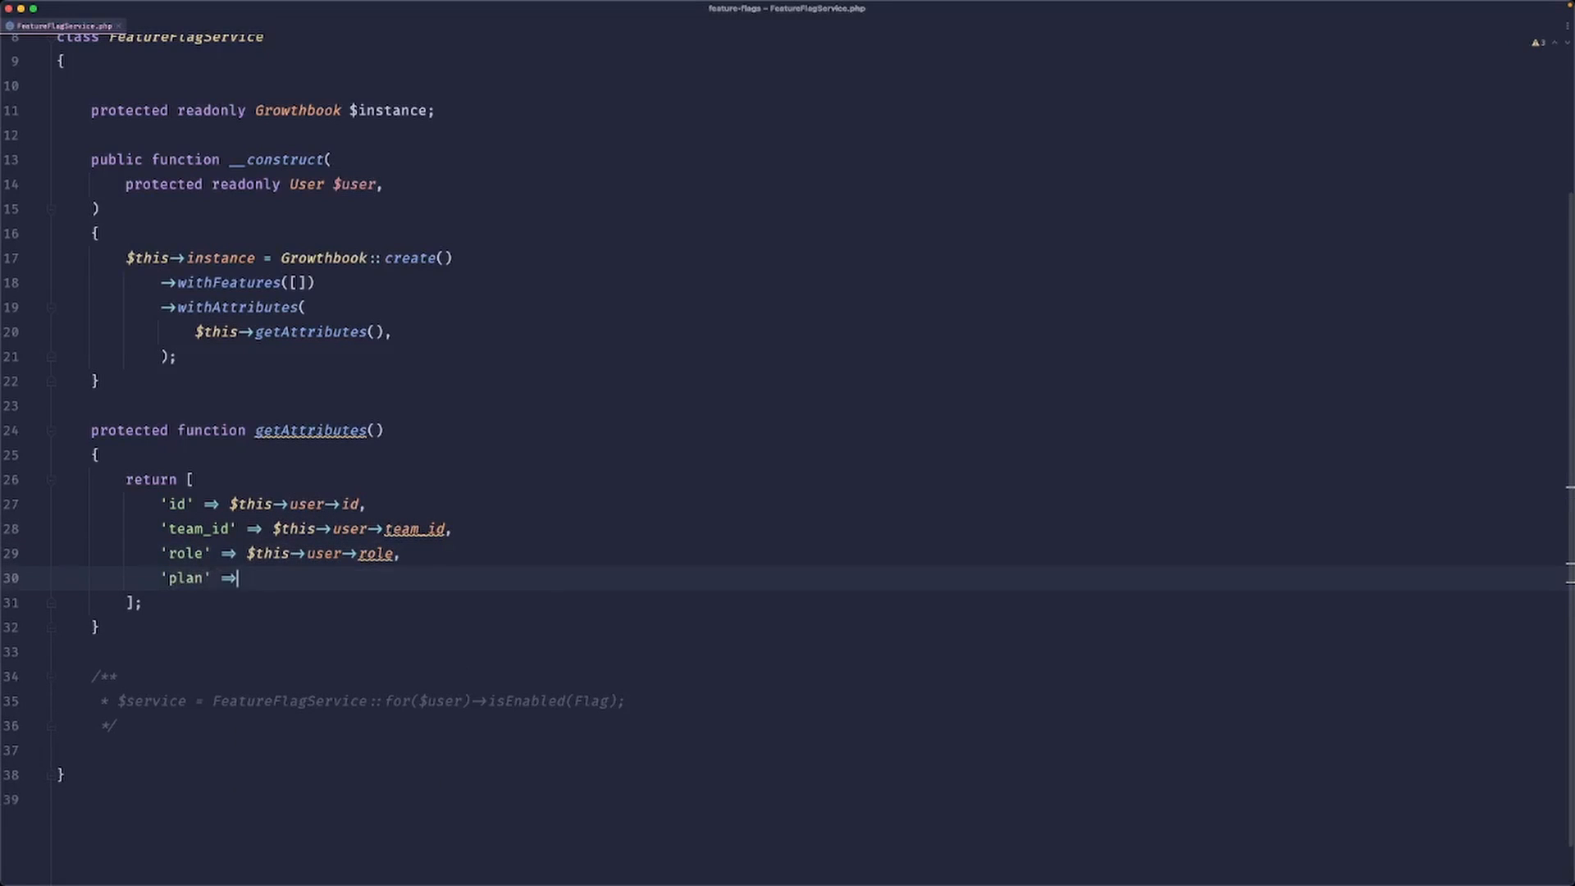
pyautogui.write('$this->user->is_premium,')
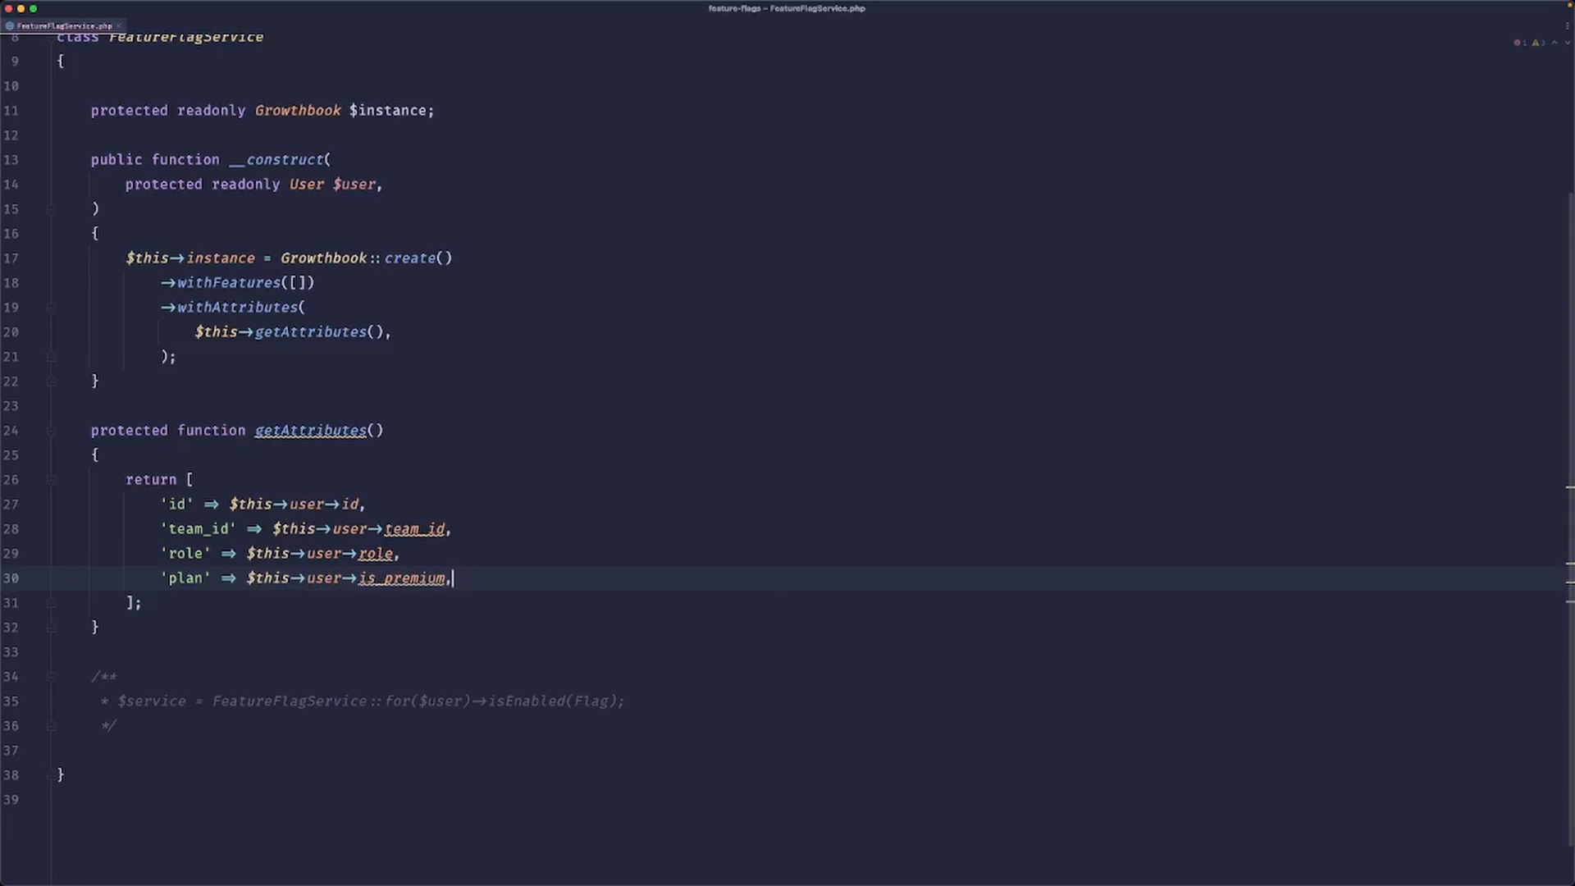
pyautogui.write('is_opn')
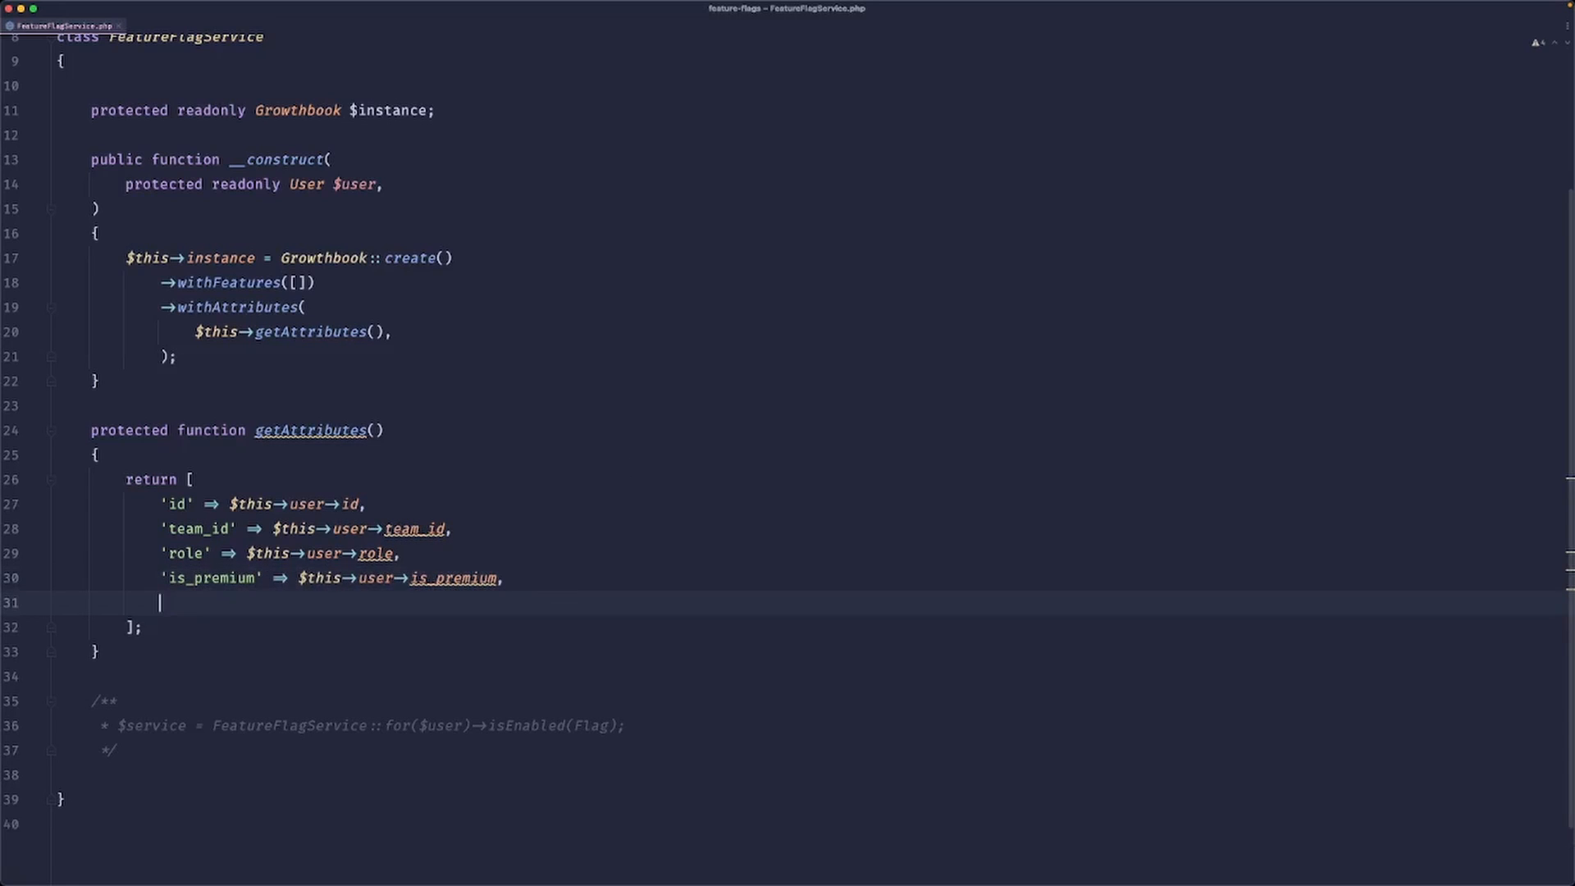
pyautogui.write("'is_beta'")
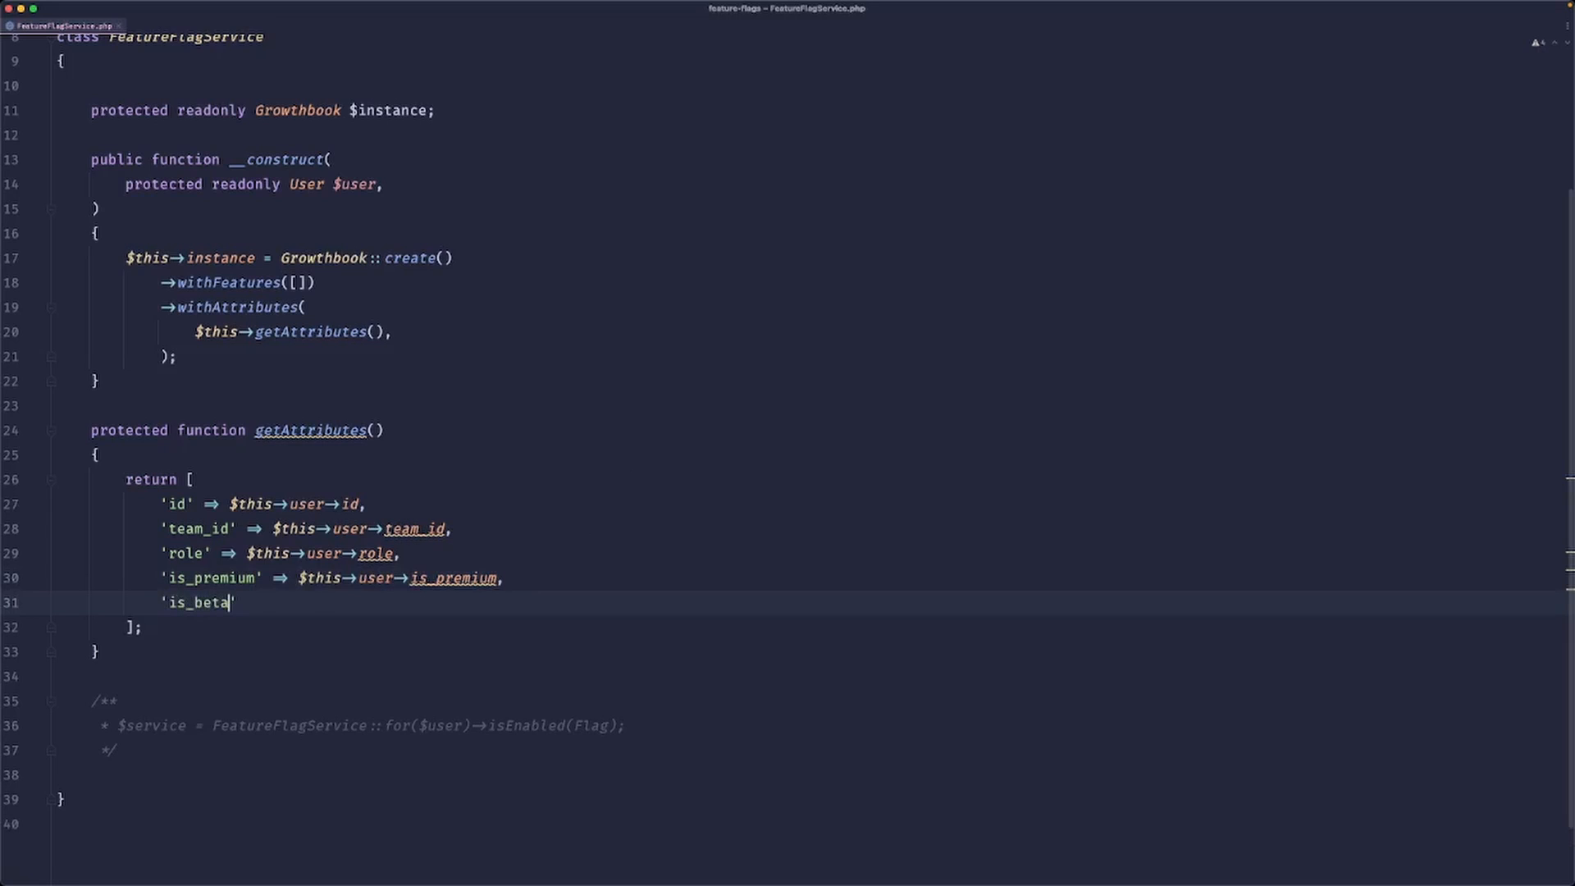
pyautogui.write("' =>")
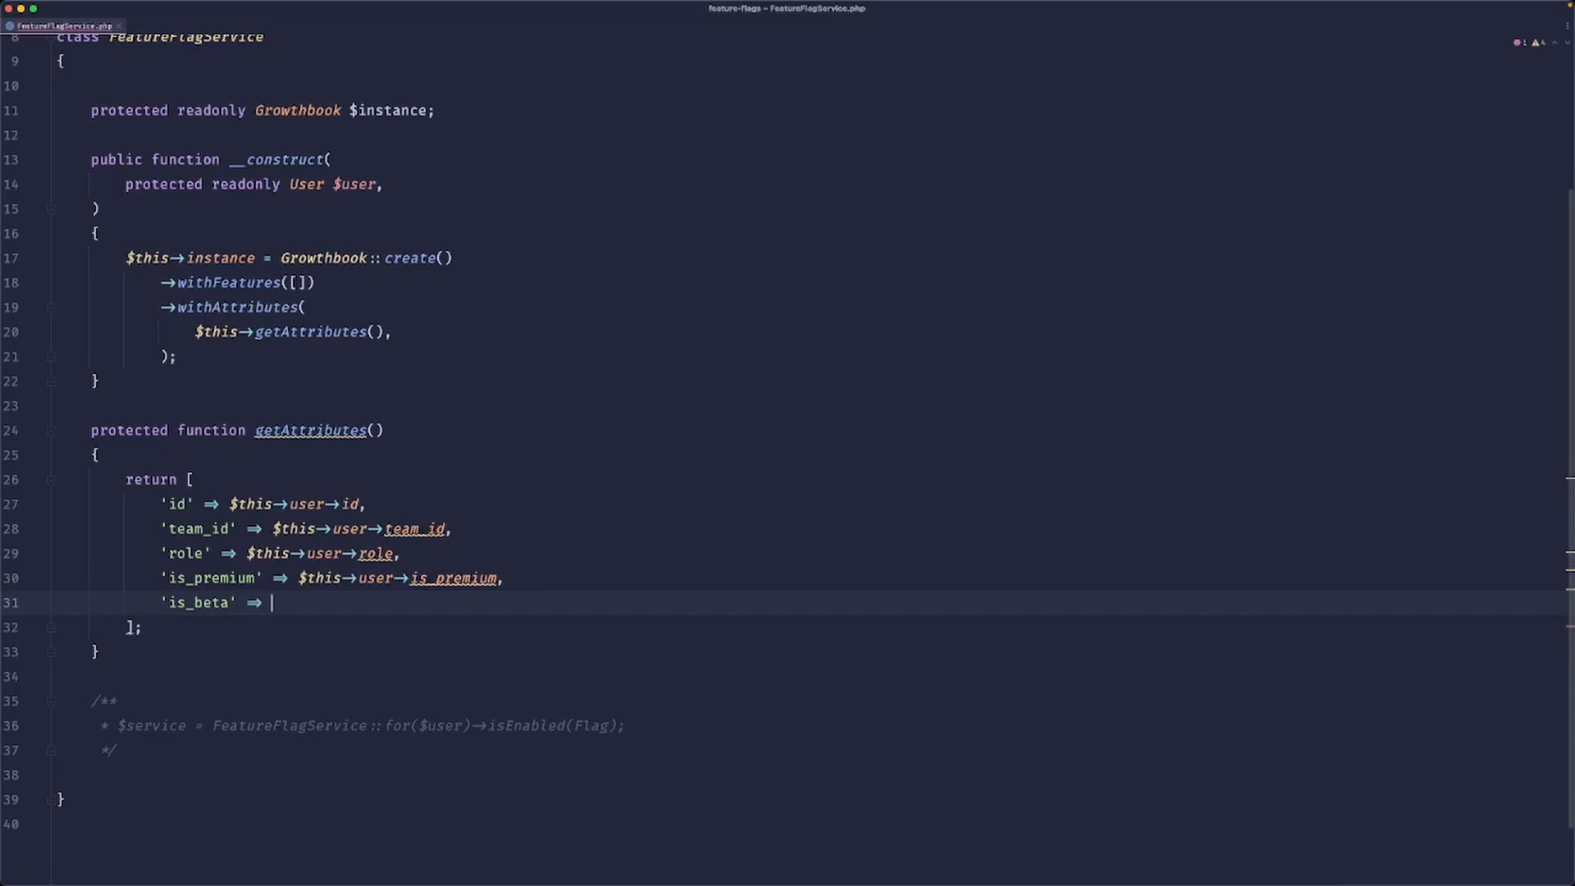
pyautogui.write('$this->user->')
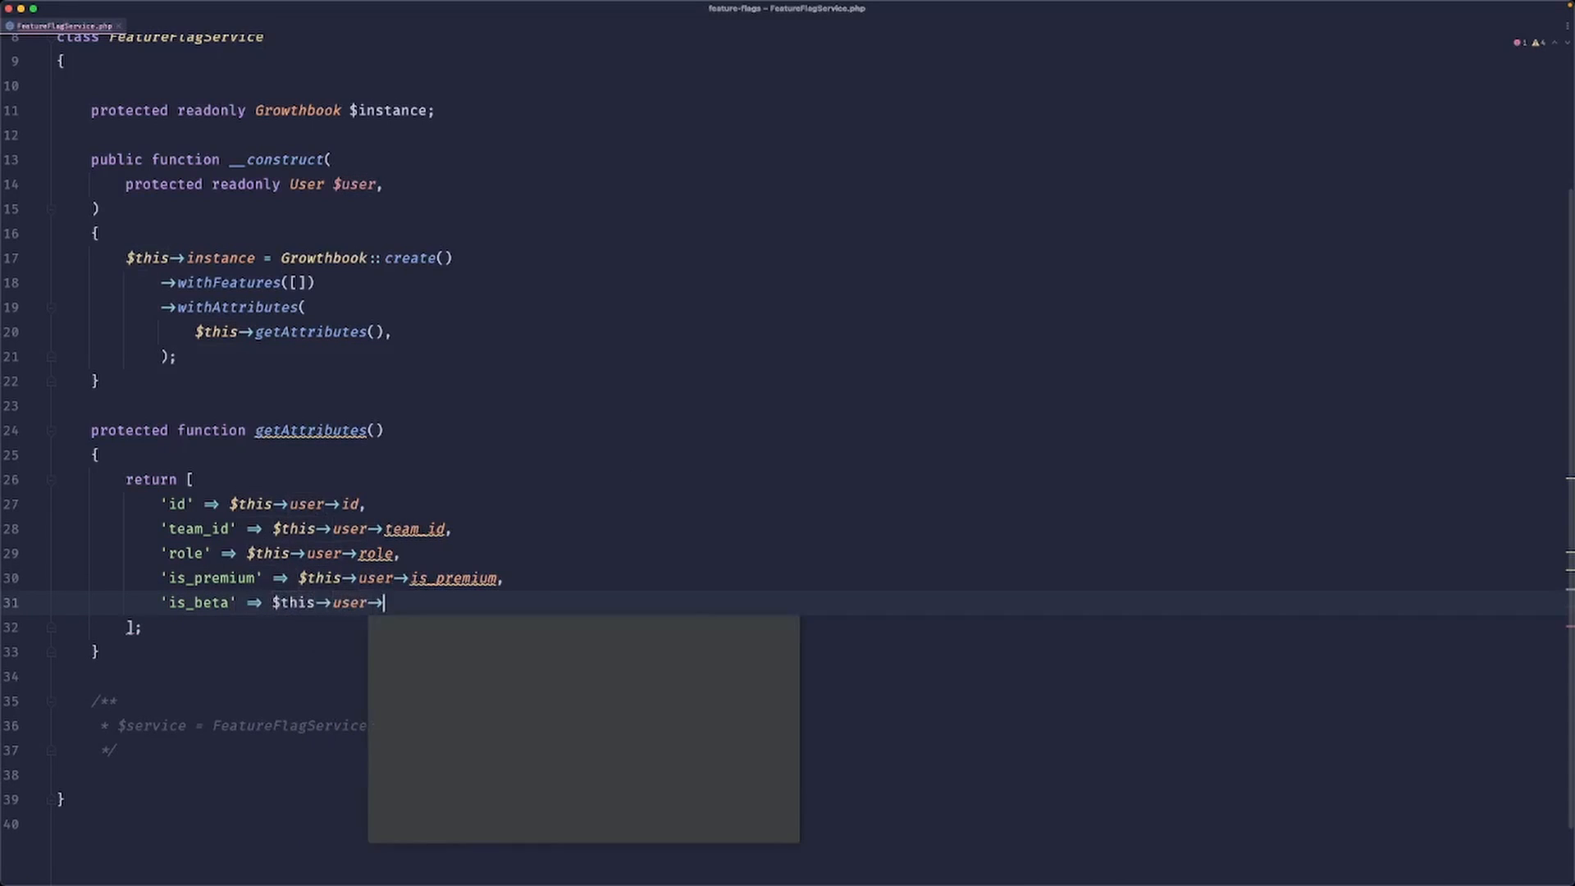
pyautogui.write('is_beta,')
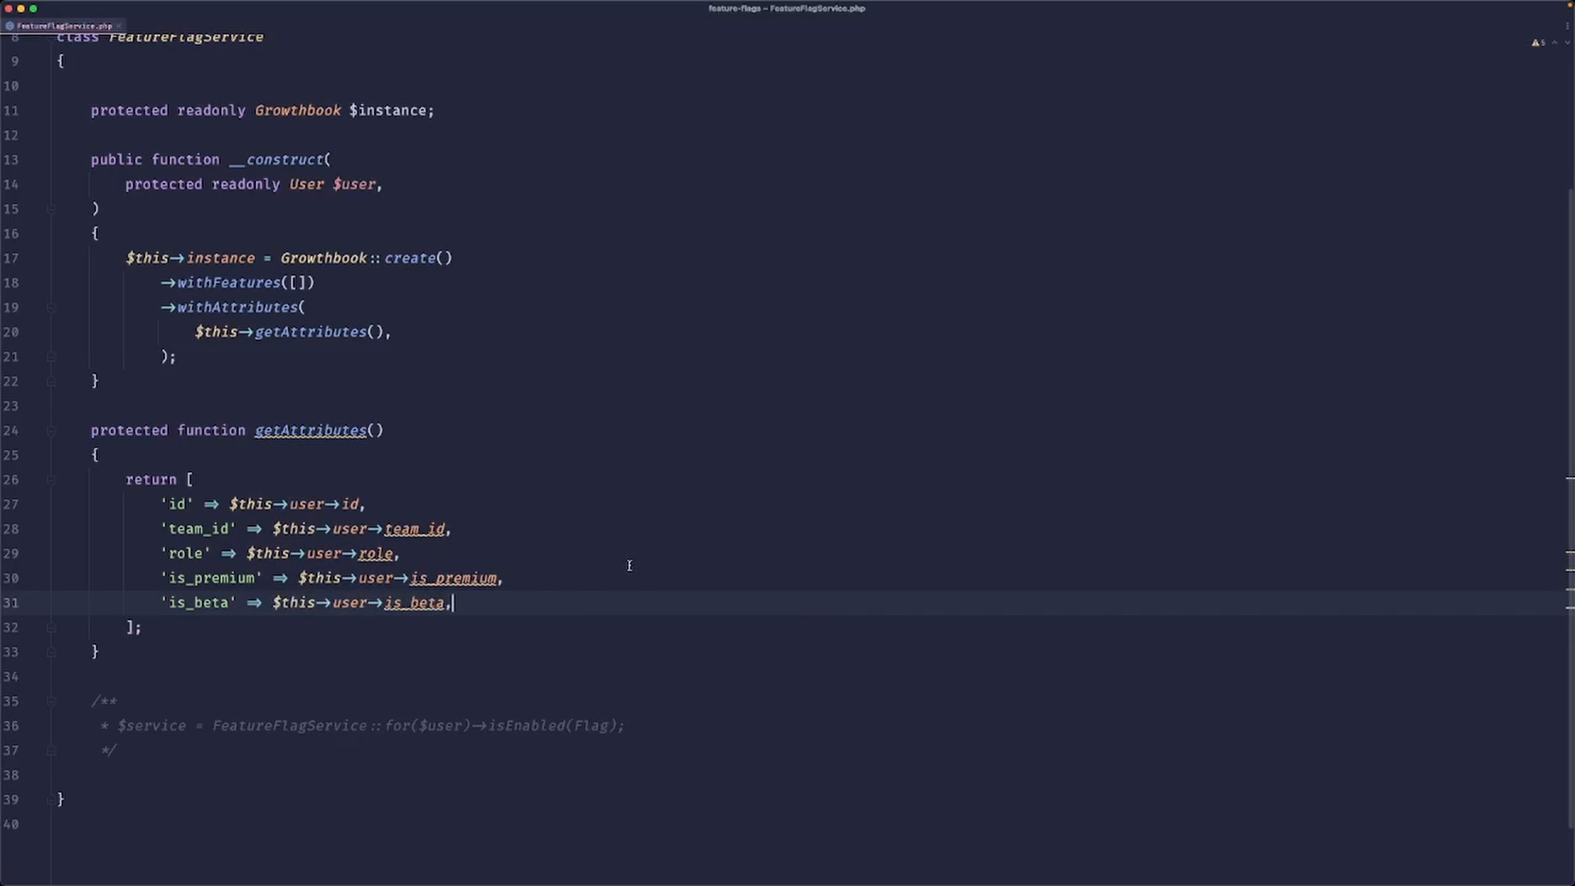
pyautogui.moveTo(313, 440)
pyautogui.write(': array')
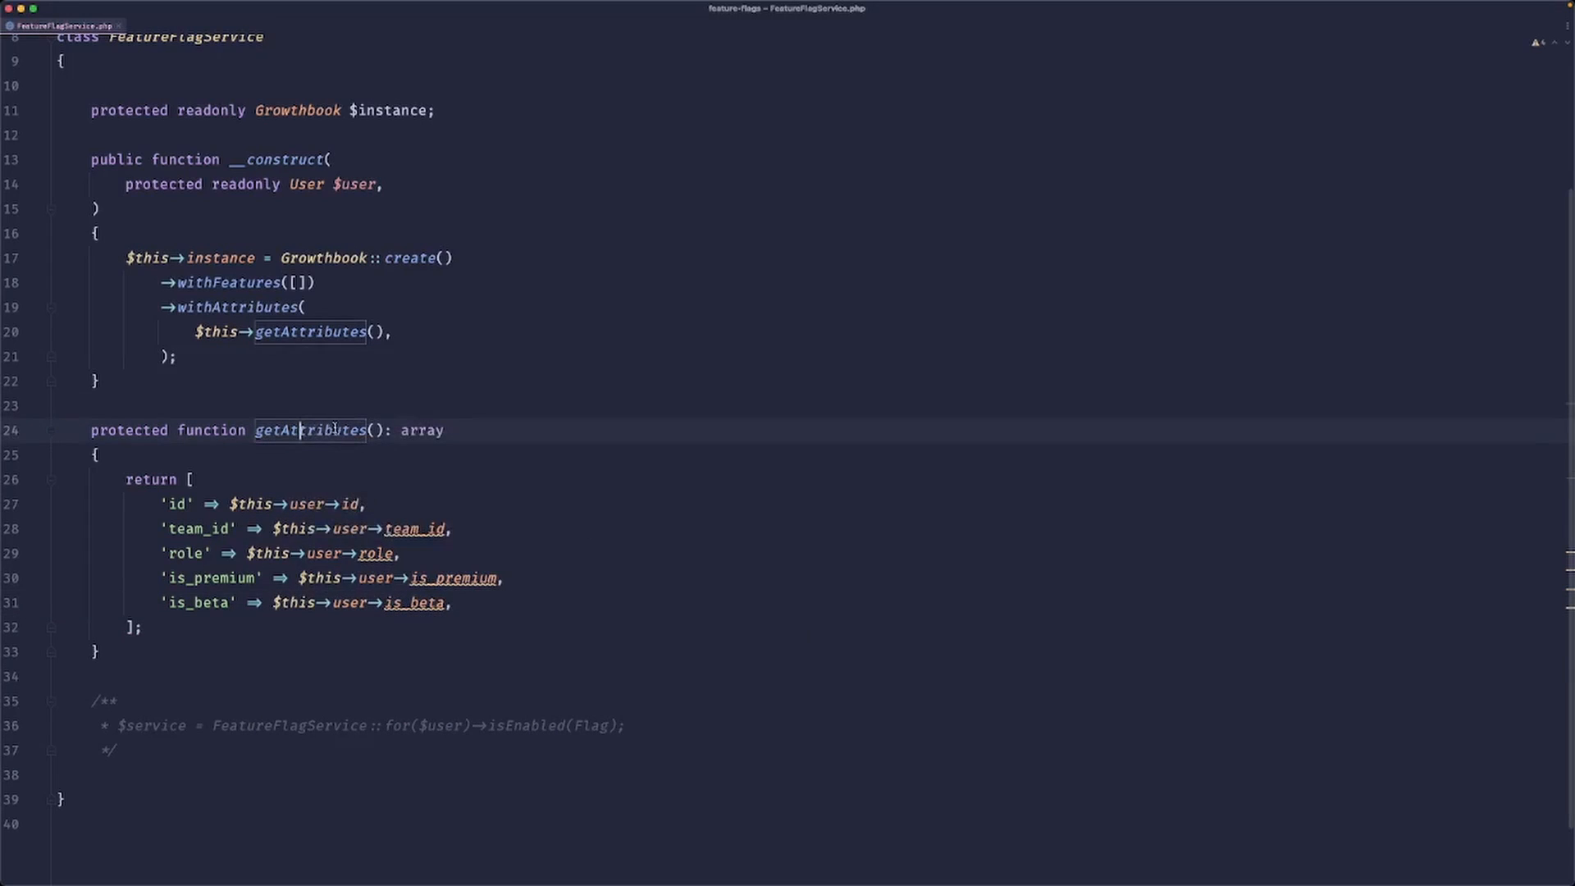
# Add public isEnabled($flag): bool returning $this->instance->isOn($flag).
pyautogui.click(297, 282)
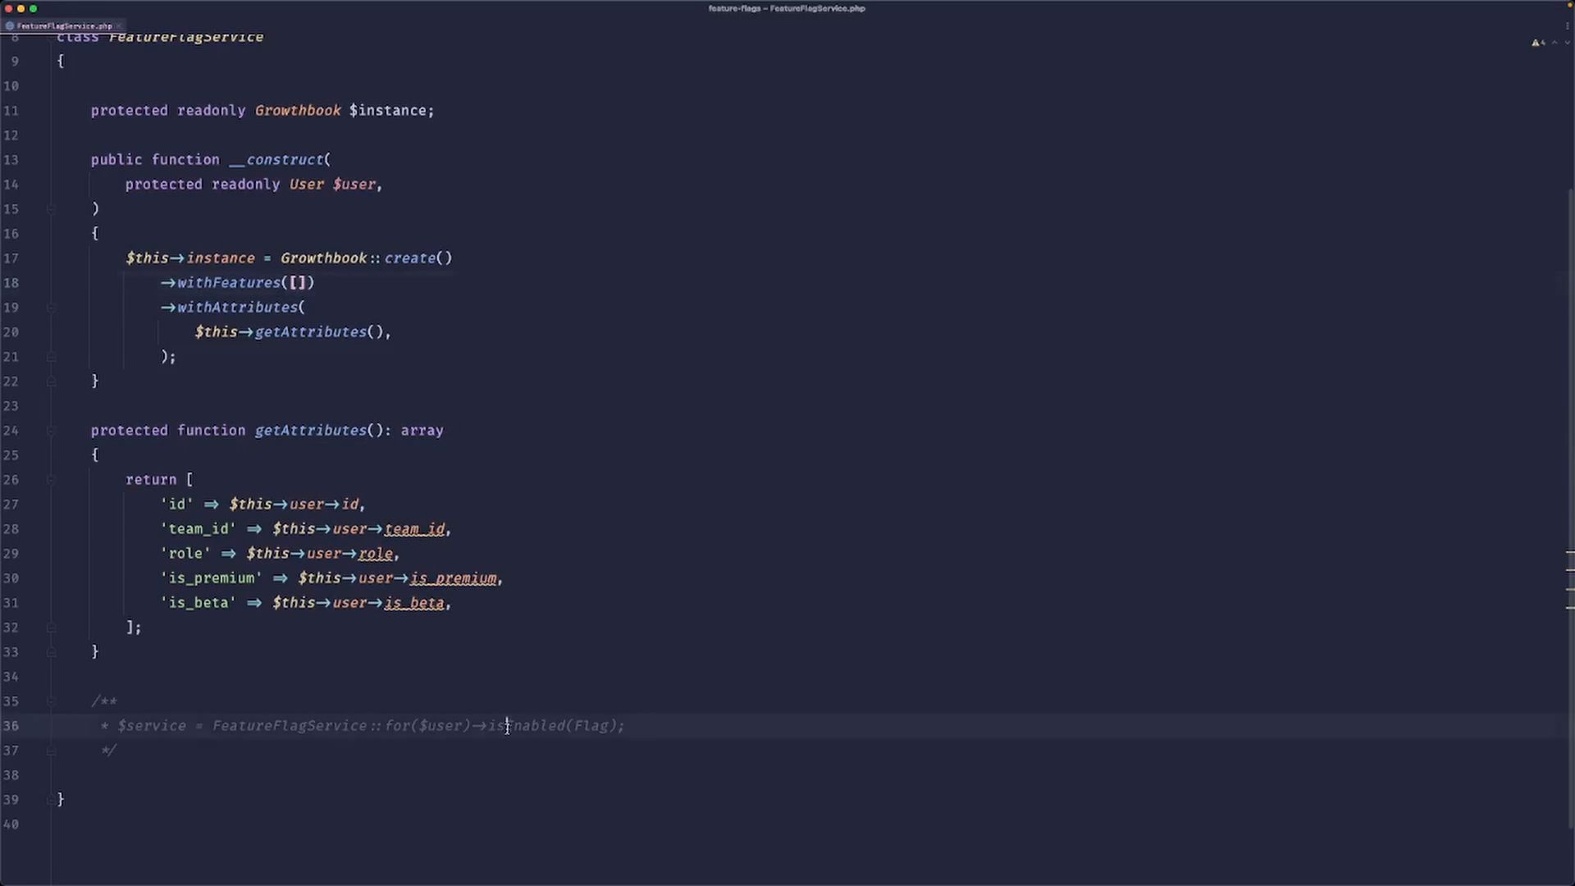
pyautogui.write('pubf')
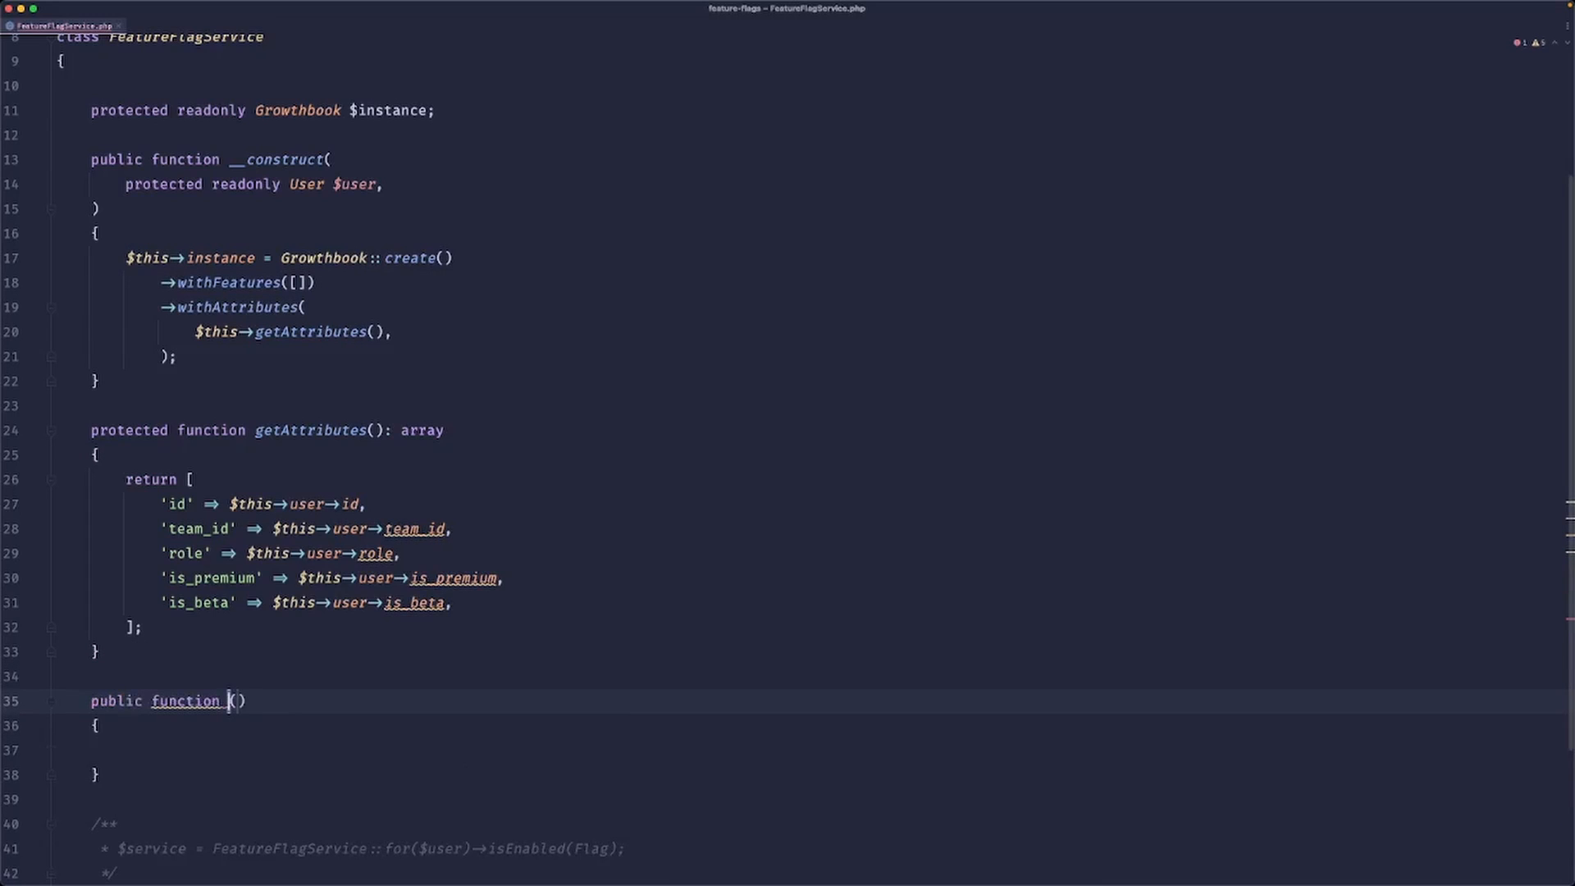
pyautogui.write('isEnabled')
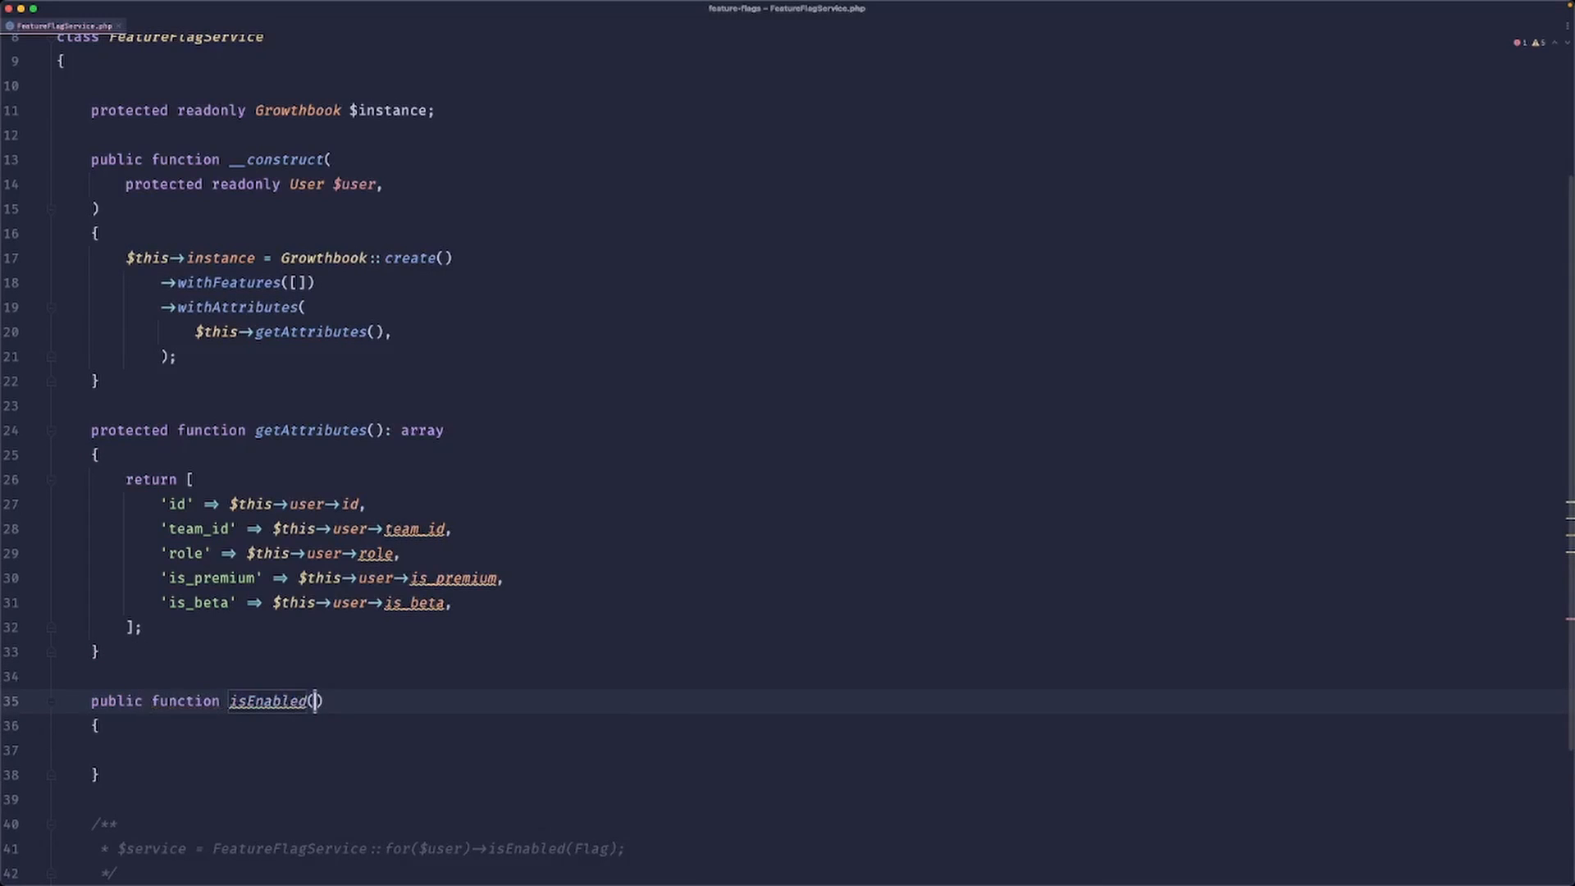
pyautogui.write('$flag')
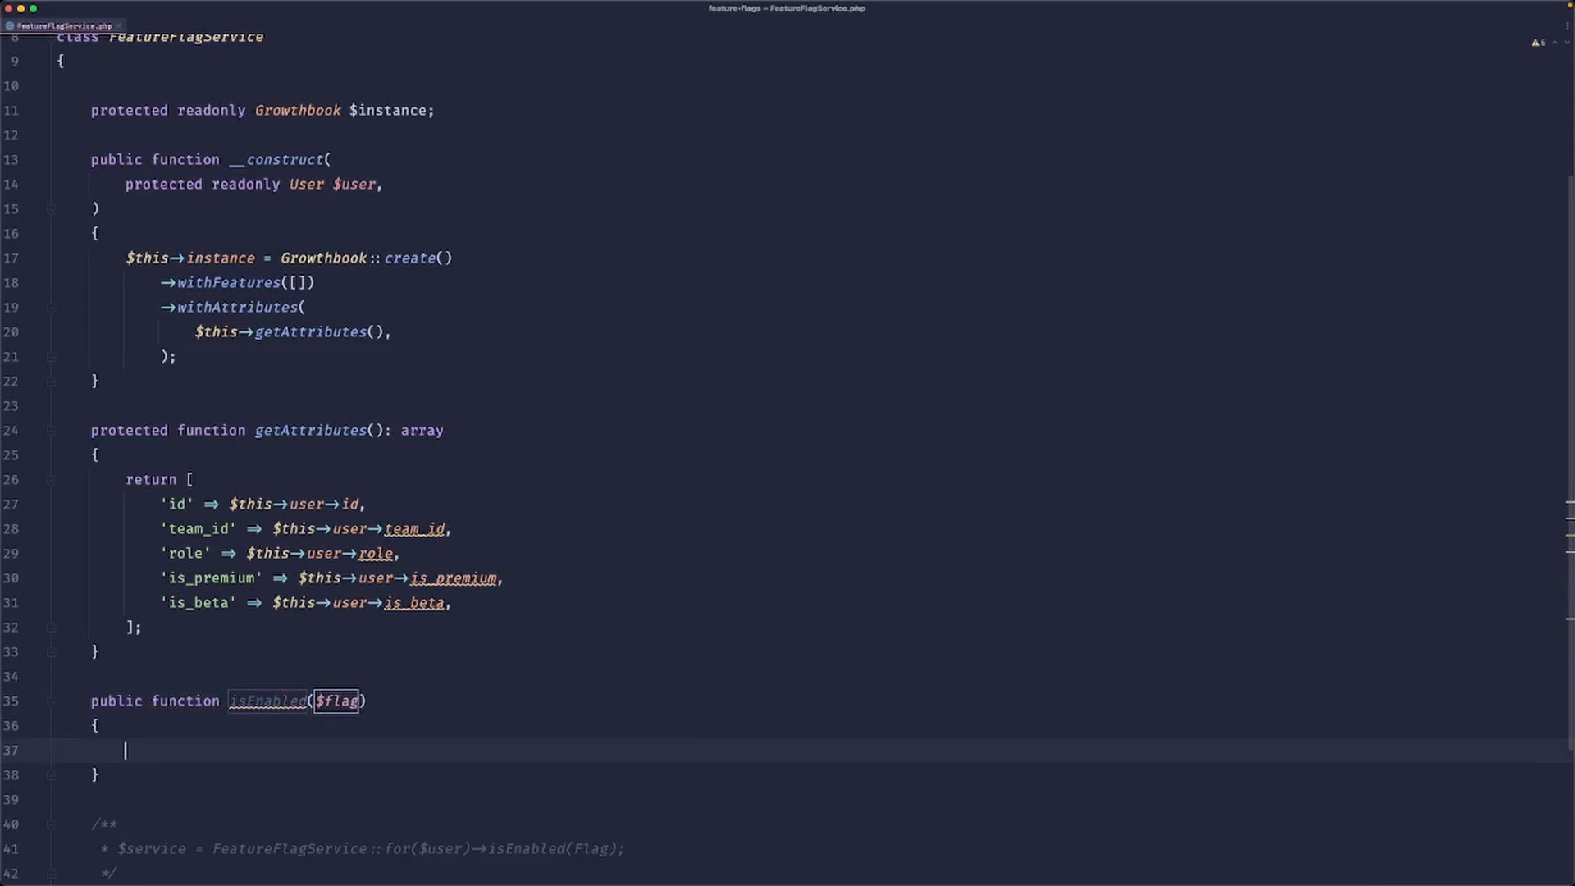
pyautogui.write('return $')
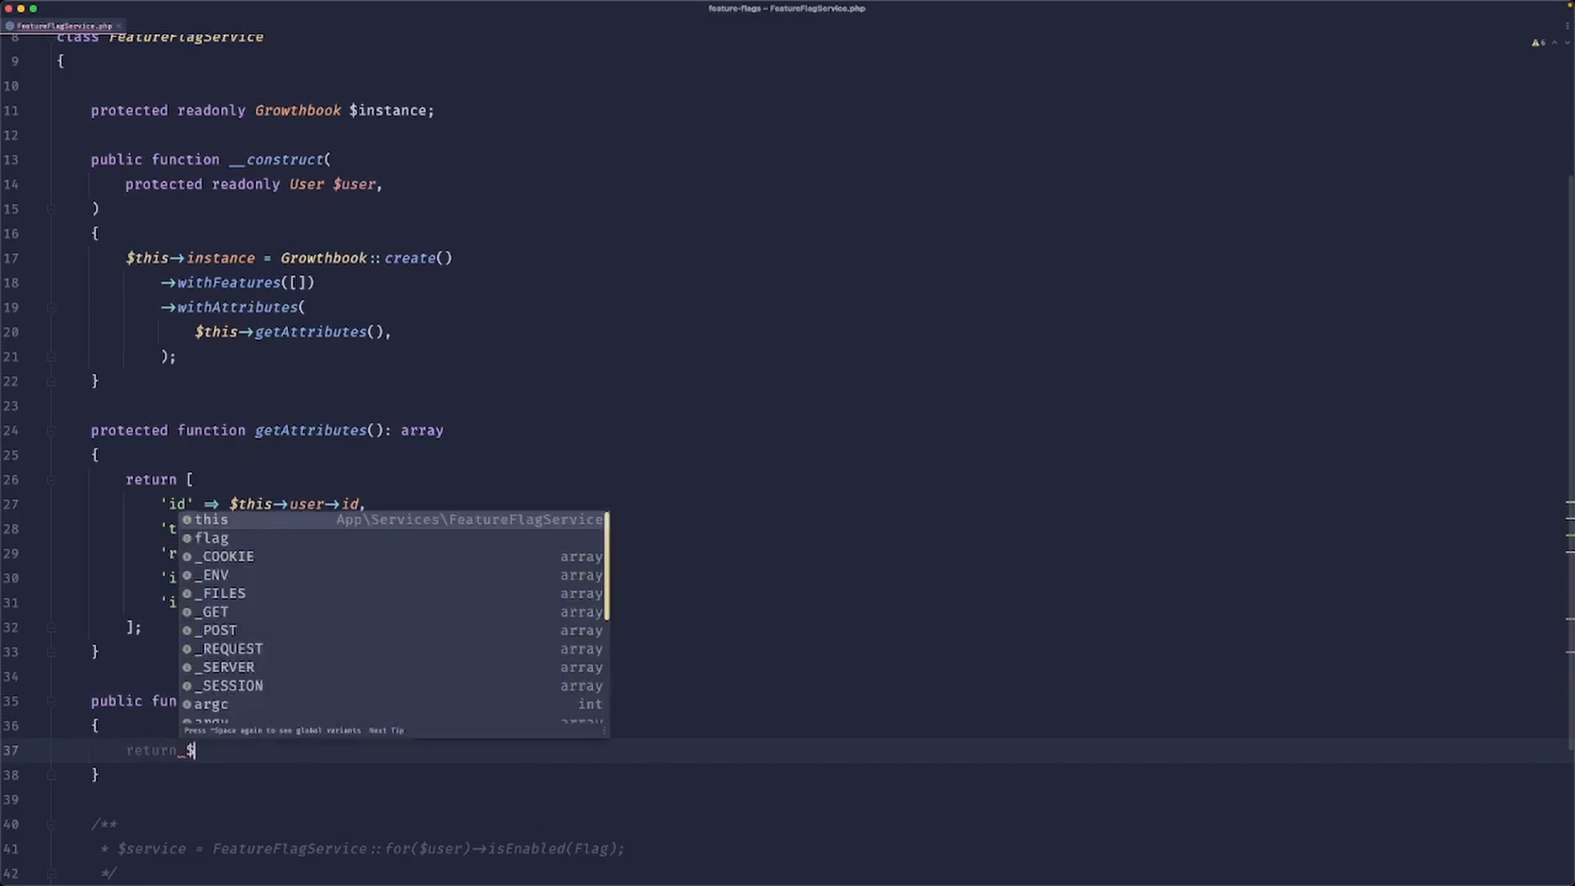
pyautogui.write('this->instance->isOn($flag);')
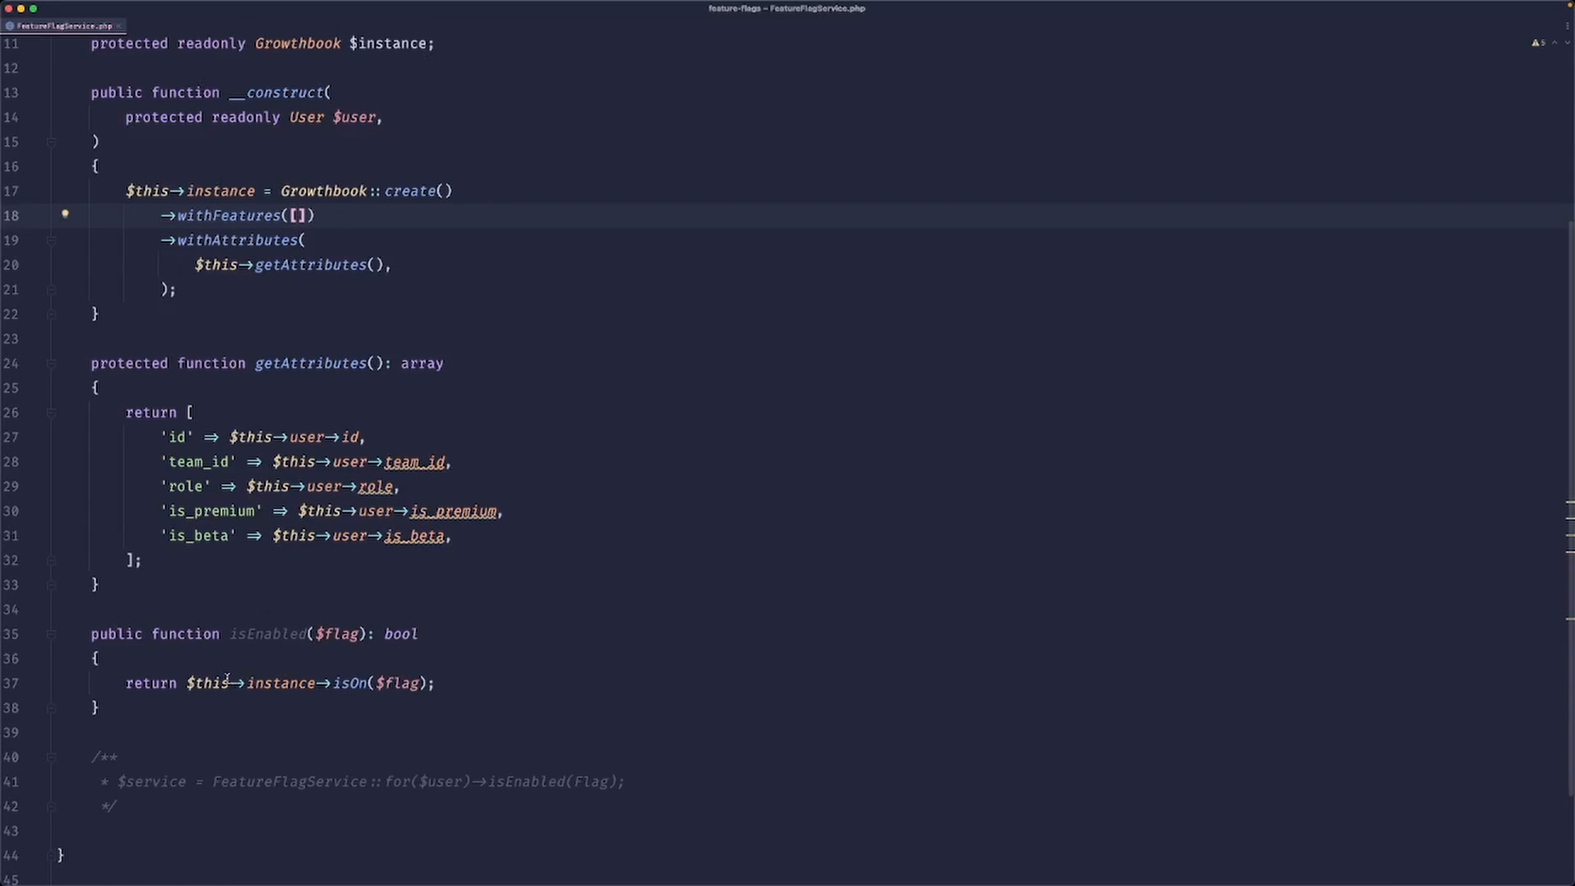
# Start a protected function getFeatures() below isEnabled.
pyautogui.write('pubf')
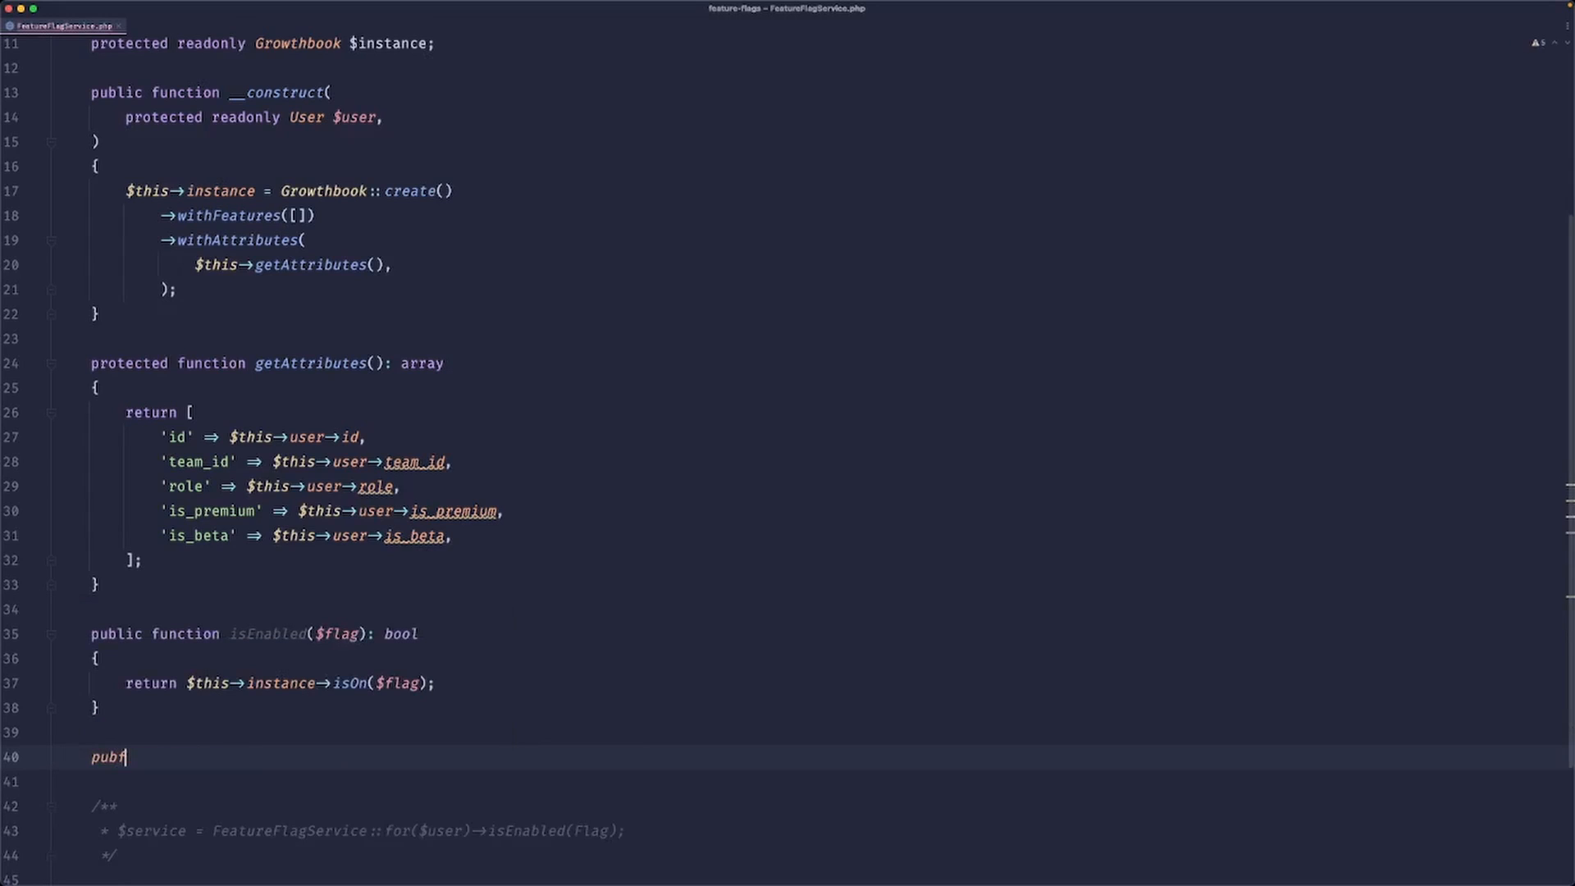
pyautogui.write('protected_')
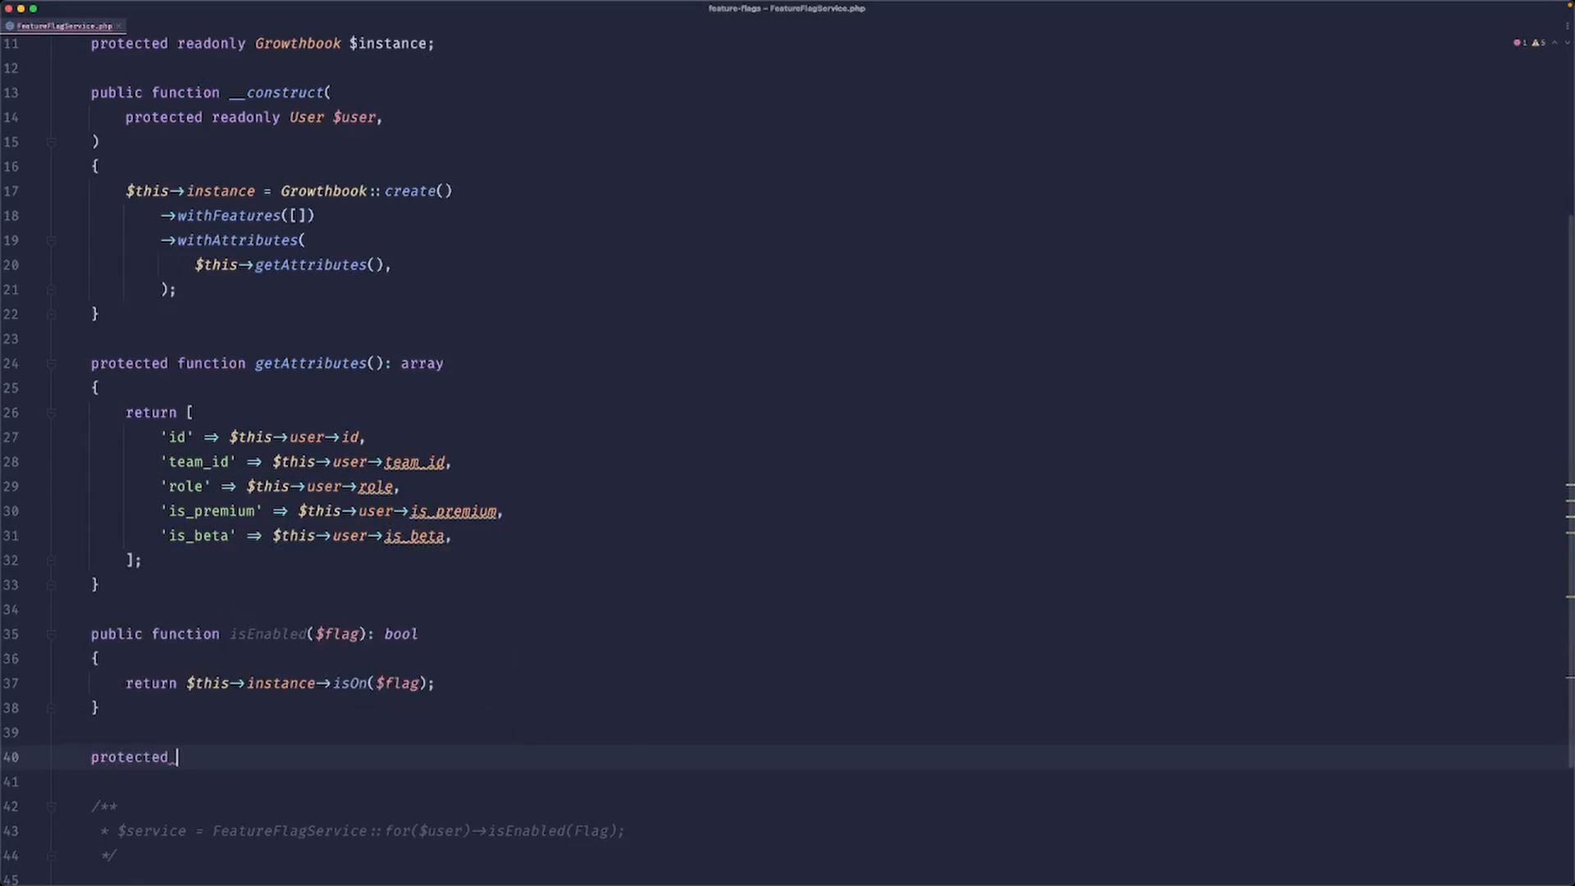
pyautogui.write('function')
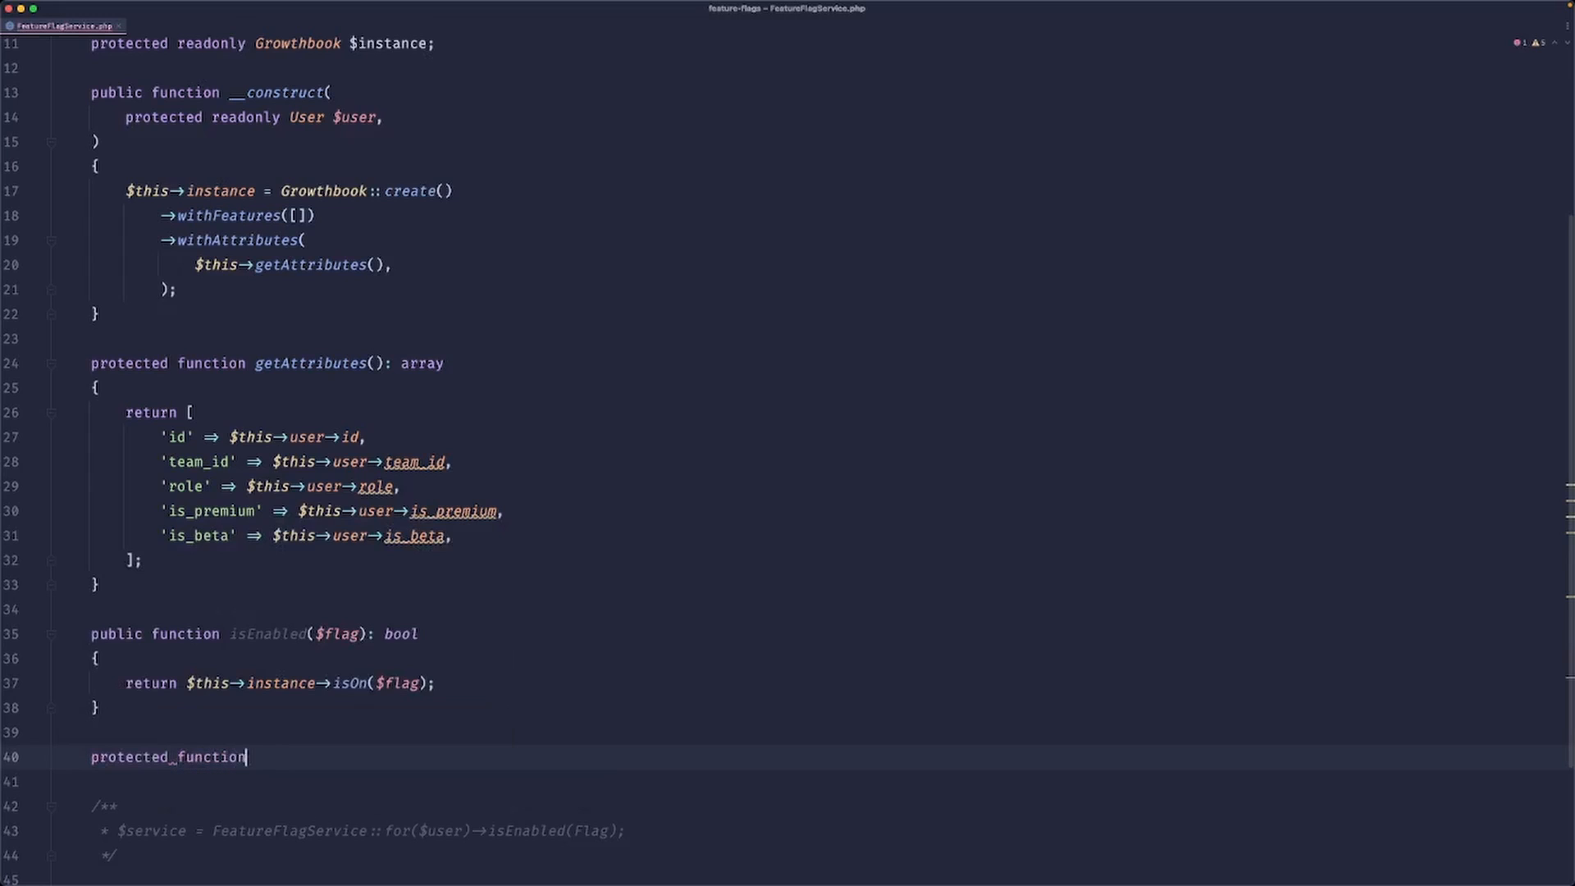
pyautogui.write('getFeatures()')
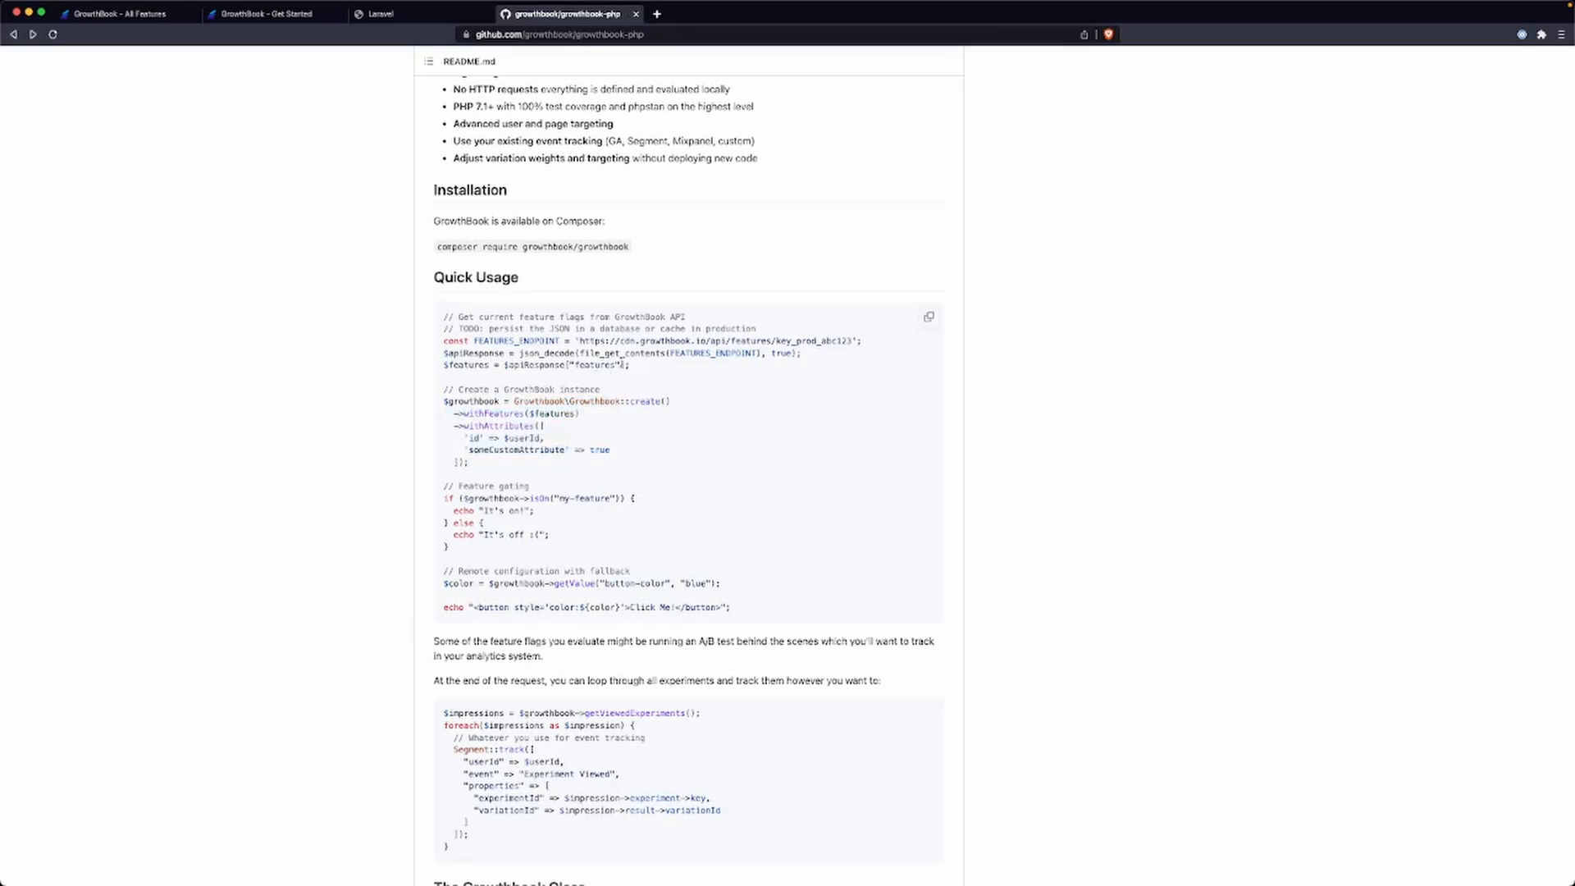
# Select the feature-fetching lines in the growthbook-php README Quick Usage example.
pyautogui.moveTo(443, 342); pyautogui.dragTo(628, 365)
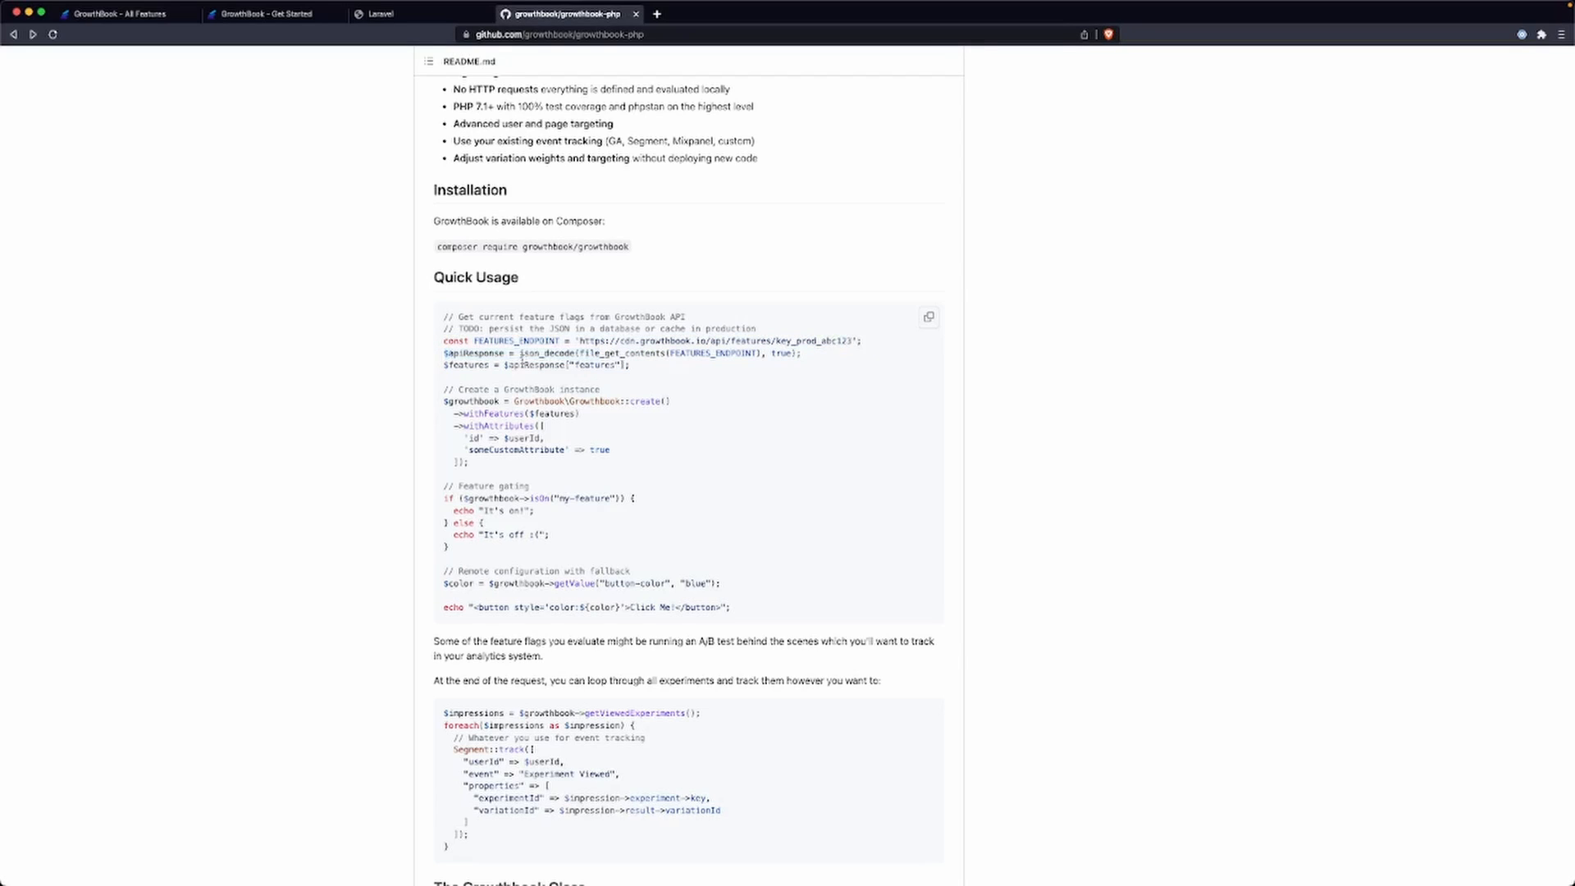
pyautogui.doubleClick(594, 364)
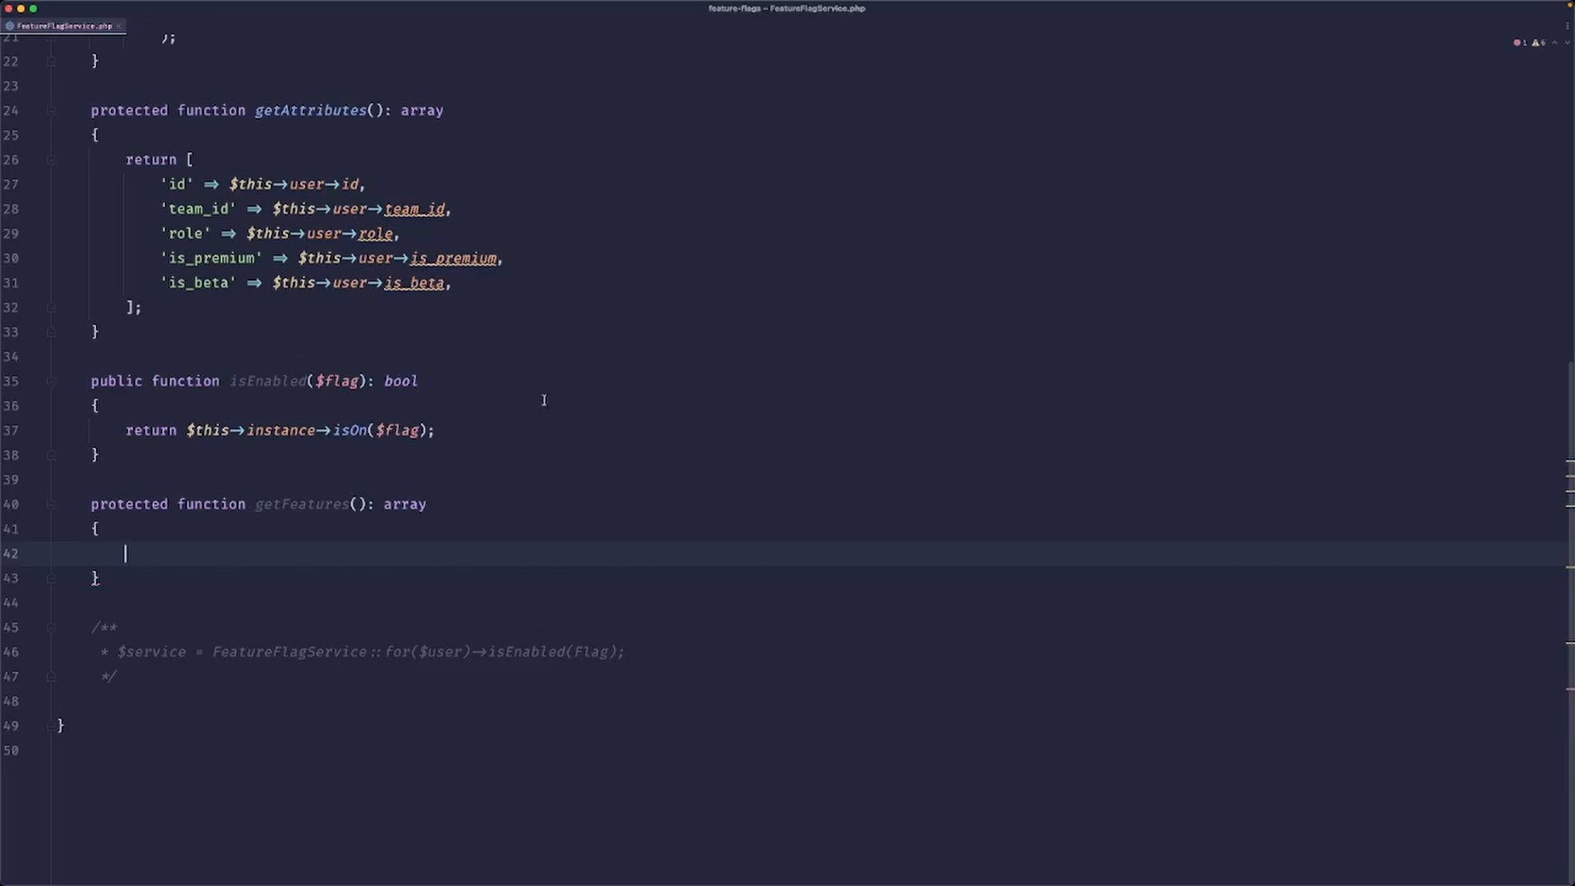
# Wrap getFeatures in try/catch (\Throwable) returning an \Http::asJson() fetch, checking the README.
pyautogui.write('return')
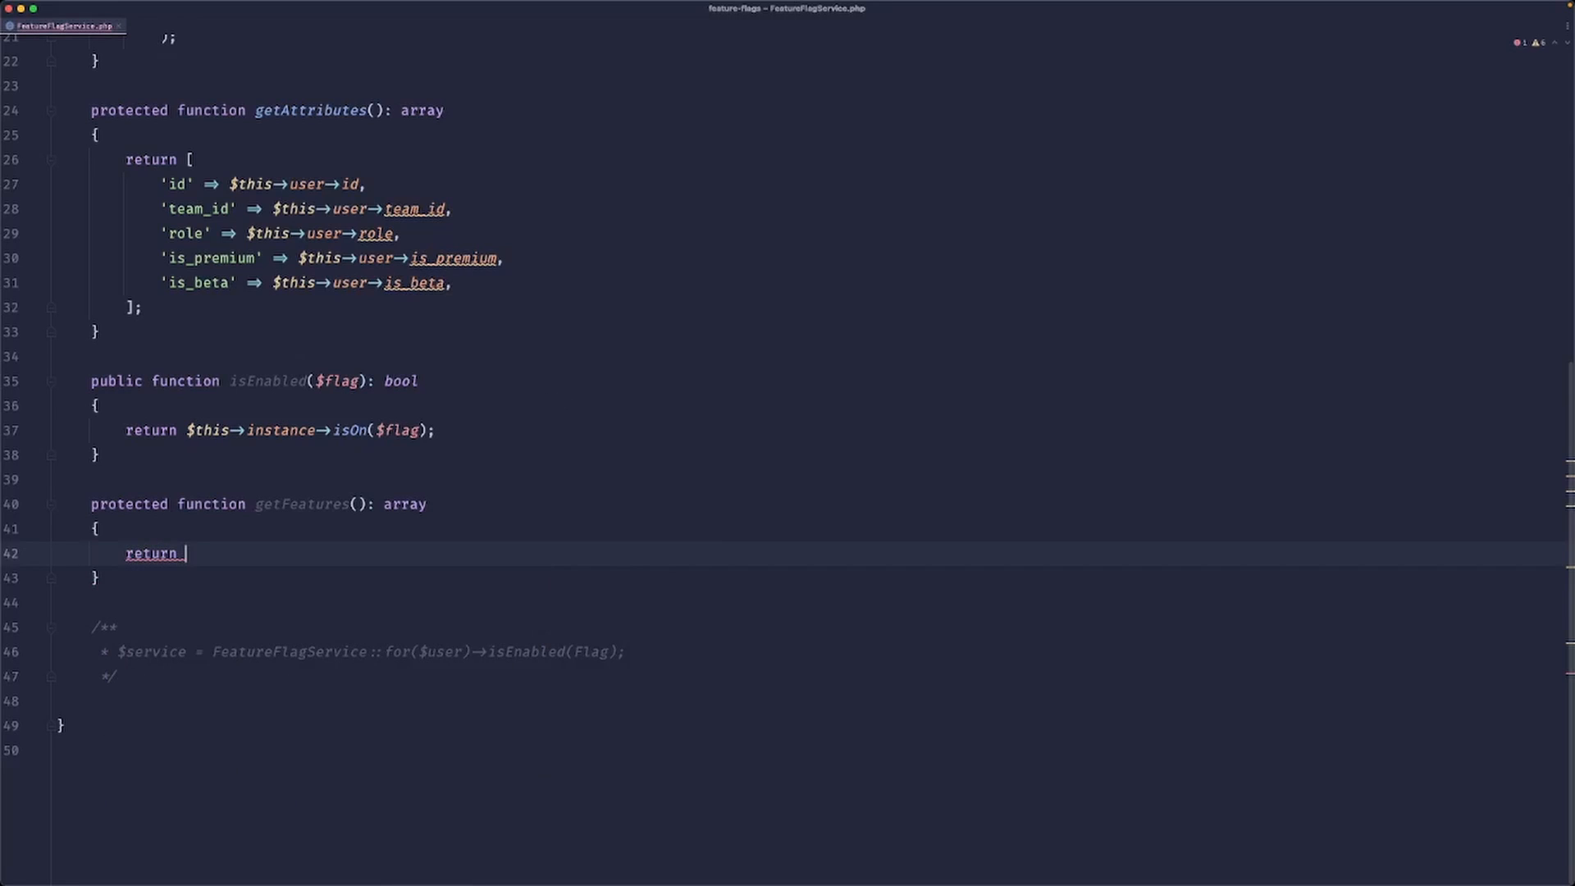
pyautogui.write('catch () {')
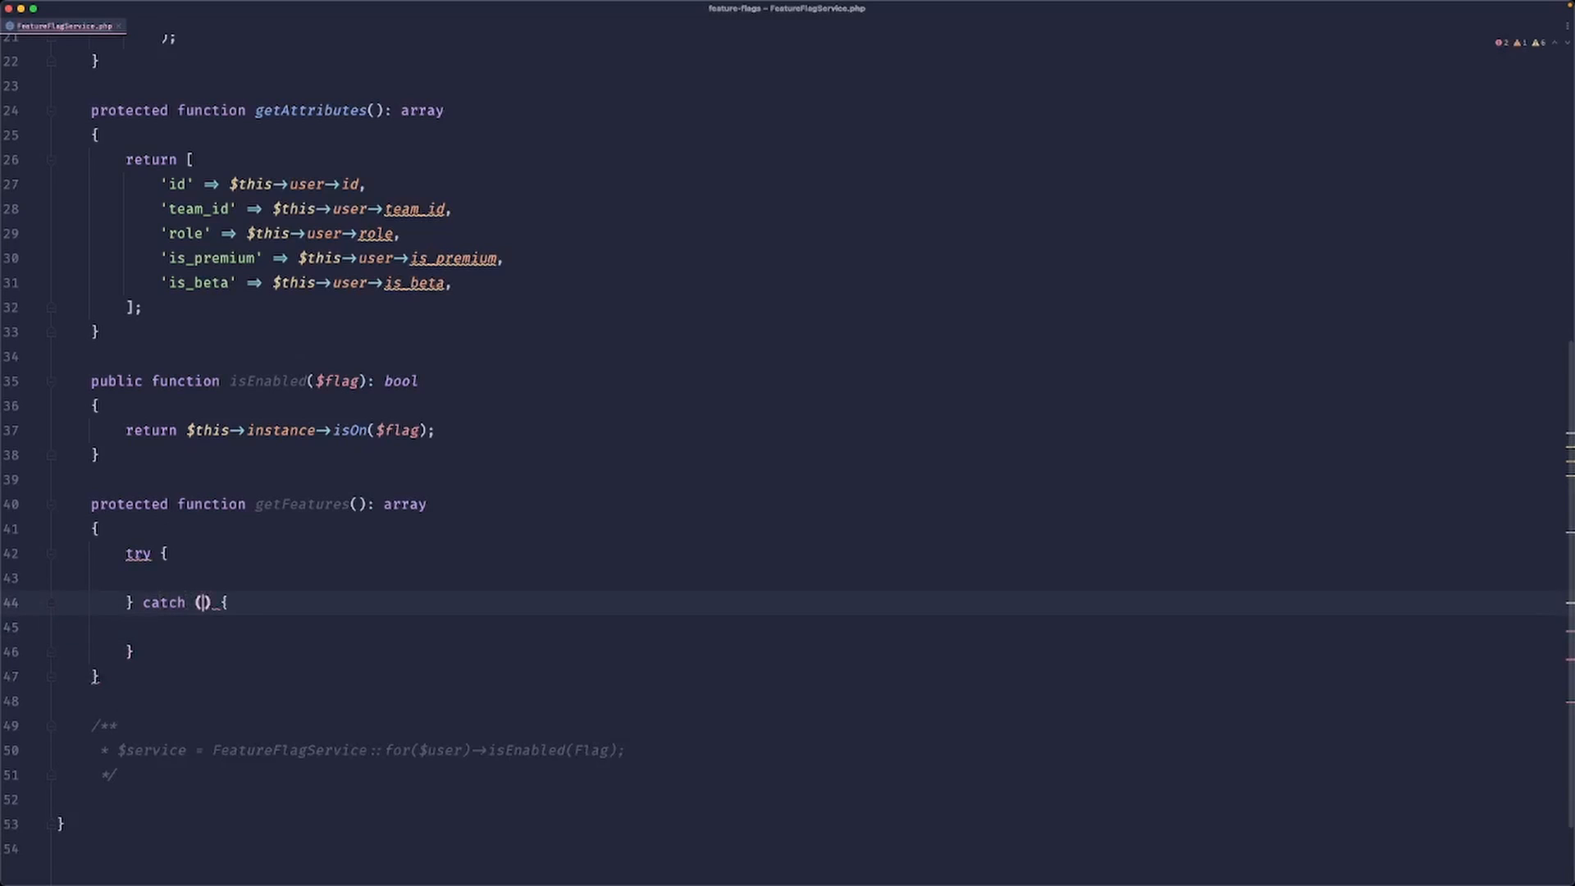
pyautogui.write('\\Thr')
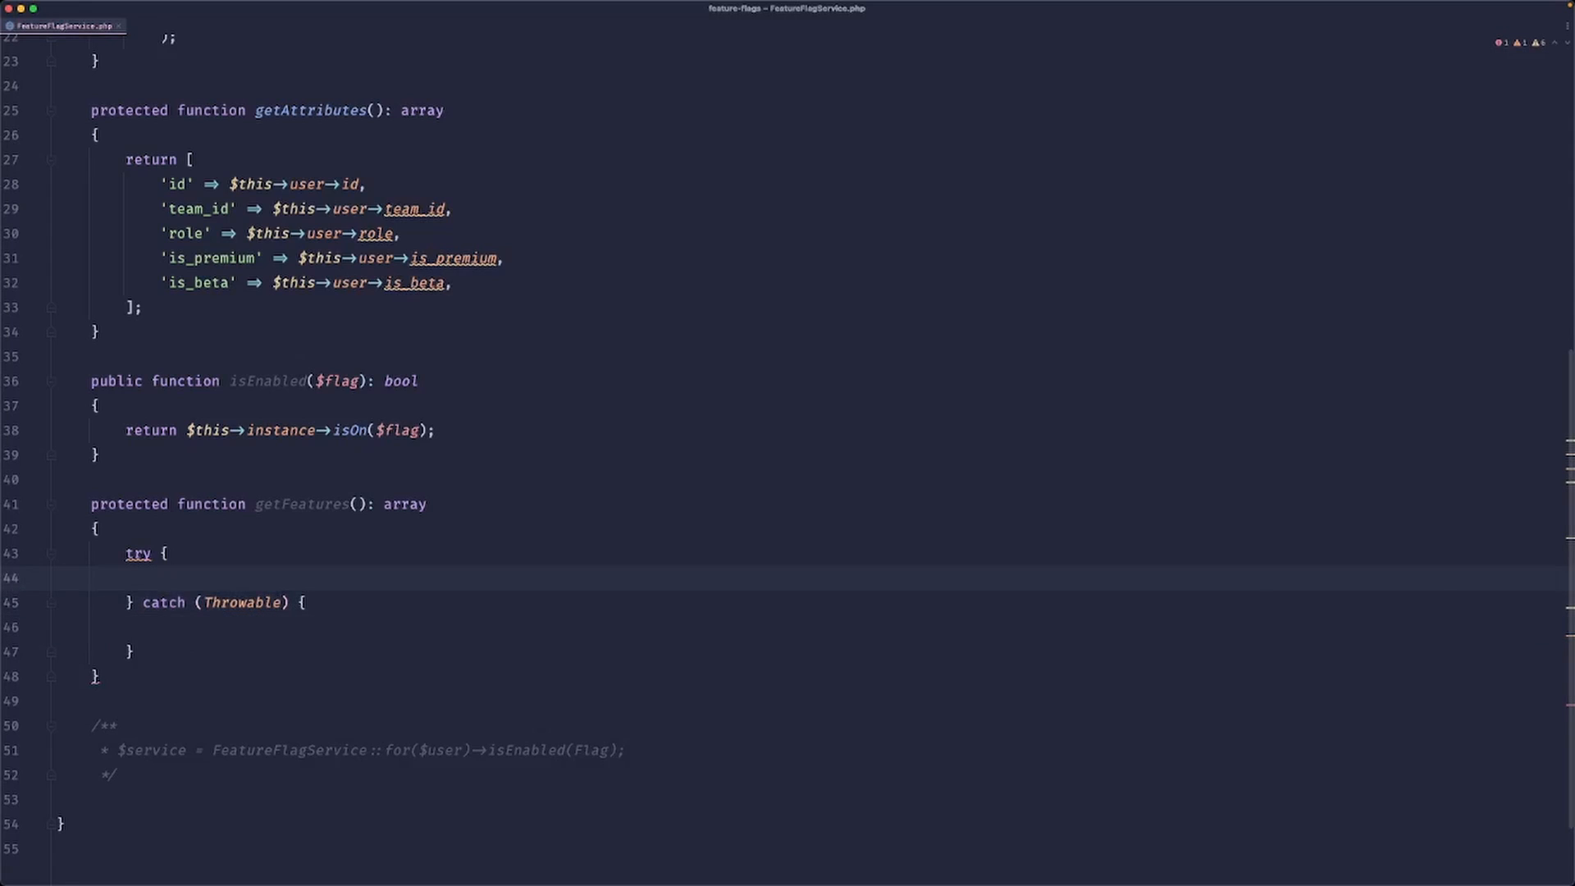
pyautogui.write('return \\Http::')
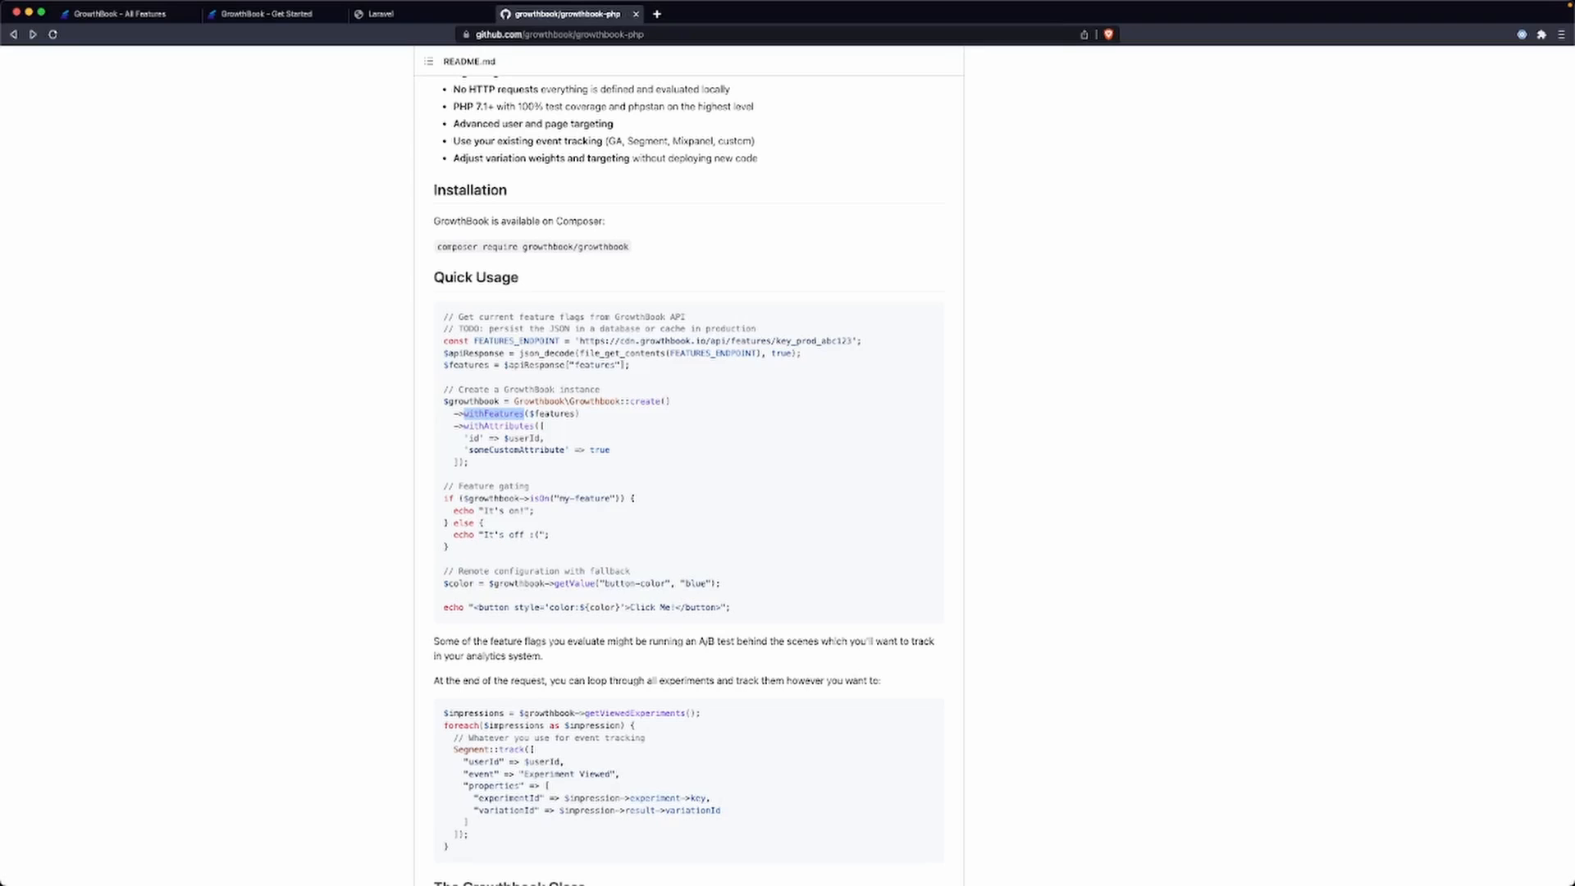
pyautogui.doubleClick(714, 341)
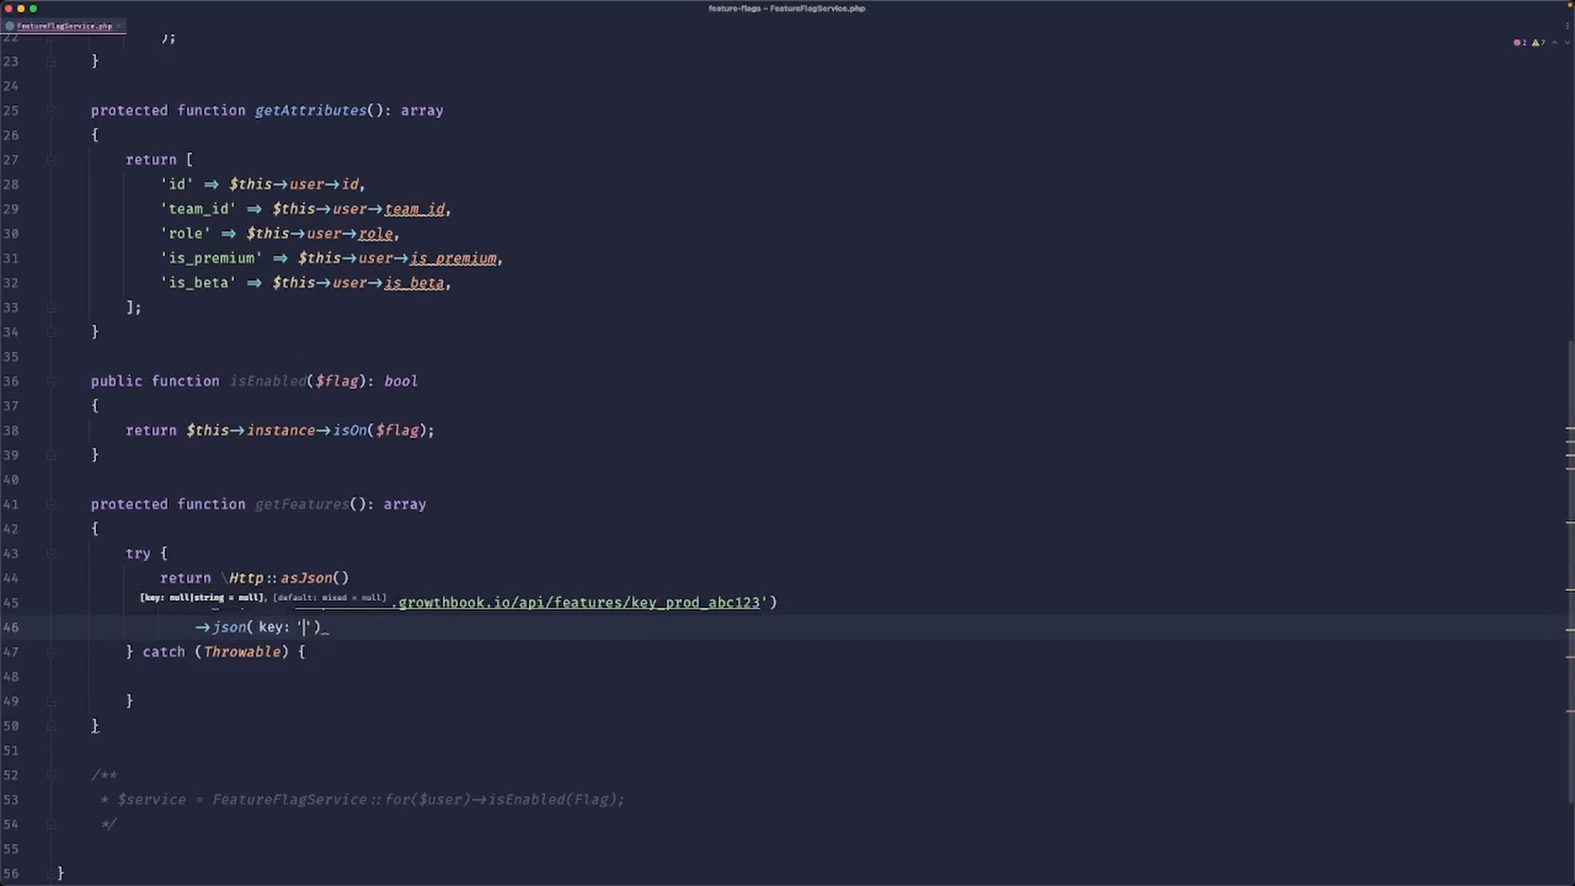
# Read json('features', []) and build the URL from config('services.growthbook.features_key').
pyautogui.write('features')
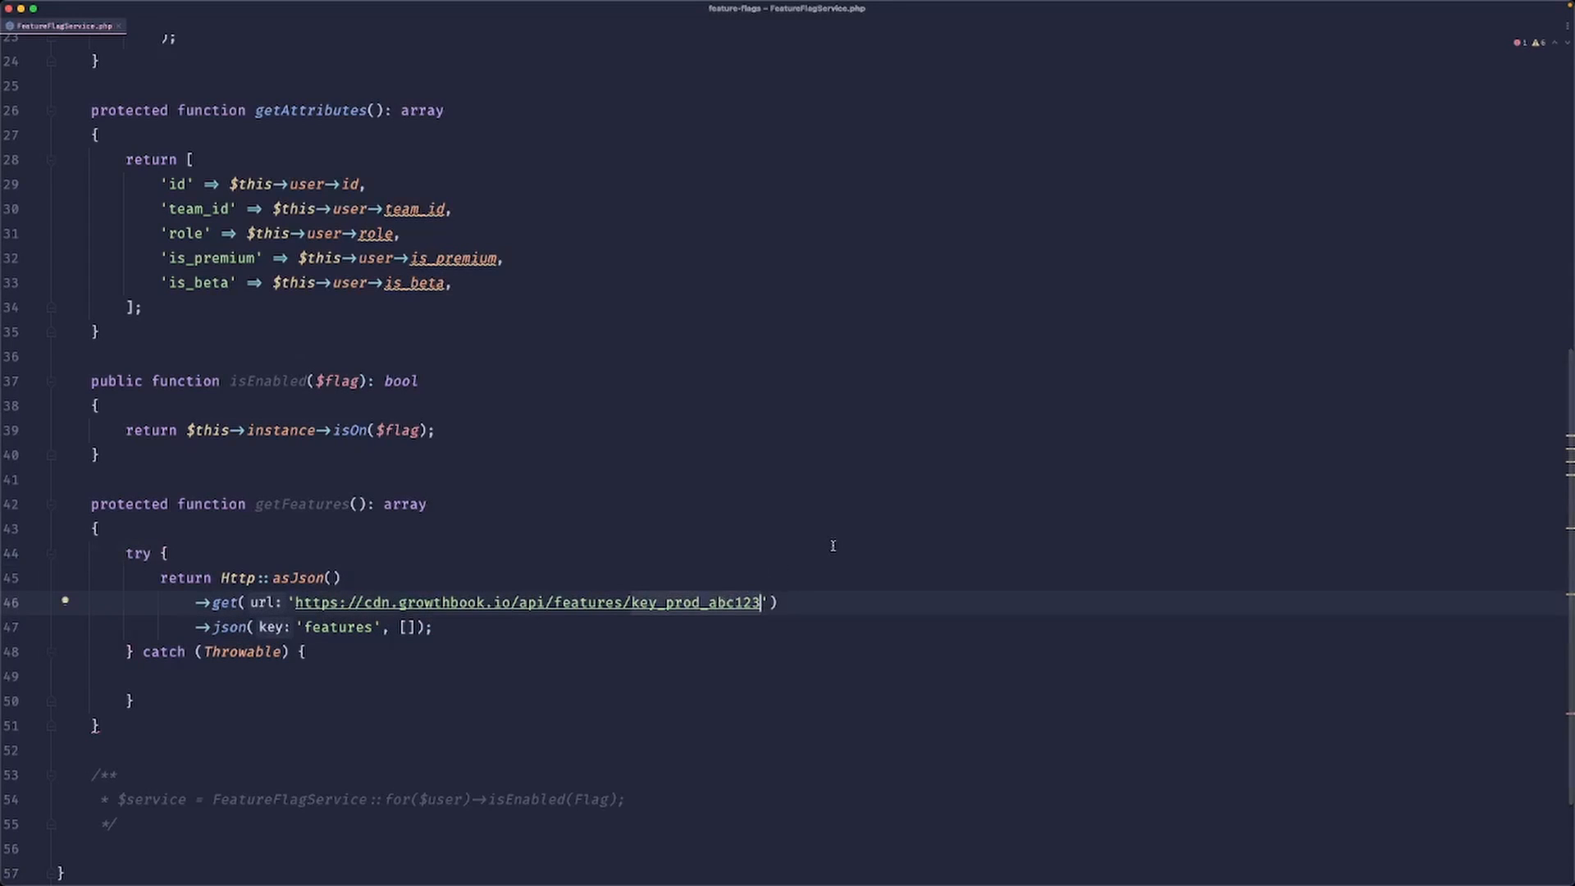
pyautogui.press('Backspace')
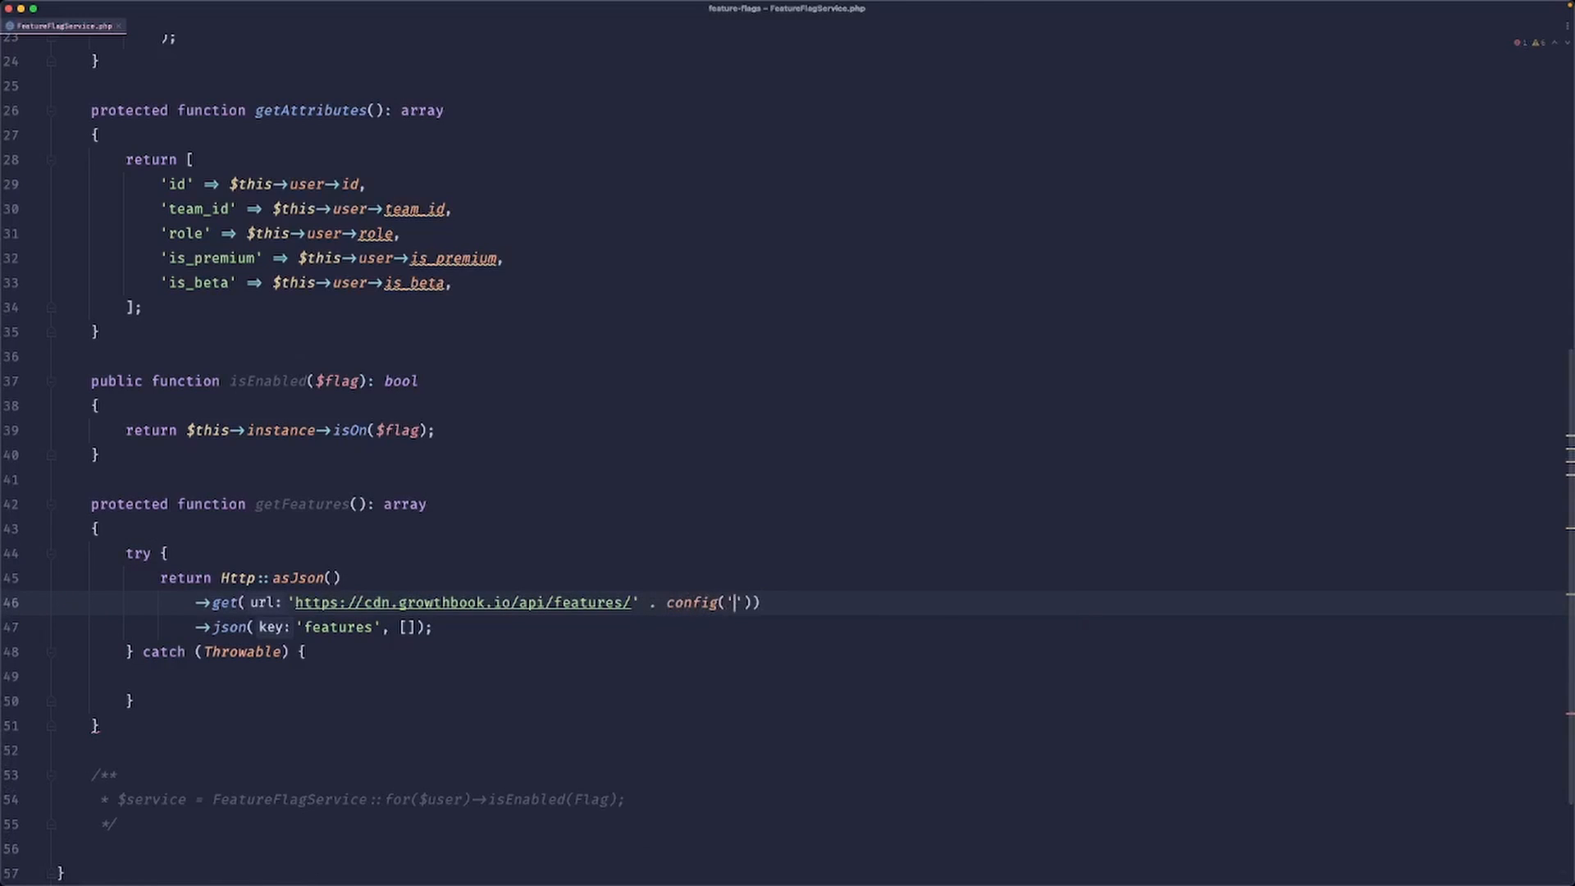
pyautogui.write('services.growthbook.a')
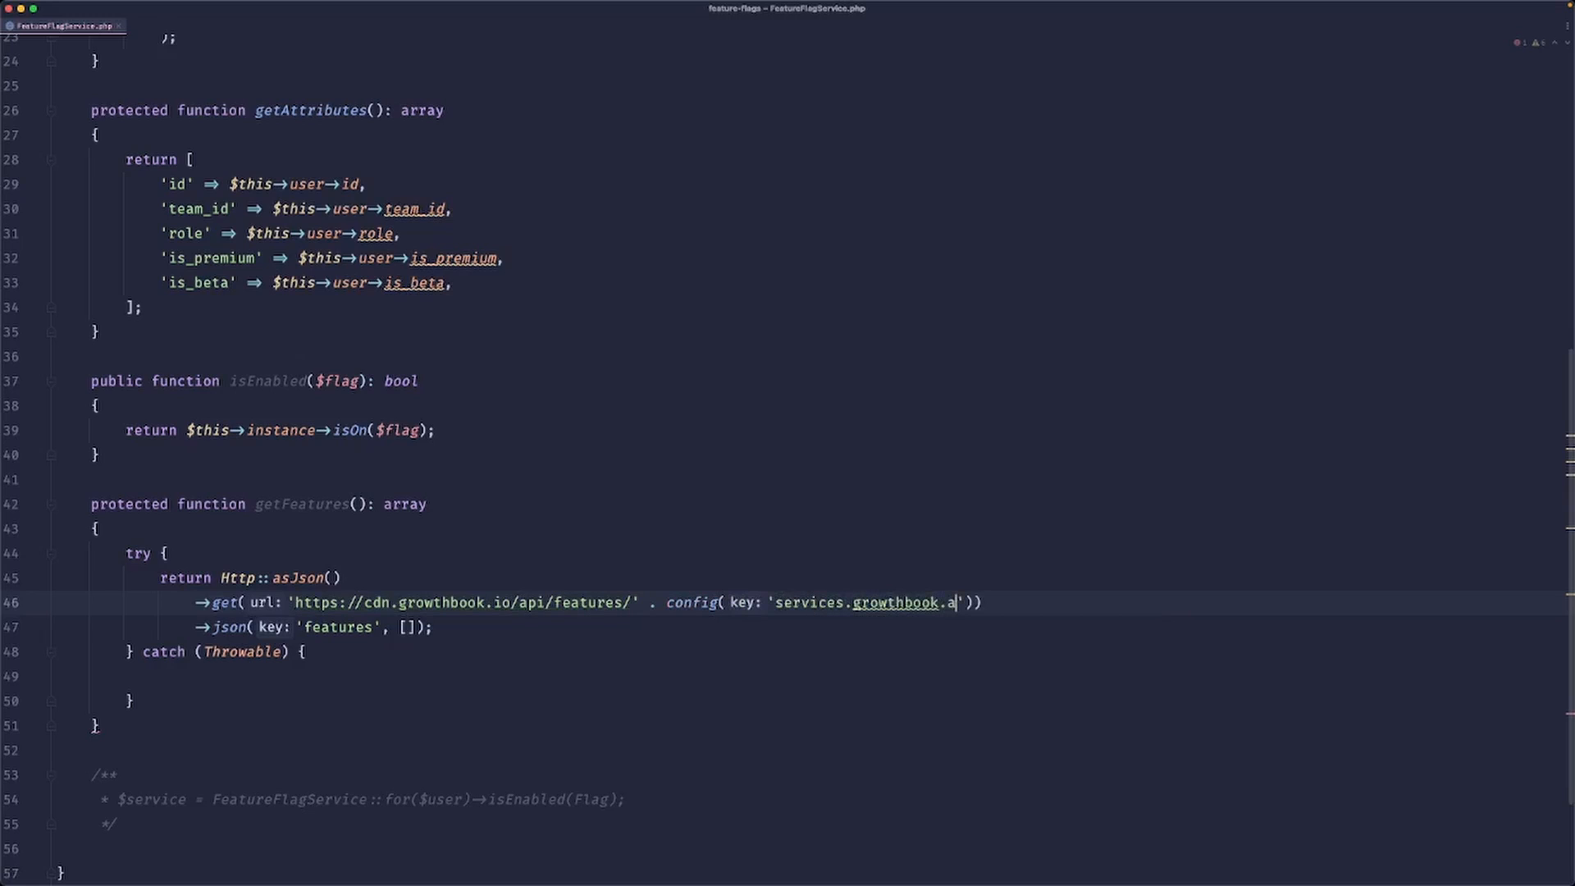
pyautogui.write('fea')
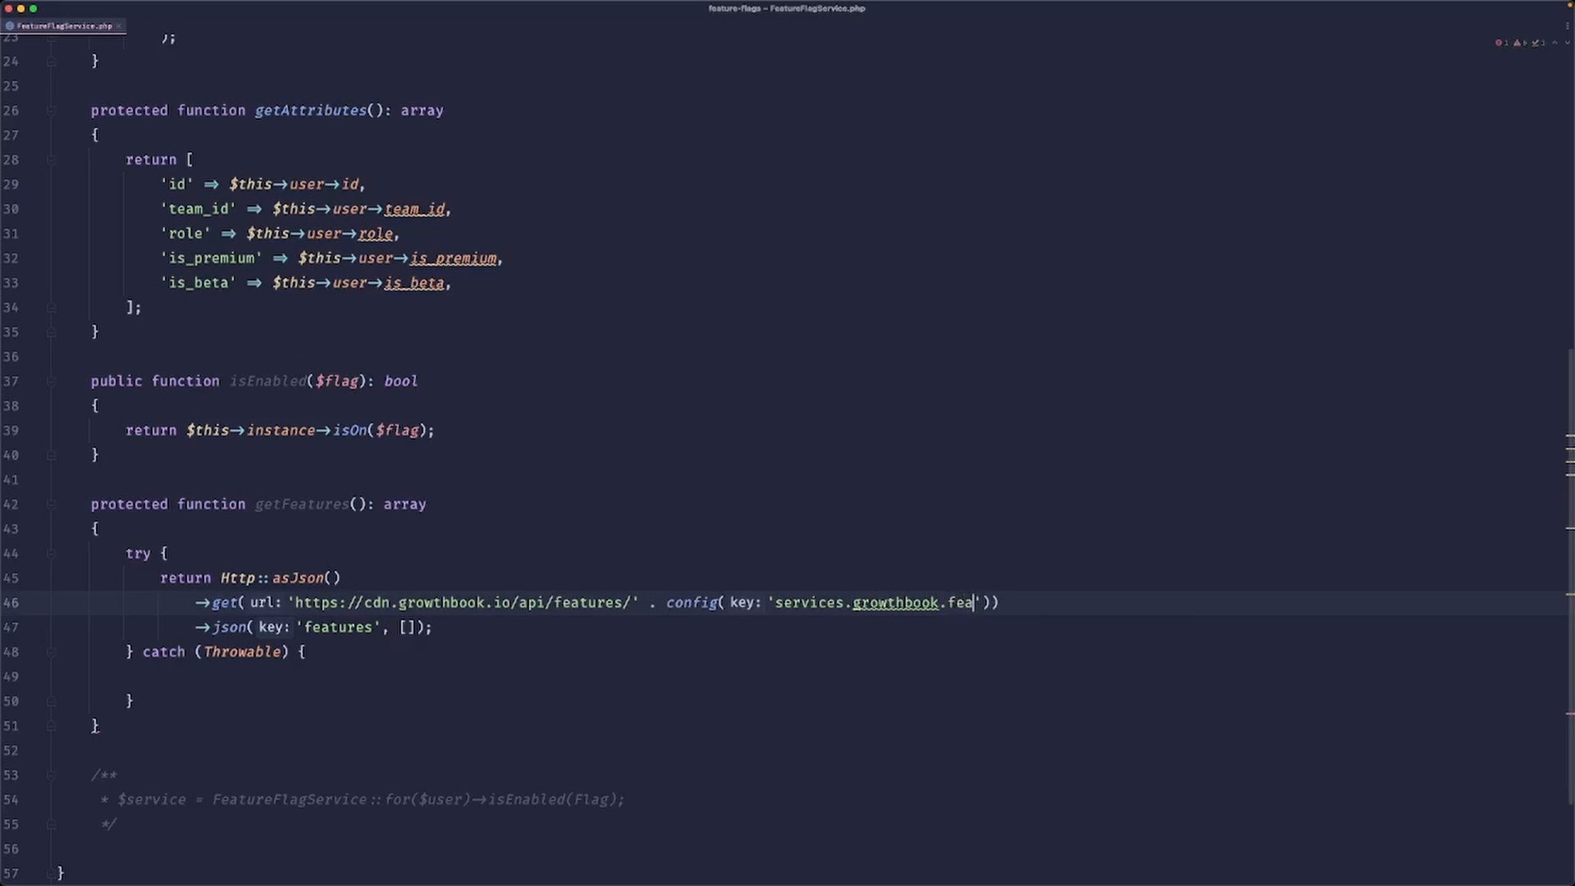
pyautogui.write('tures_key')
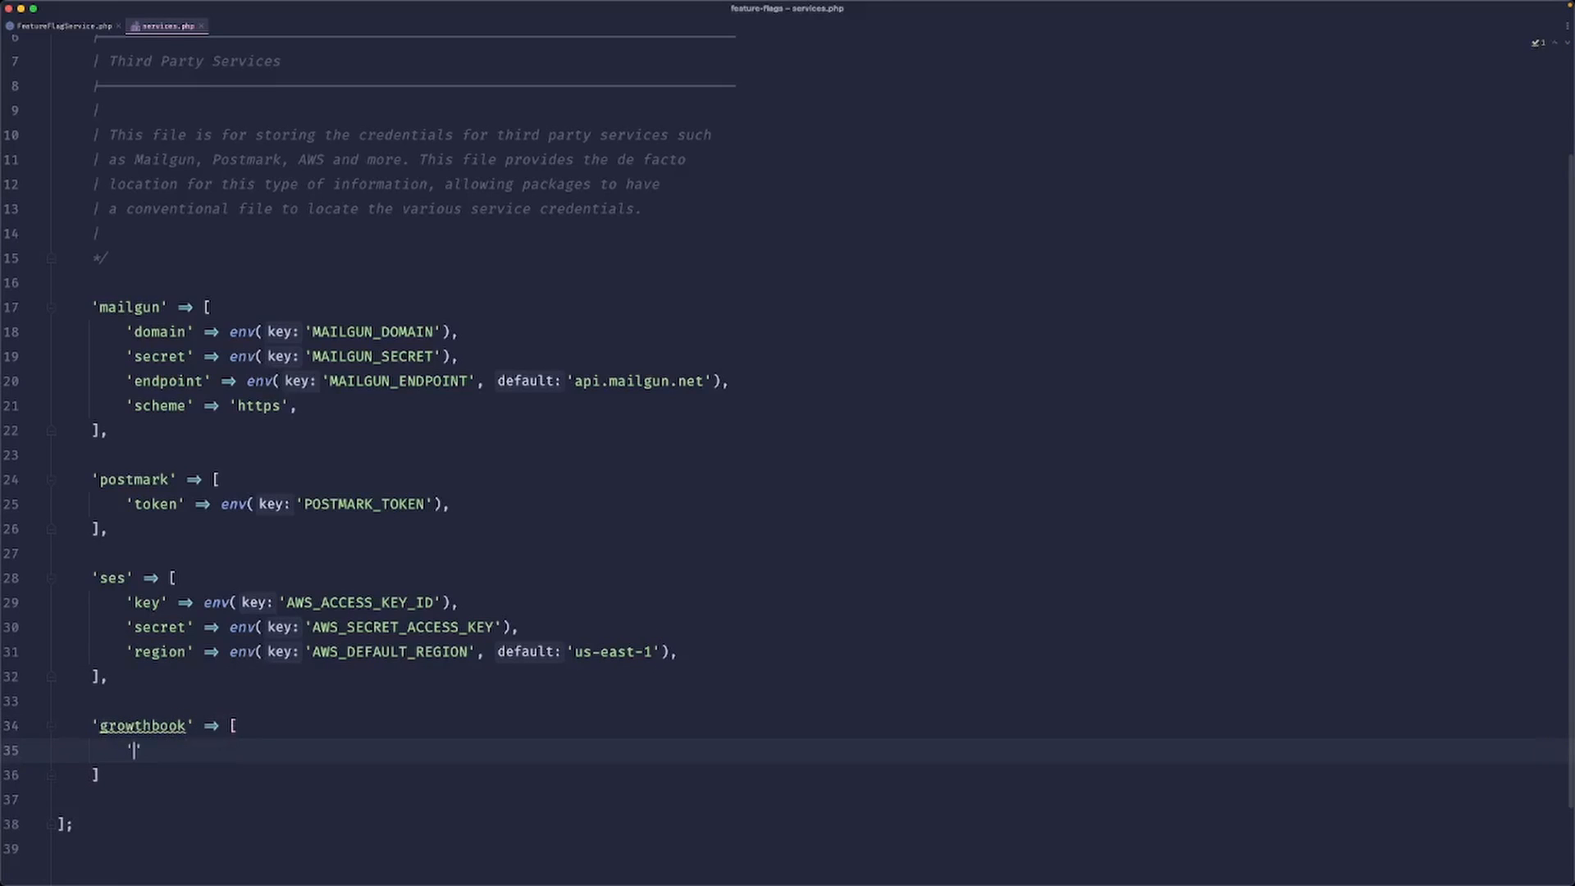
# Map features_key to env('GROWTHBOOK_FEATURES_KEY') and declare it empty in .env.example.
pyautogui.write("features_key' =>")
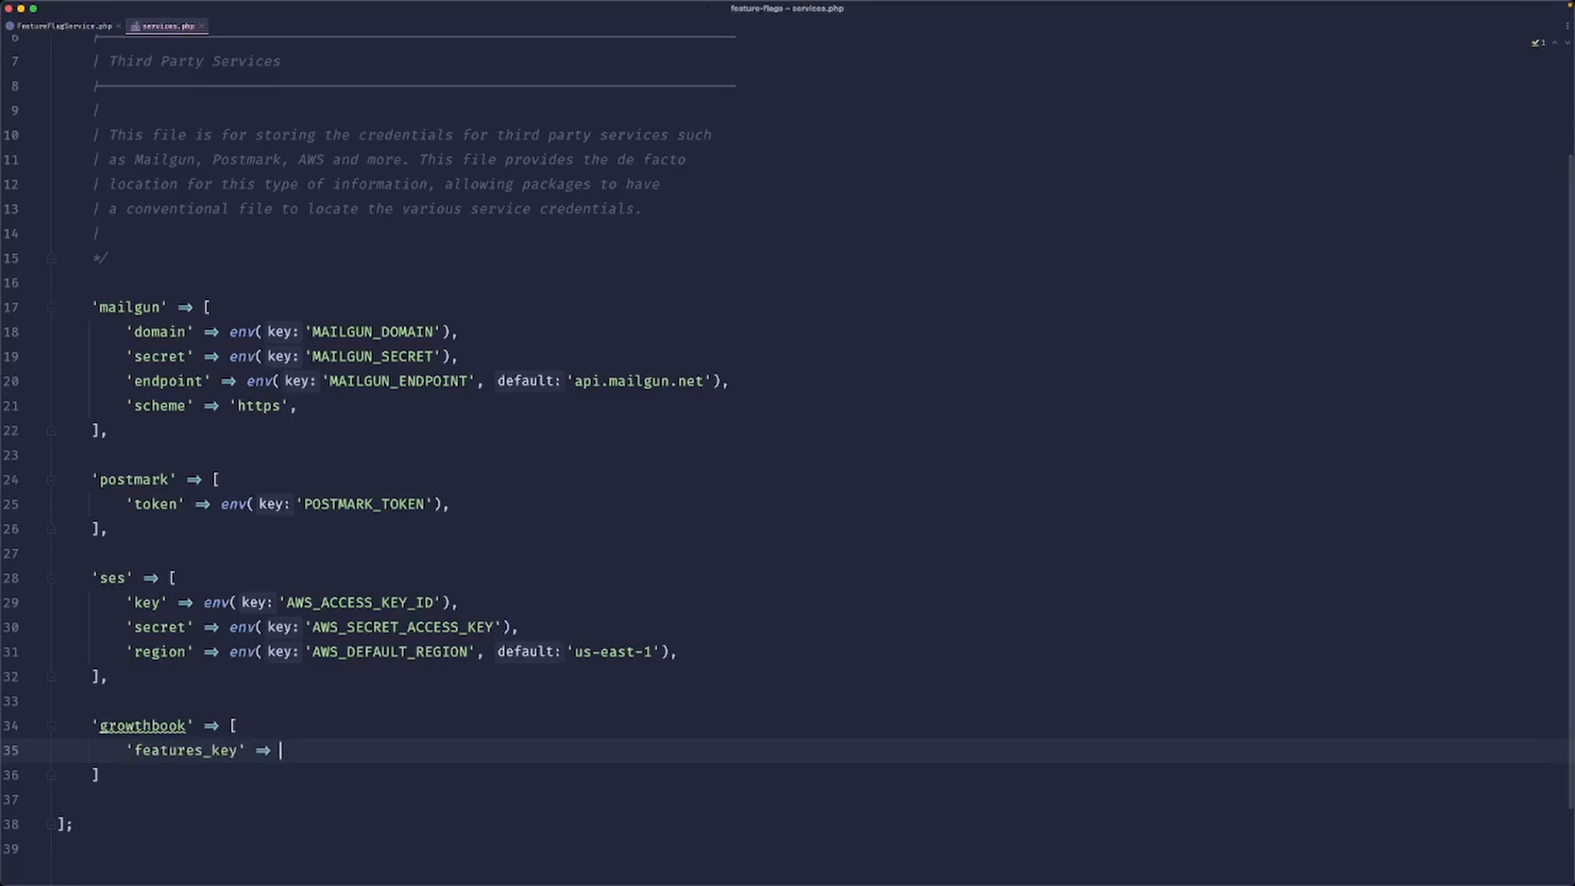
pyautogui.write("env(''")
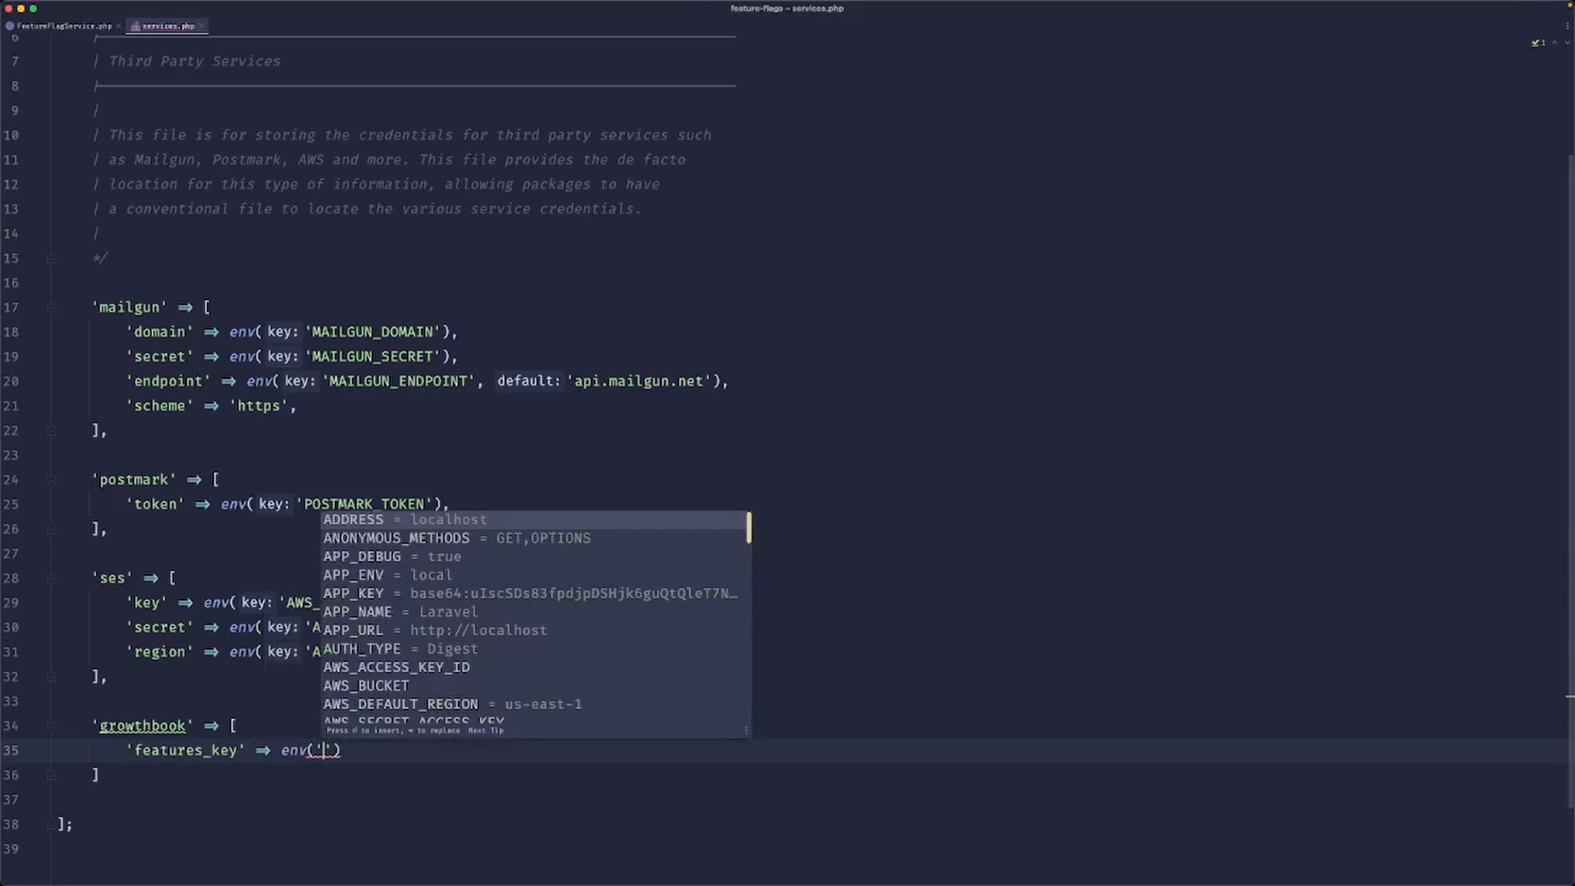
pyautogui.write('GROW')
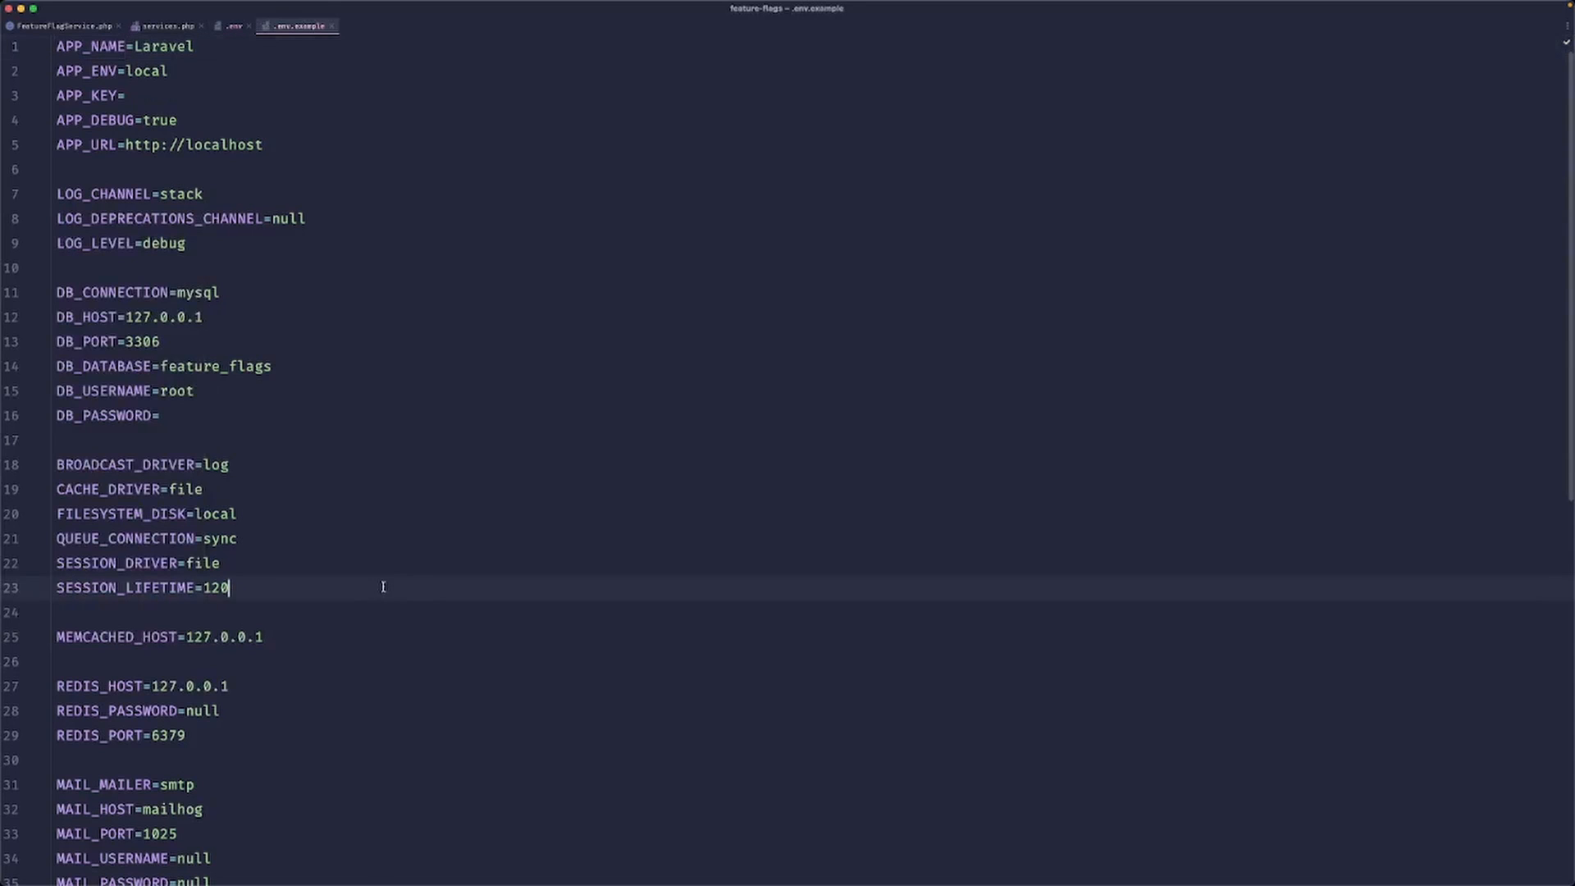
pyautogui.write('GROWTHBOOK_FEATURES_KEY=')
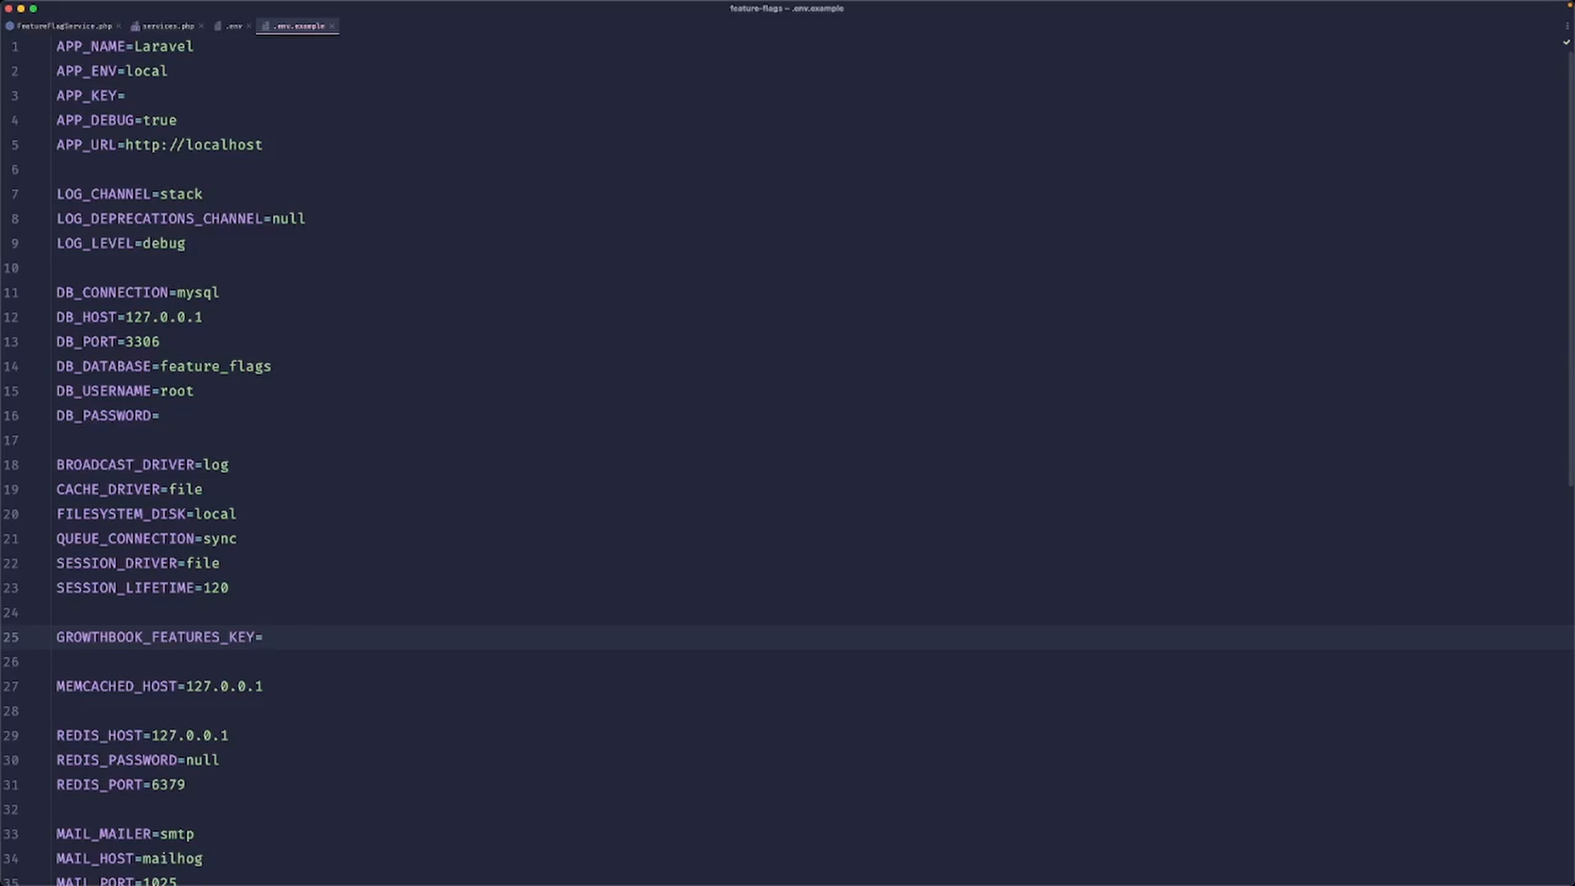
# Add an empty GROWTHBOOK_FEATURES_KEY= line to the real .env file.
pyautogui.click(232, 25)
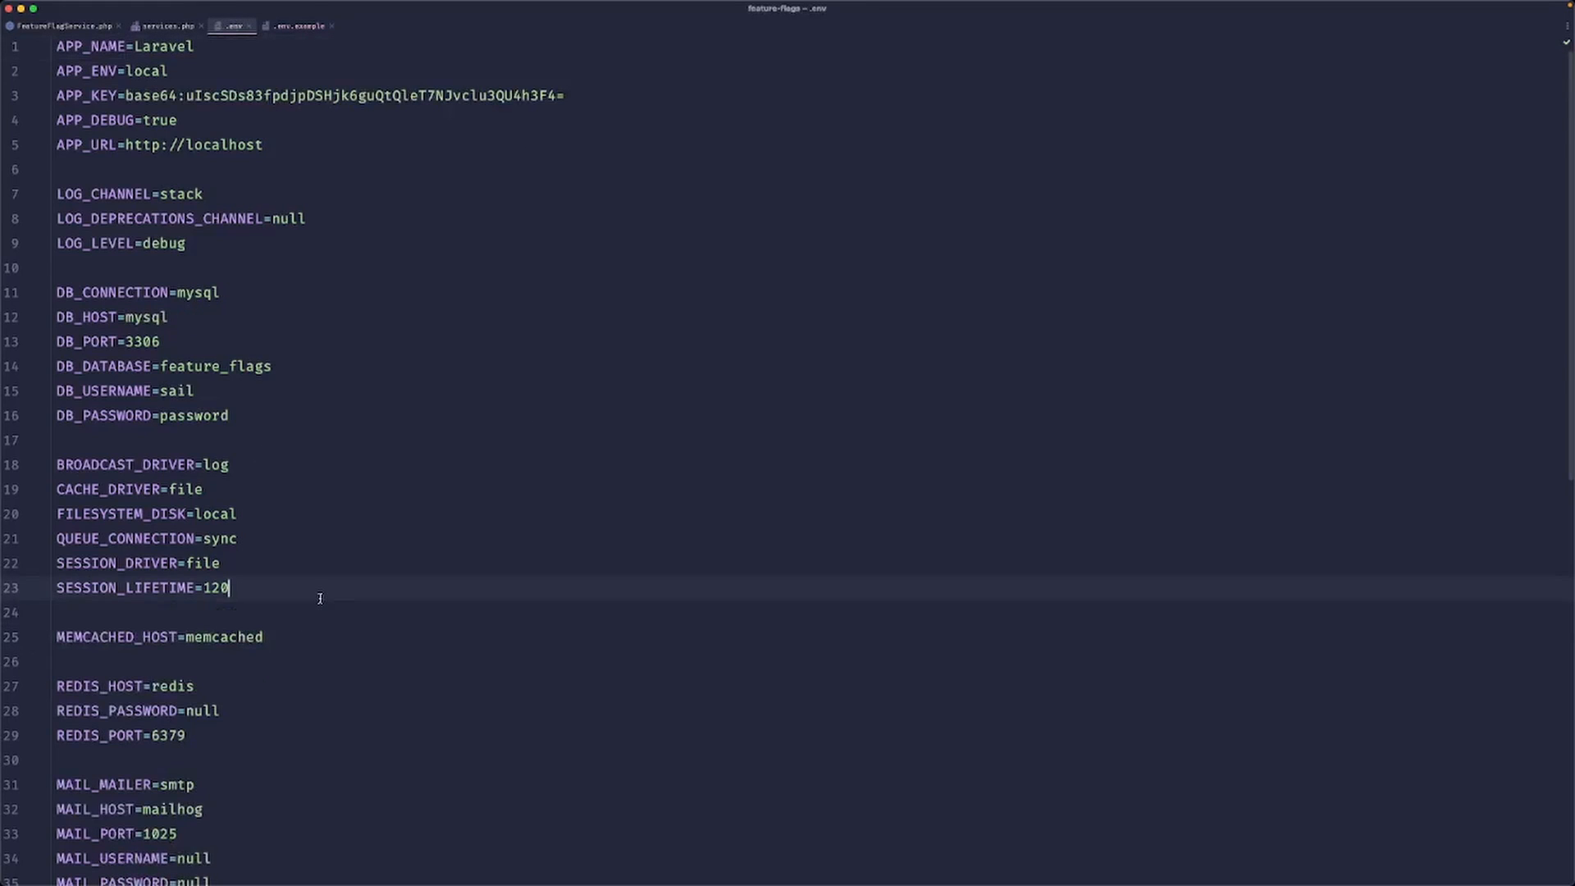
pyautogui.write('GROWTHBOOK_FEATURES_KEY=')
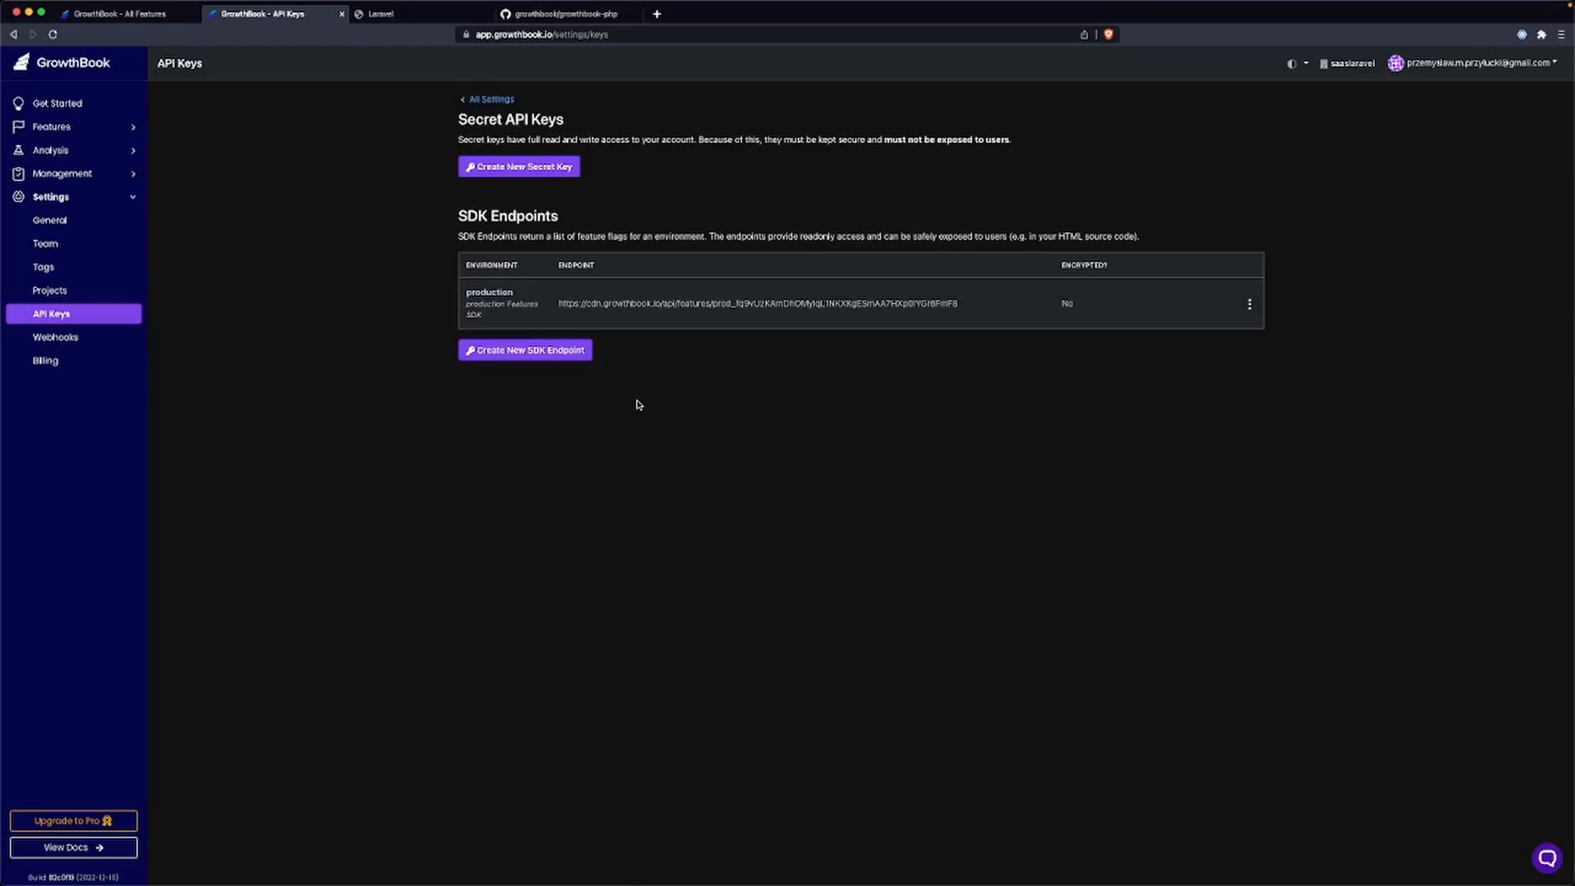
pyautogui.moveTo(68, 323)
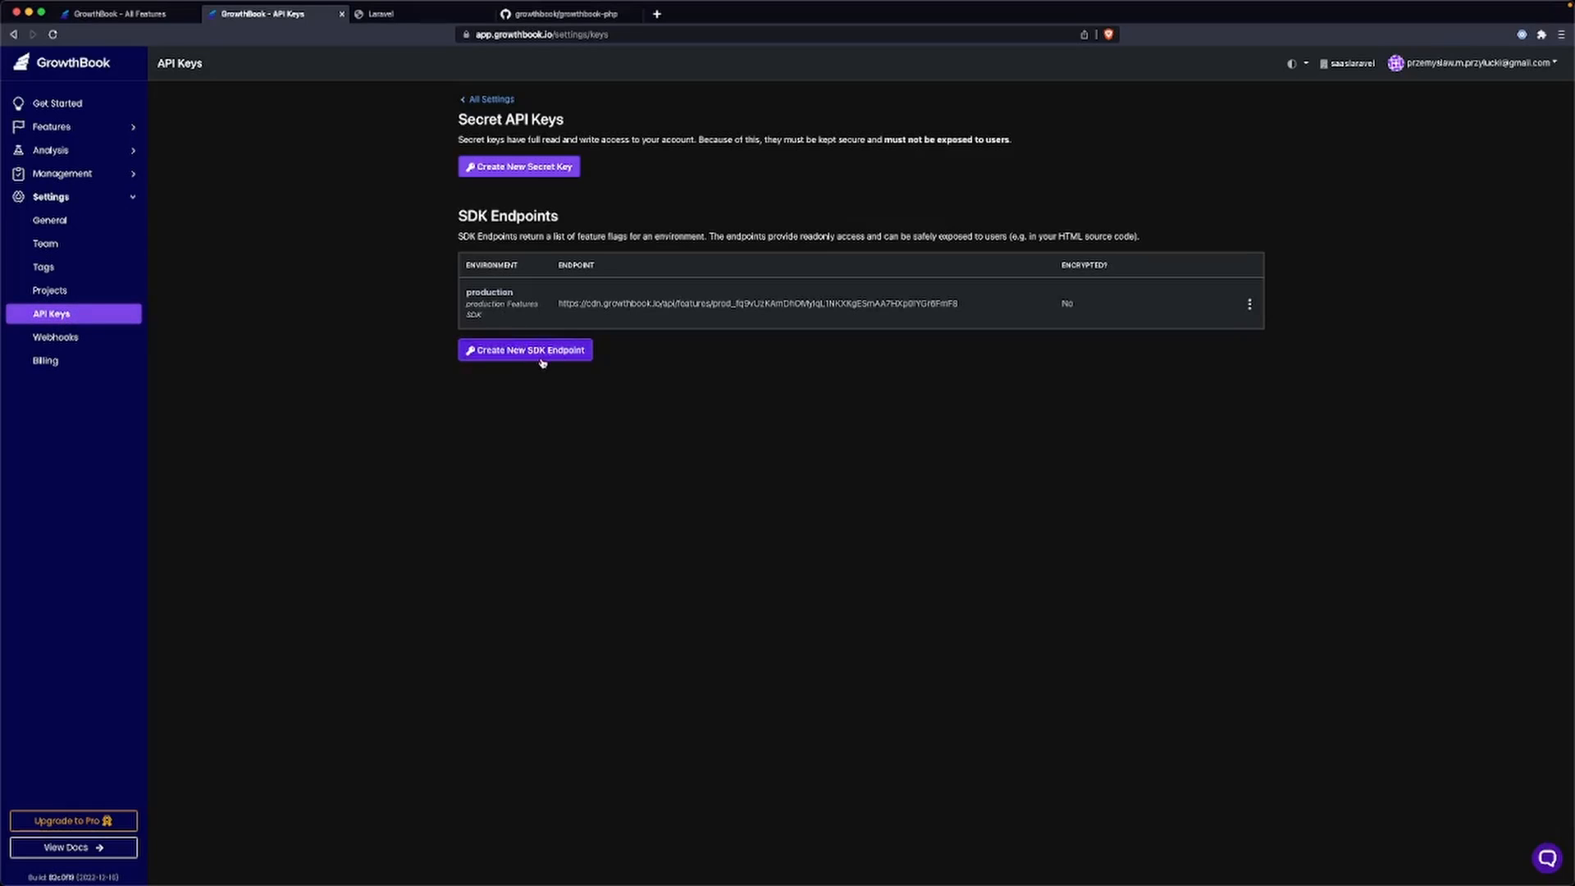
# Create a new GrowthBook environment with id 'local' from the Environments page.
pyautogui.click(525, 350)
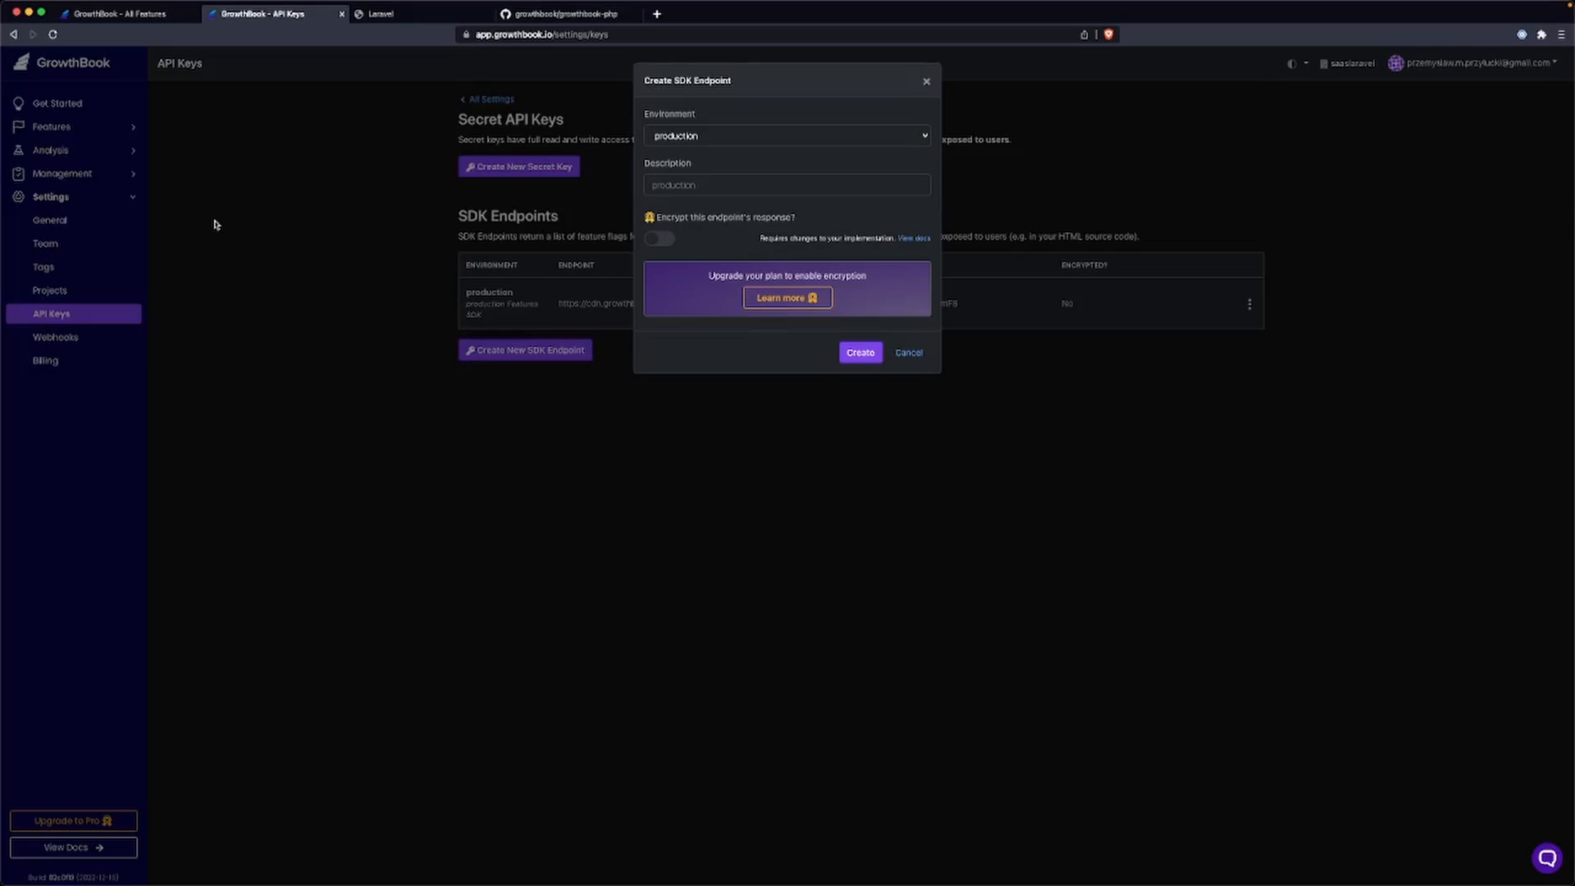
pyautogui.click(906, 352)
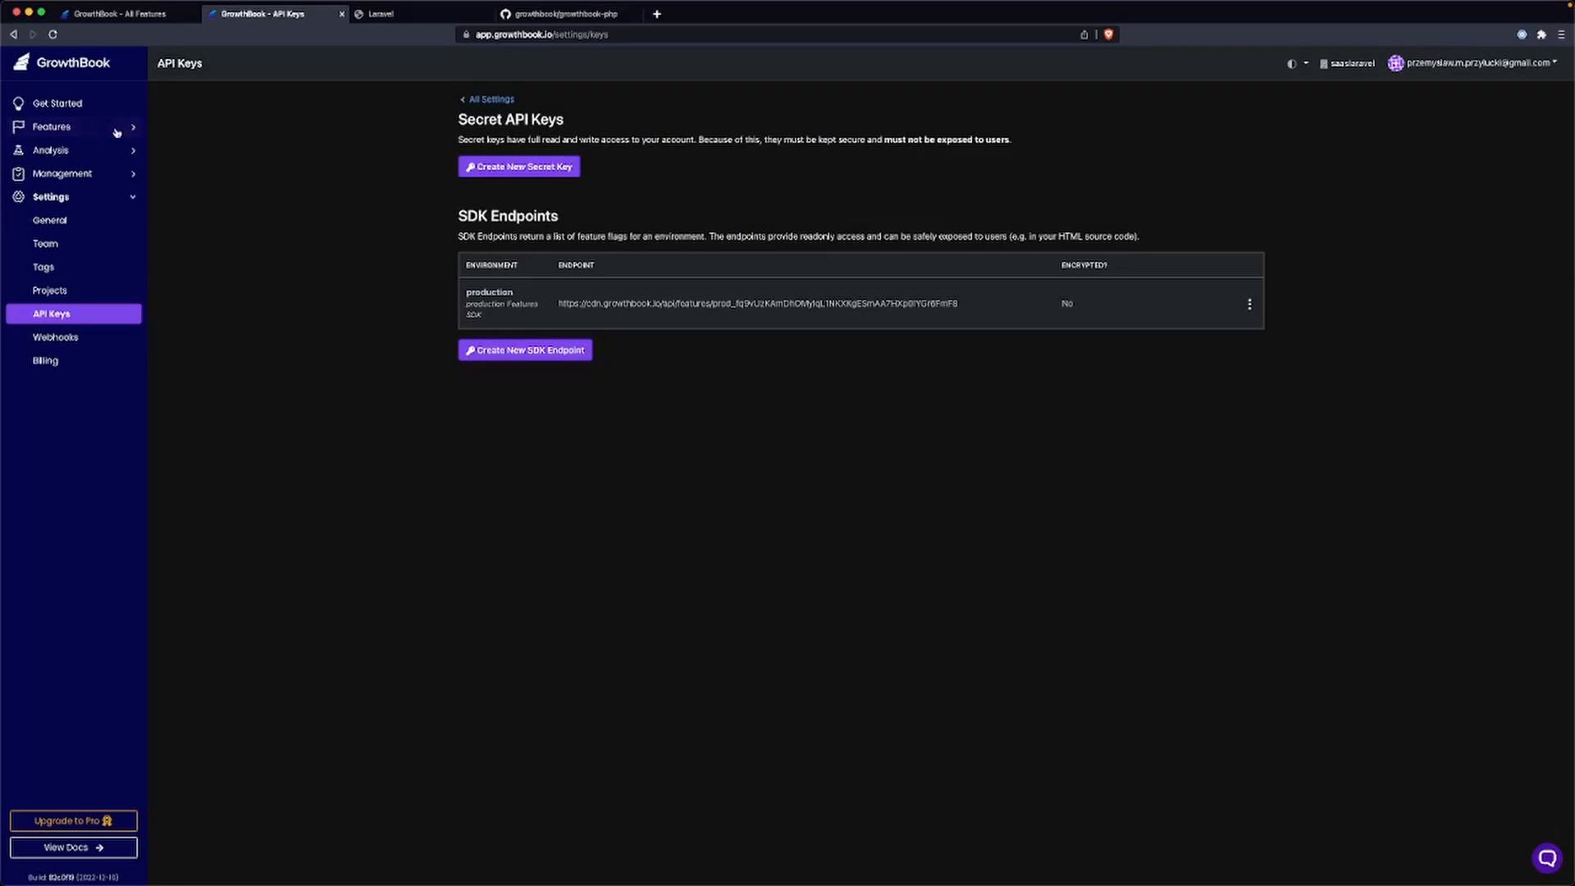
pyautogui.click(51, 126)
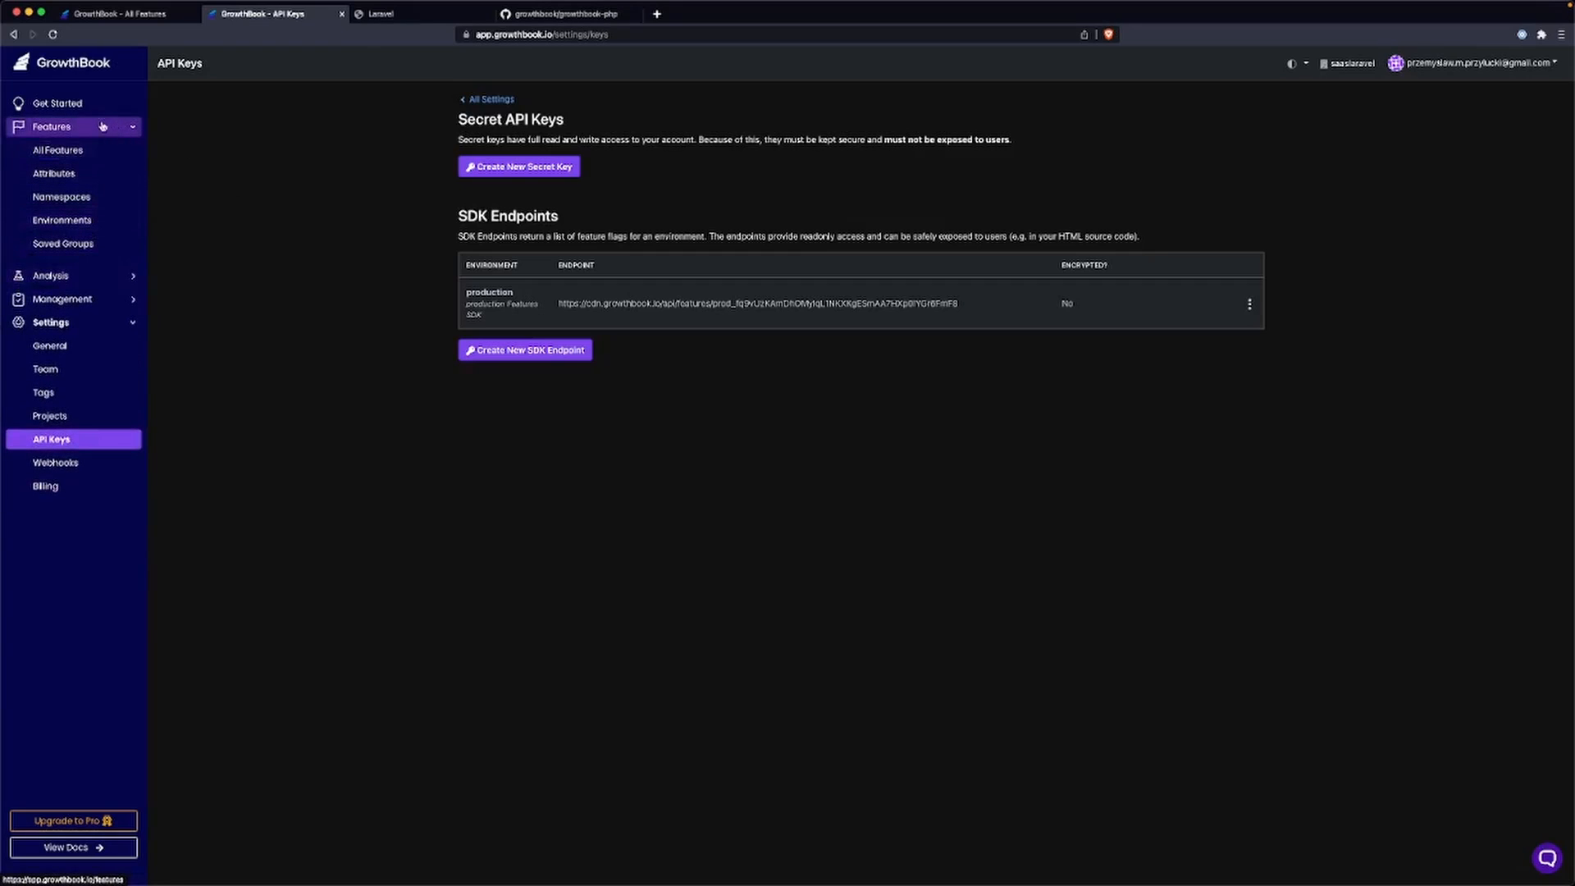
pyautogui.click(62, 220)
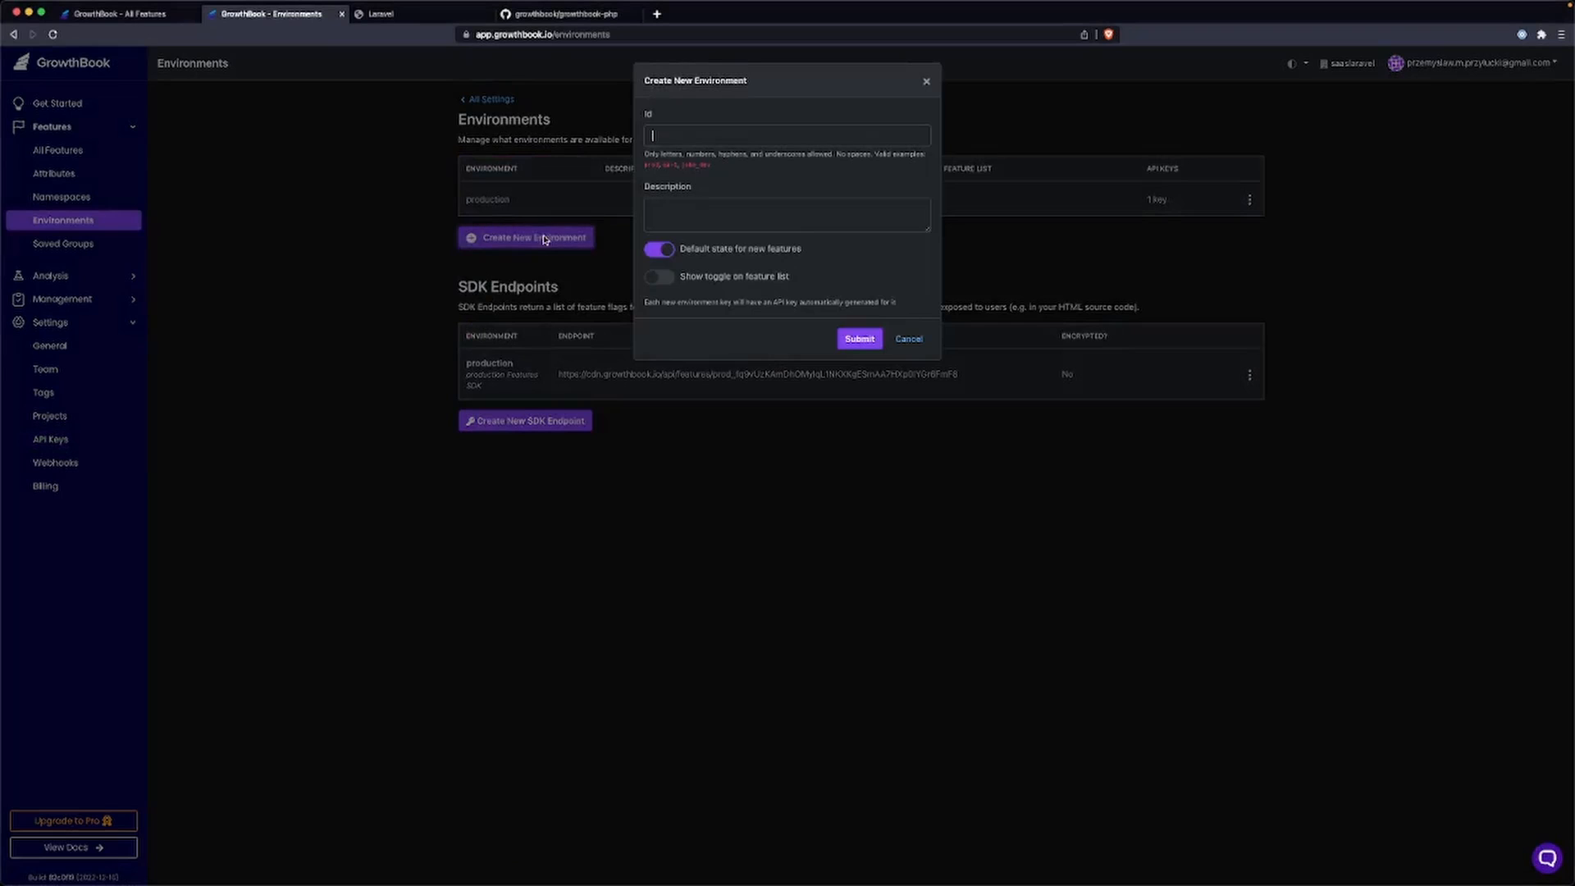
pyautogui.click(786, 136)
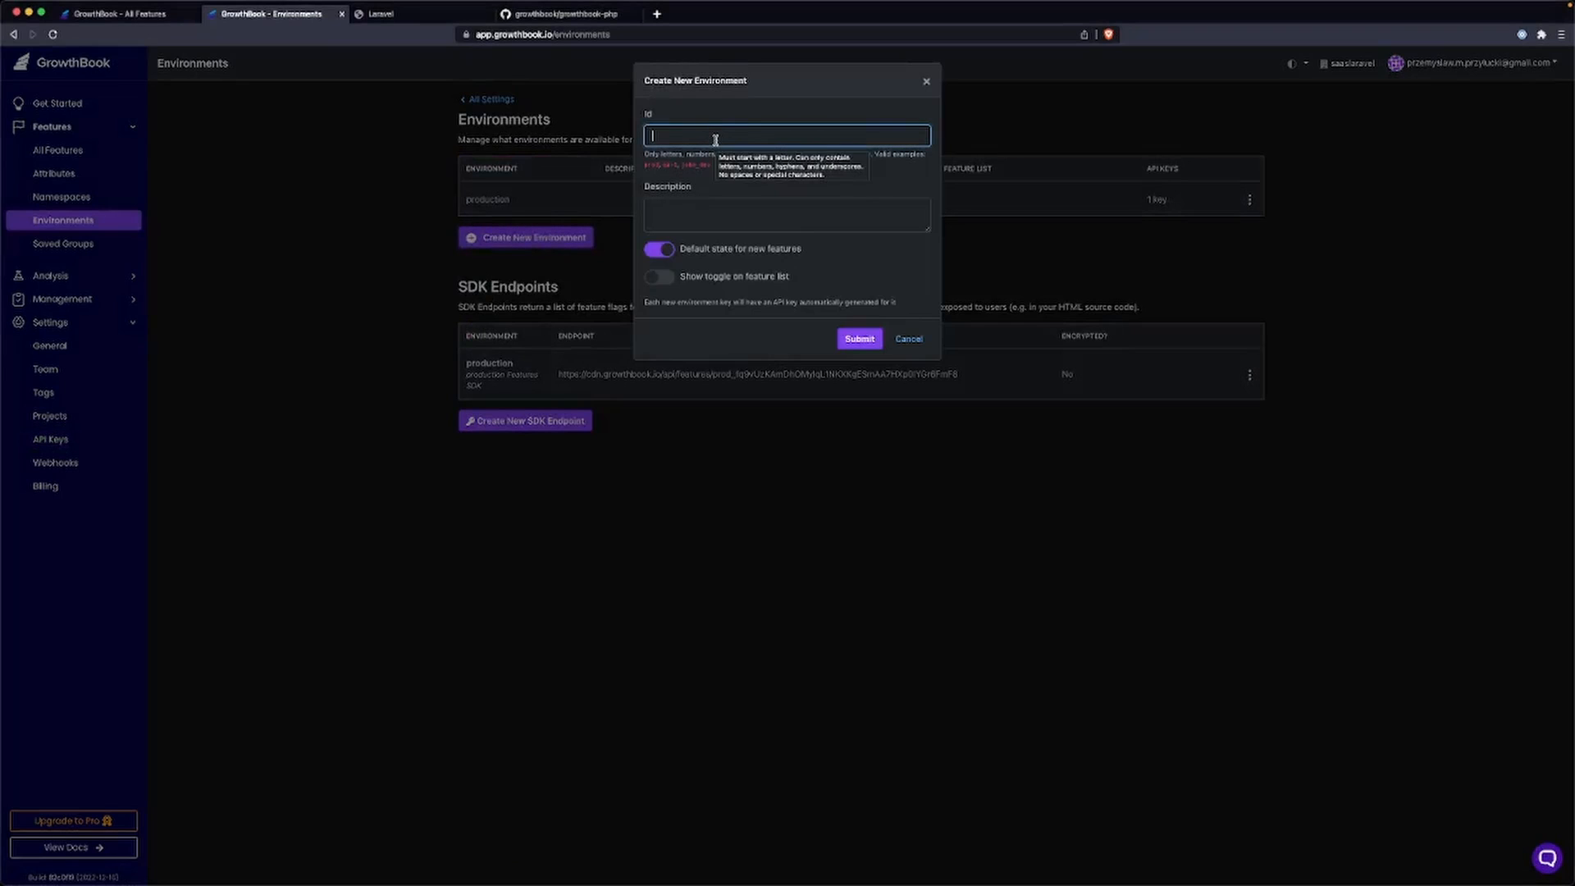
pyautogui.click(858, 338)
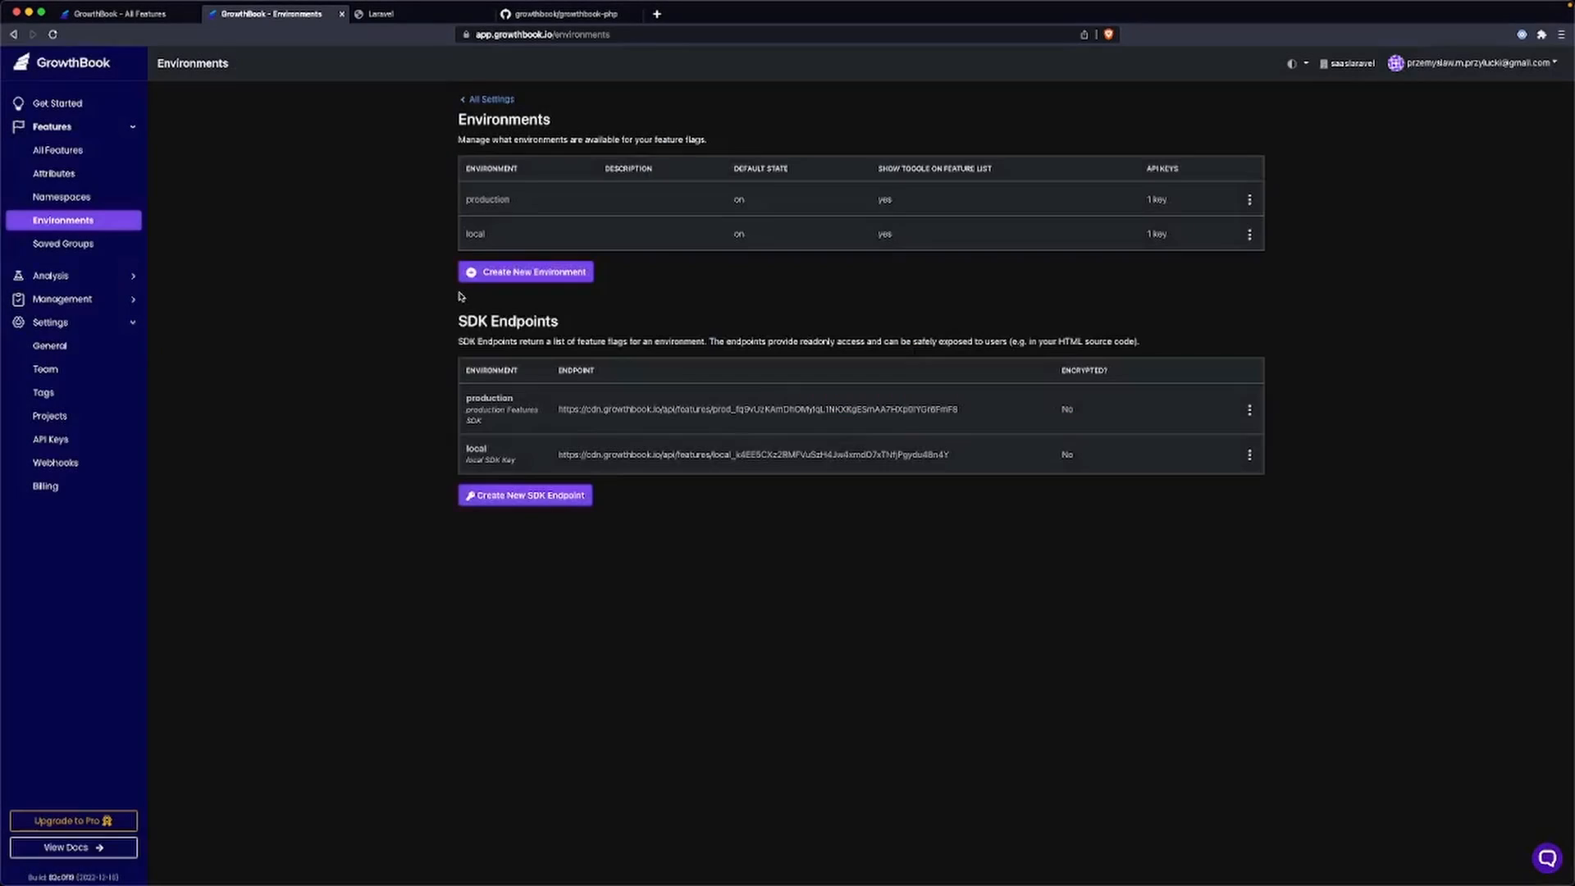
# Copy the local environment's SDK endpoint address from the API keys page.
pyautogui.click(51, 440)
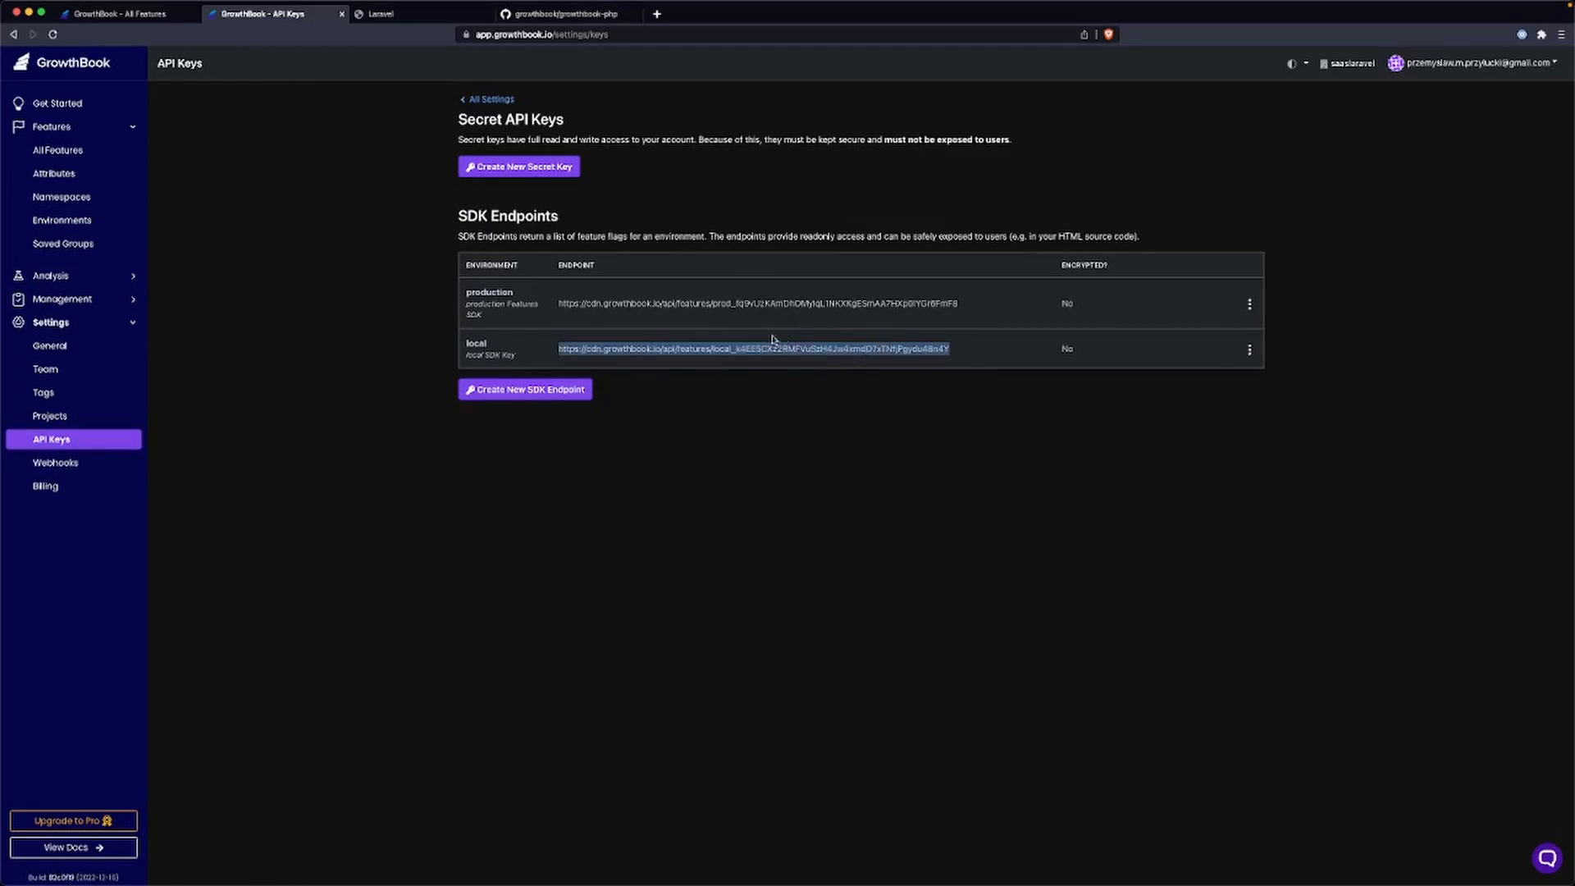
pyautogui.click(751, 348)
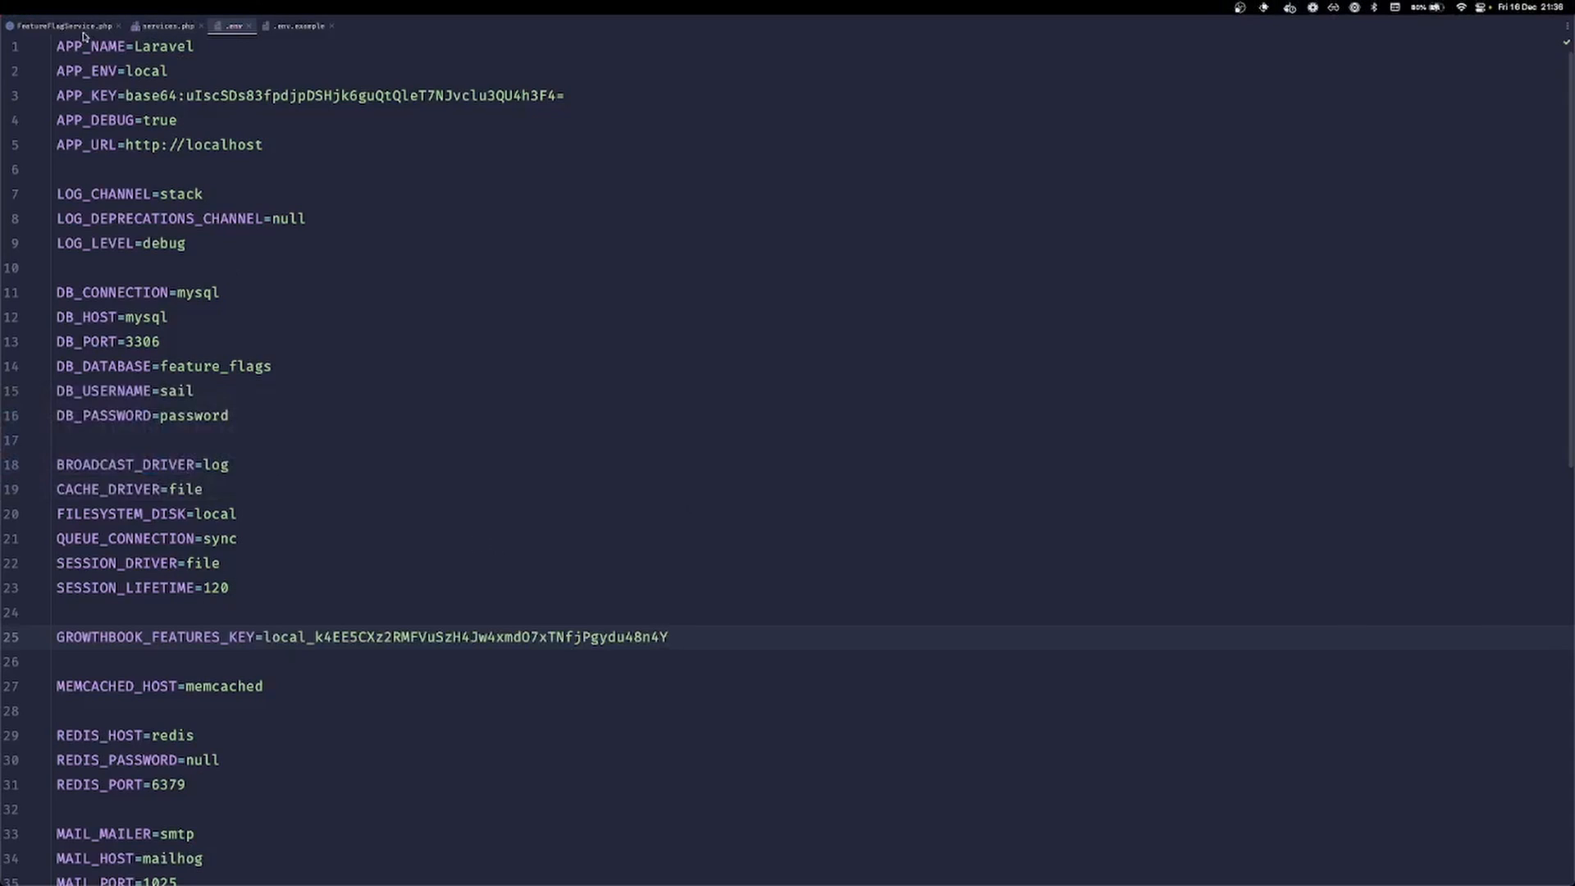
# Start passing '$this->' into withFeatures() and move into getFeatures' catch block for the empty-array fallback.
pyautogui.click(61, 25)
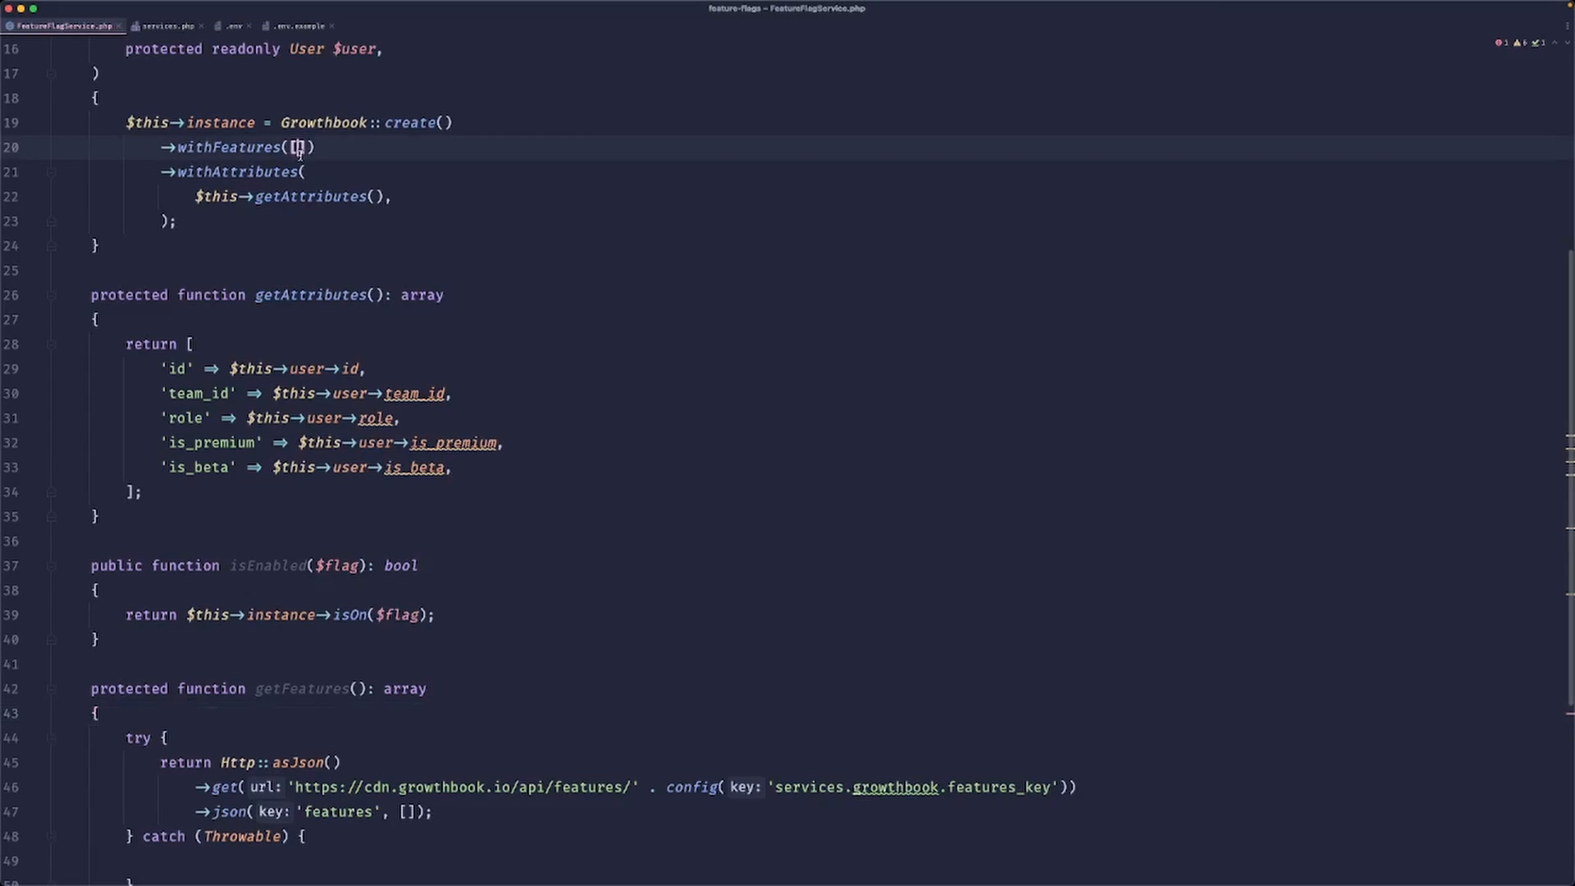
pyautogui.write('$this')
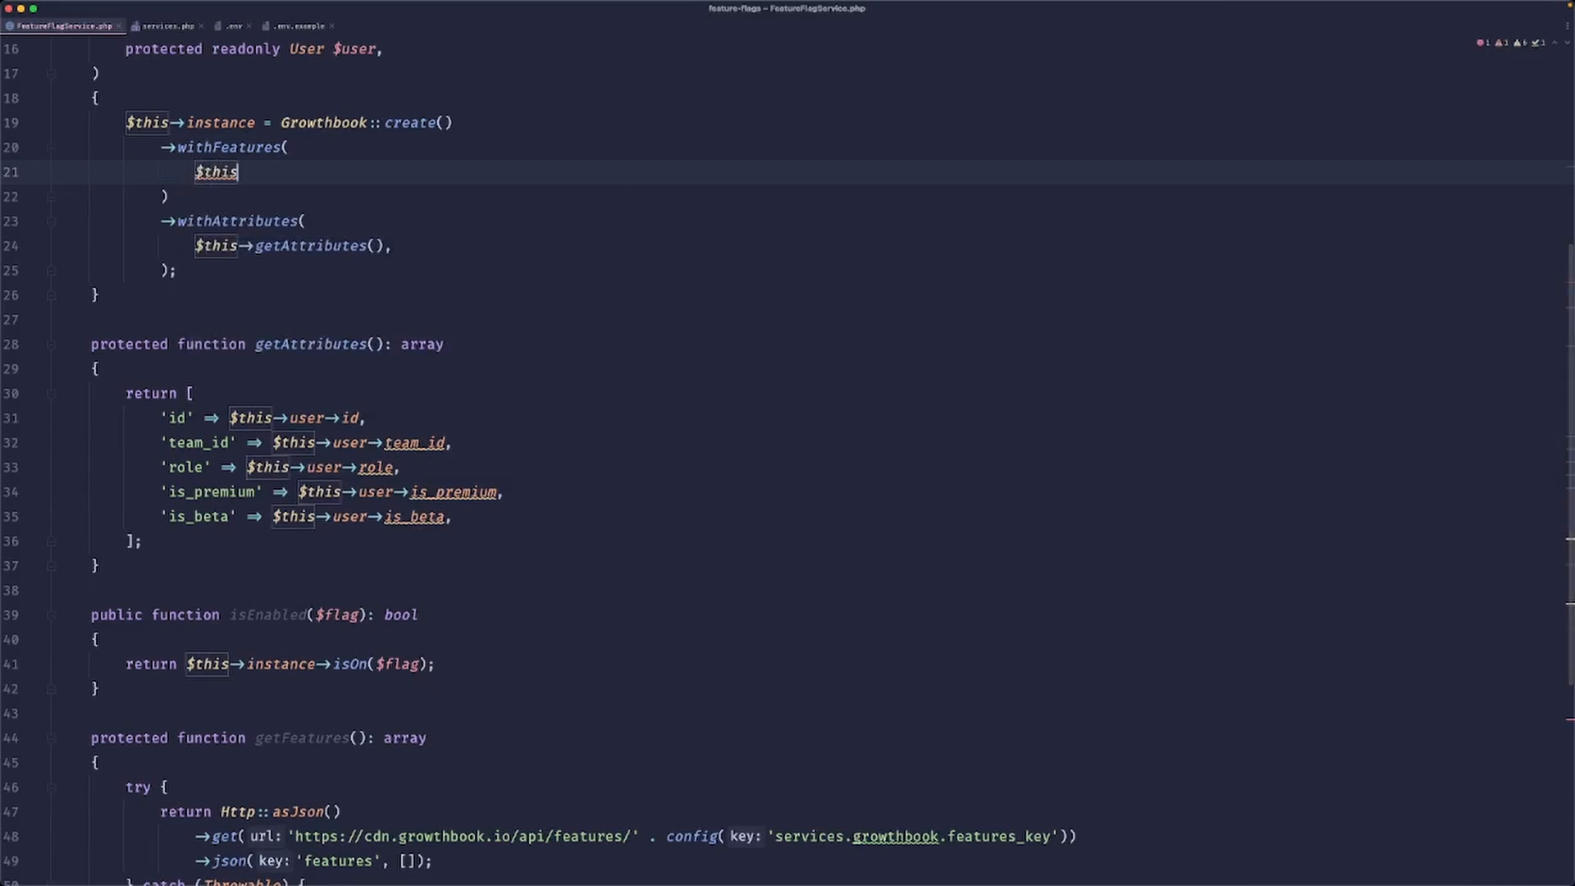
pyautogui.write('->')
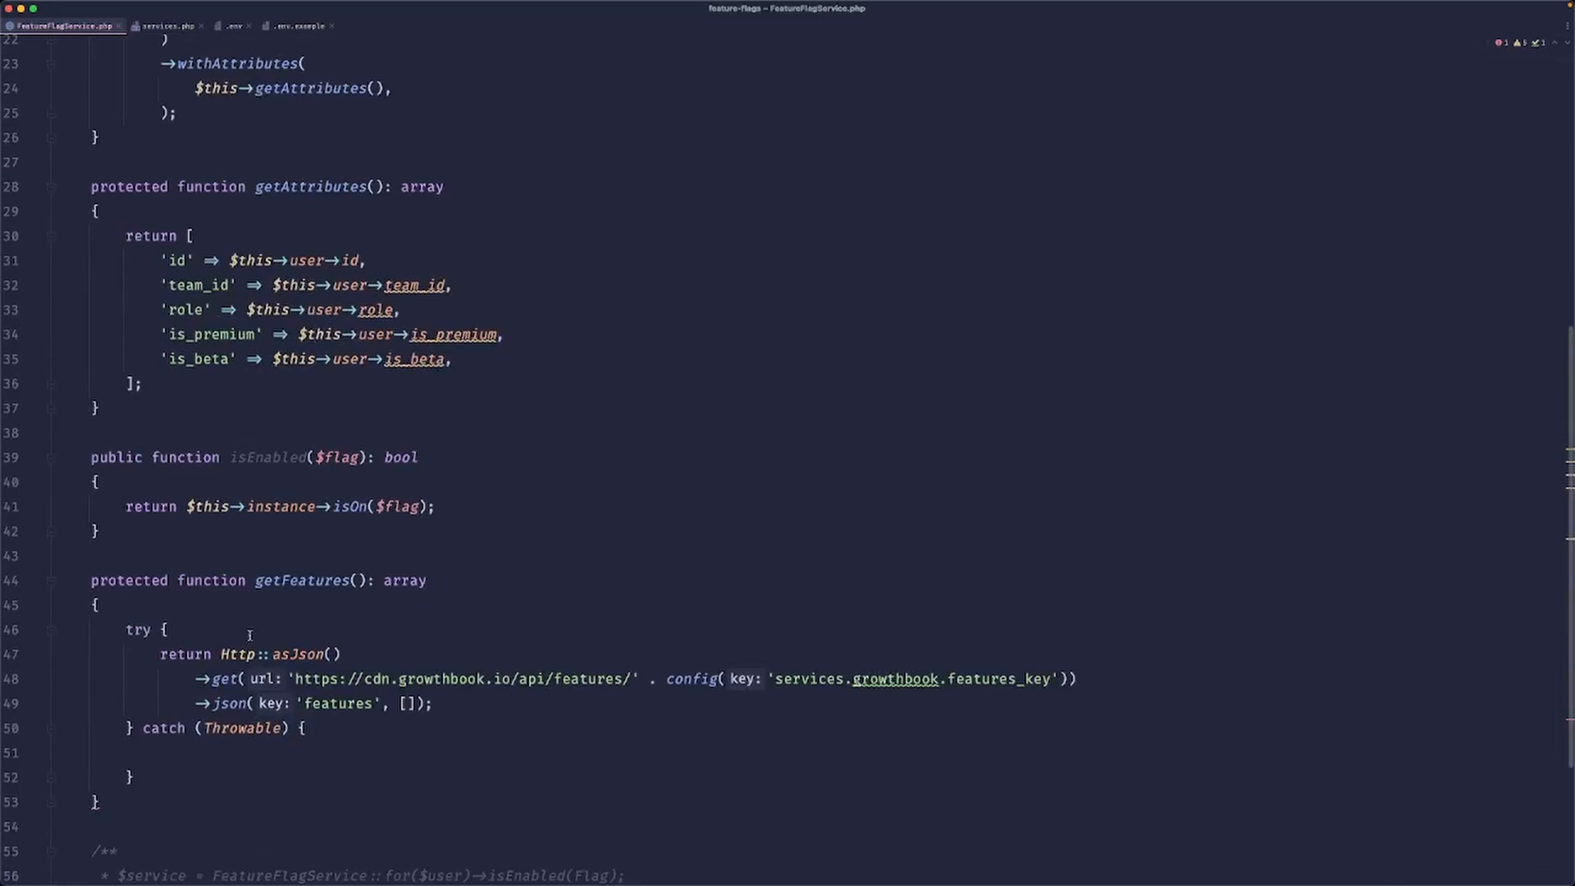
pyautogui.click(238, 654)
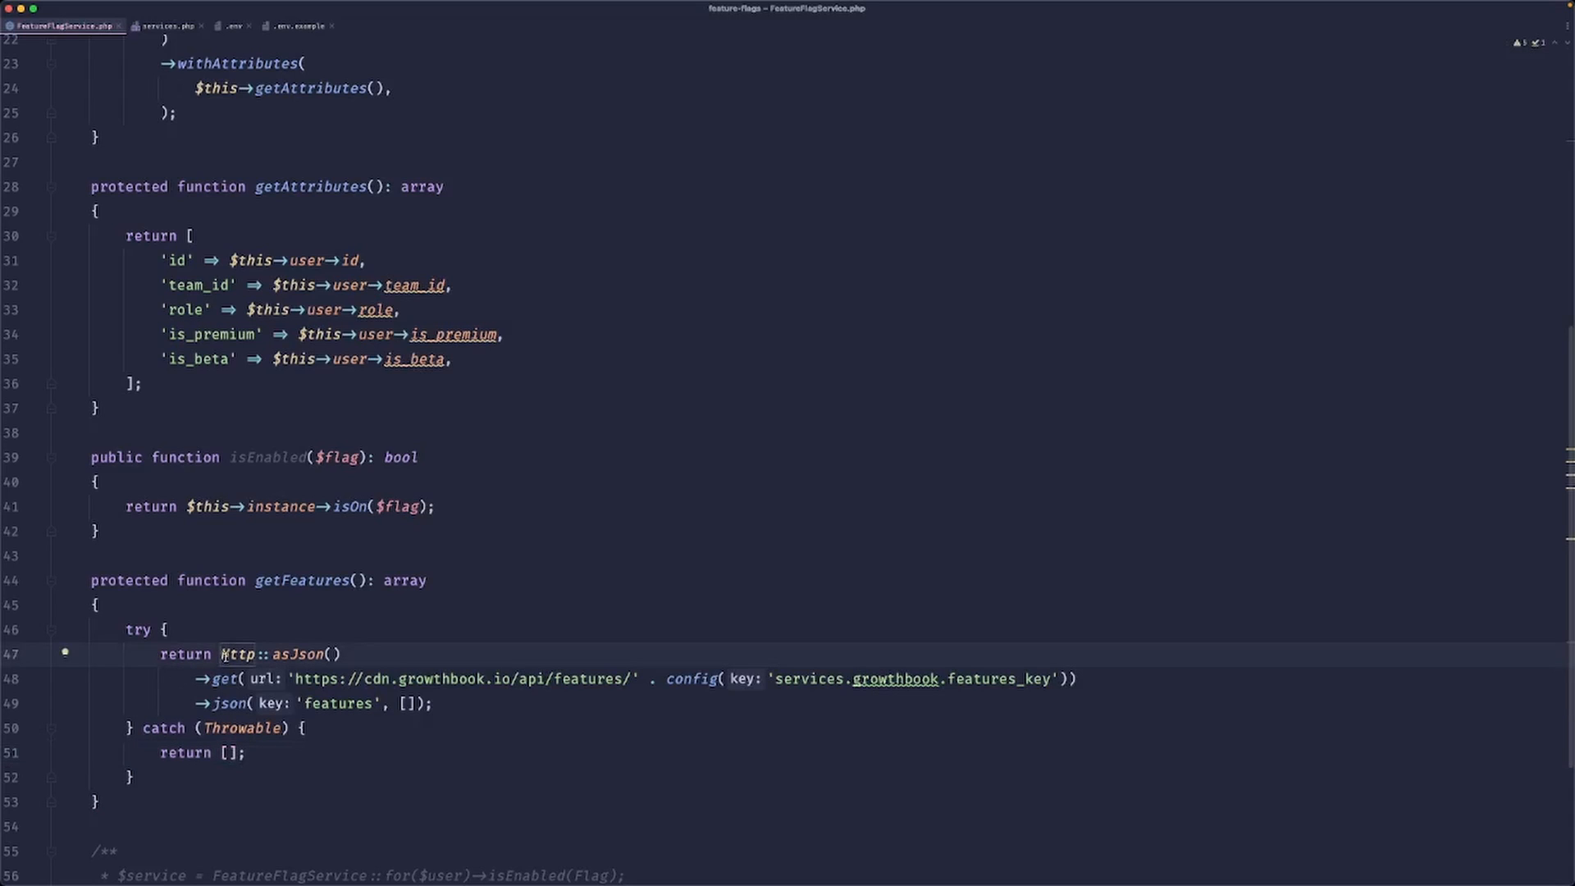
# Wrap the Http fetch in \Cache::remember('feature_flags:list', now()->addMinutes(15), ...) with a returning closure.
pyautogui.write('\\Cache::')
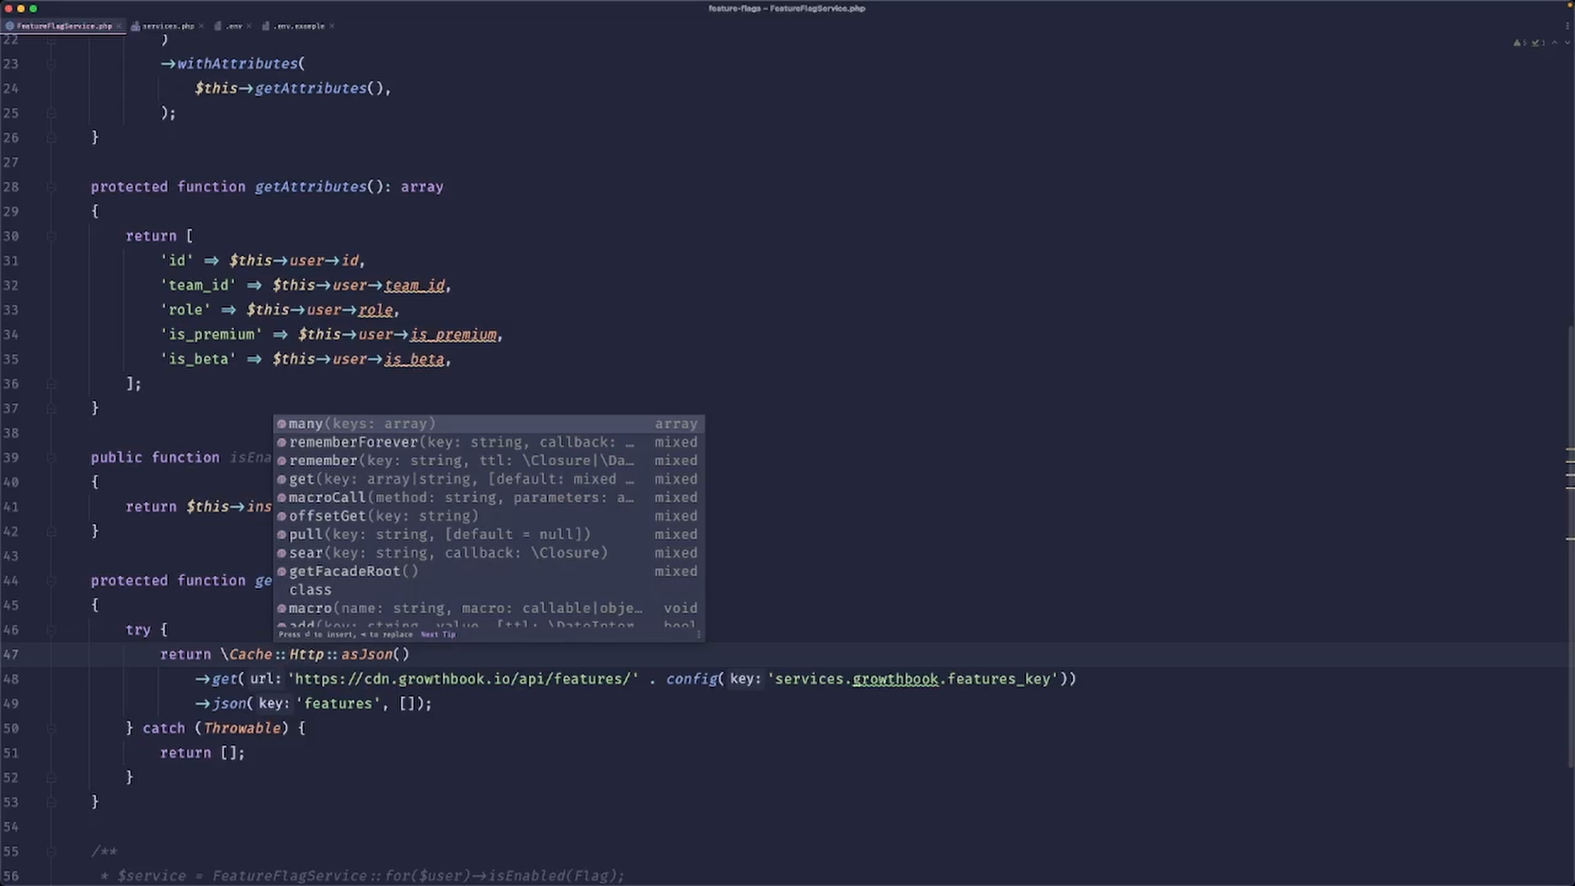
pyautogui.write('rememb')
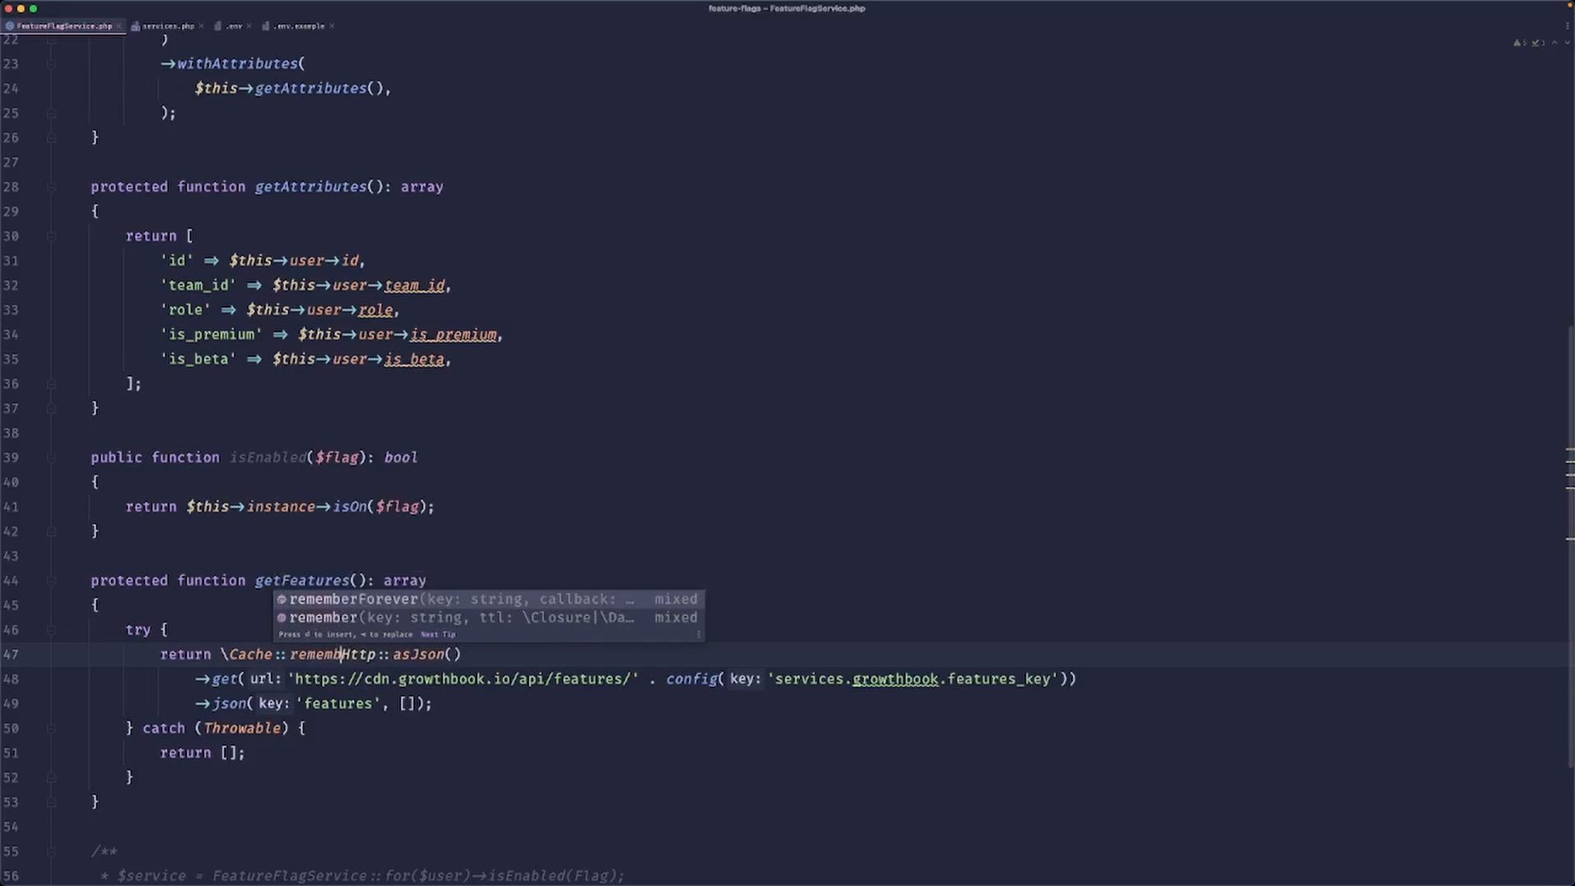
pyautogui.press('Tab')
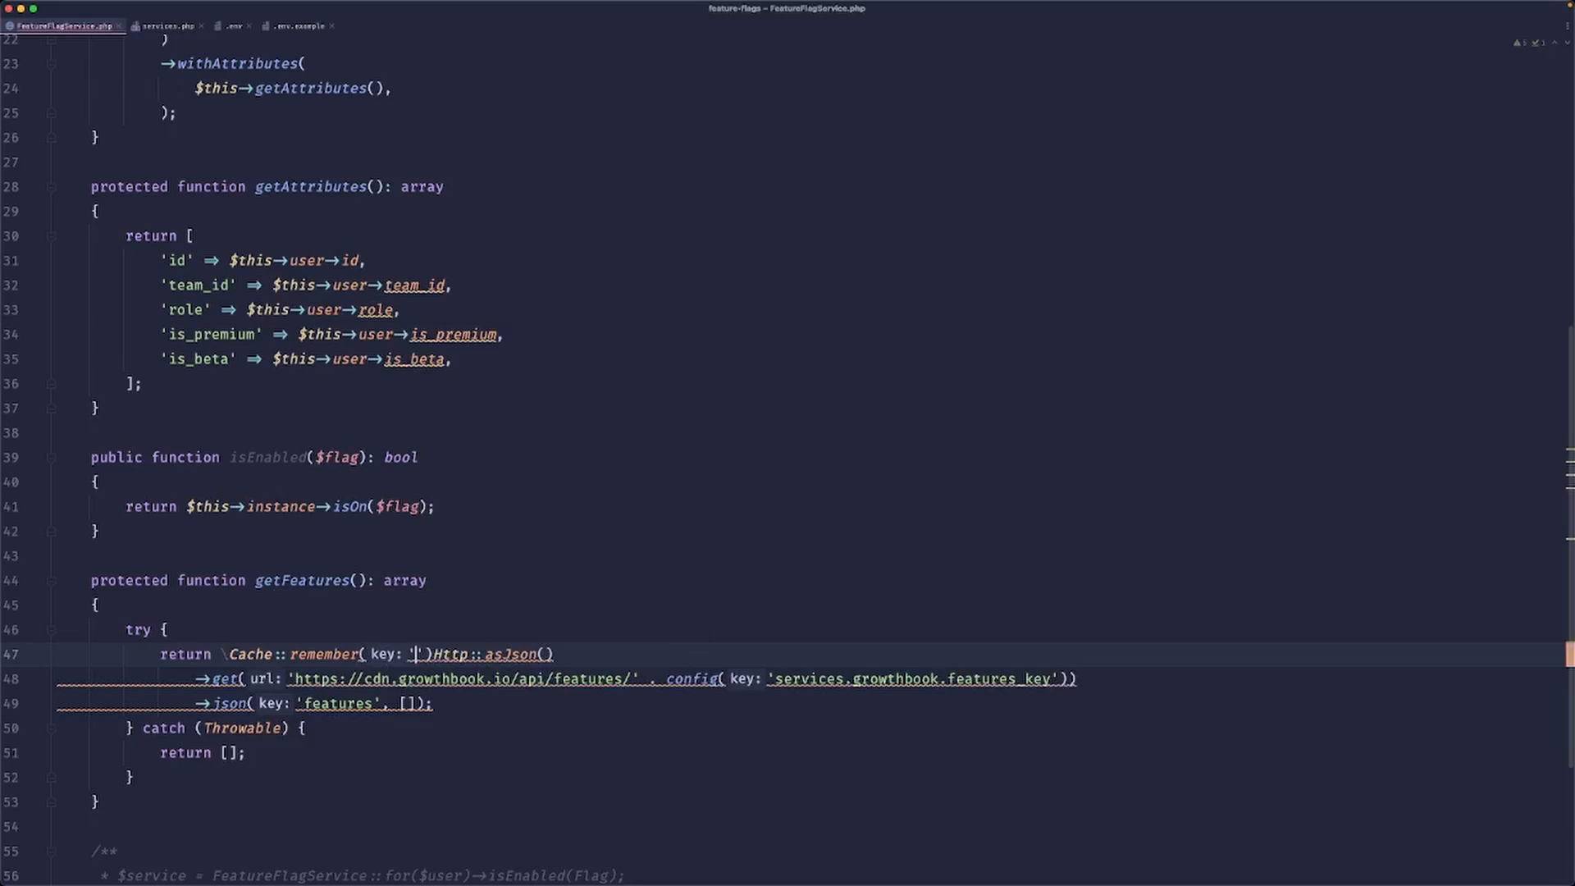
pyautogui.write("'feature_flags:list', now( tz:")
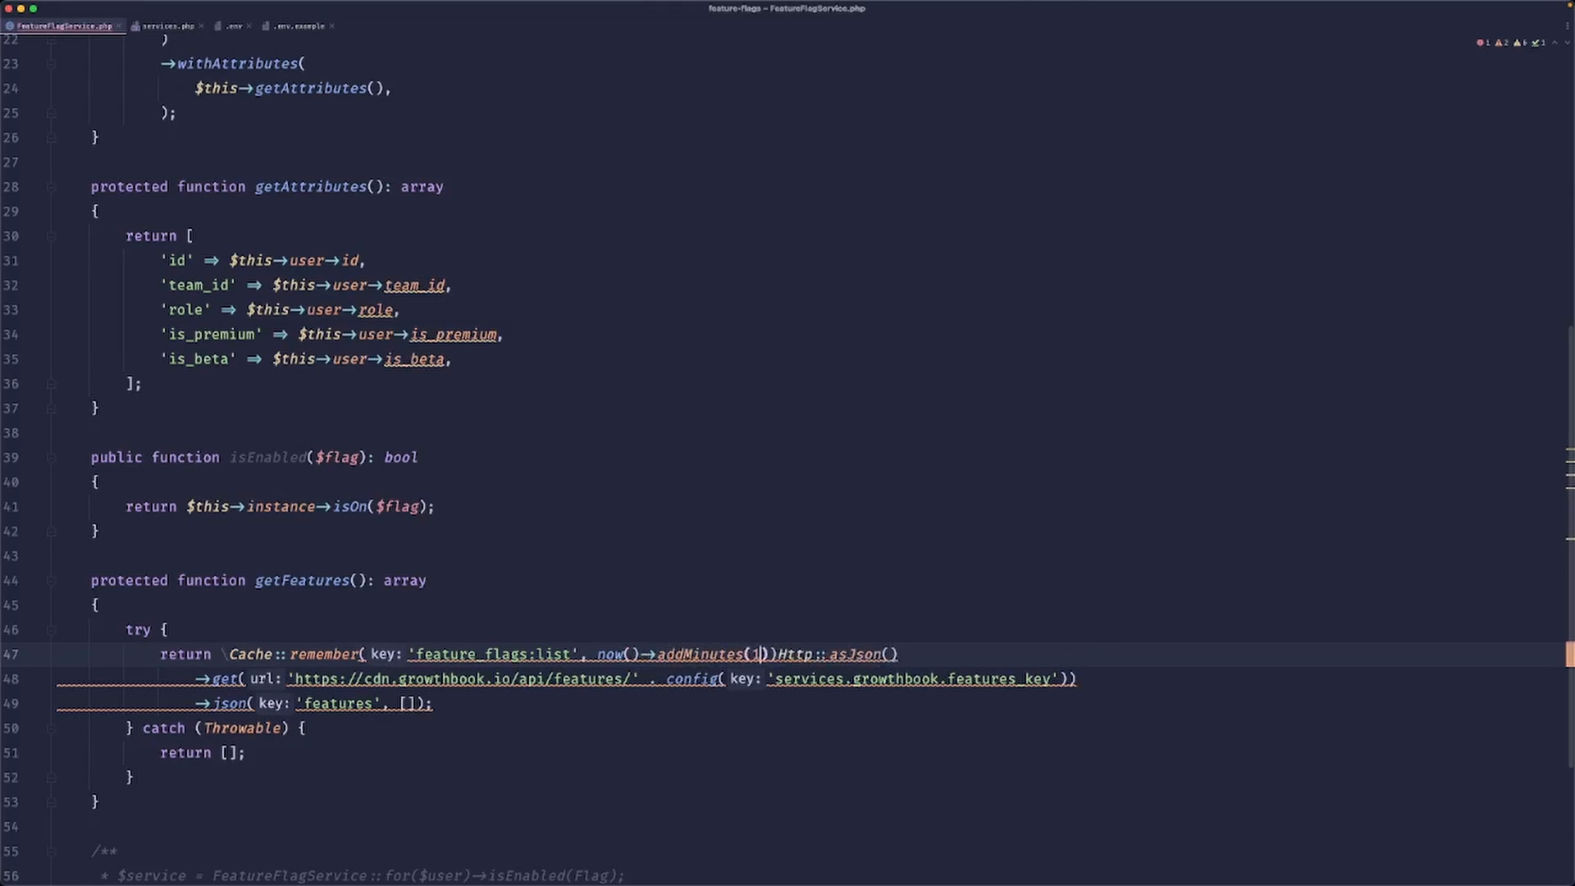
pyautogui.write('15')
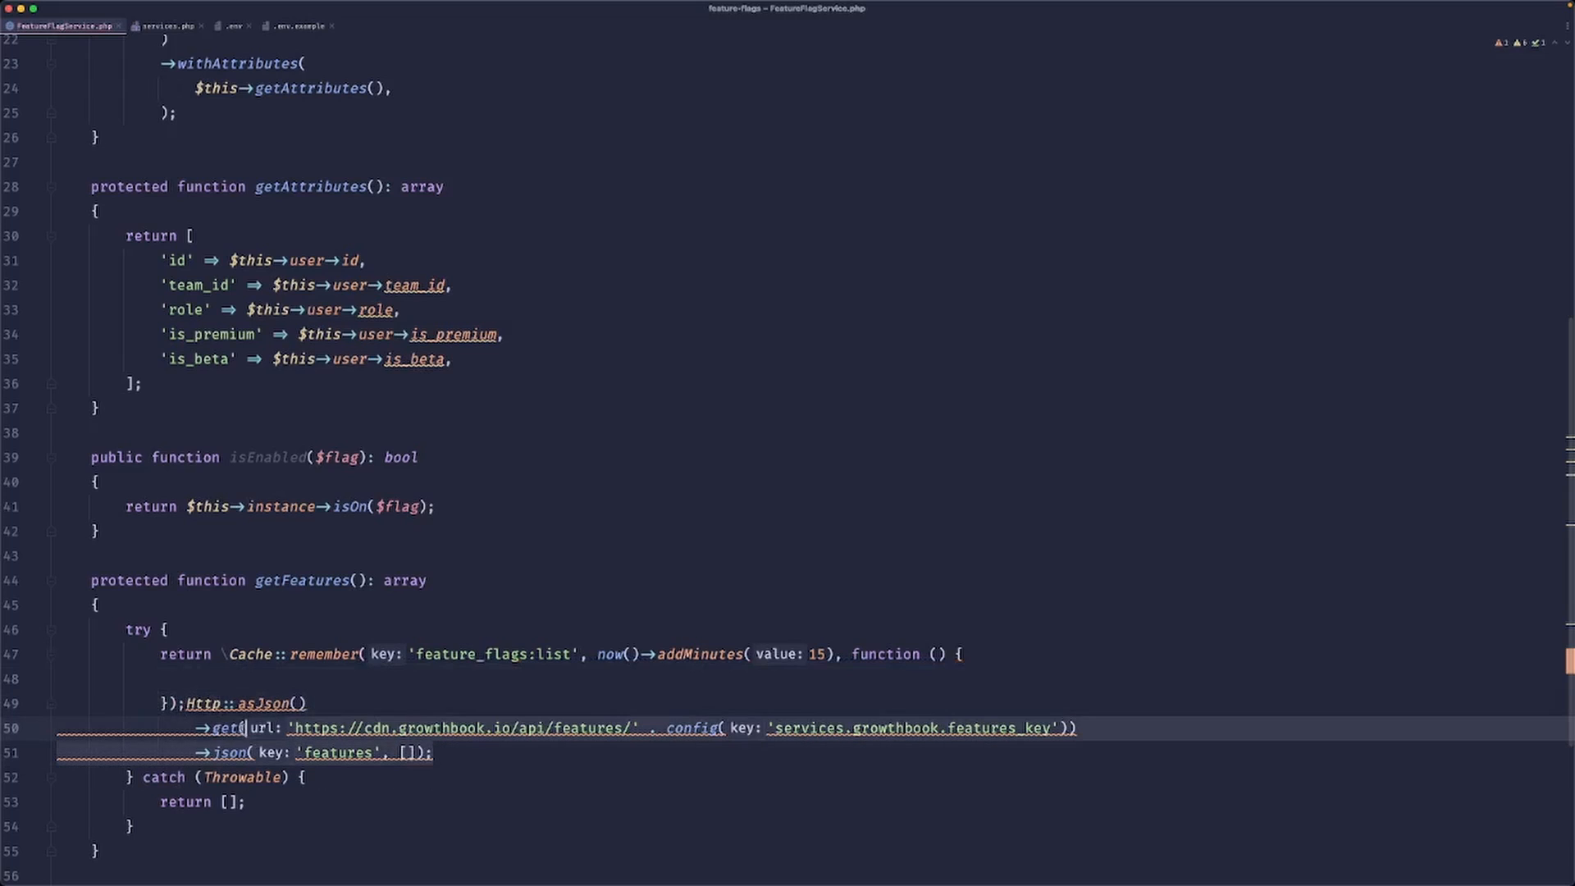
pyautogui.write('retu')
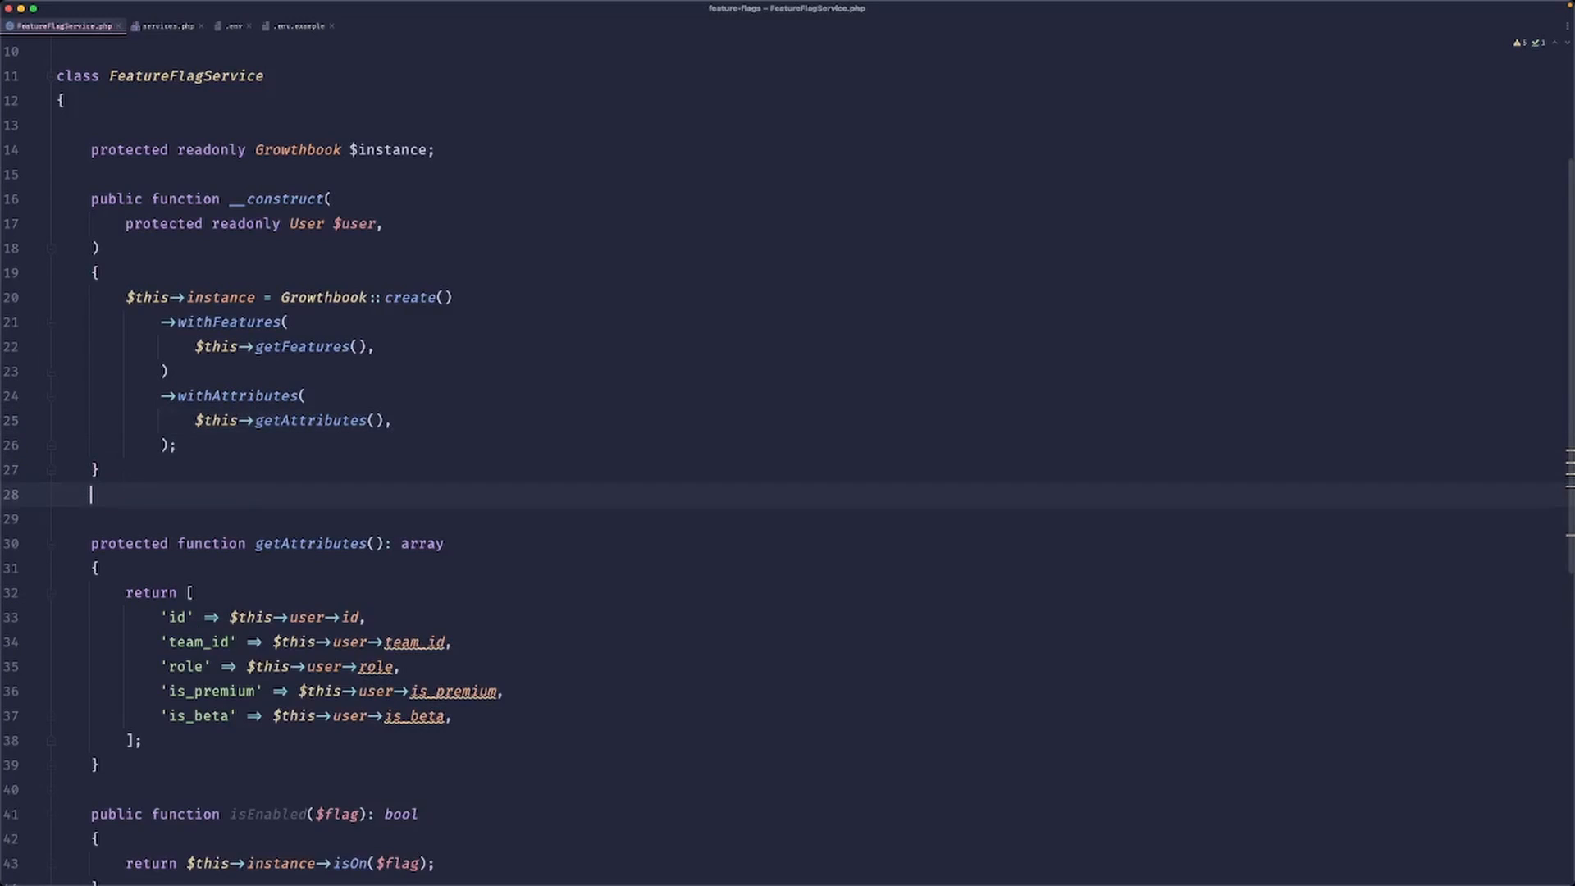
# Write public function for(User $user) that returns new static($user).
pyautogui.write('public function')
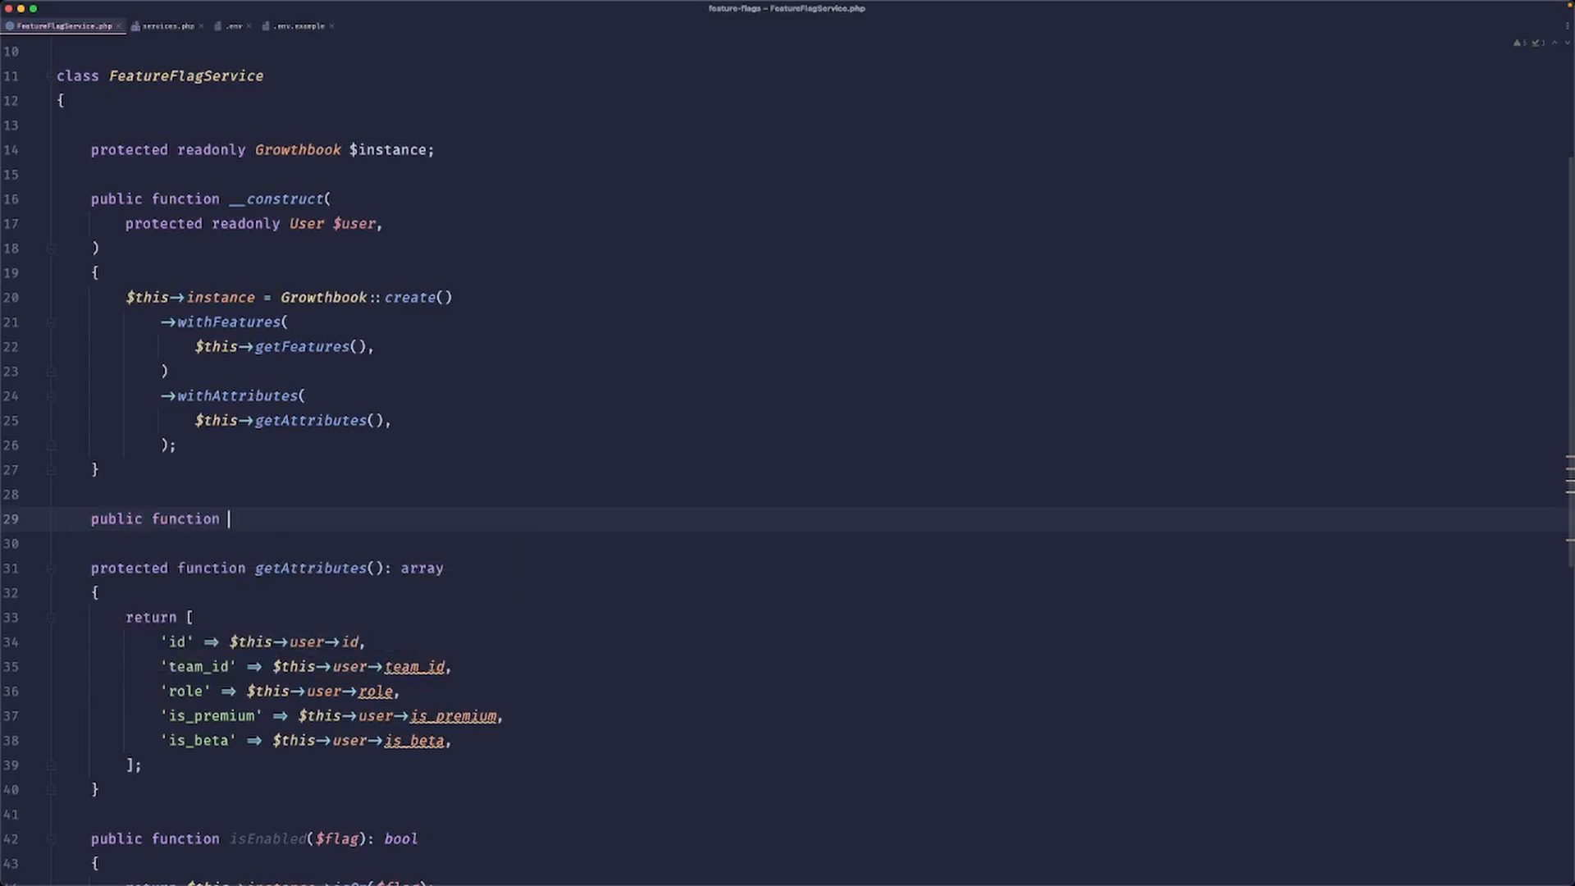
pyautogui.write('for(')
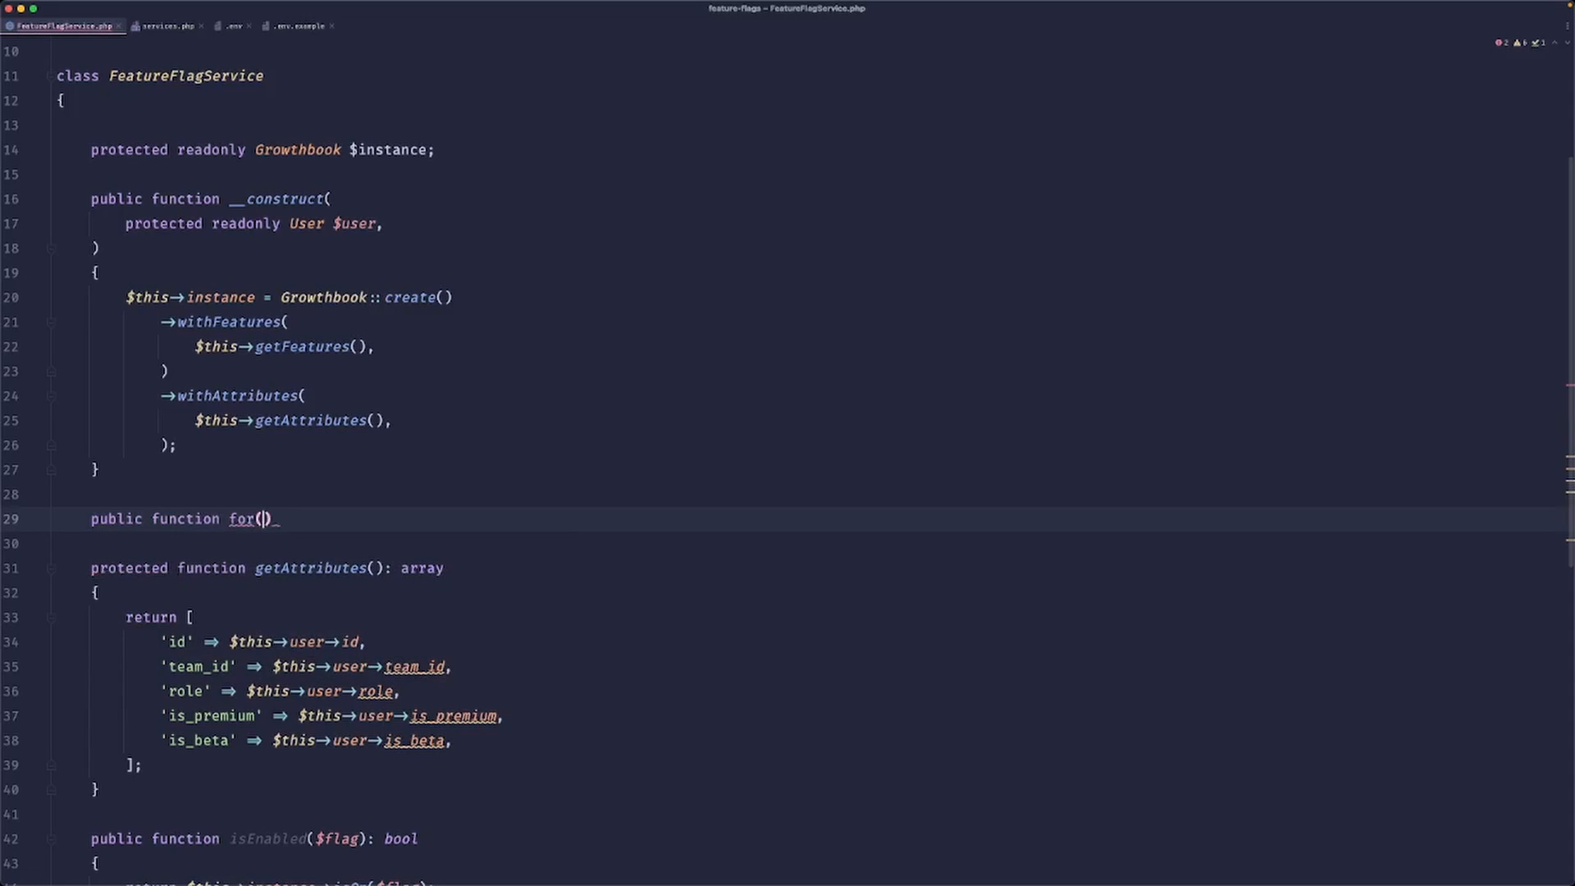
pyautogui.write('User $user)')
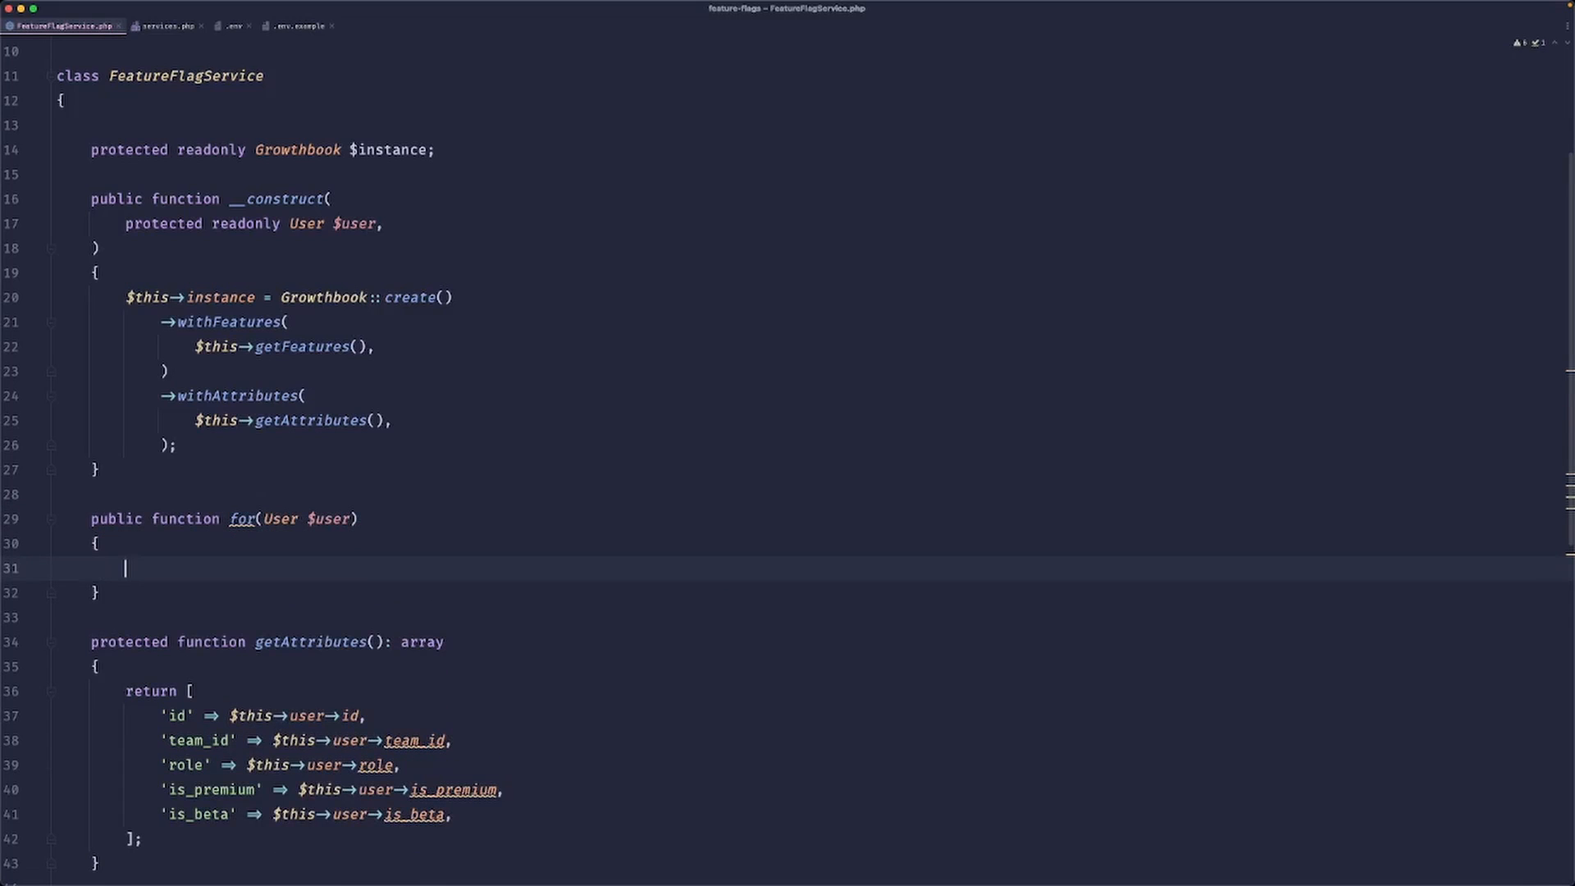
pyautogui.write('return new stat')
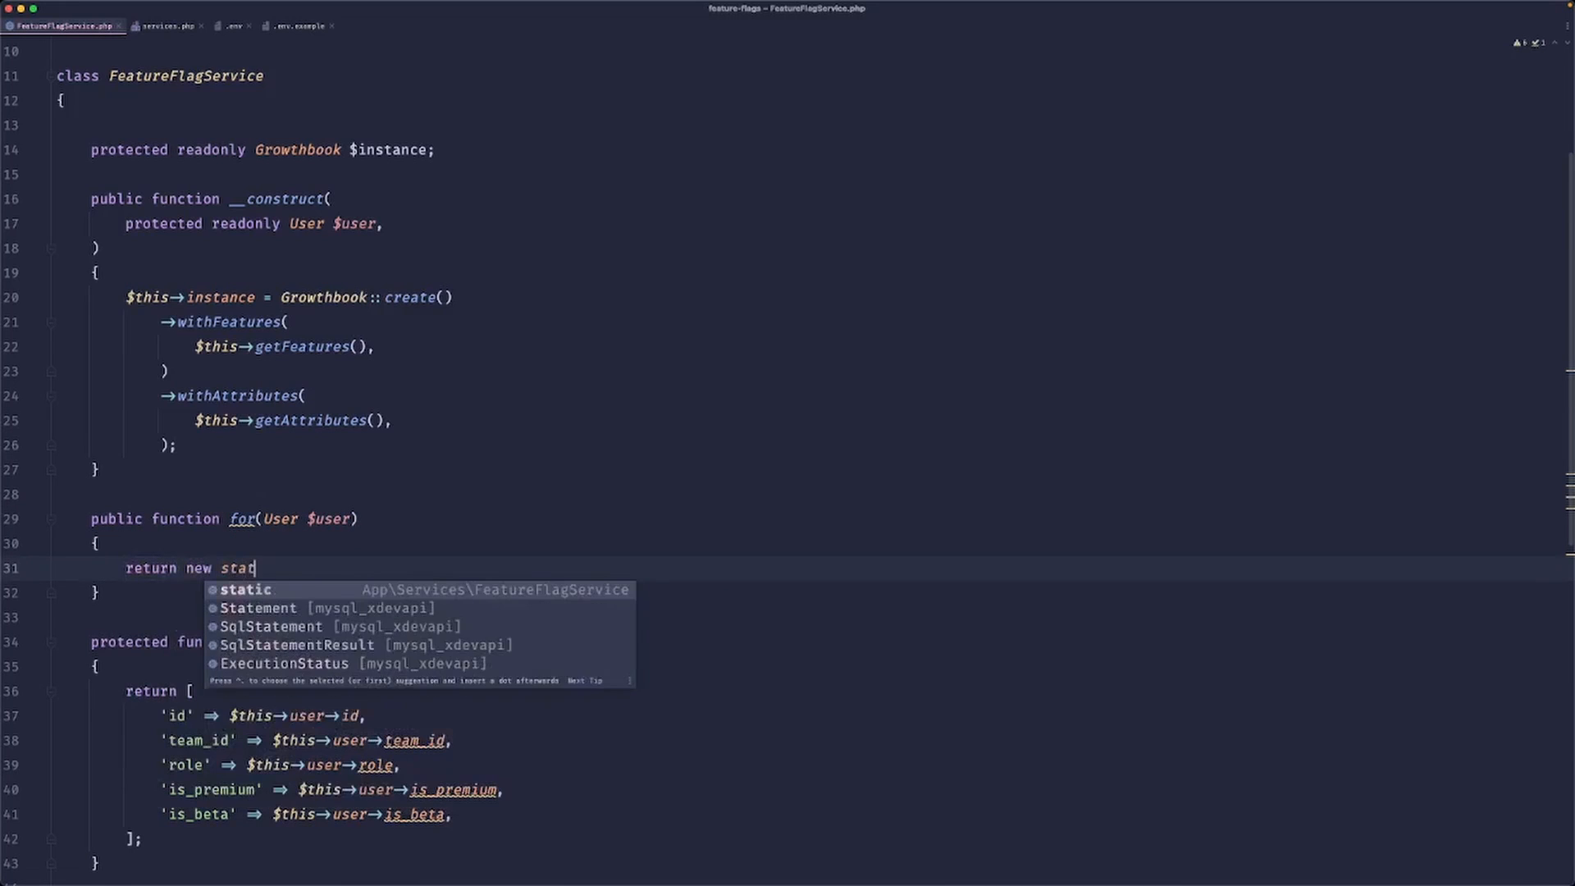
pyautogui.write('static($user);')
pyautogui.write('FeatureFlagSer')
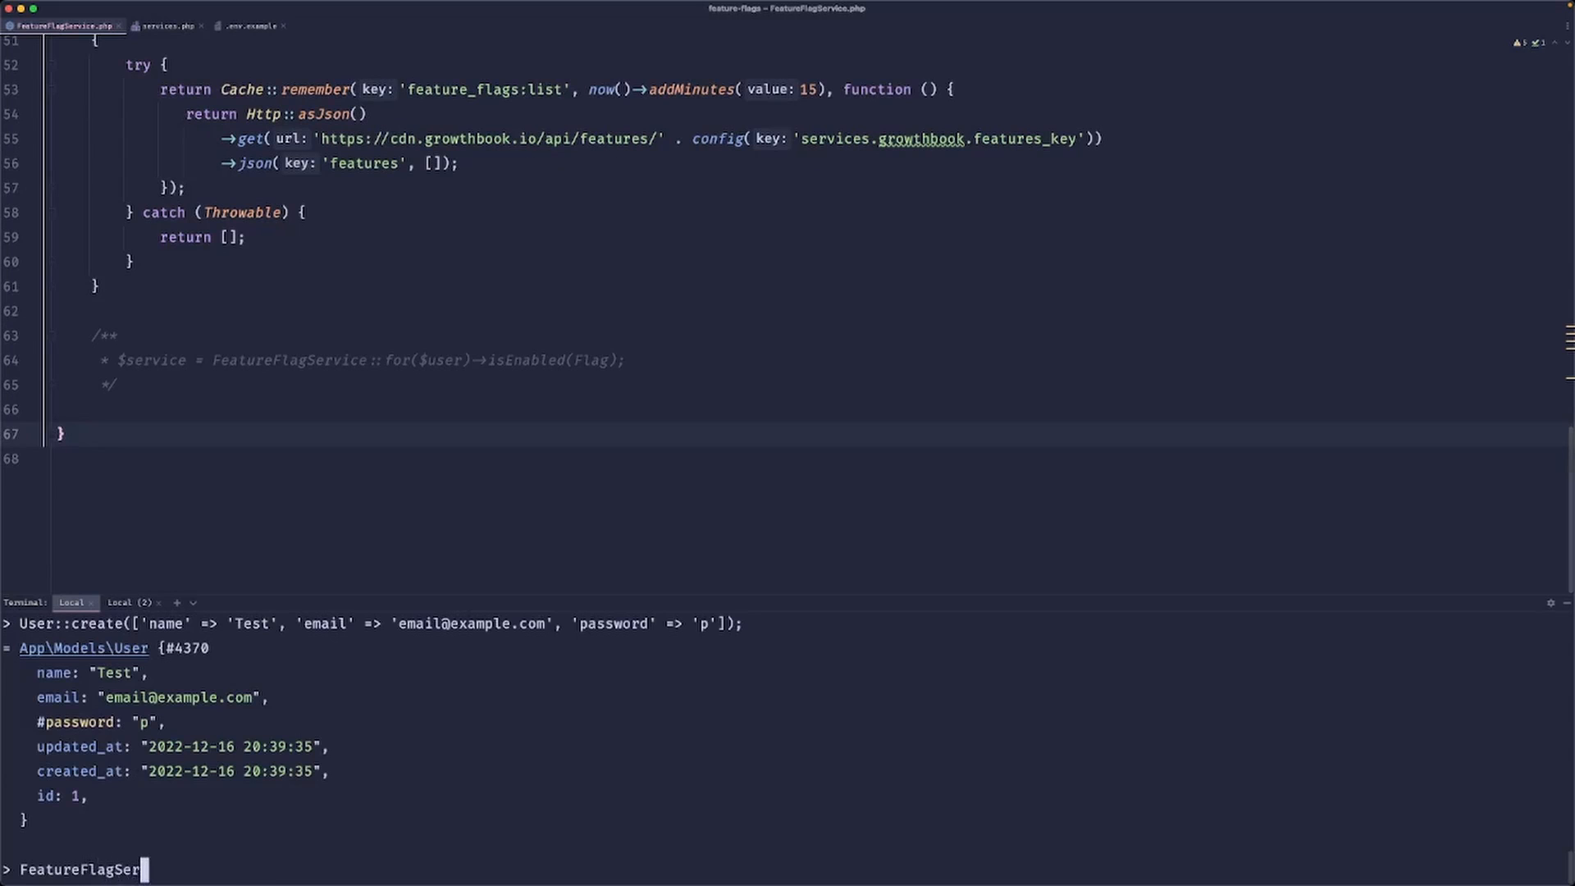
# Run FeatureFlagService::for(User::first())->isOn('test') in tinker and hit the non-static call error.
pyautogui.write('vice::for(U')
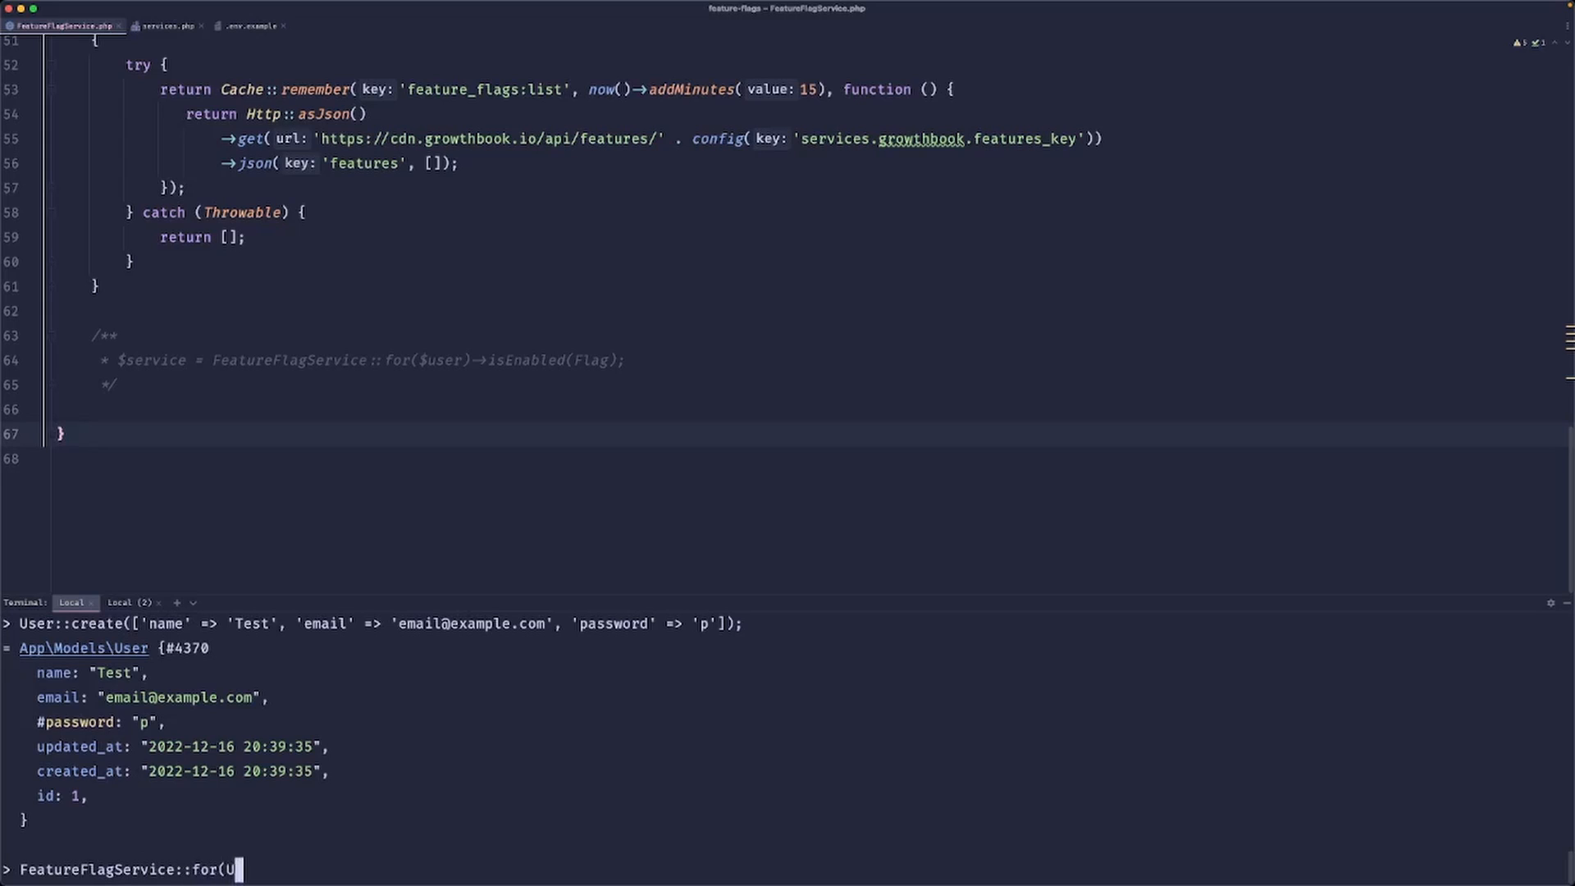
pyautogui.write('ser::first()')
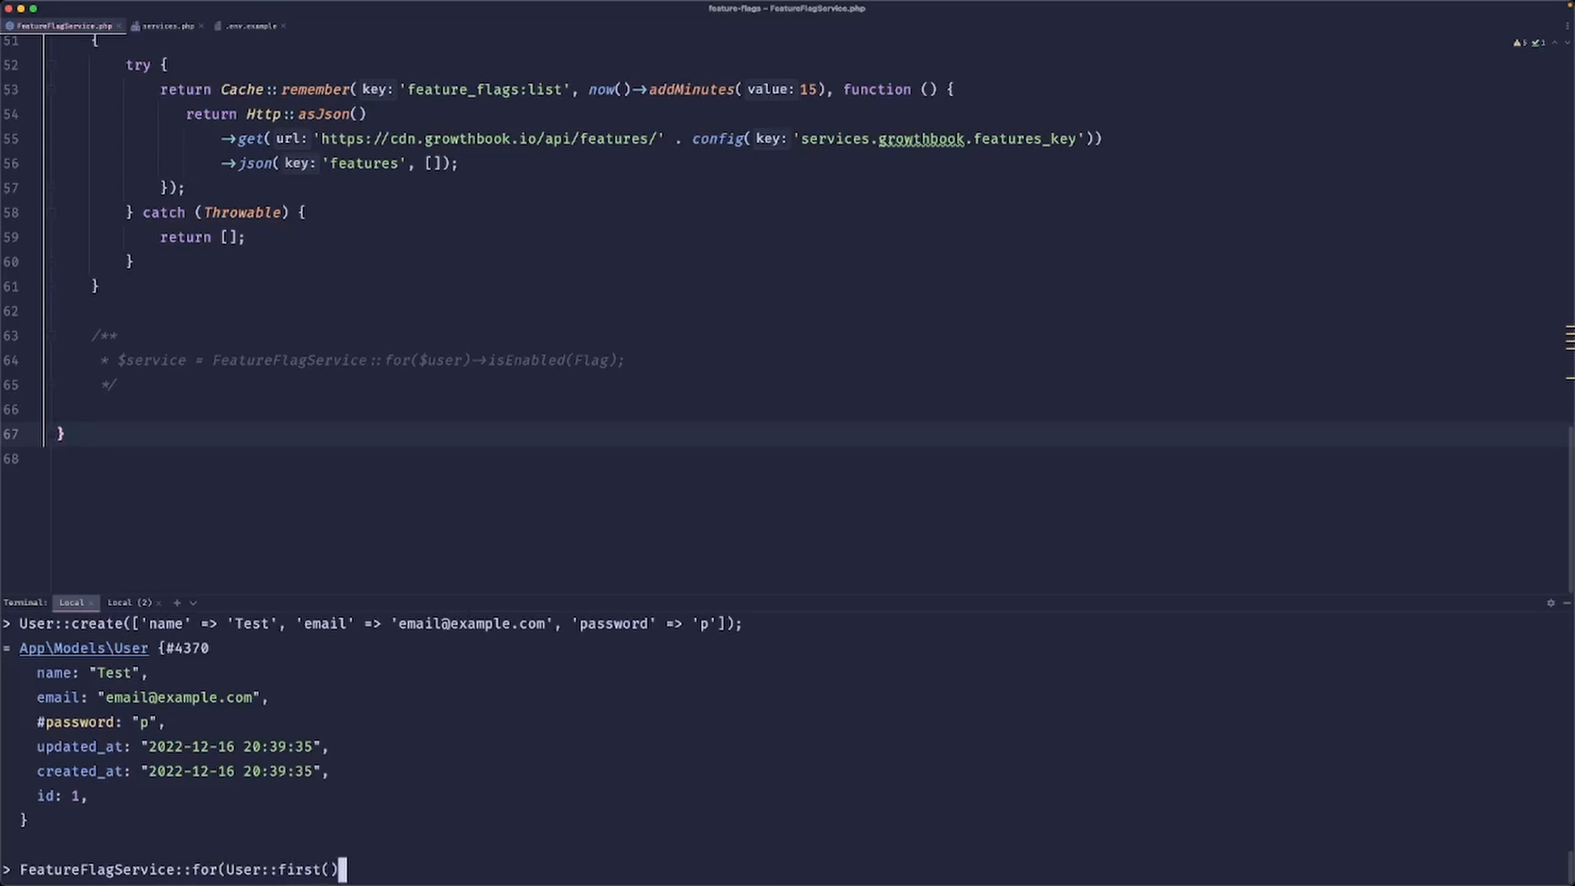
pyautogui.write("->isOn('te")
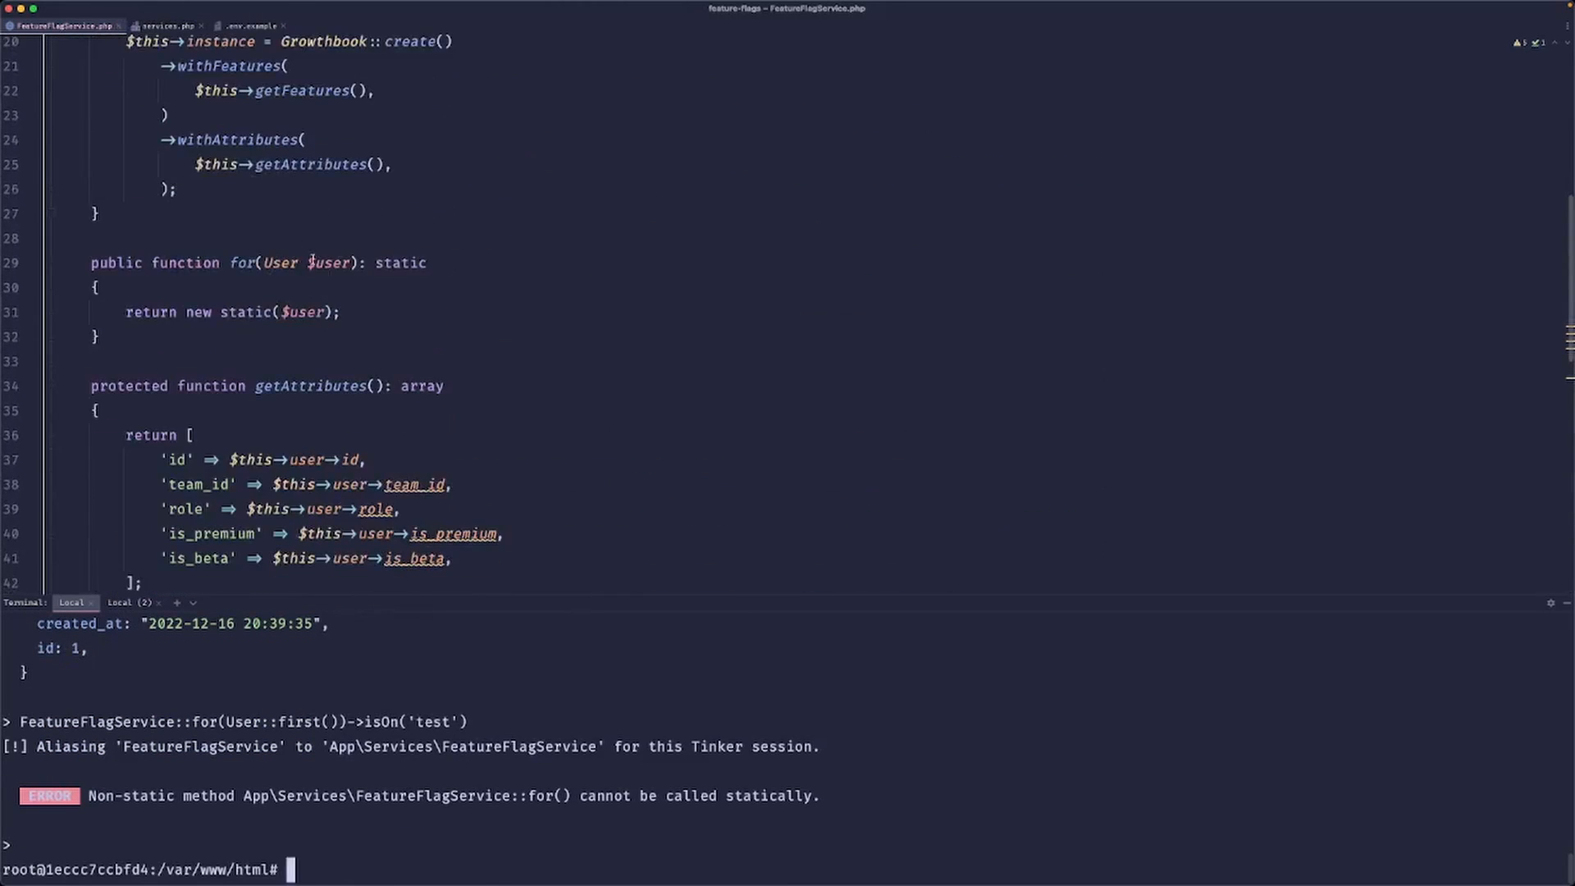
pyautogui.write('st')
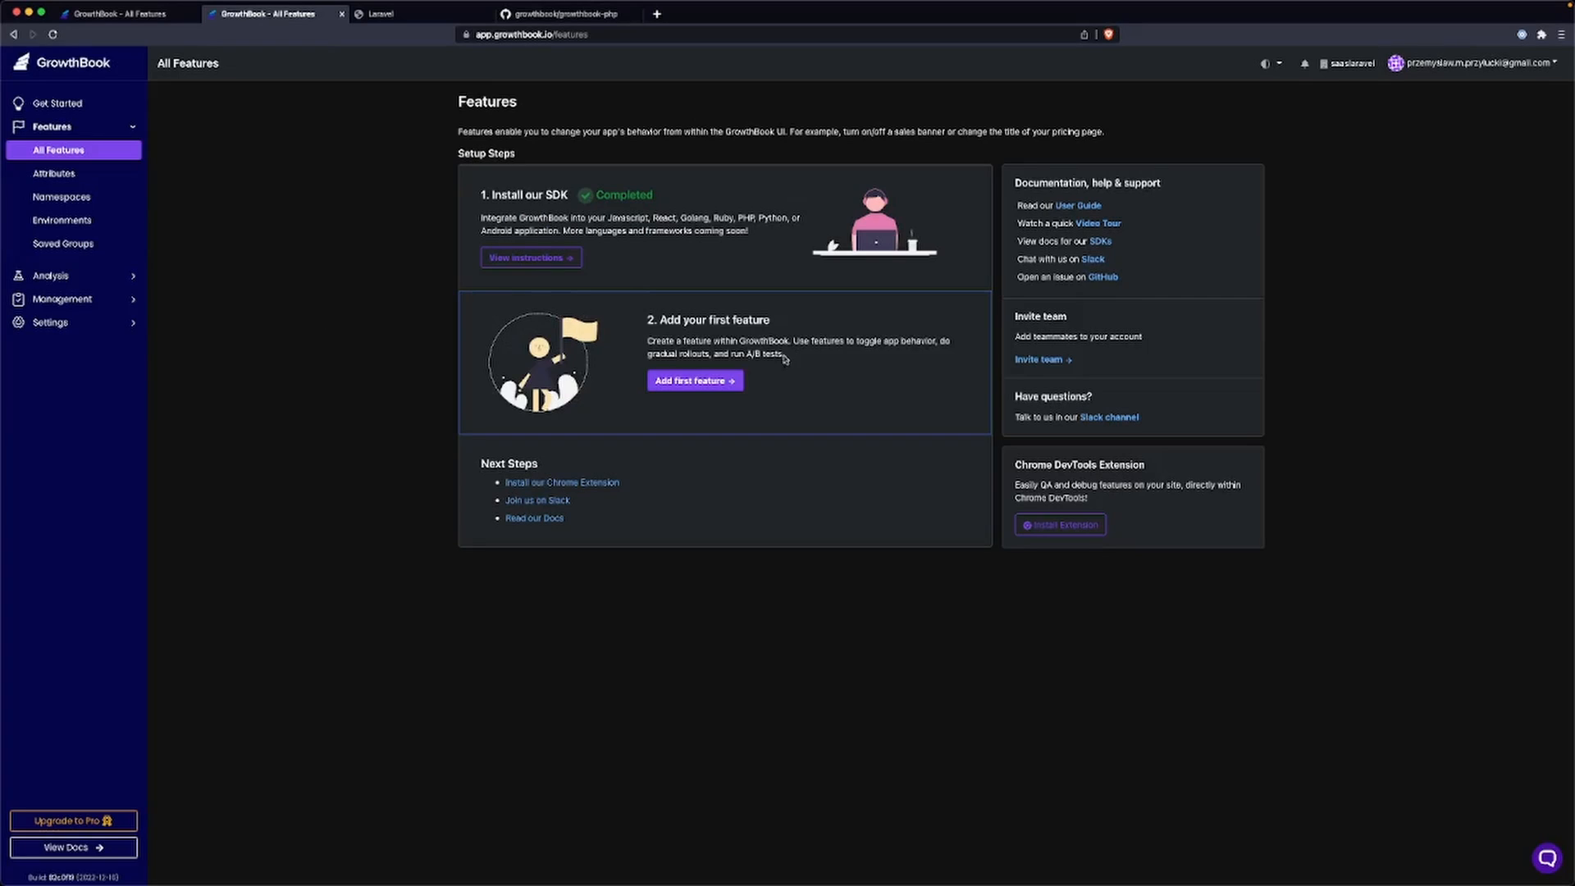
# Create the boolean feature 'chat:new-design' with its default value toggled off in both environments.
pyautogui.click(694, 379)
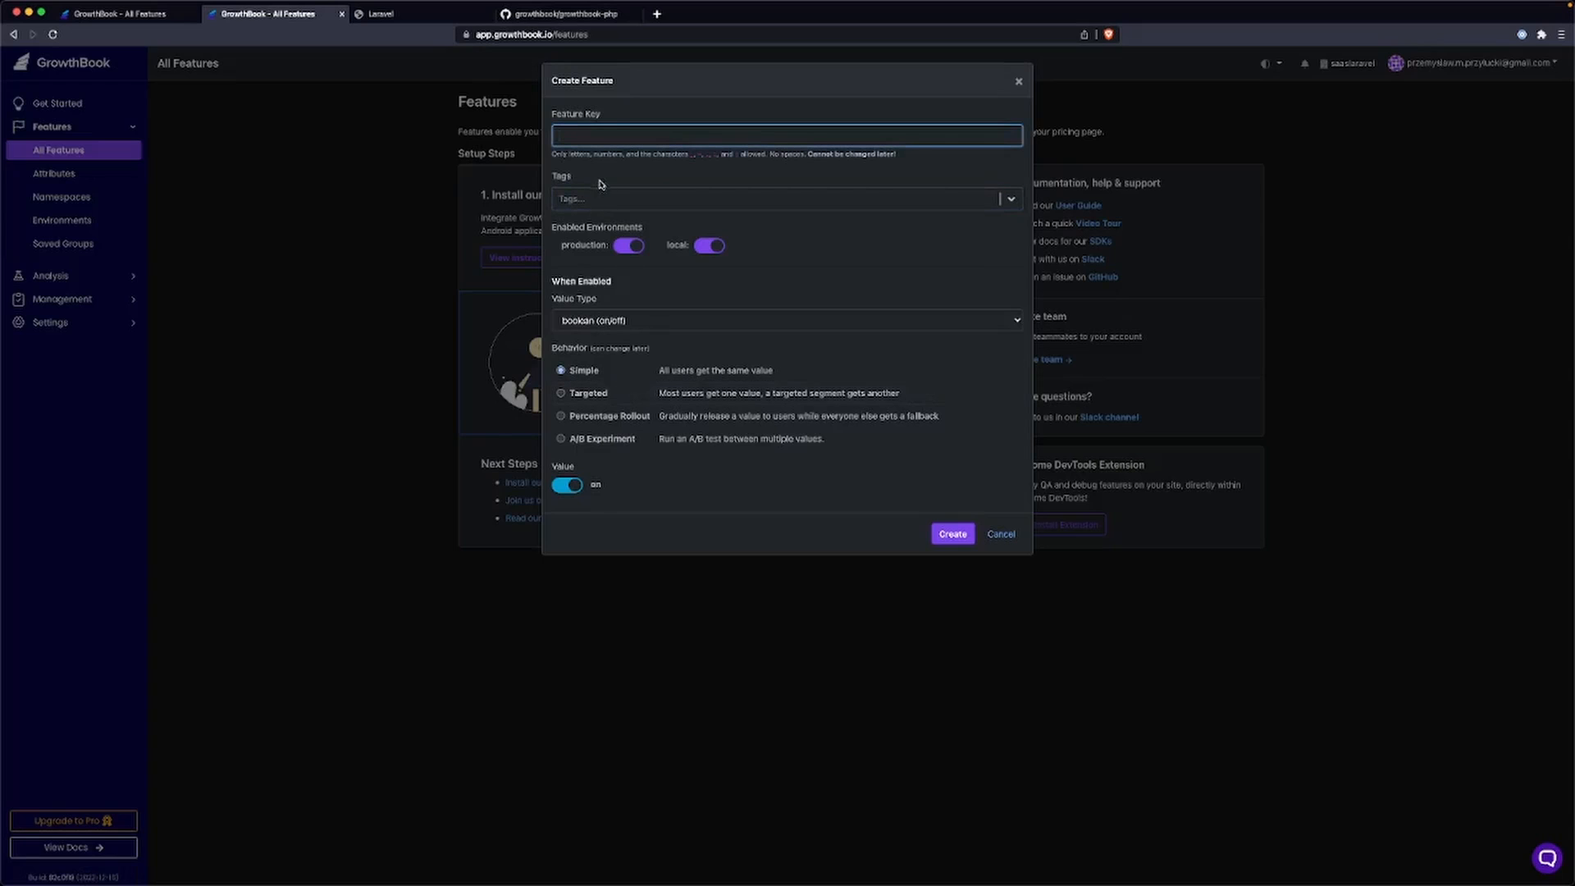
pyautogui.click(786, 134)
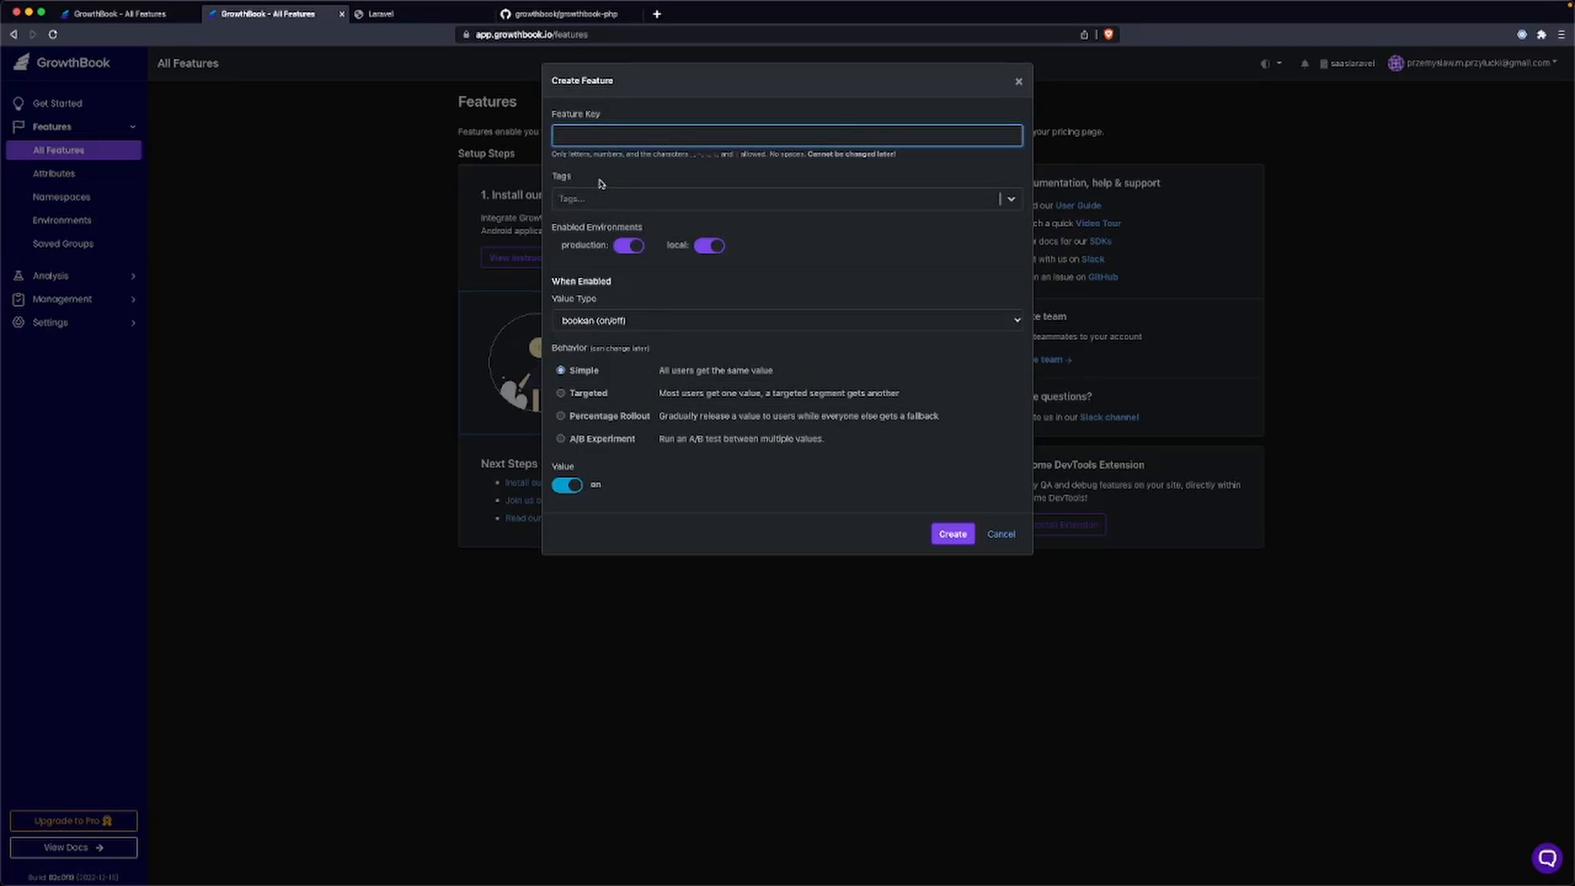
pyautogui.write('chat:new-design')
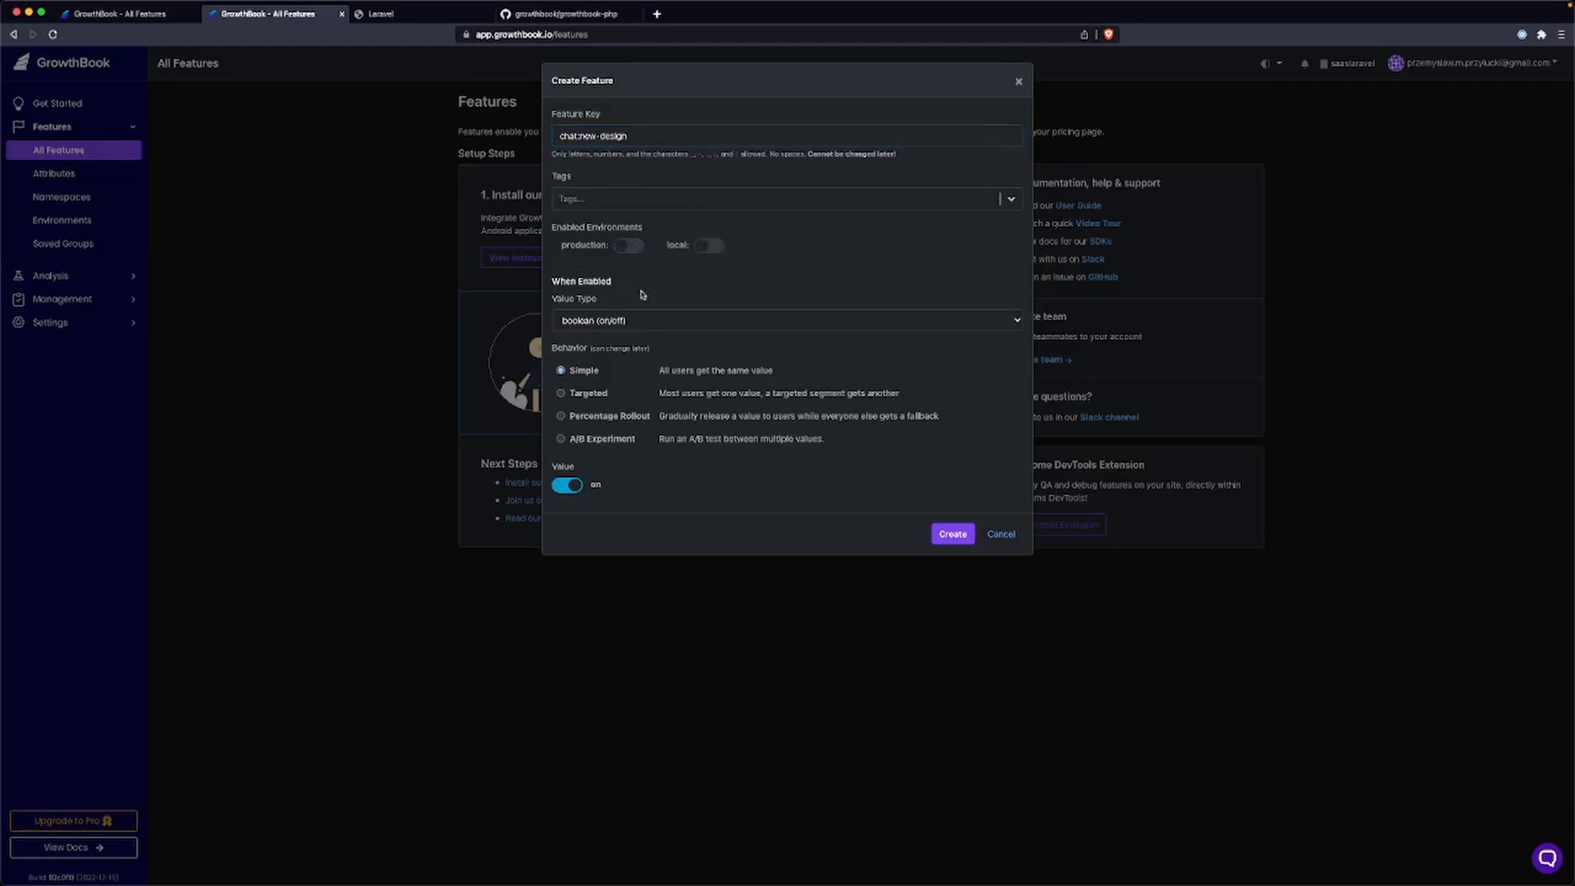
pyautogui.click(566, 484)
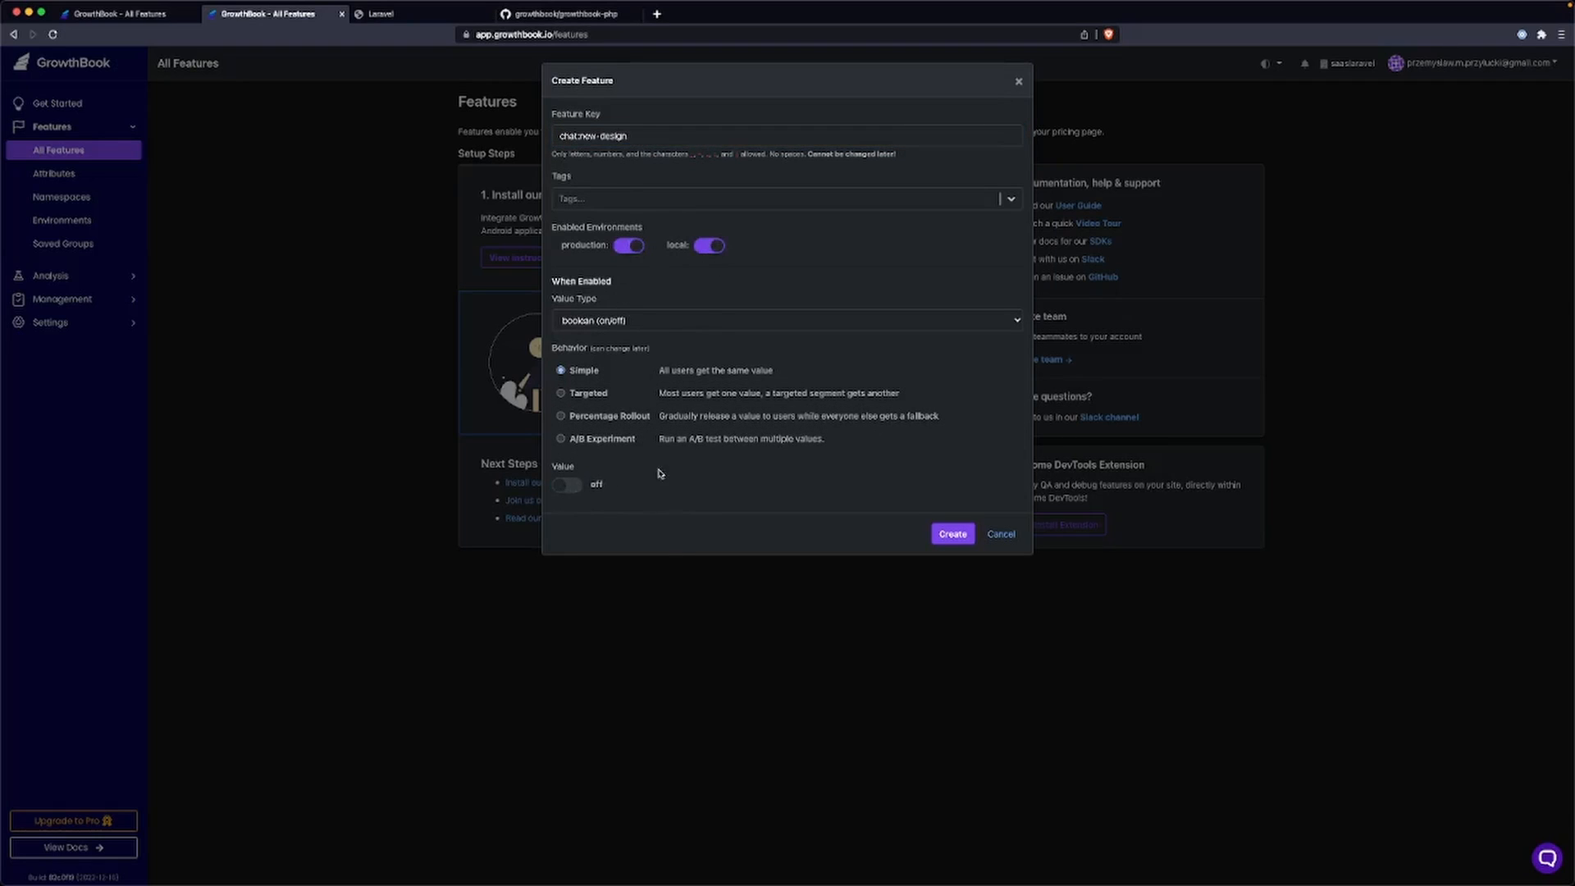
pyautogui.moveTo(614, 377)
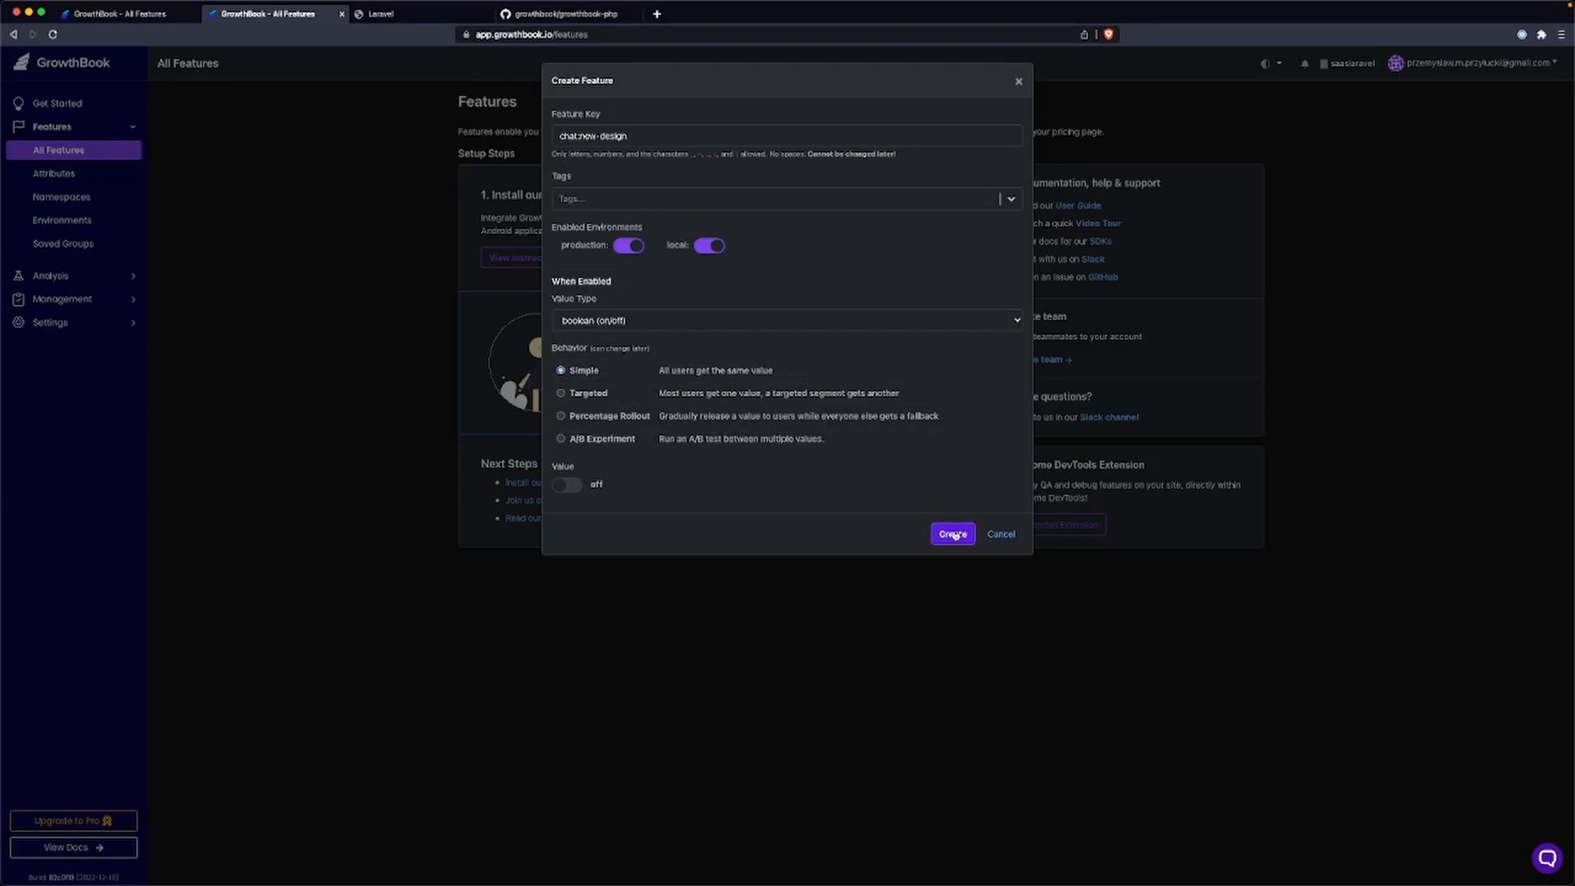
pyautogui.click(952, 533)
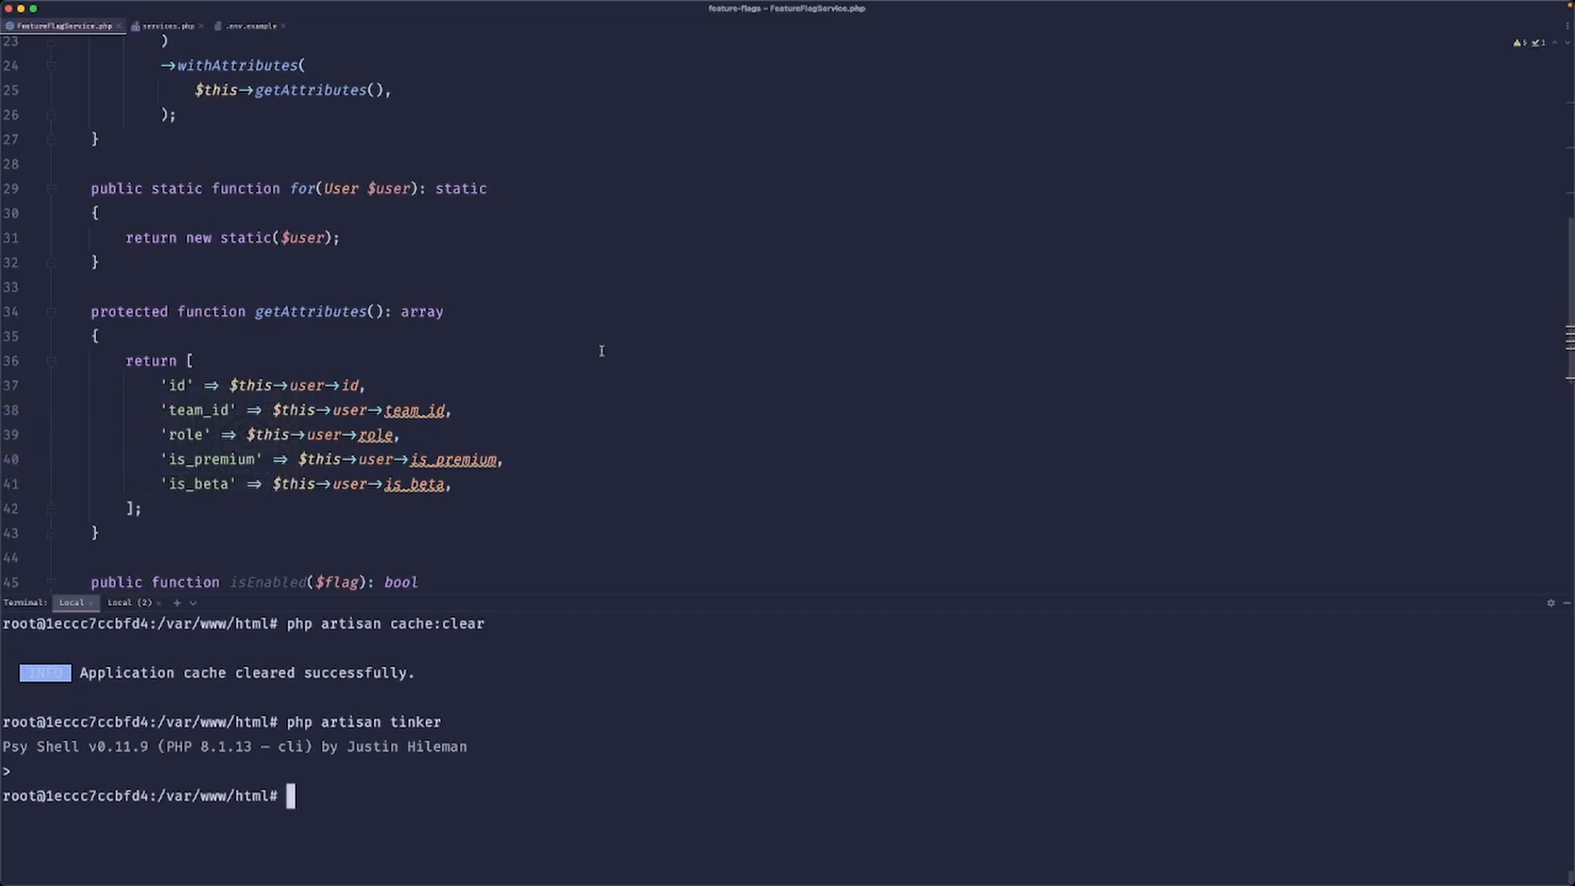
# Run FeatureFlagService::for(User::first())->isEnabled('chat:new-design') in tinker and get false.
pyautogui.write("FeatureFlagService::for(User::first())->isEnabled('chat:new-design')")
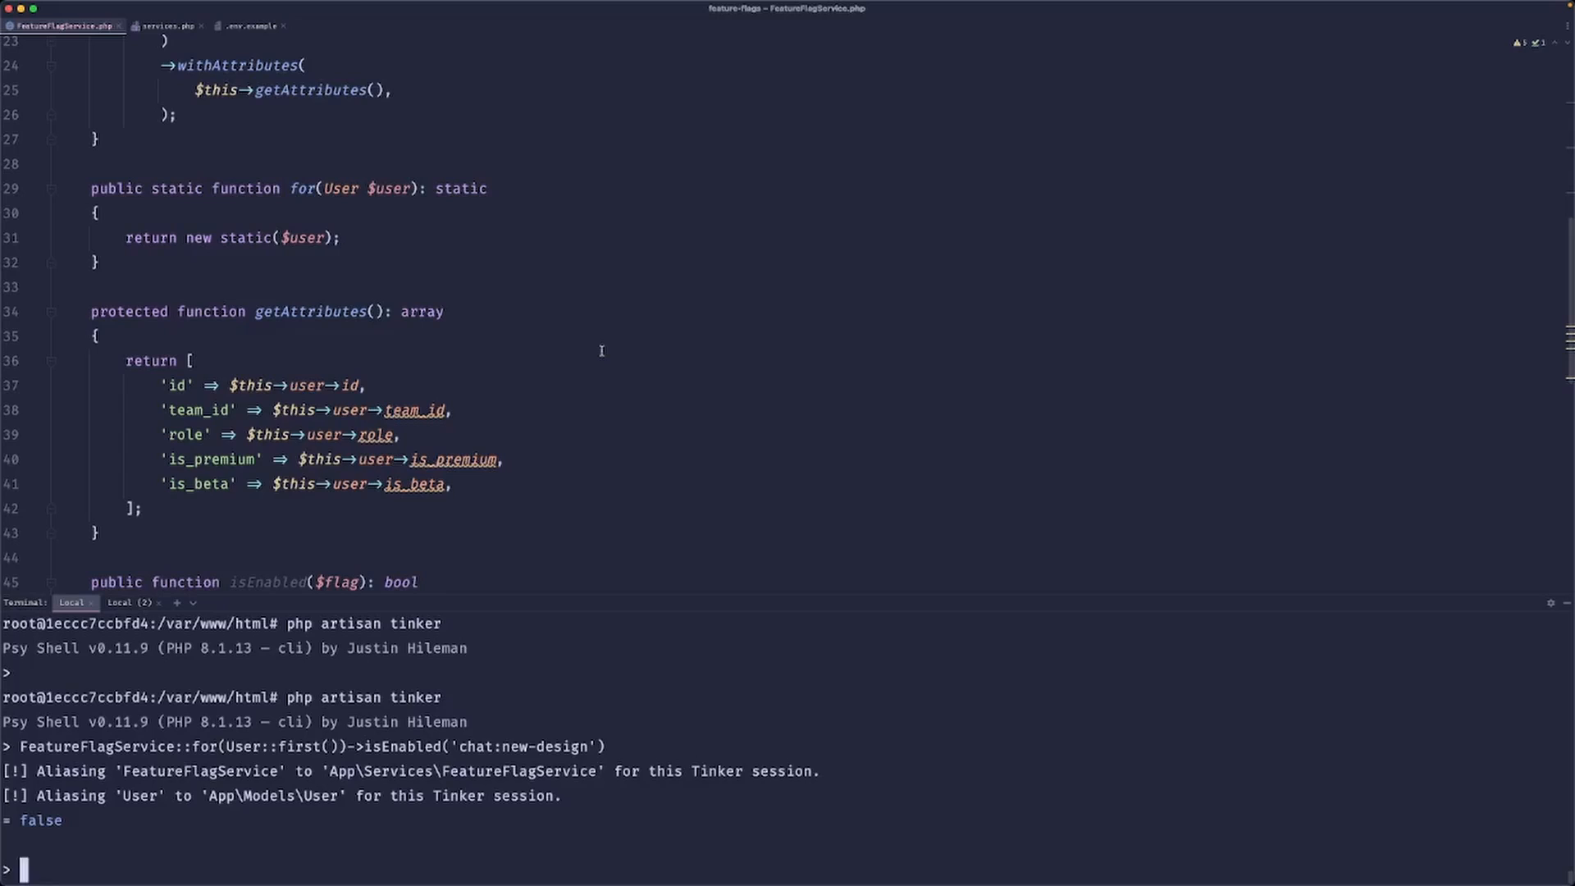
pyautogui.write("FeatureFlagService::for(User::first())->isEnabled('chat:new-design')")
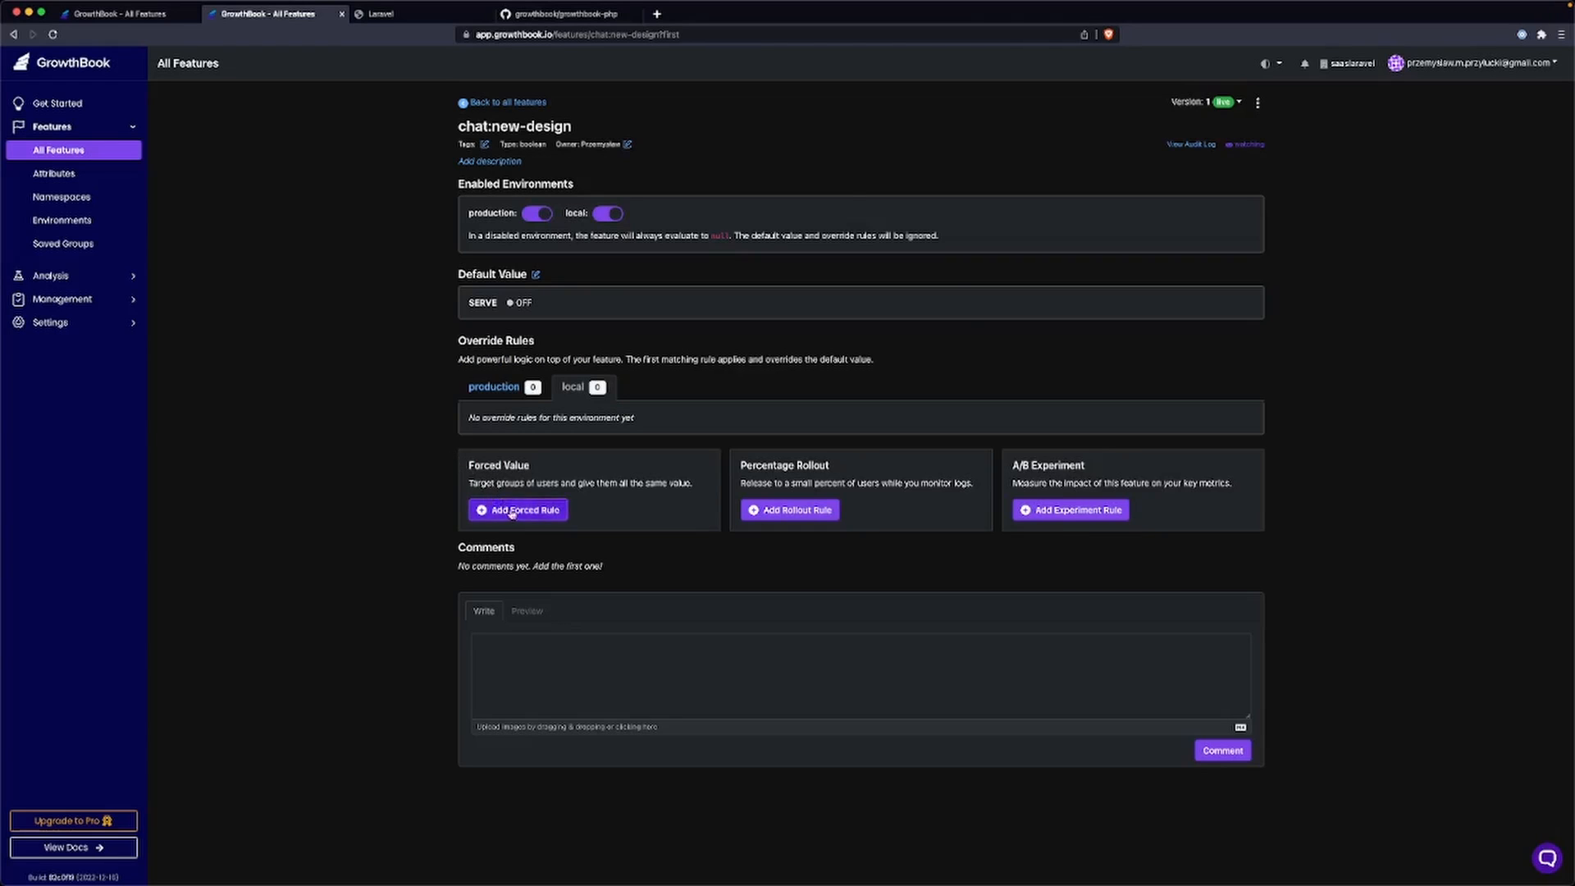
# Add a local forced rule serving ON when id is equal to 1, save it and publish the change.
pyautogui.click(519, 508)
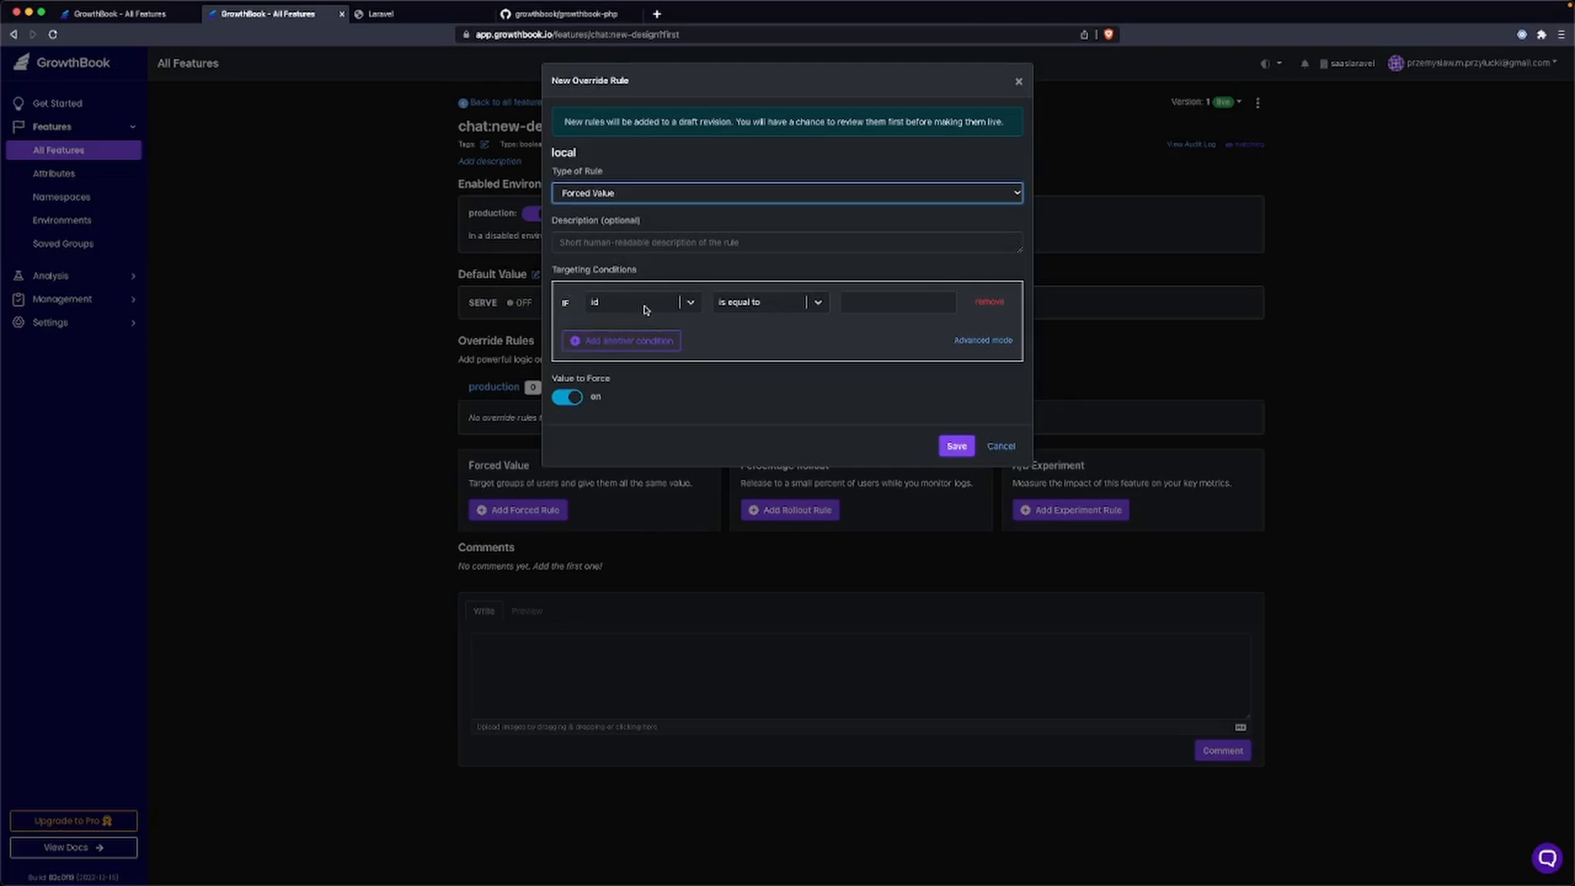
pyautogui.moveTo(476, 338)
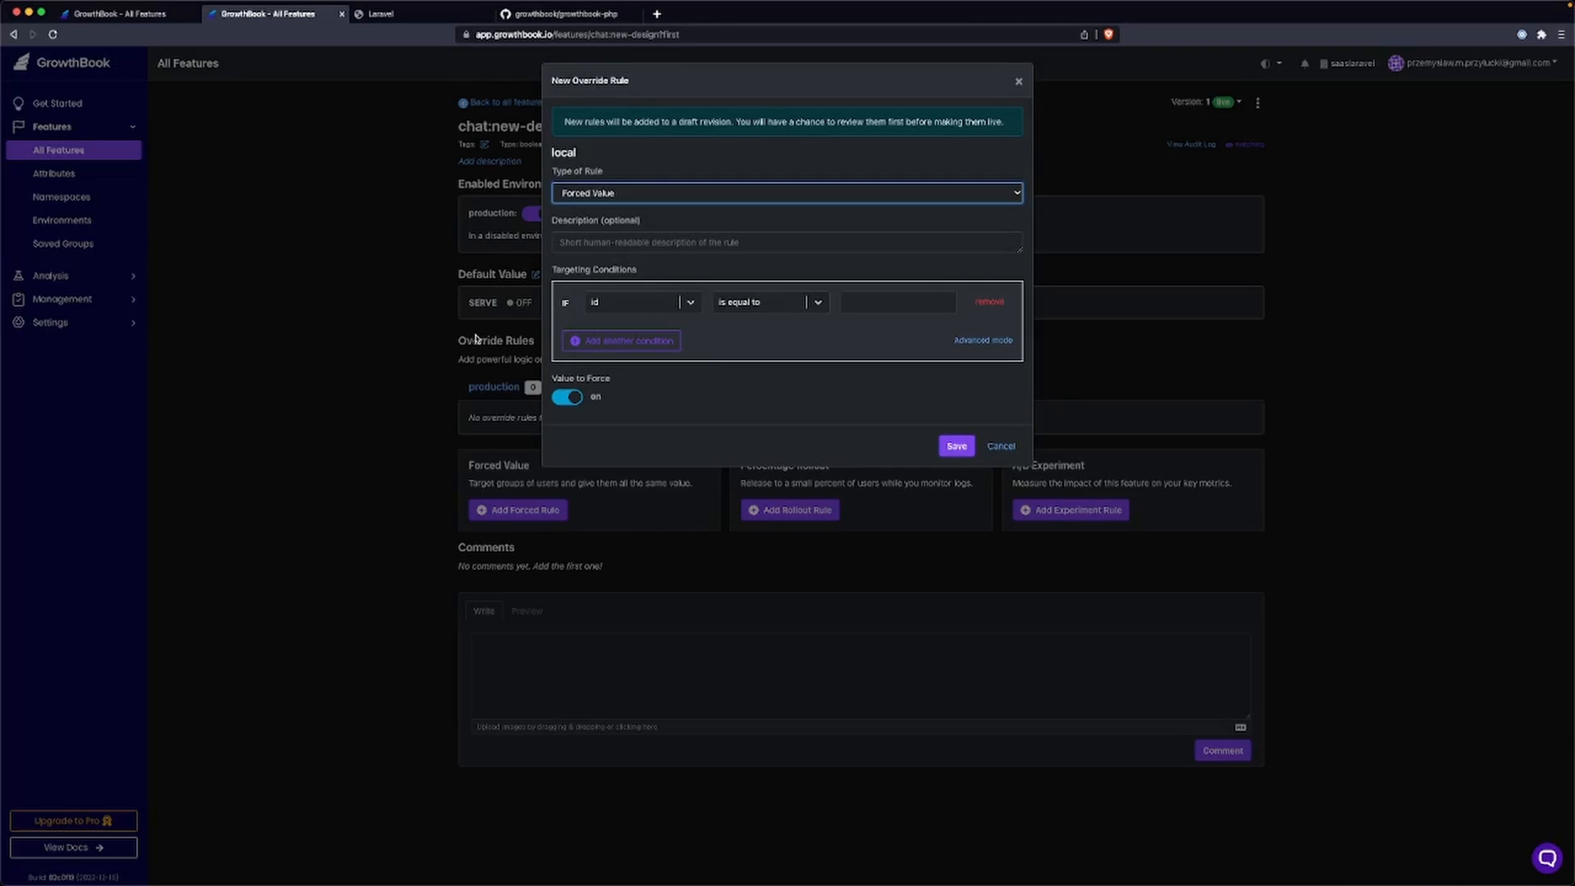
pyautogui.moveTo(671, 313)
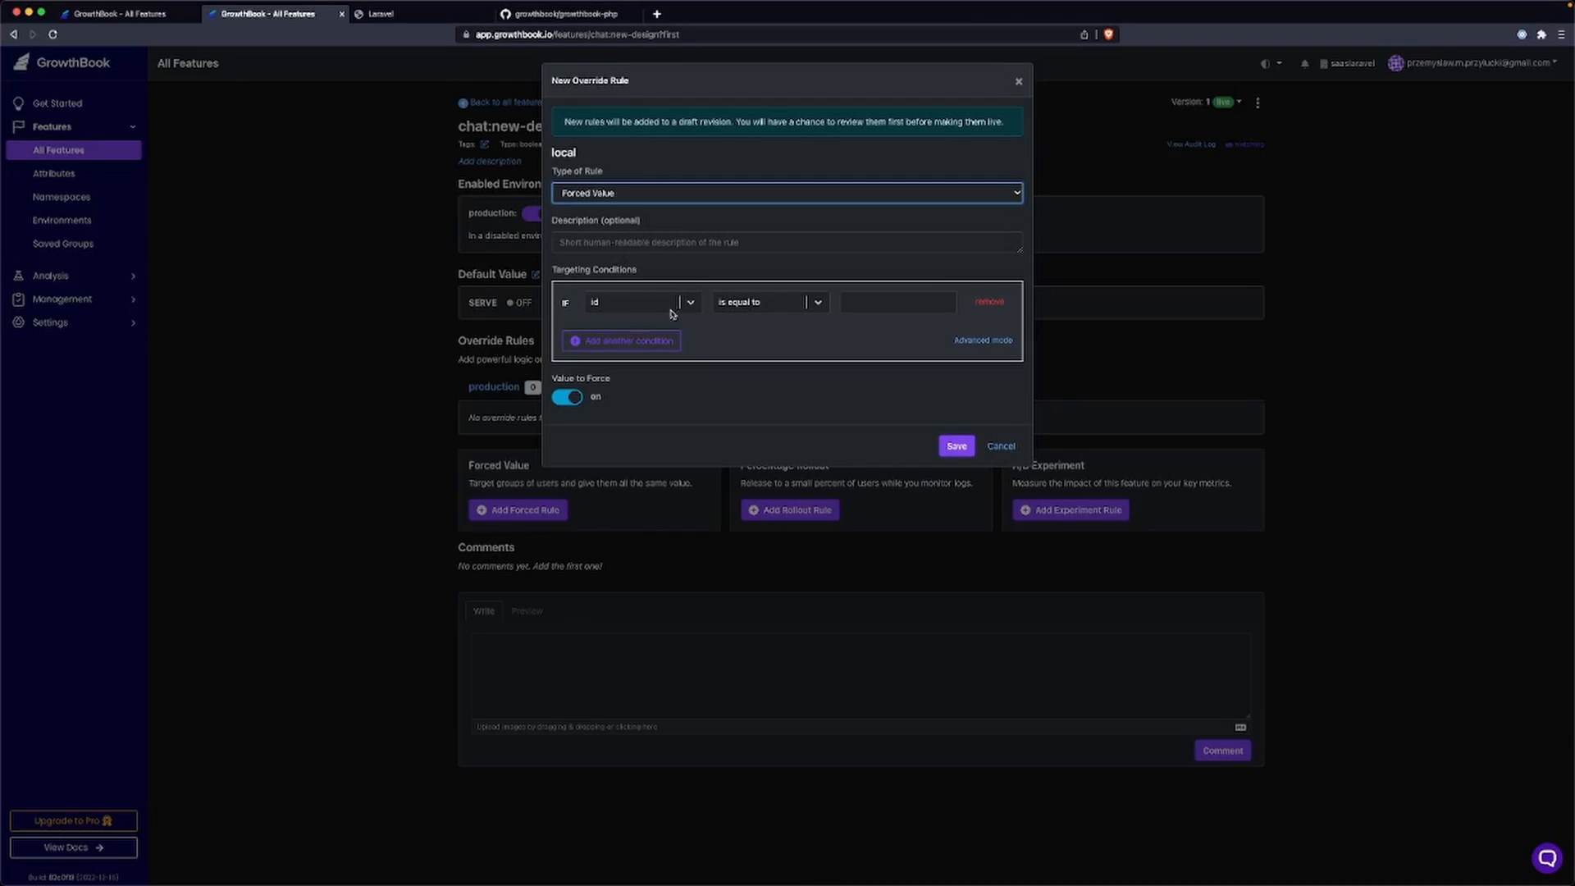
pyautogui.click(642, 302)
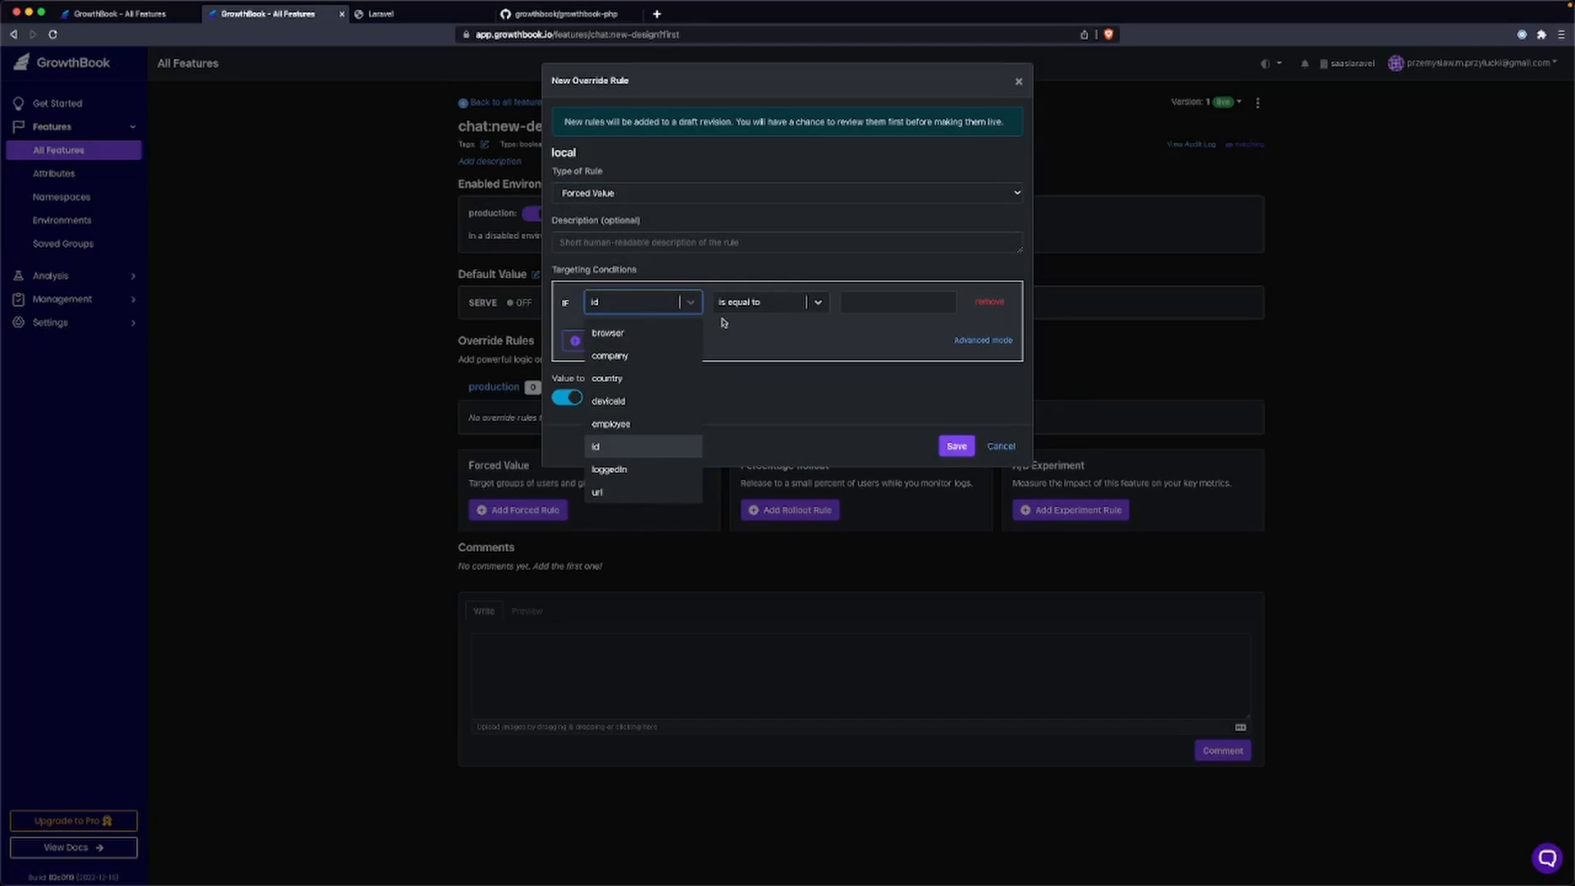
pyautogui.click(594, 446)
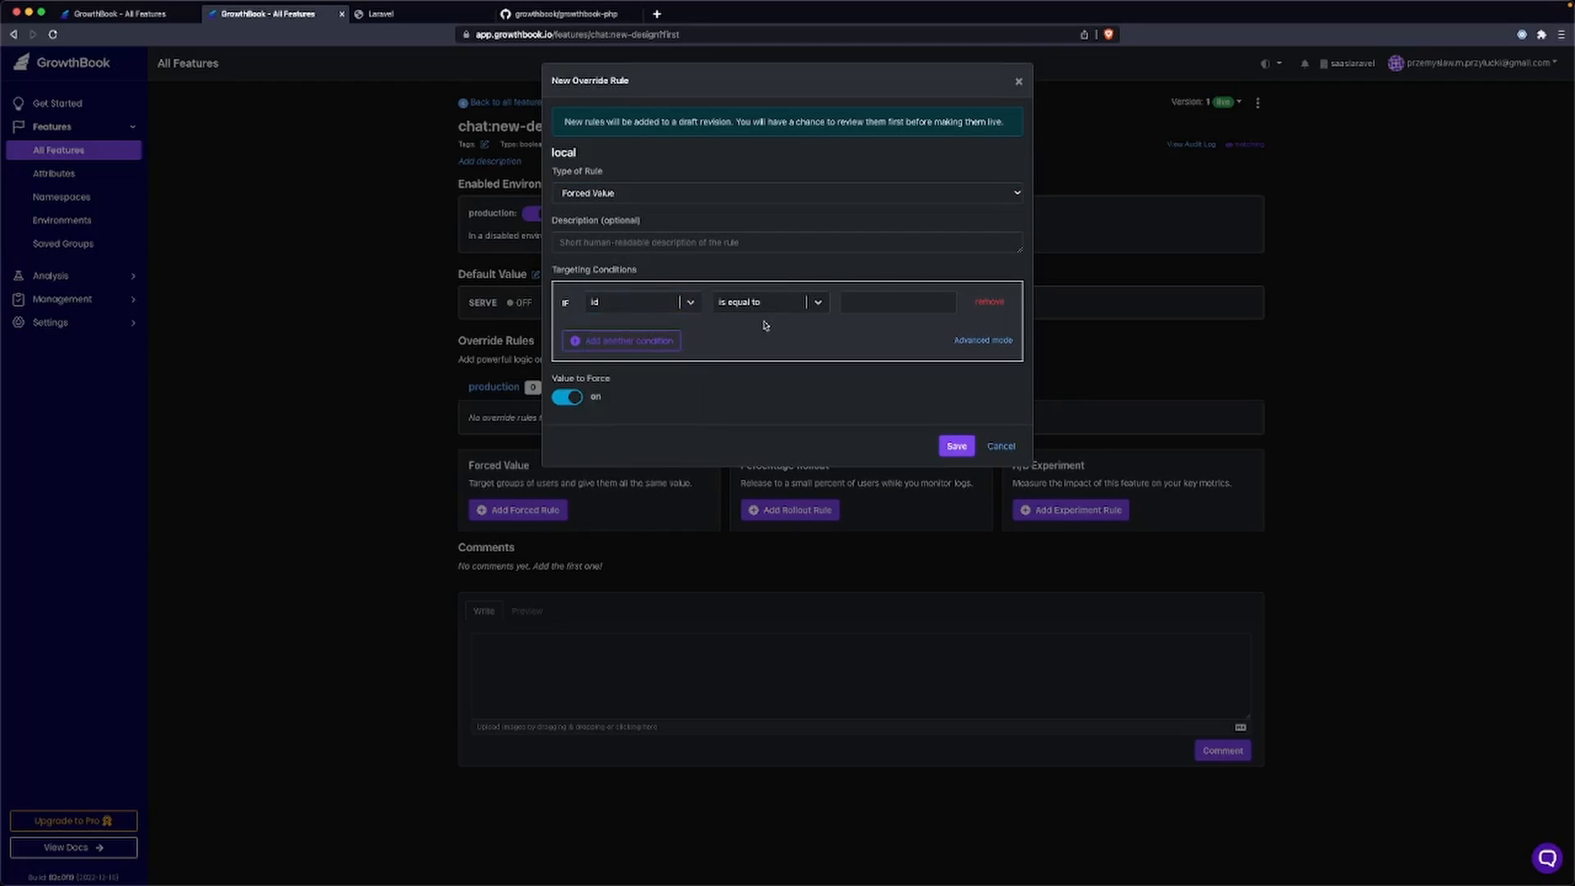
pyautogui.click(768, 301)
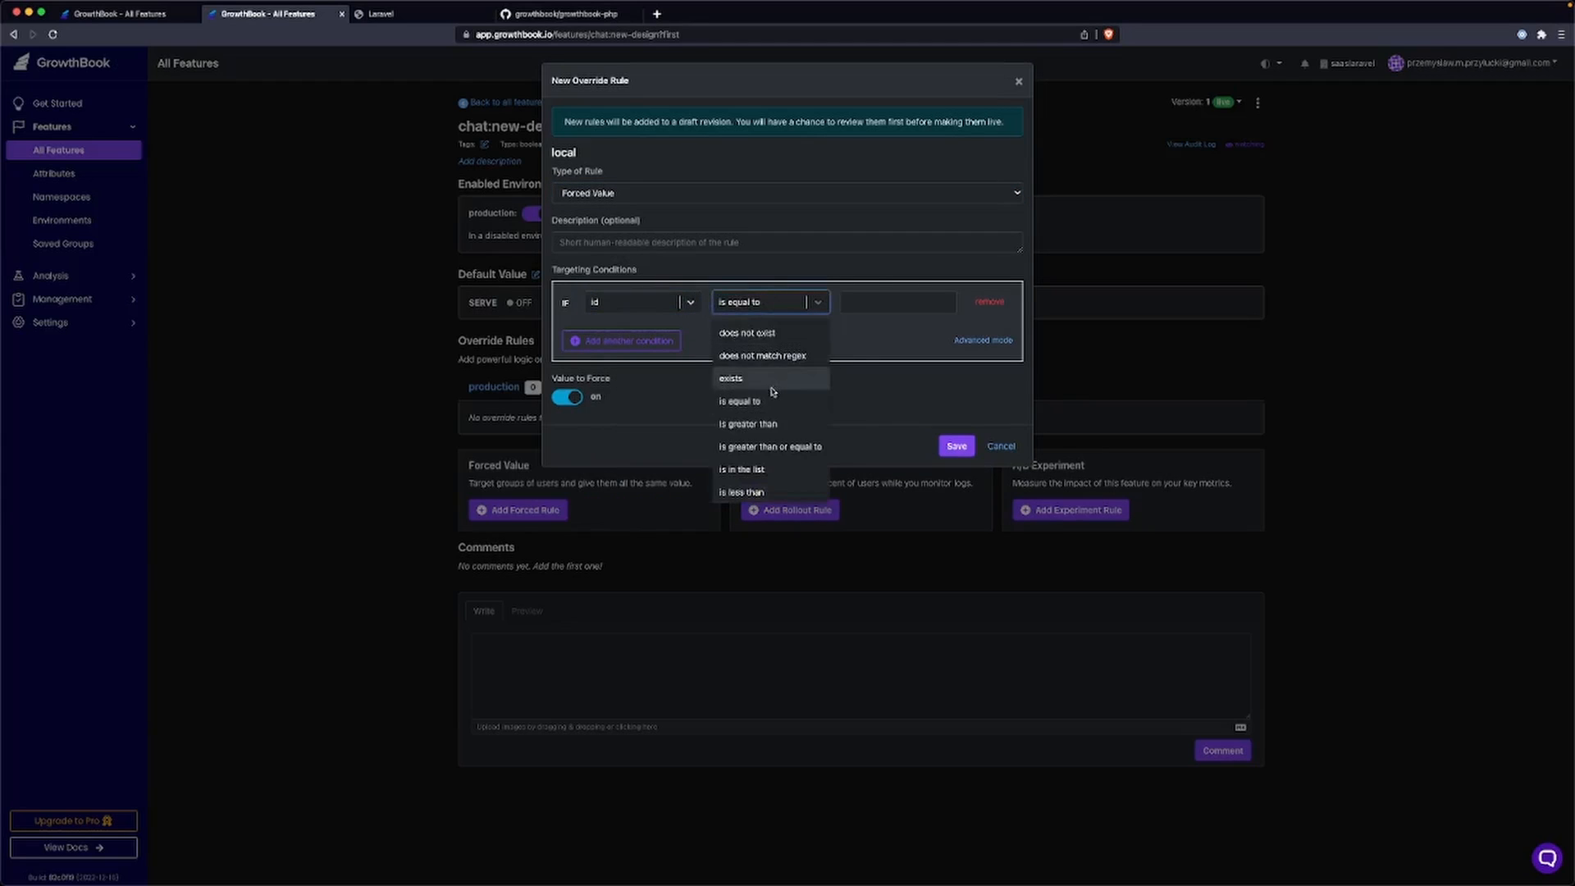
pyautogui.click(740, 401)
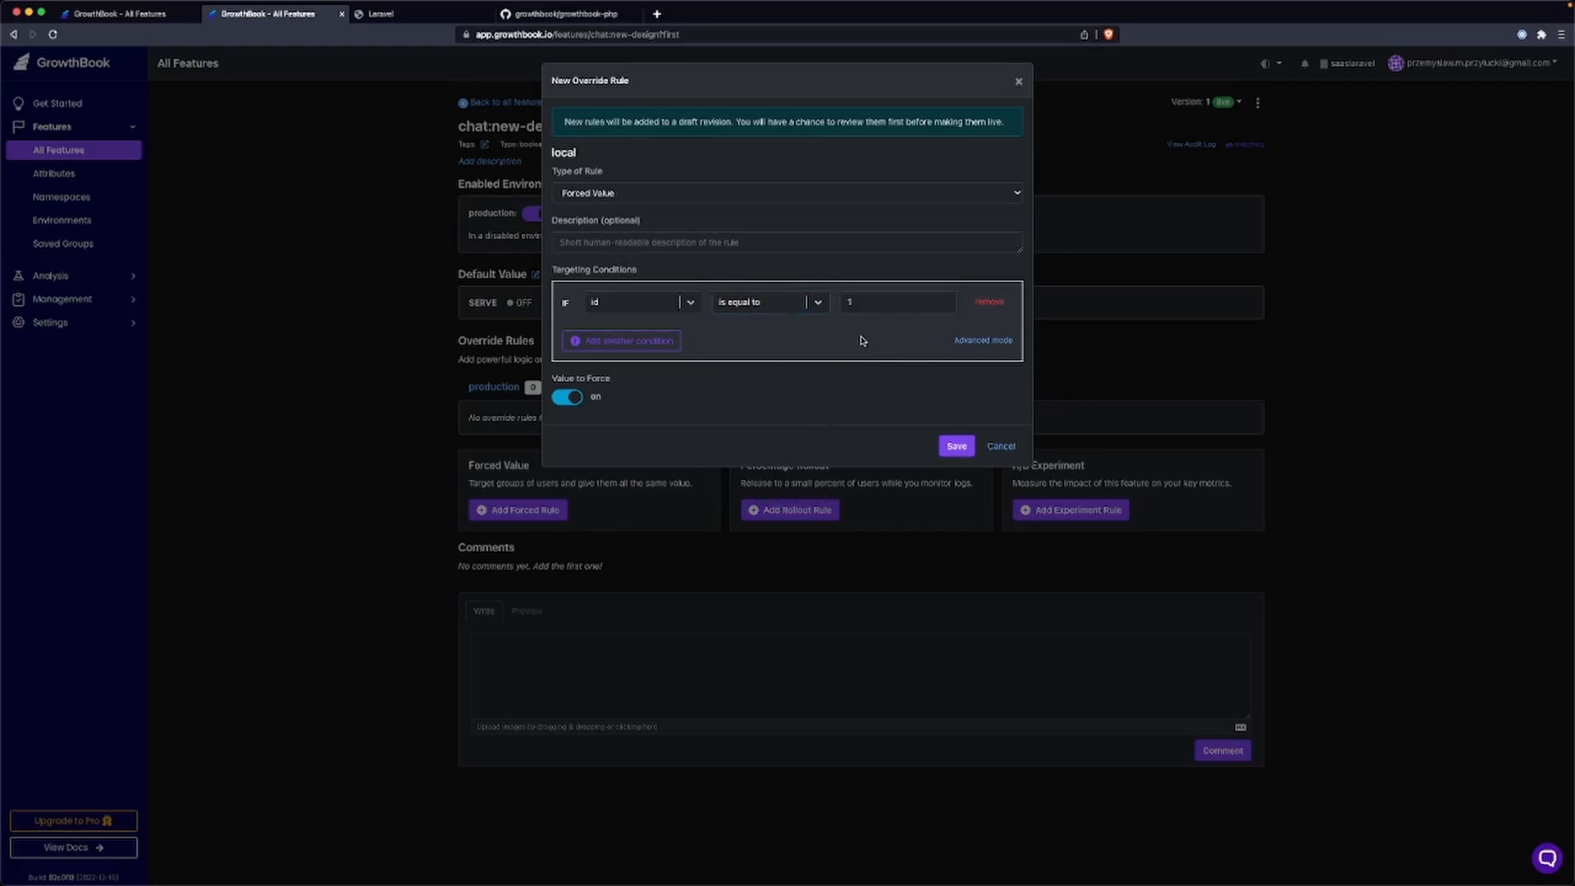
pyautogui.click(955, 445)
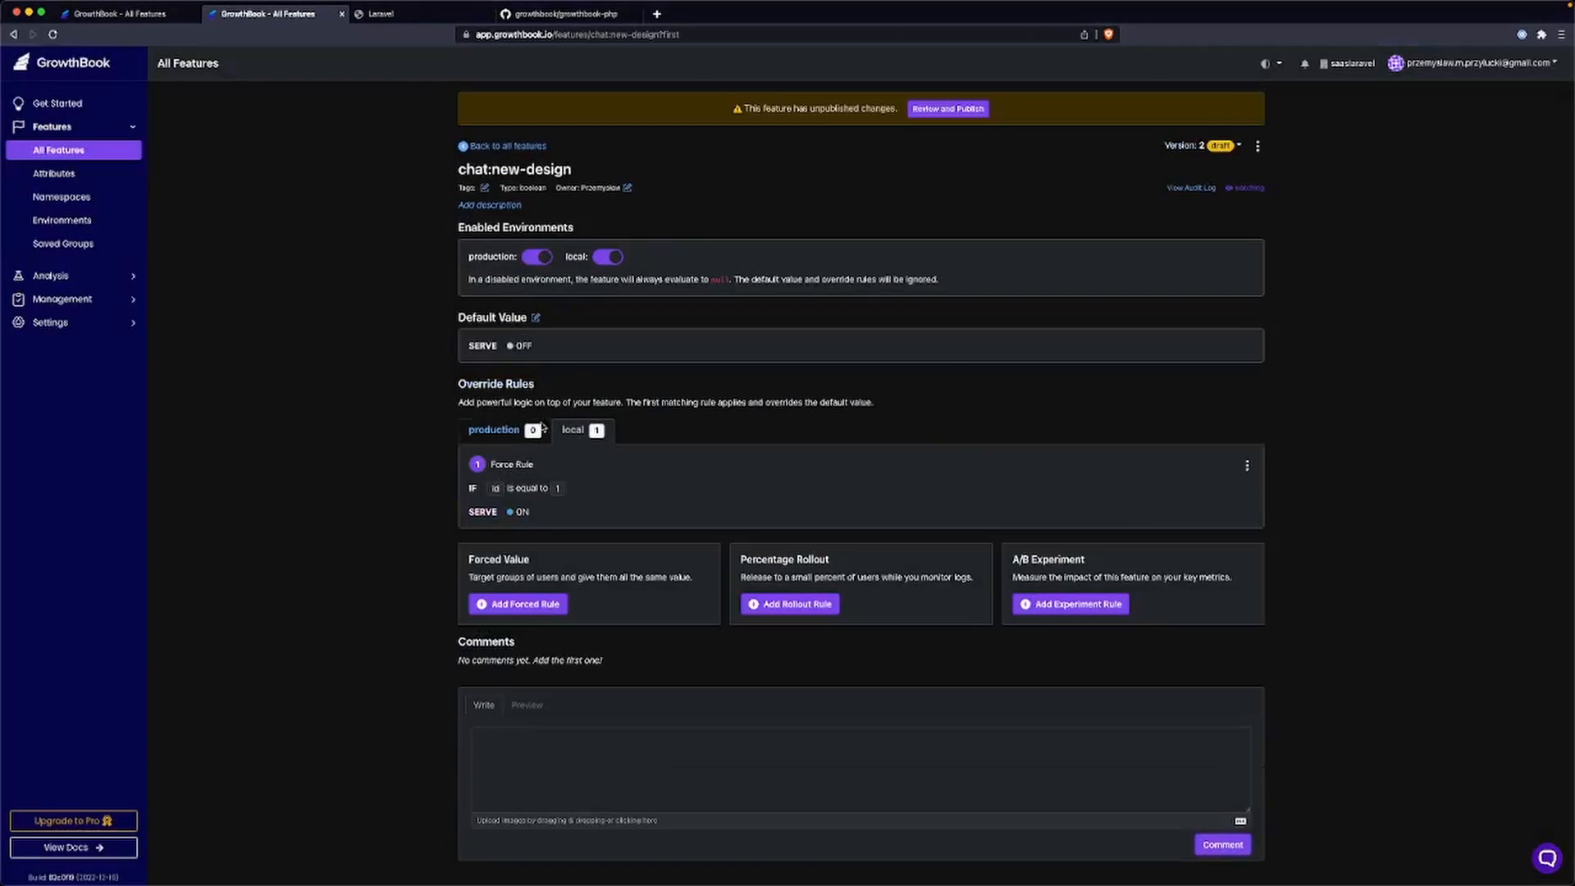
pyautogui.click(945, 108)
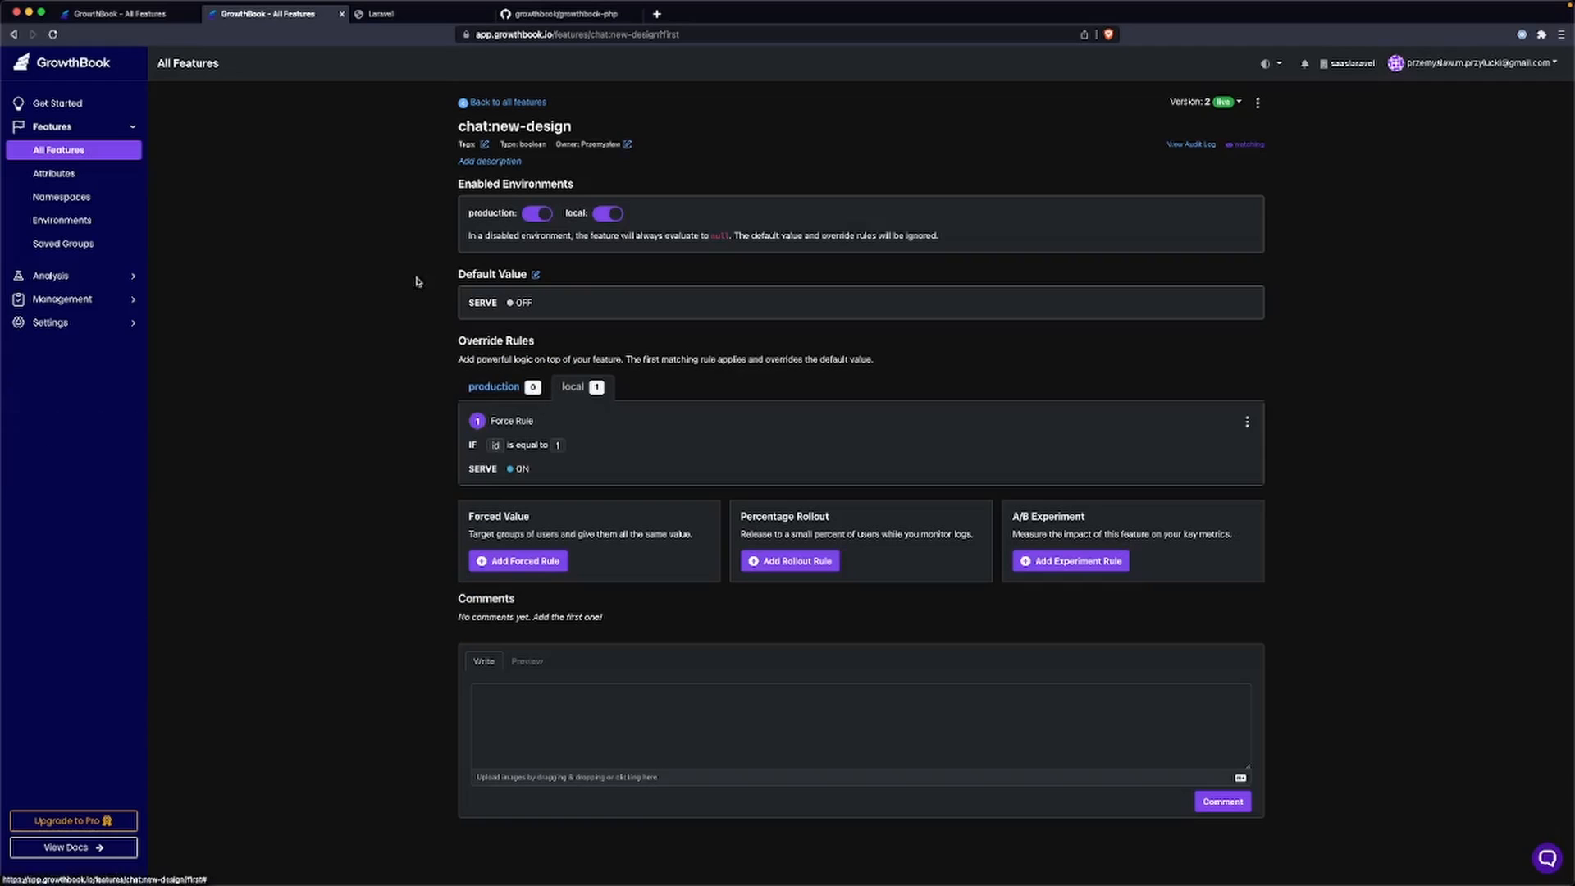
# In Attributes, edit the id targeting attribute and pick a different data type for it.
pyautogui.click(53, 172)
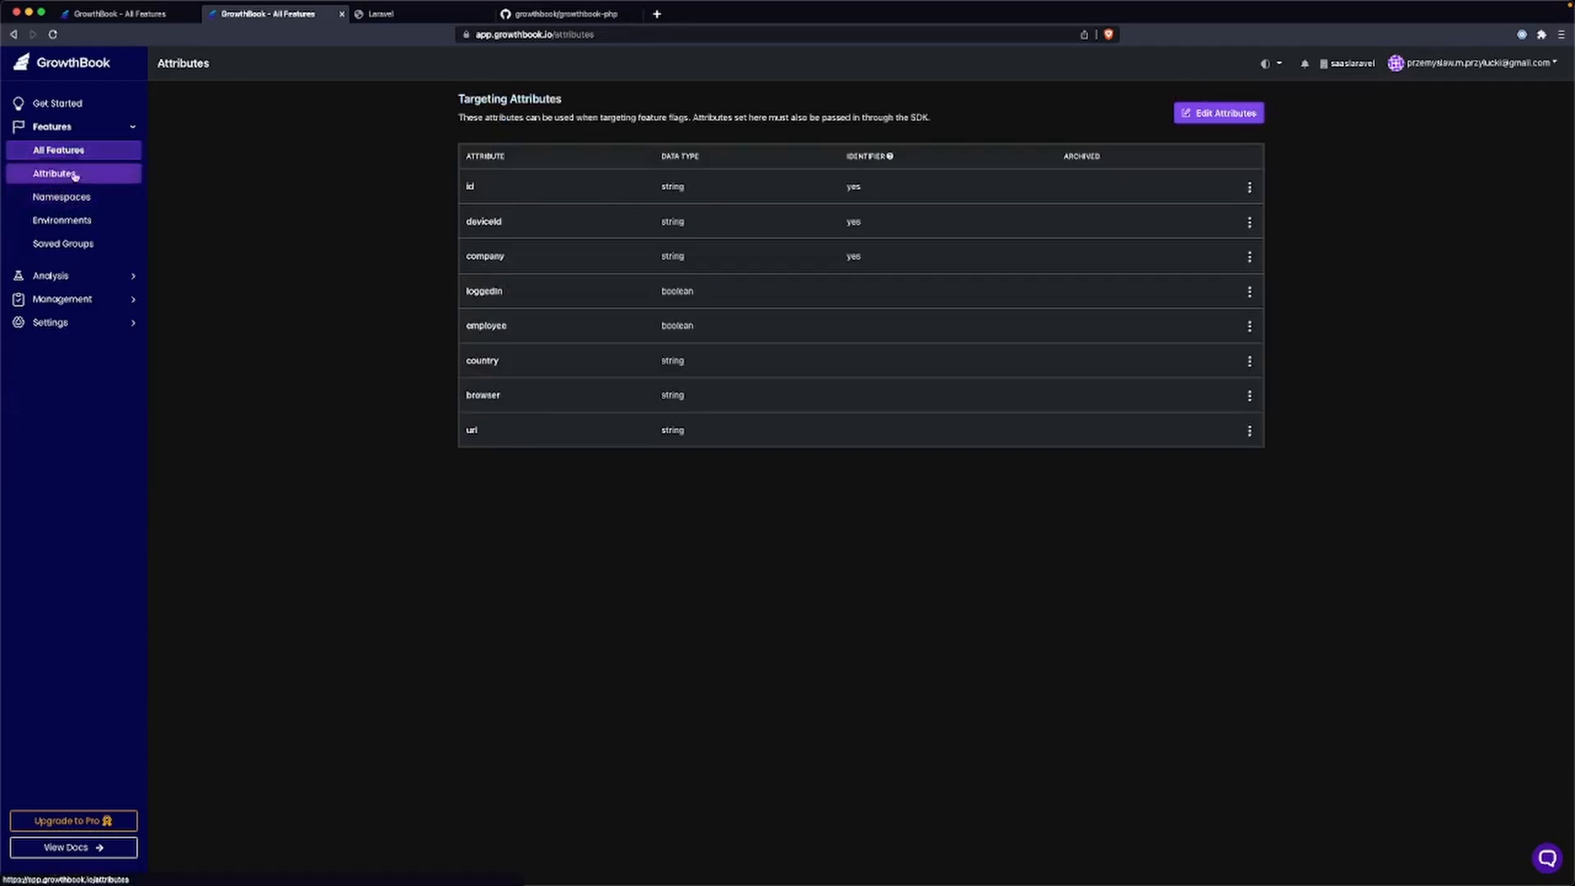
pyautogui.click(55, 172)
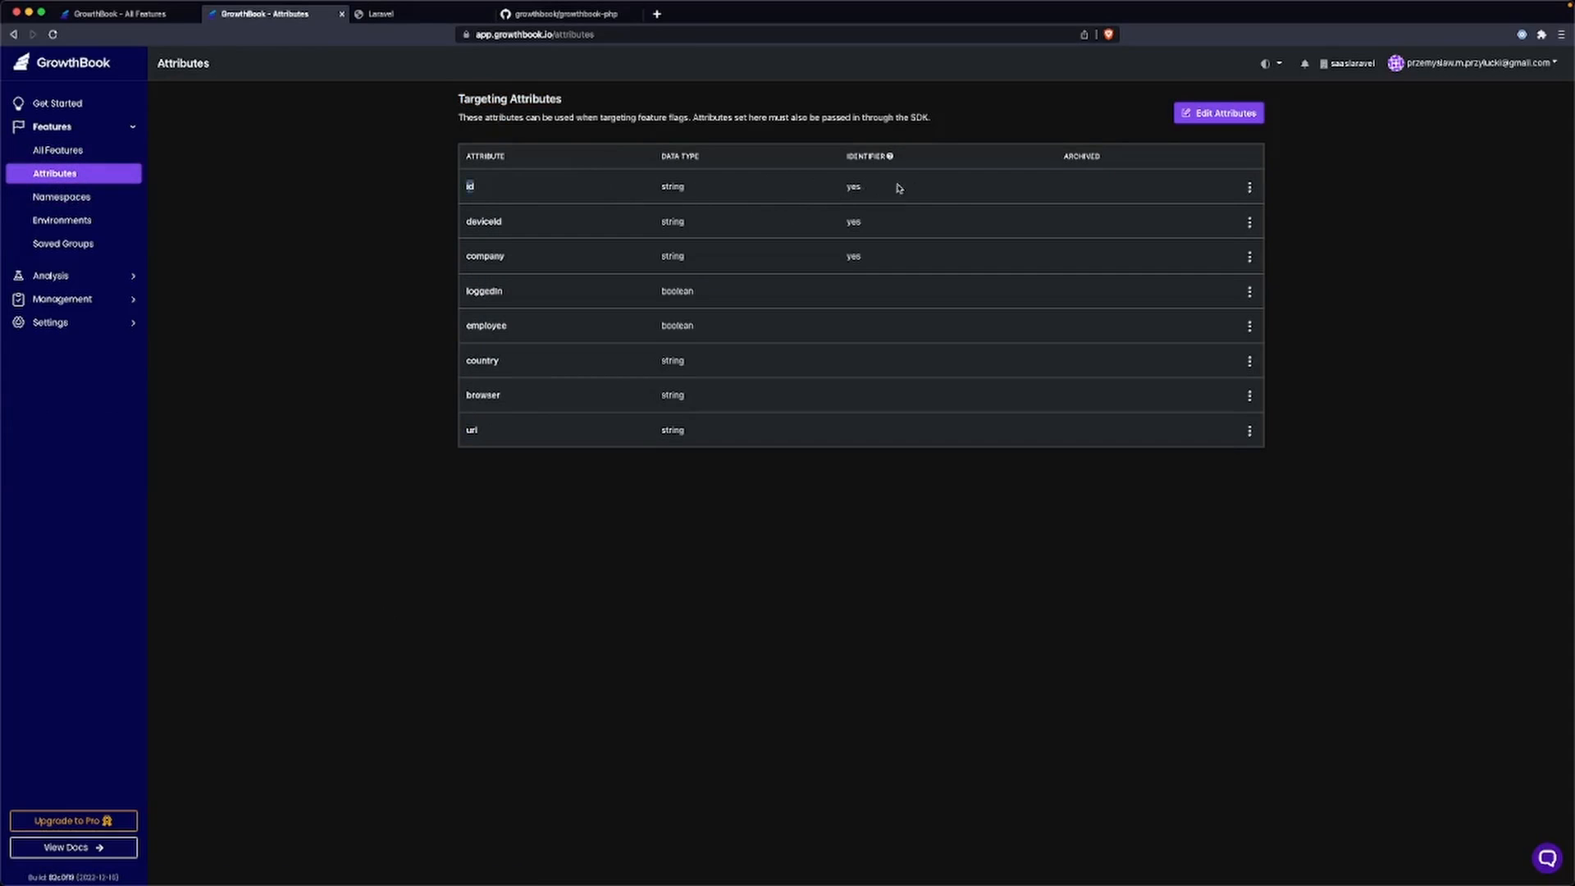
pyautogui.click(1251, 186)
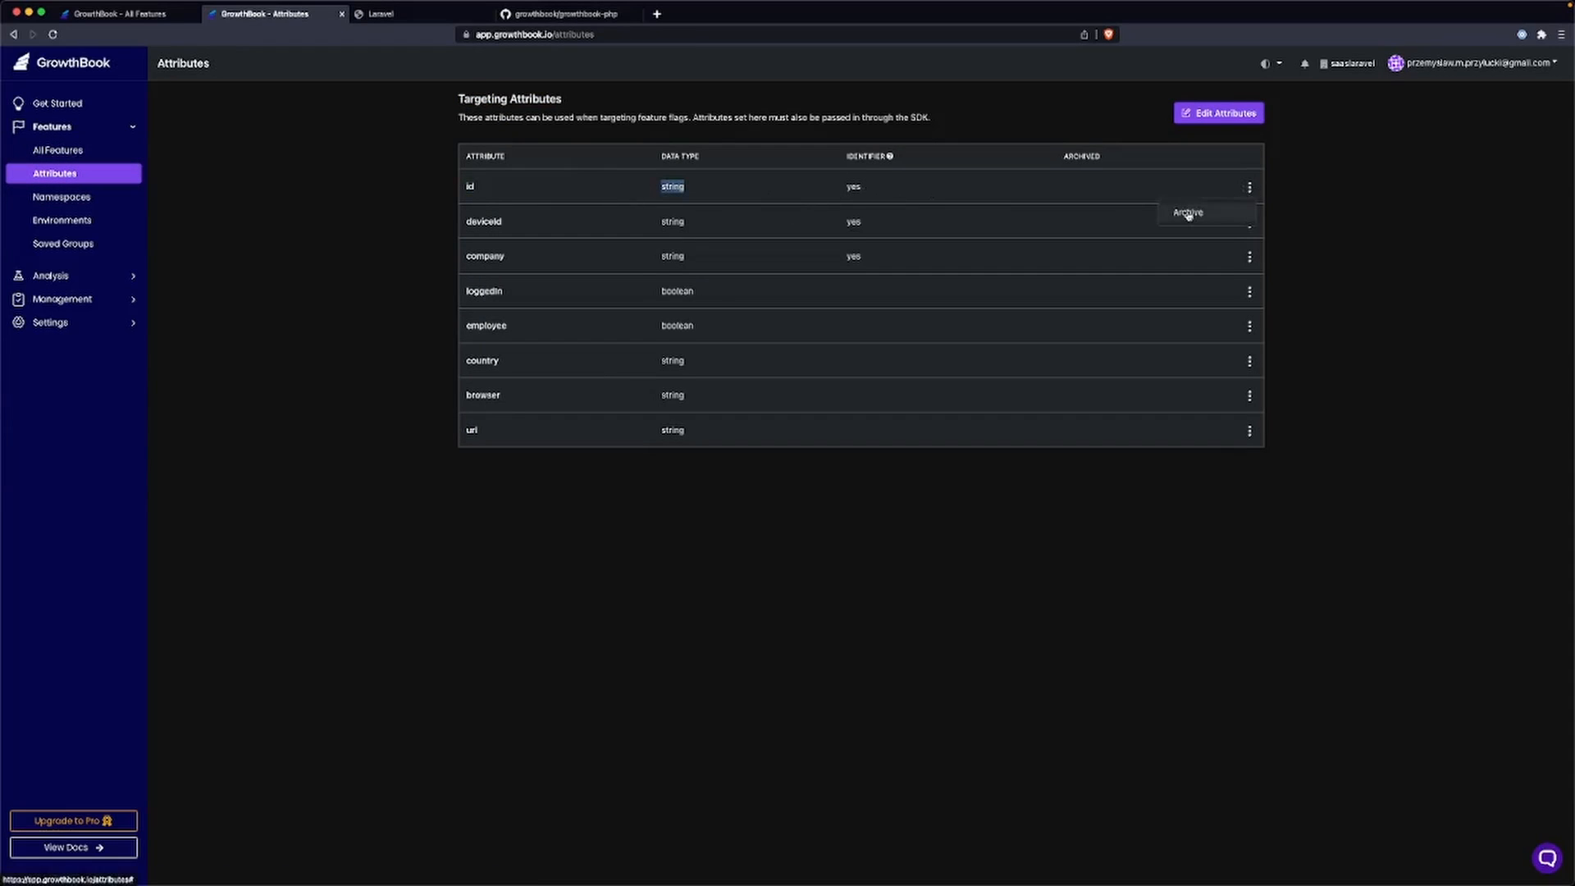
pyautogui.click(1220, 114)
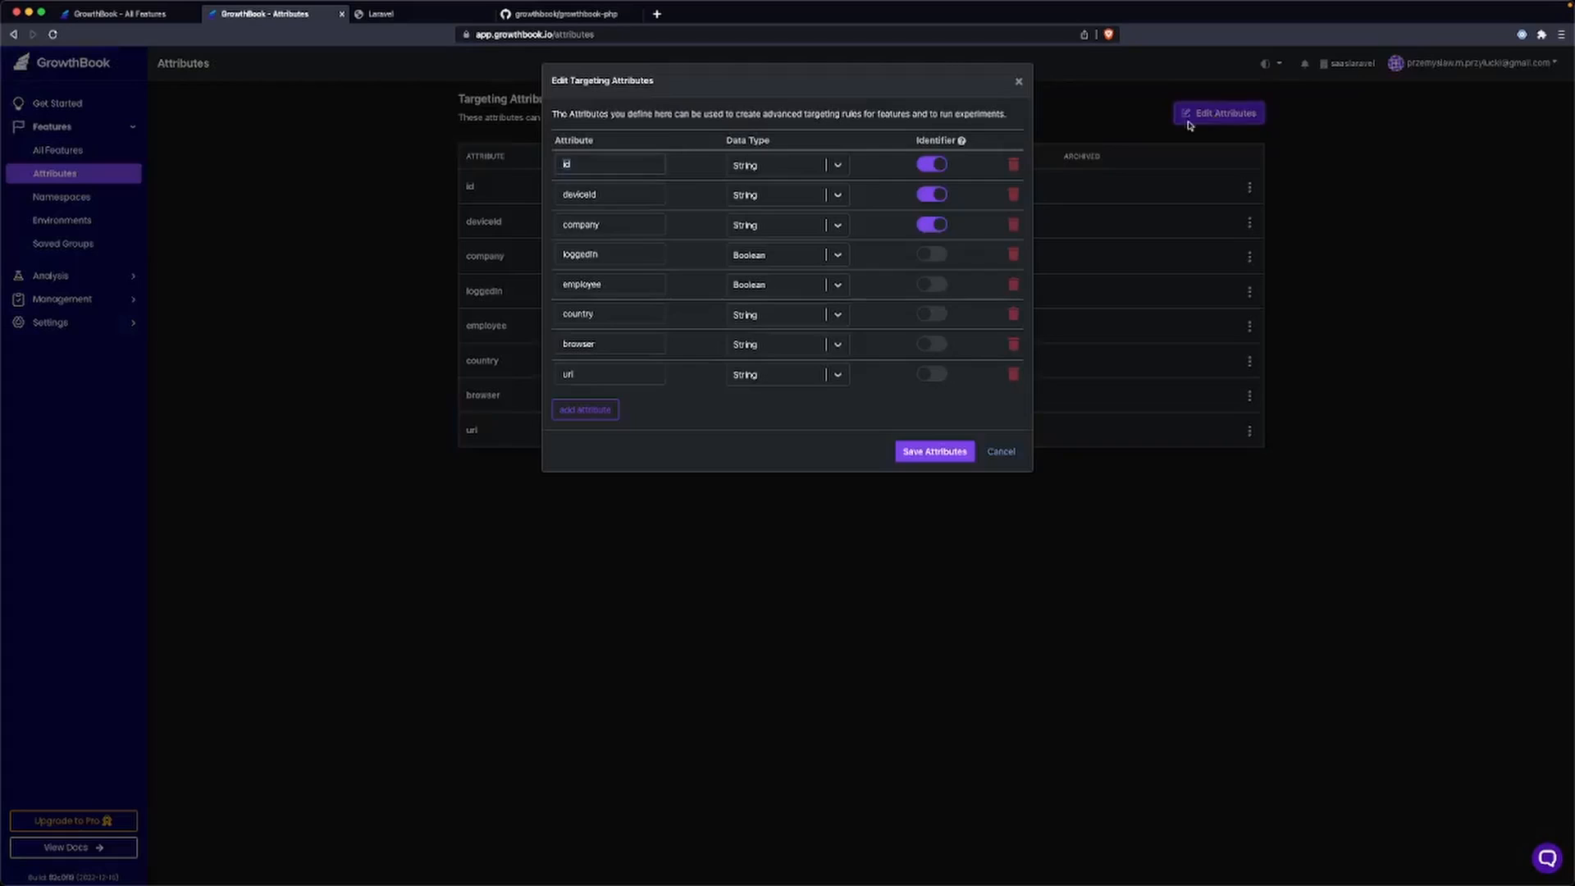
pyautogui.click(786, 164)
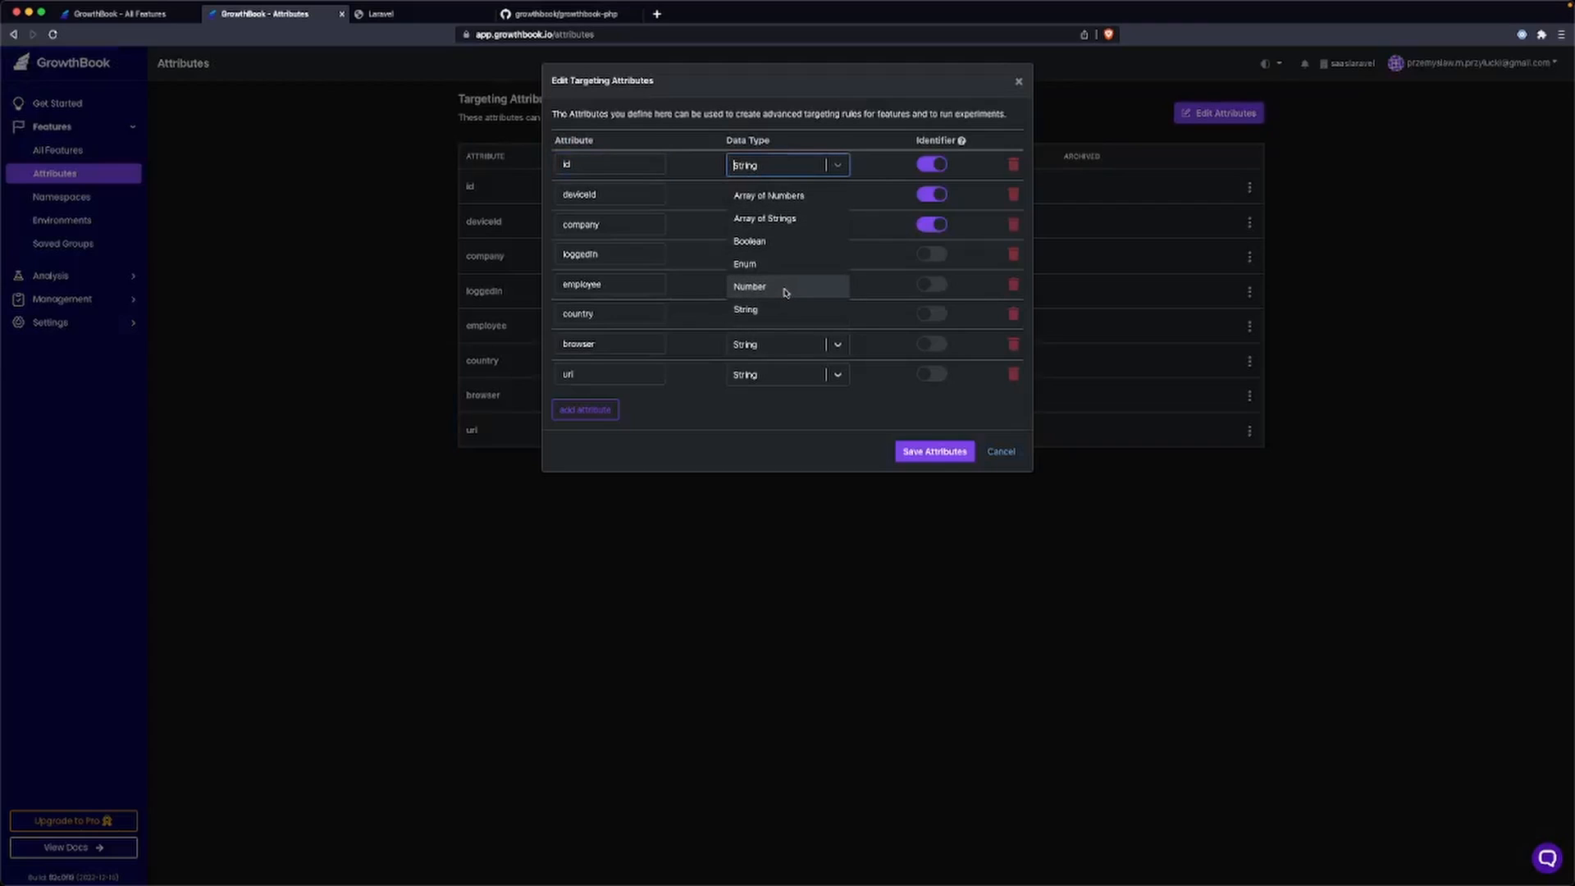
pyautogui.click(932, 451)
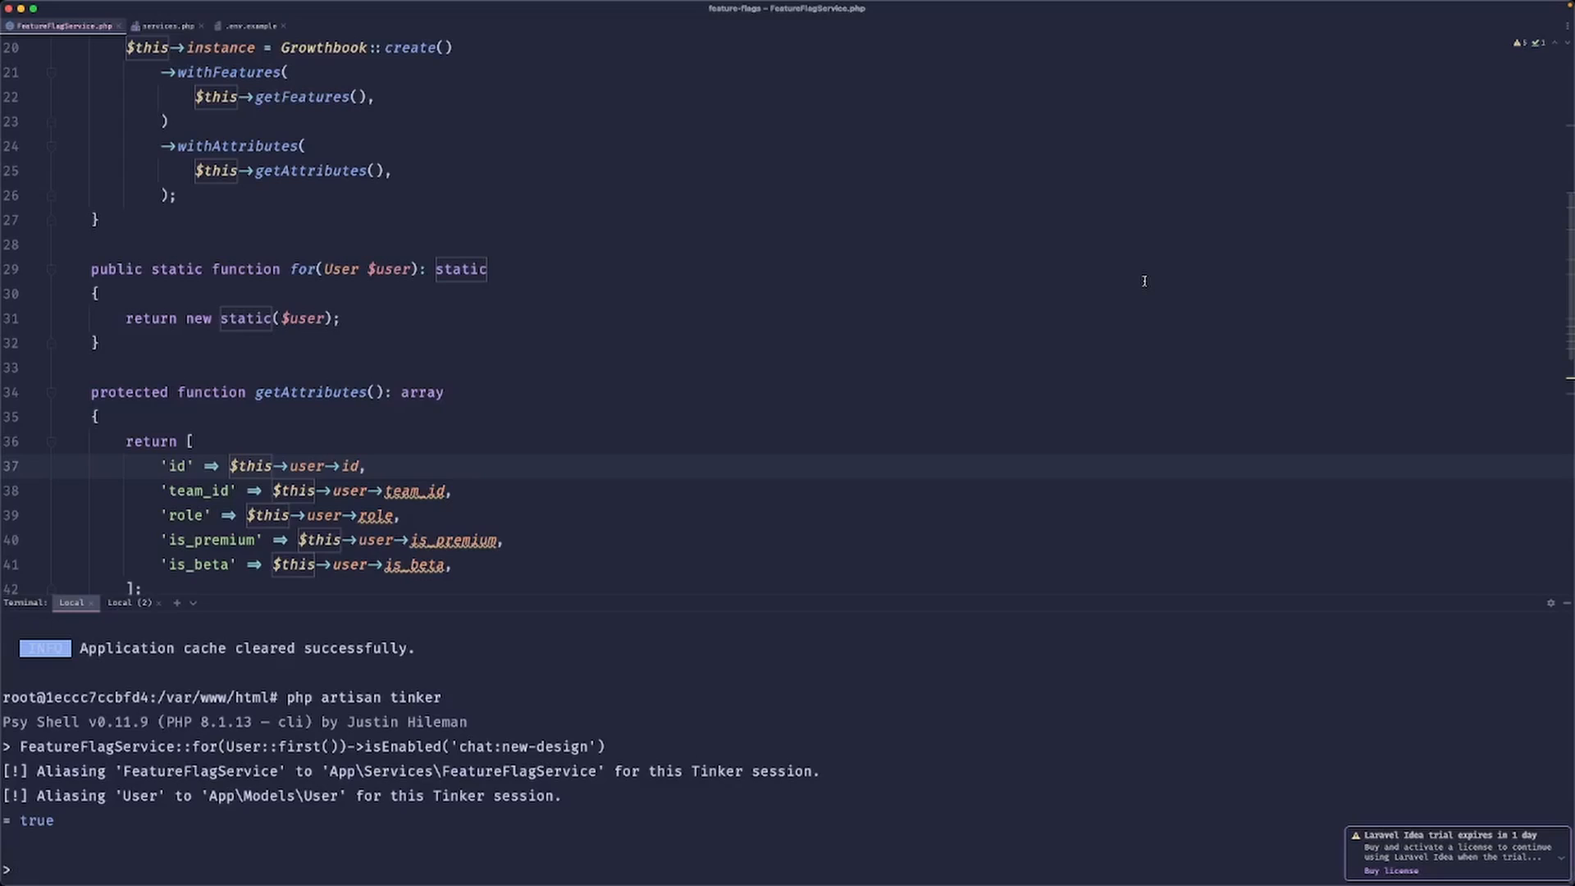
pyautogui.moveTo(1547, 878)
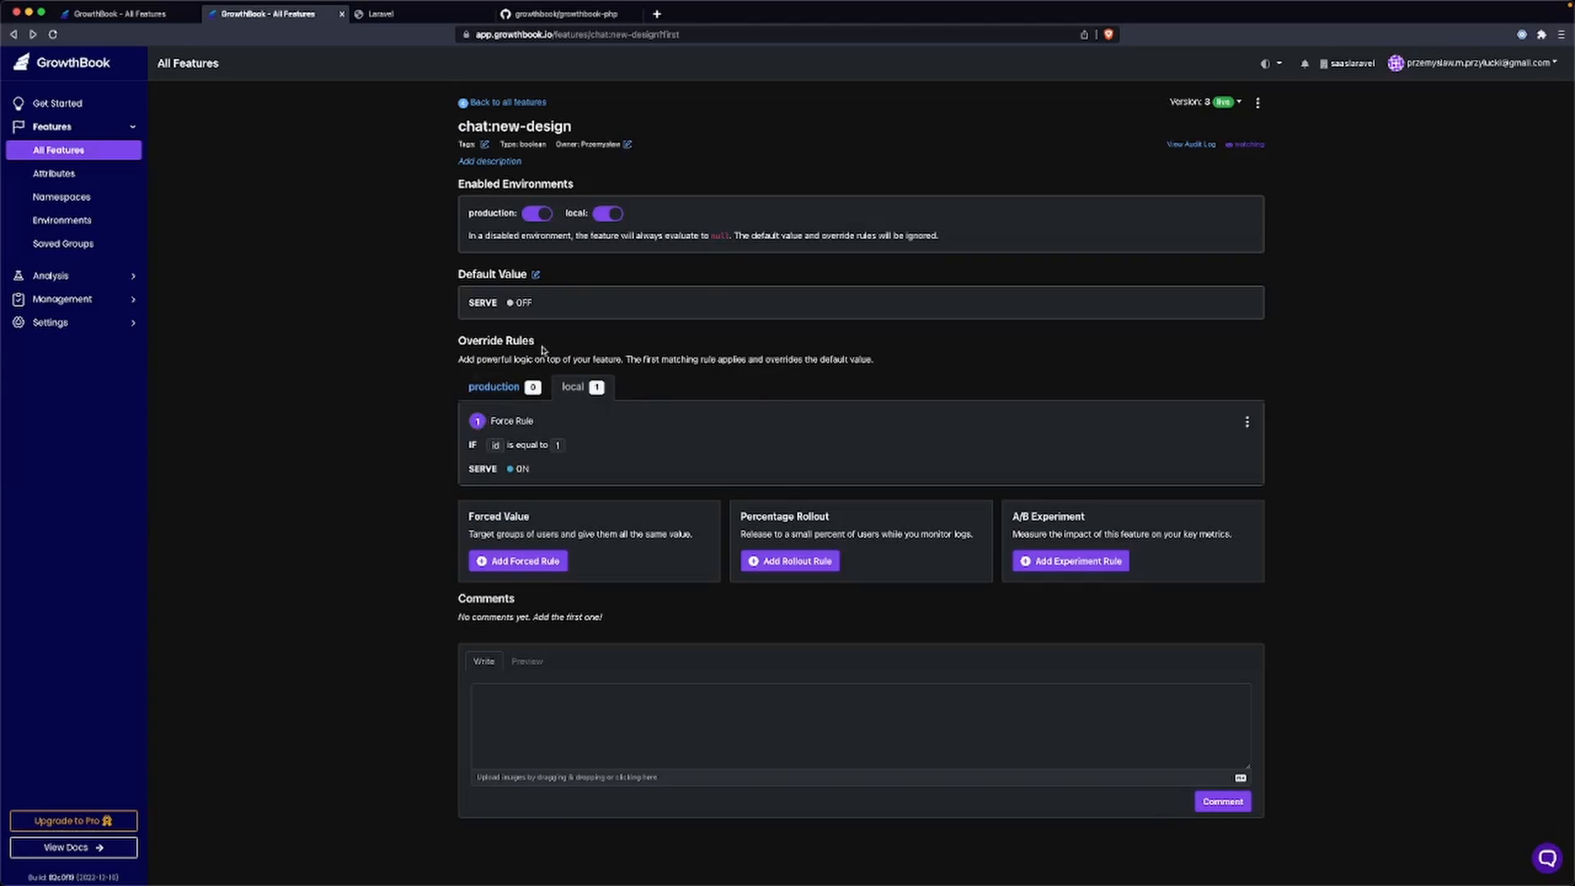
pyautogui.click(535, 214)
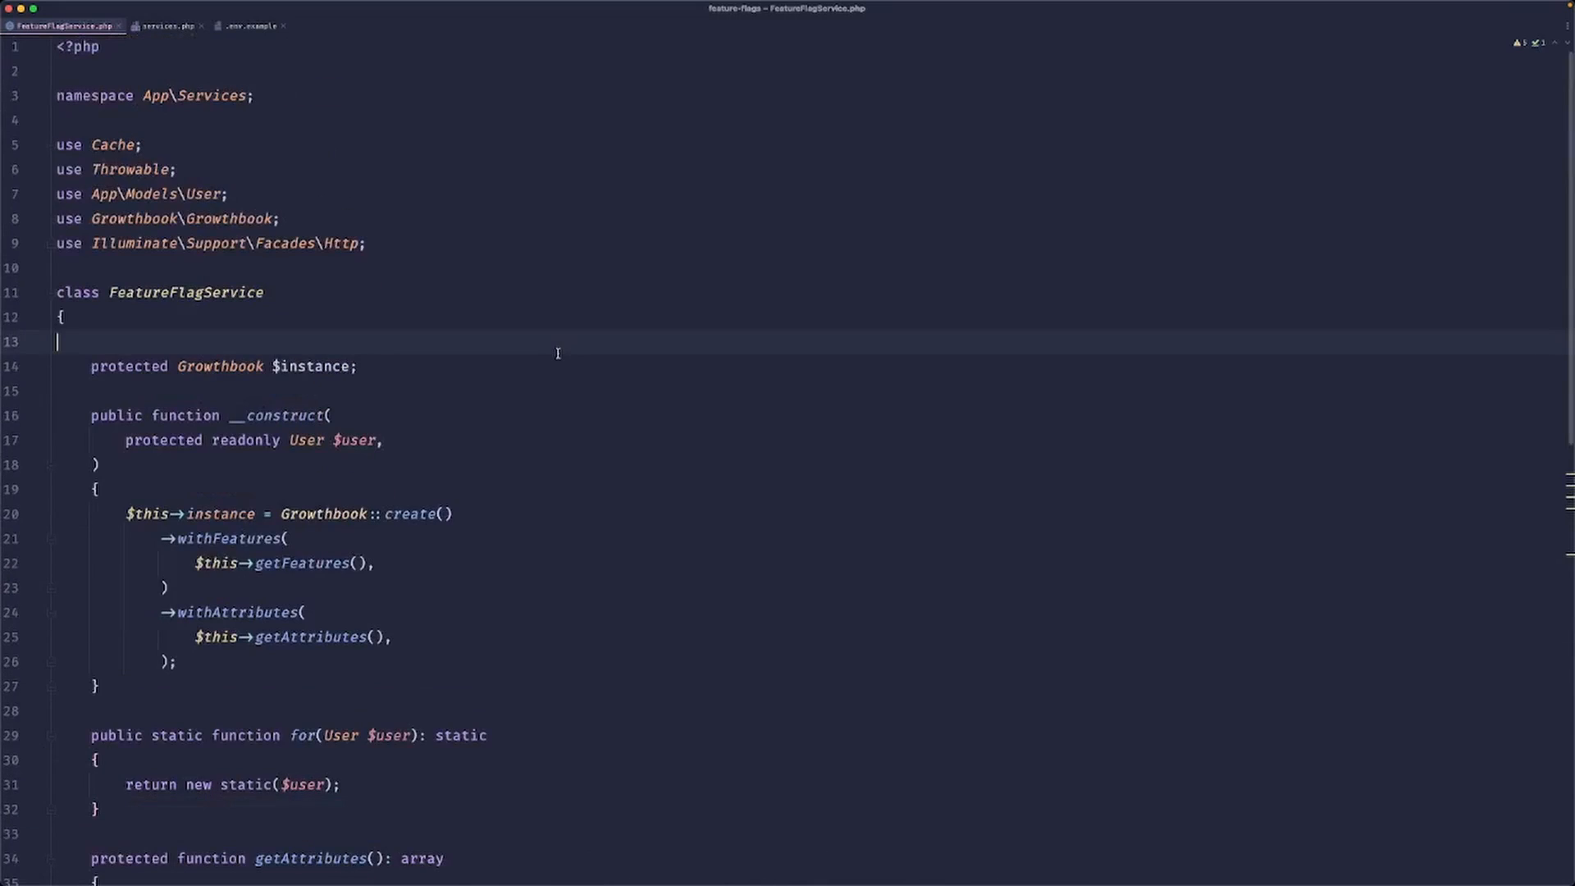
pyautogui.moveTo(394, 276)
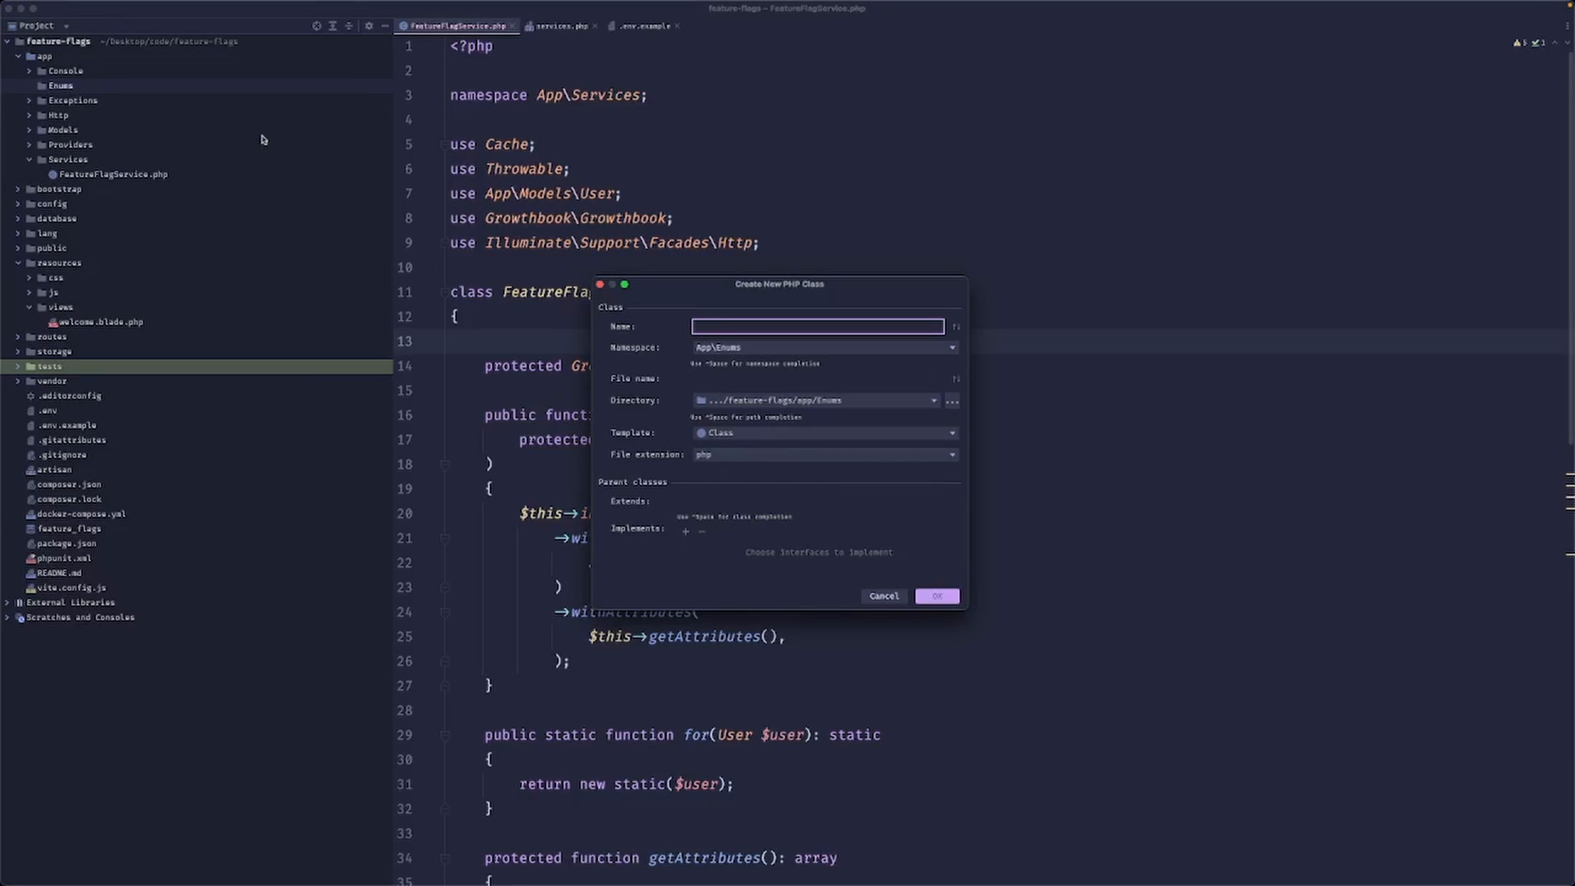
# Name the new App\Enums class 'Feature' and confirm renaming both the file and the class.
pyautogui.write('Feature.php')
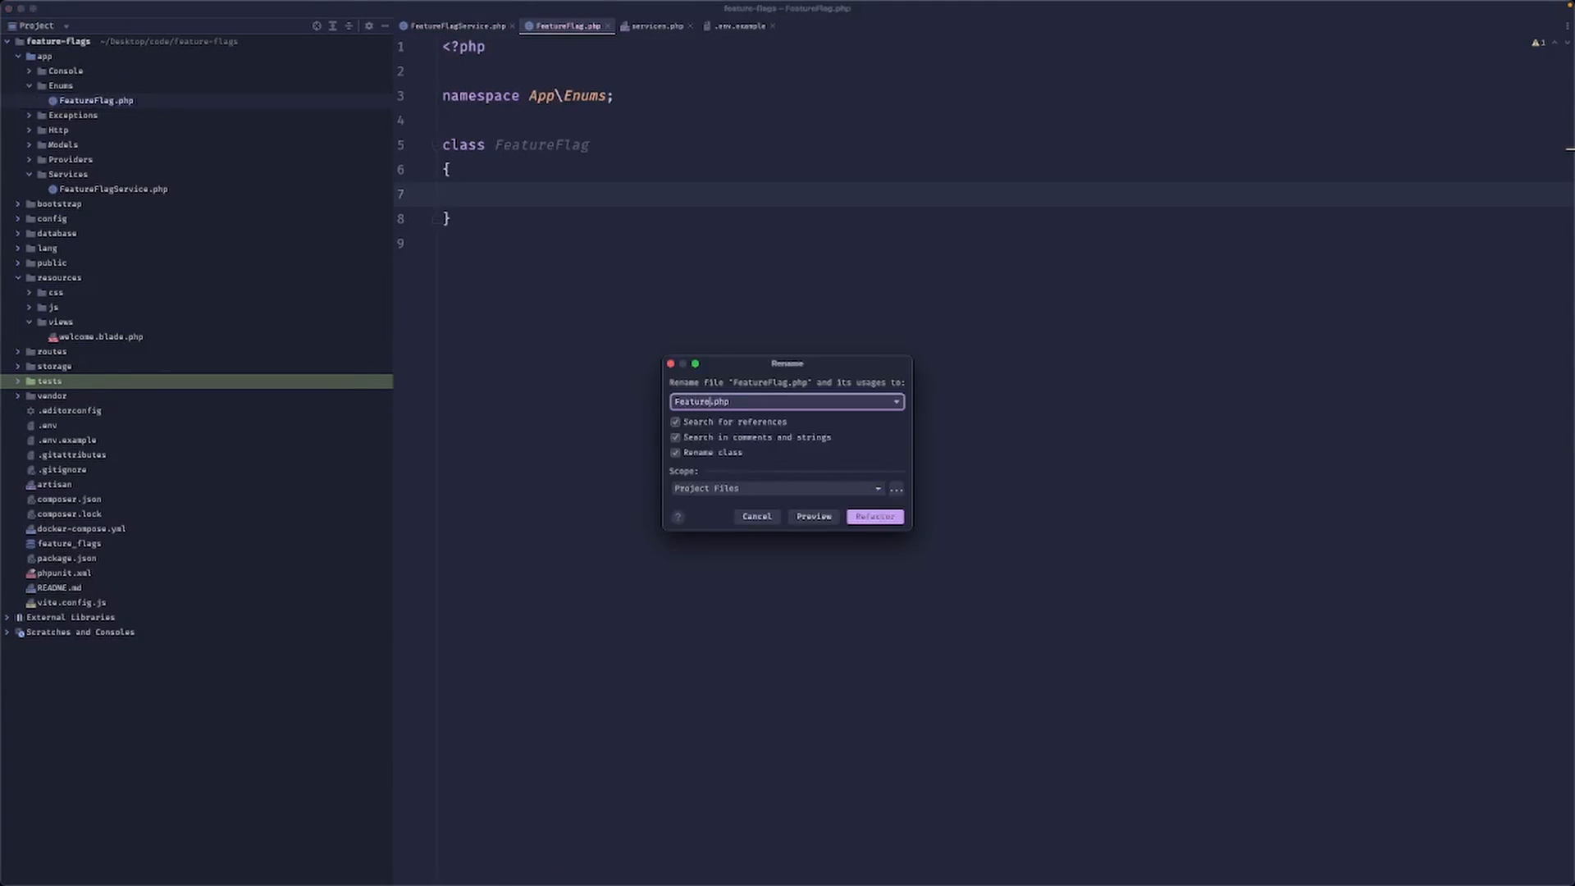
pyautogui.click(872, 515)
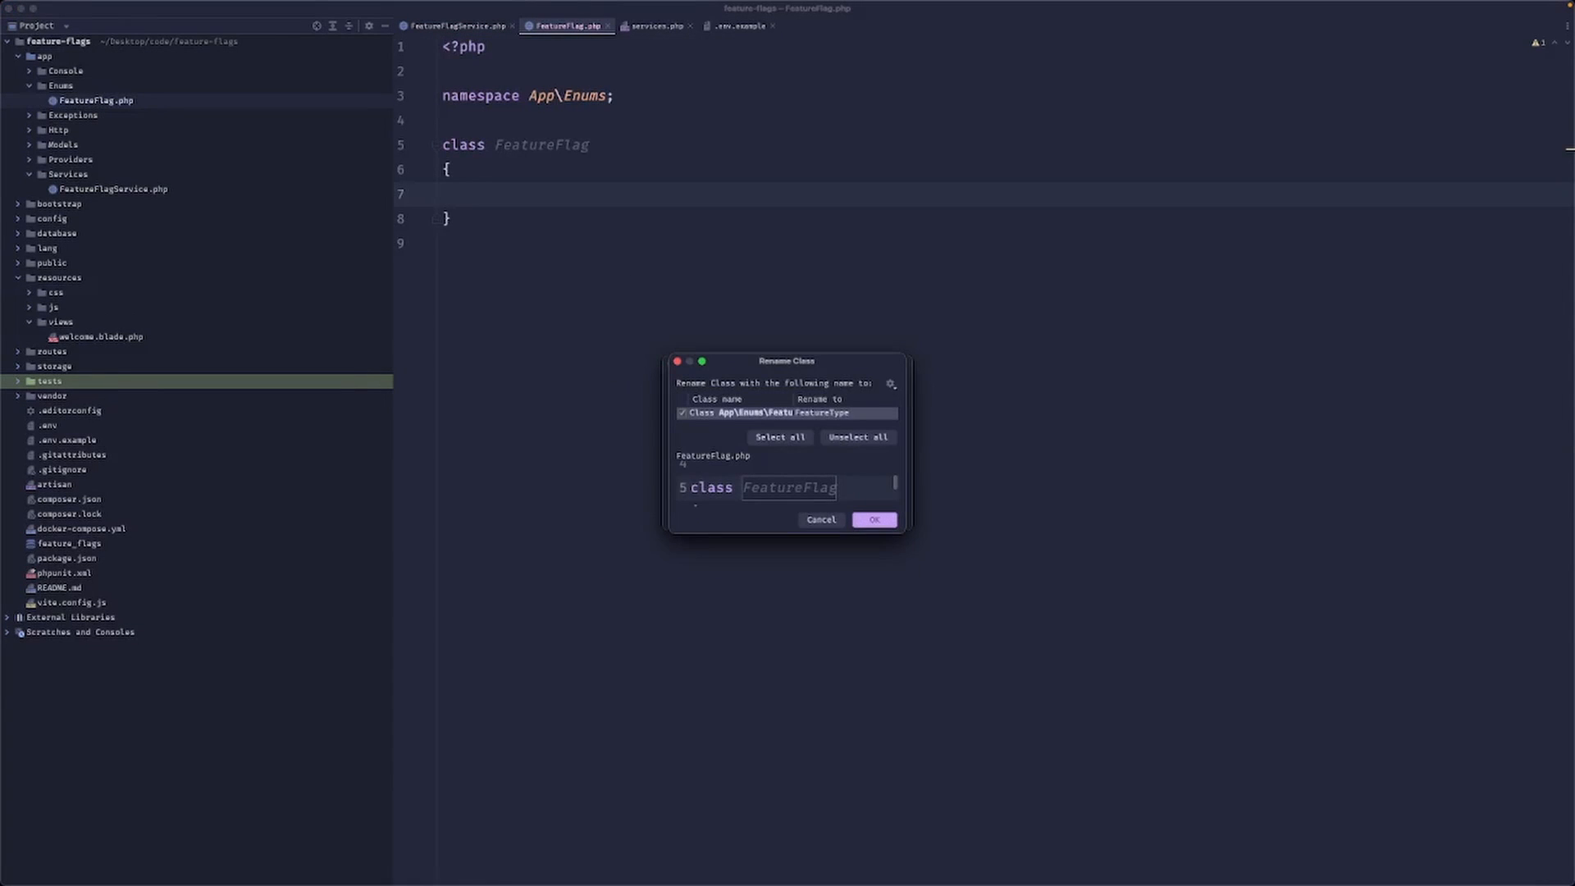
pyautogui.click(872, 520)
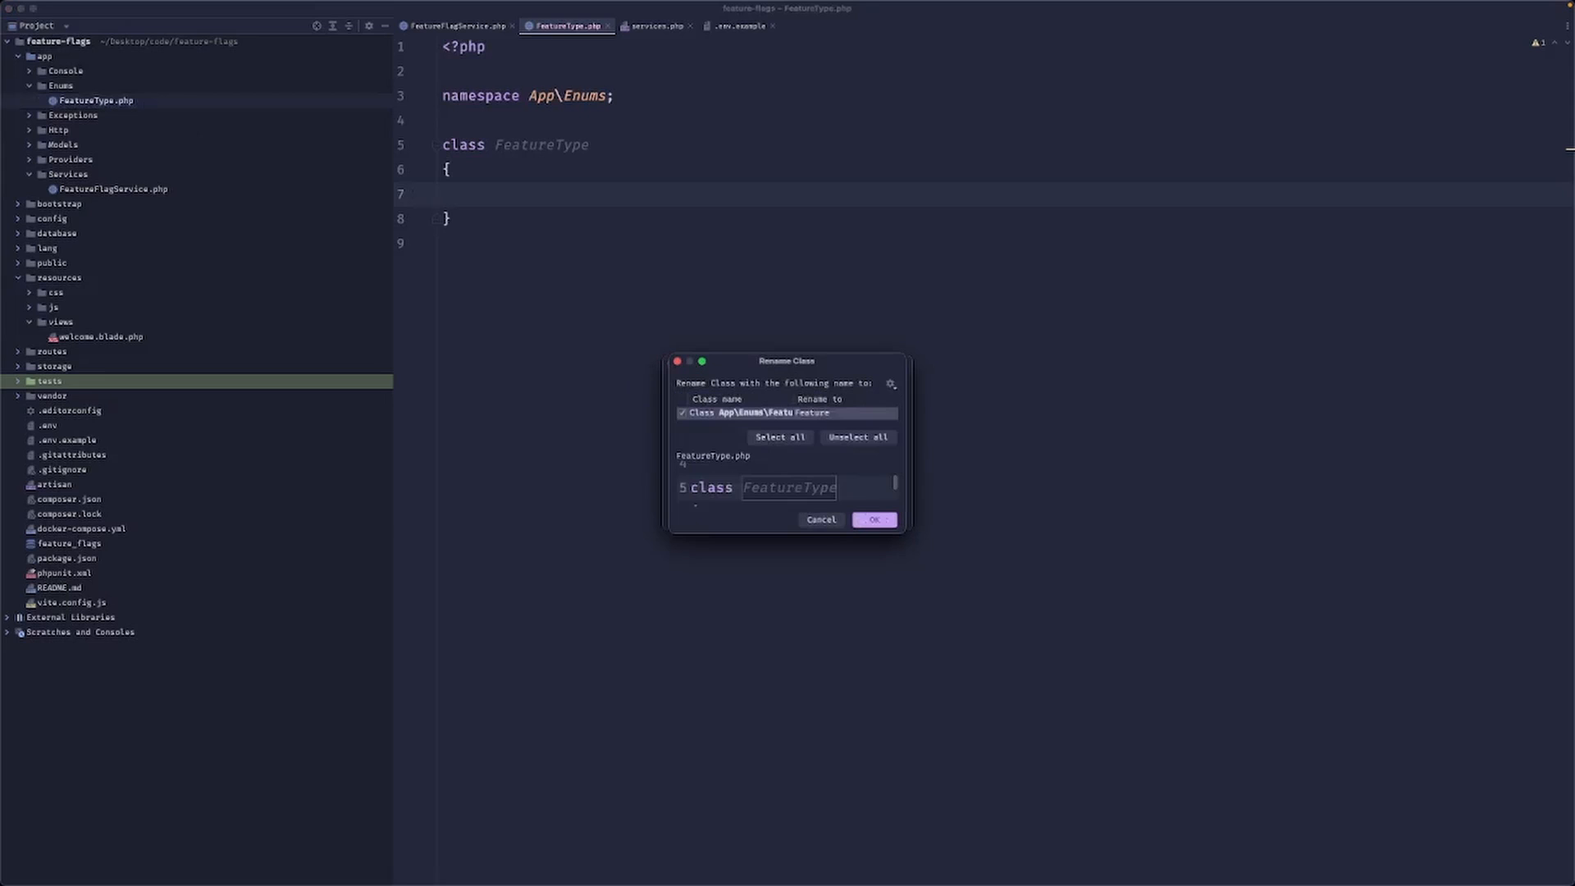
pyautogui.click(871, 520)
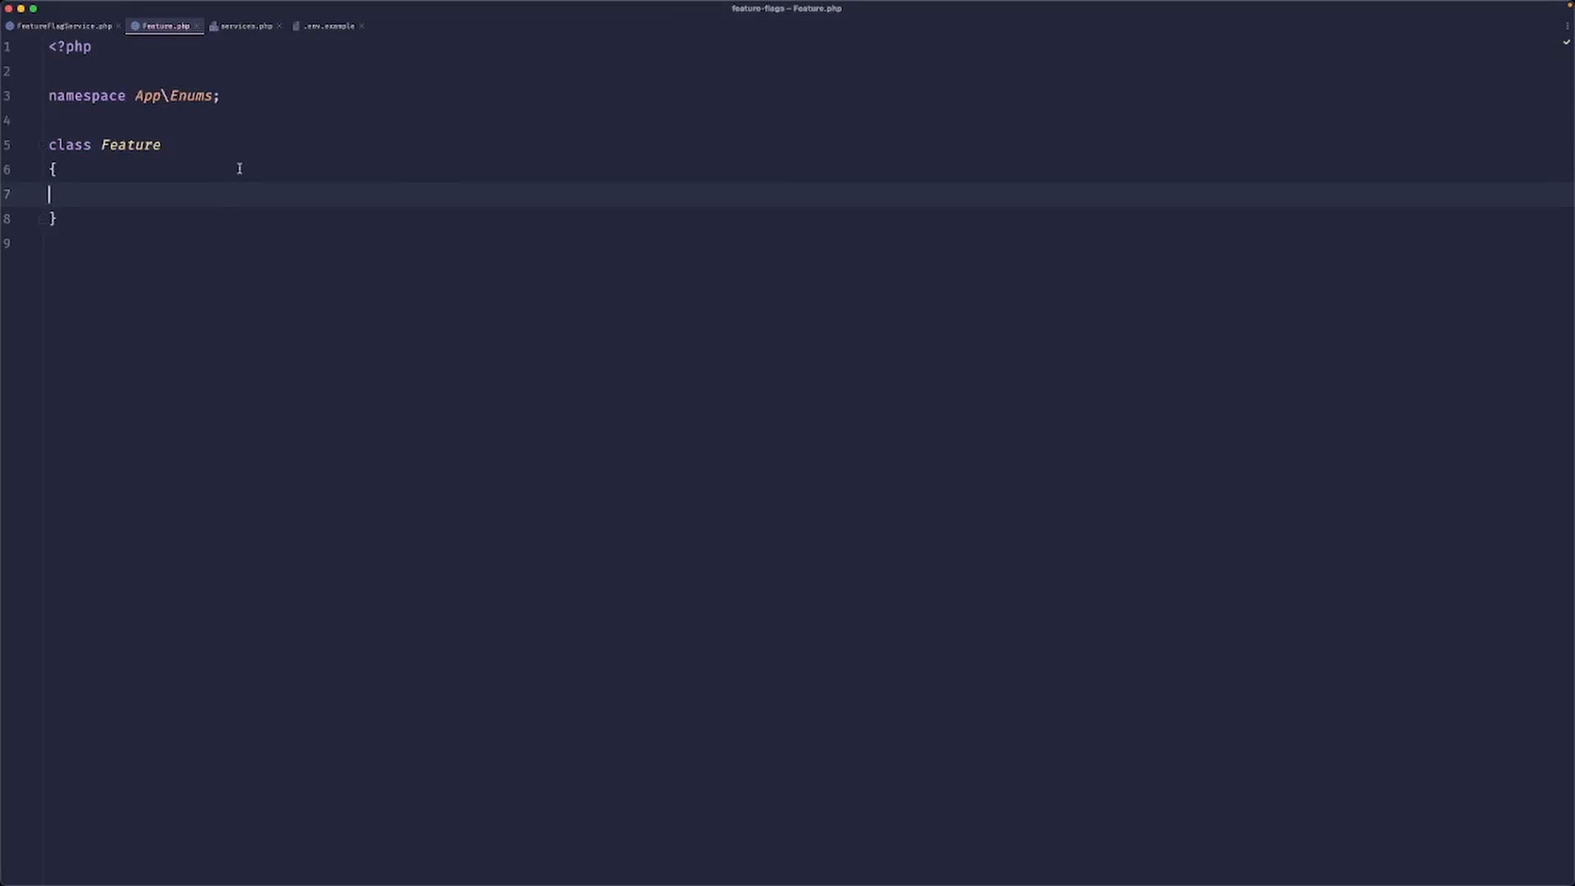
# Declare 'enum Feature: string' and begin the case ChatNewDesign = ' inside it.
pyautogui.write('eb')
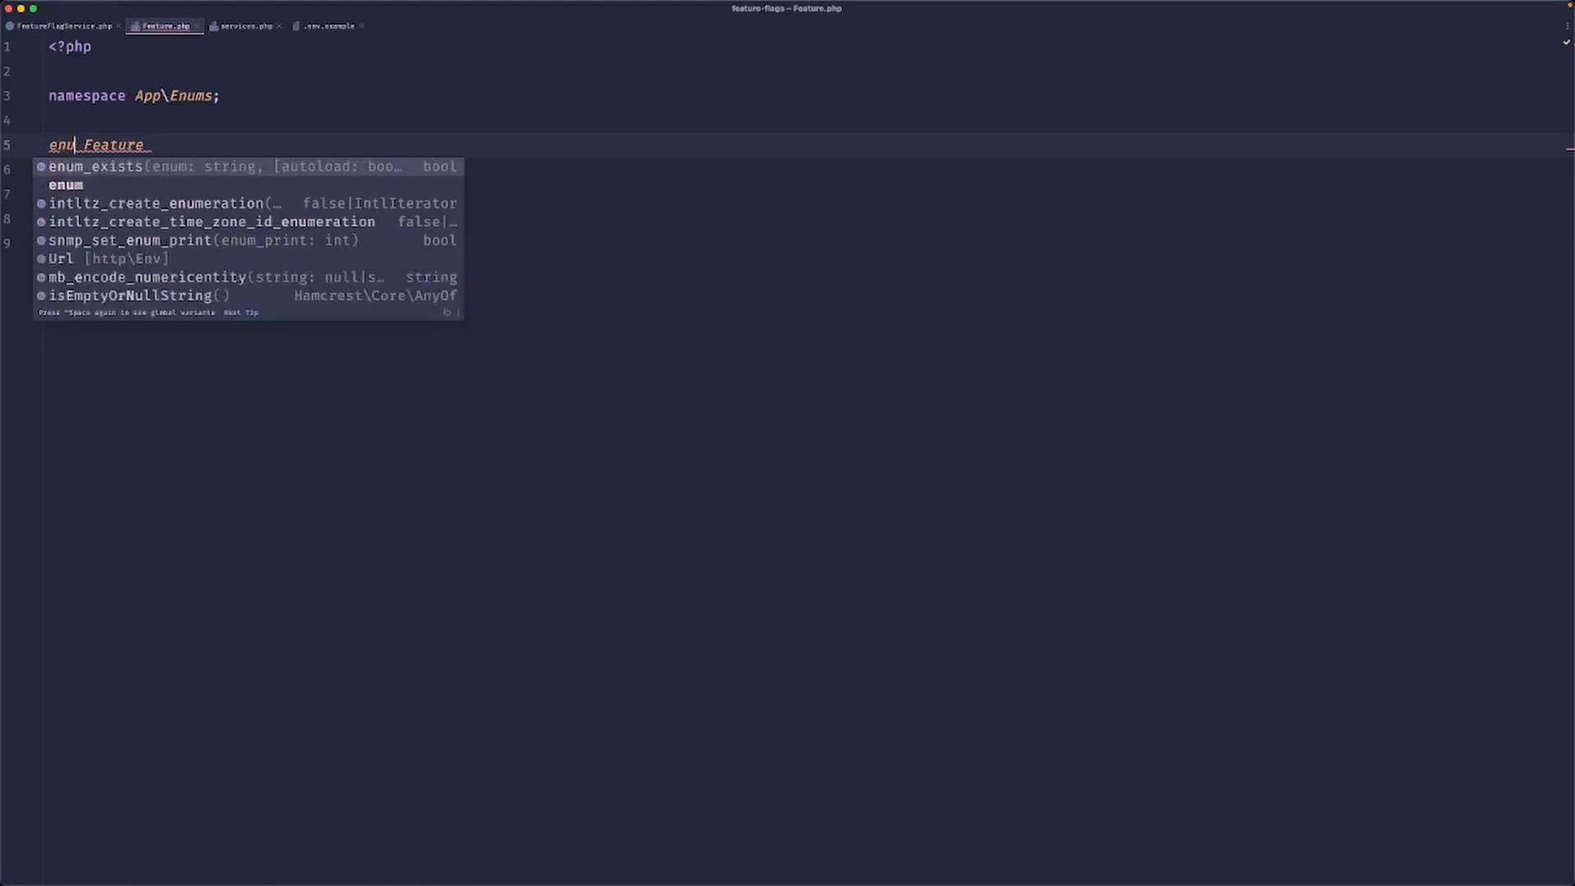
pyautogui.write('m: string')
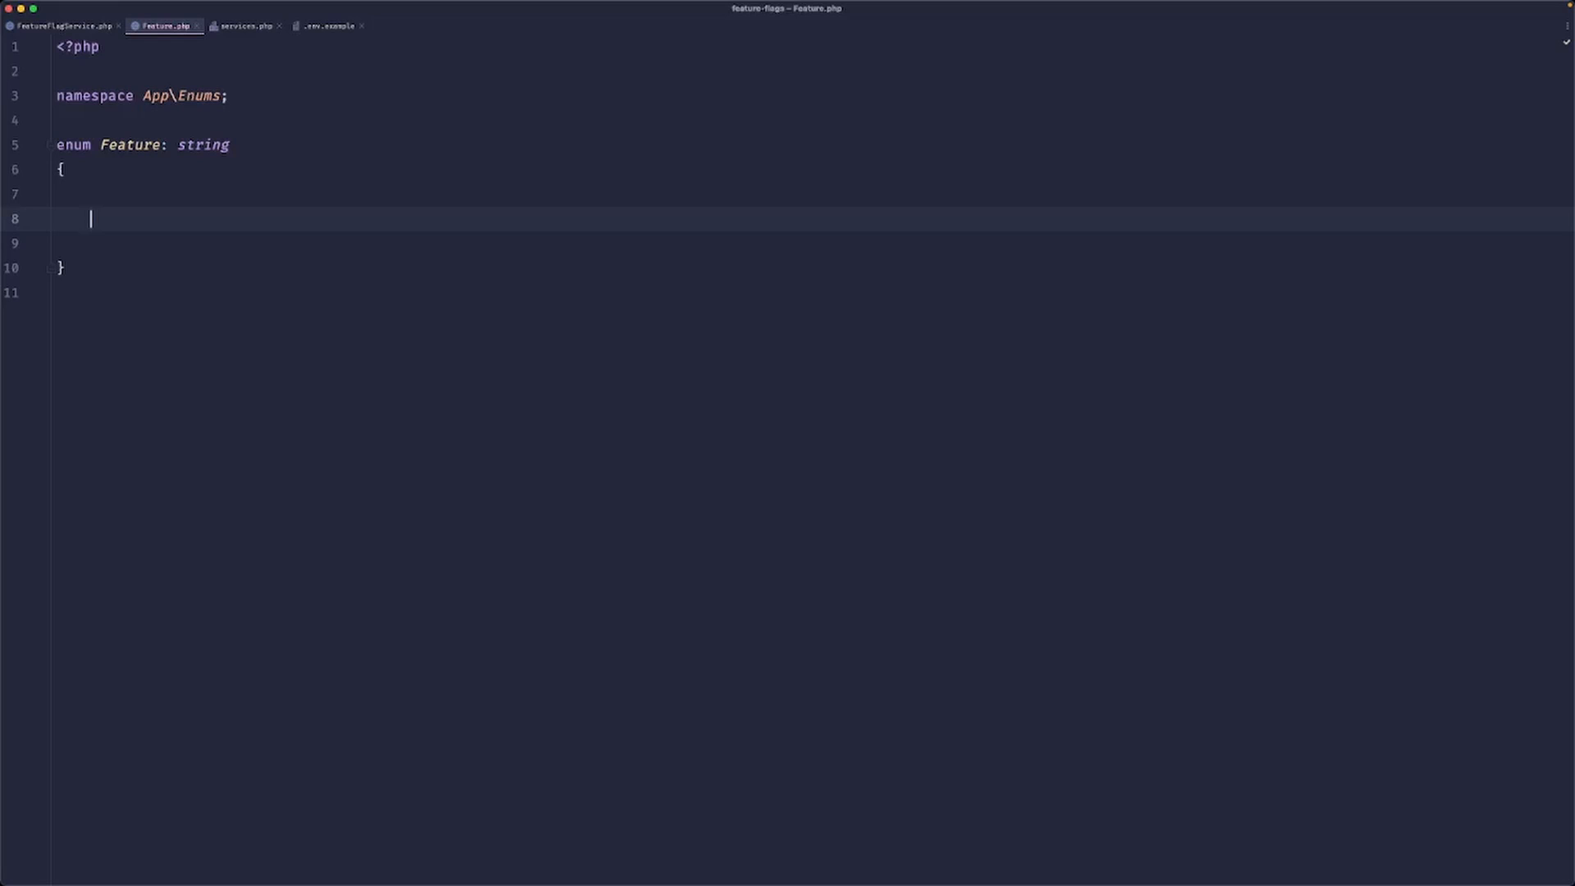
pyautogui.write('case')
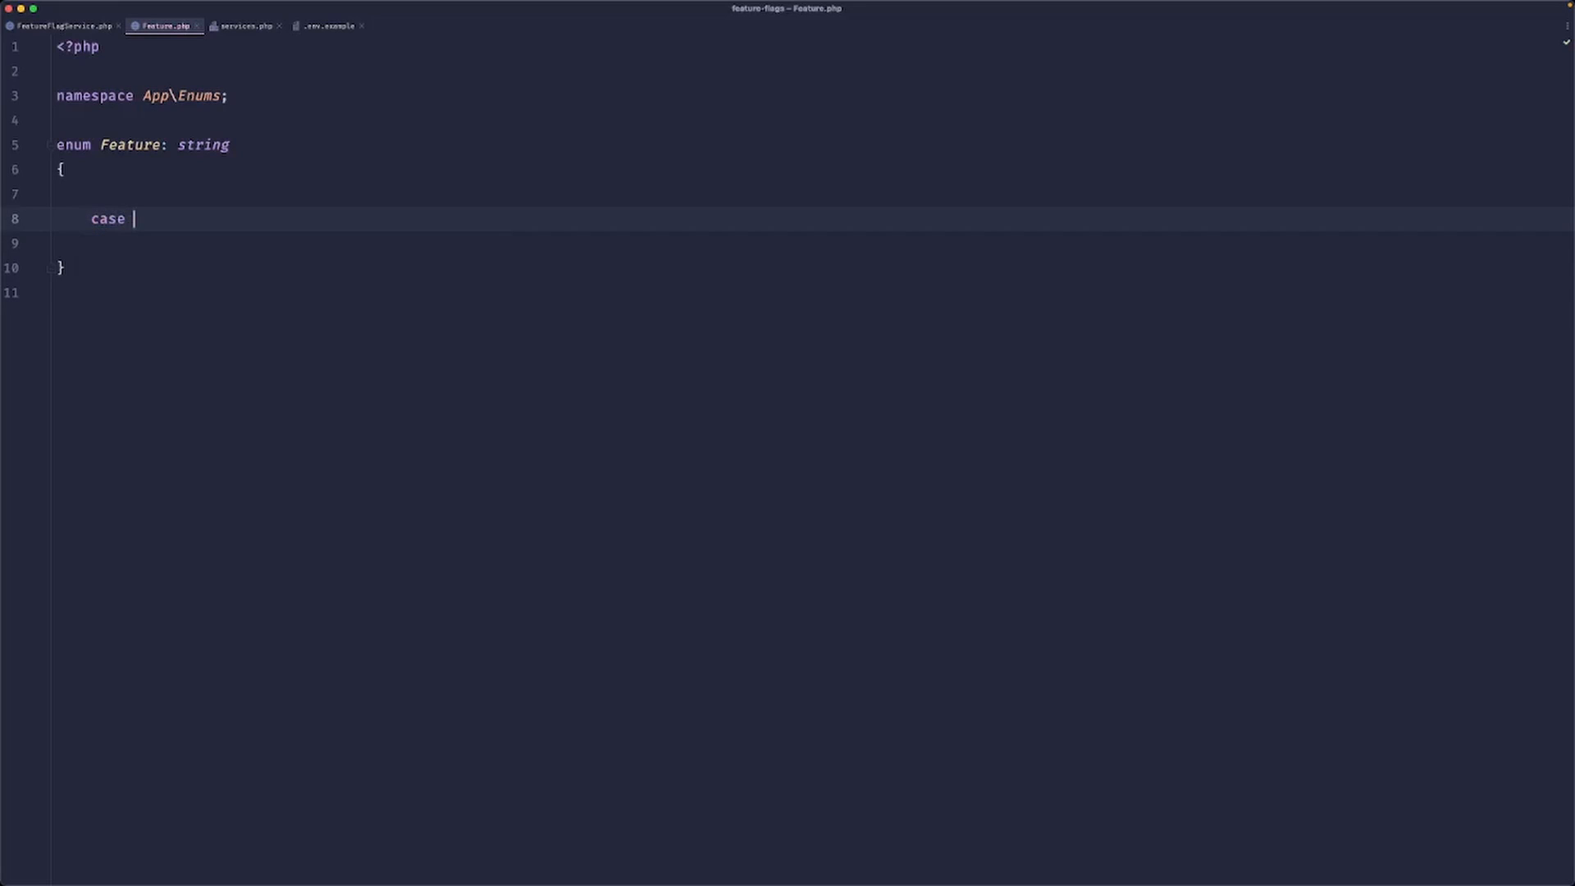
pyautogui.write('ChatN')
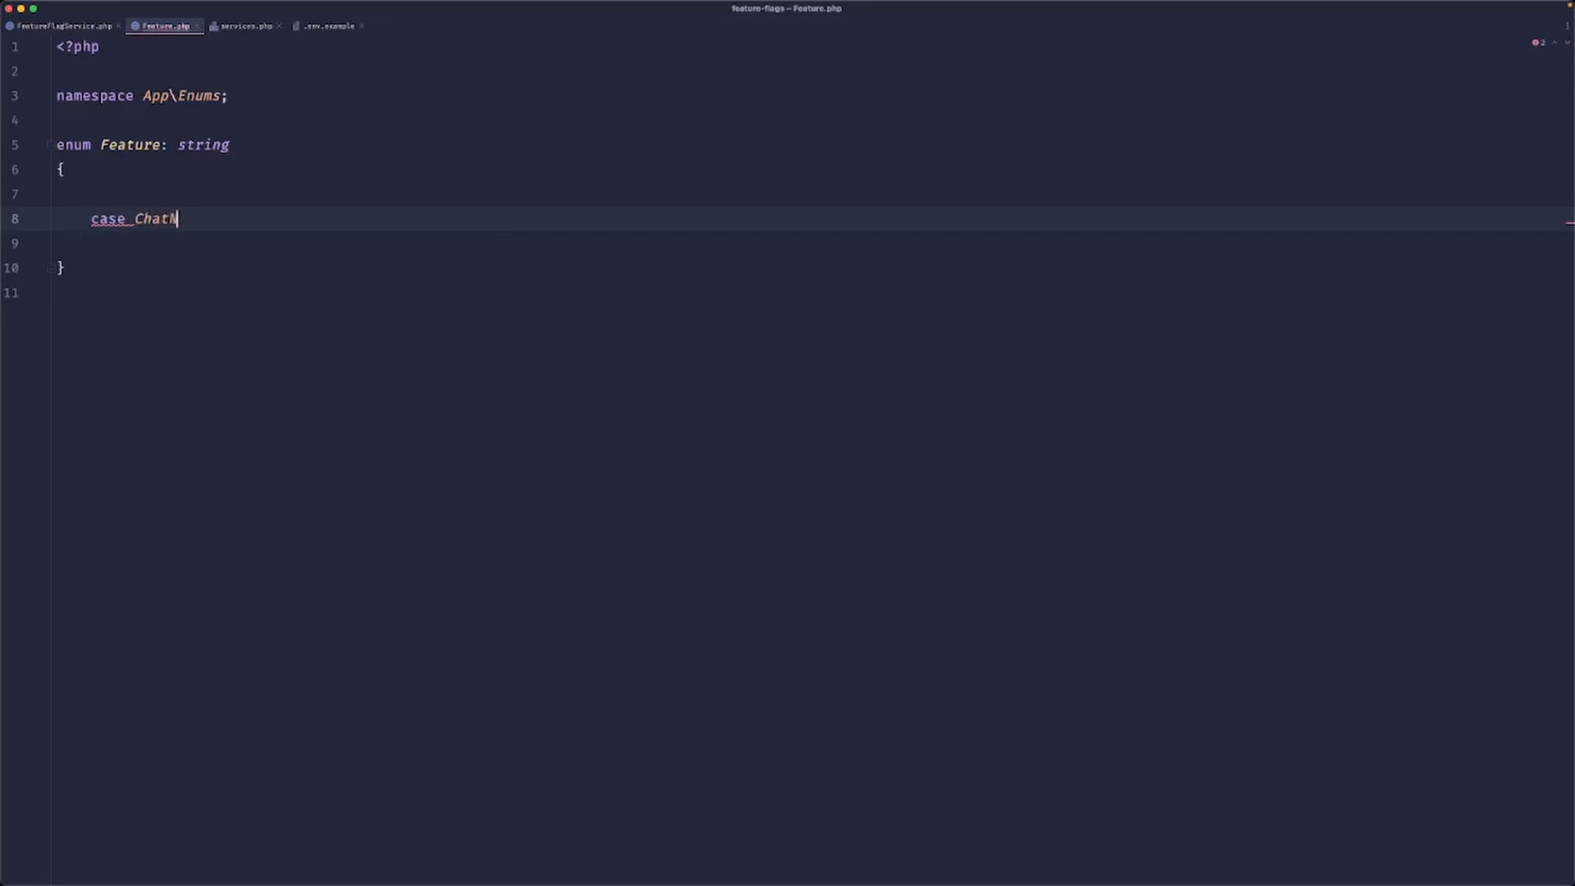
pyautogui.write("ewDesign = '")
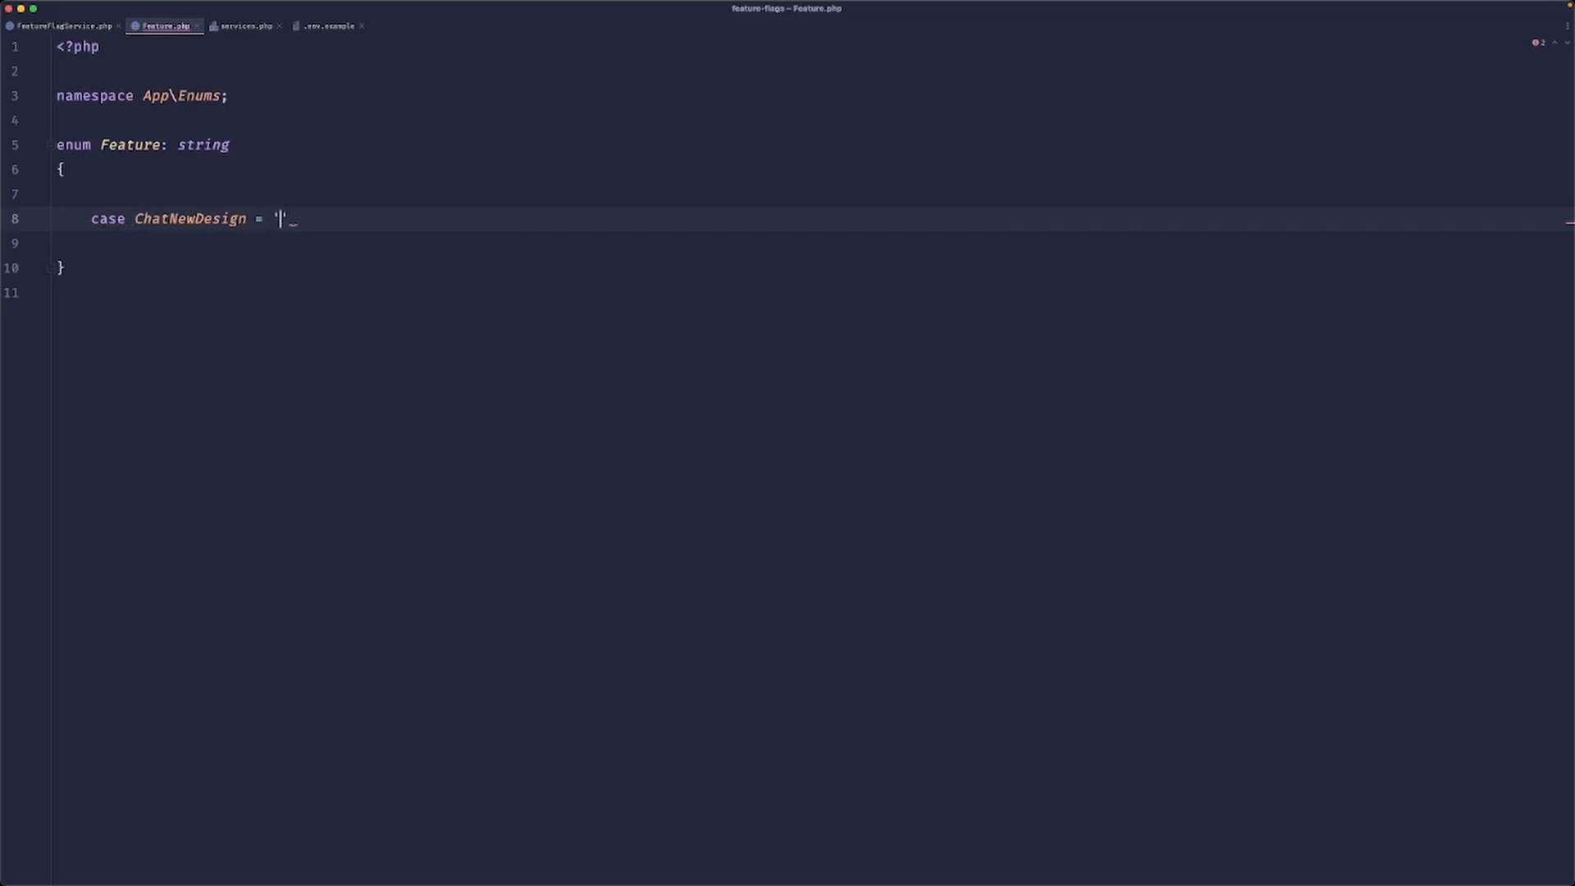
pyautogui.click(62, 24)
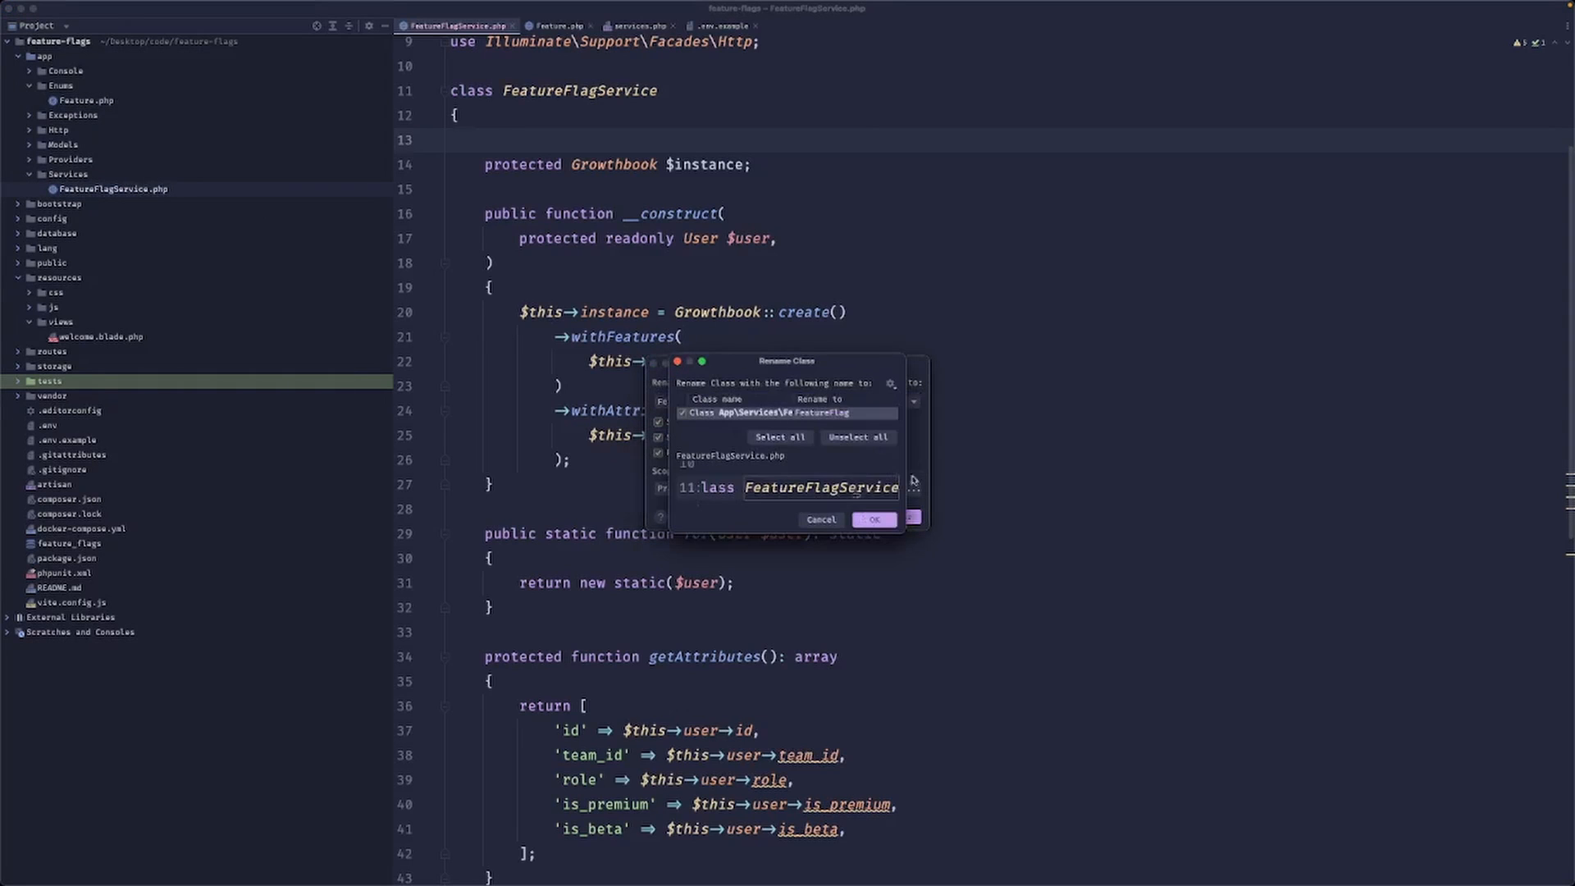
# Confirm the rename to FeatureFlag and apply the refactor across the project.
pyautogui.click(872, 520)
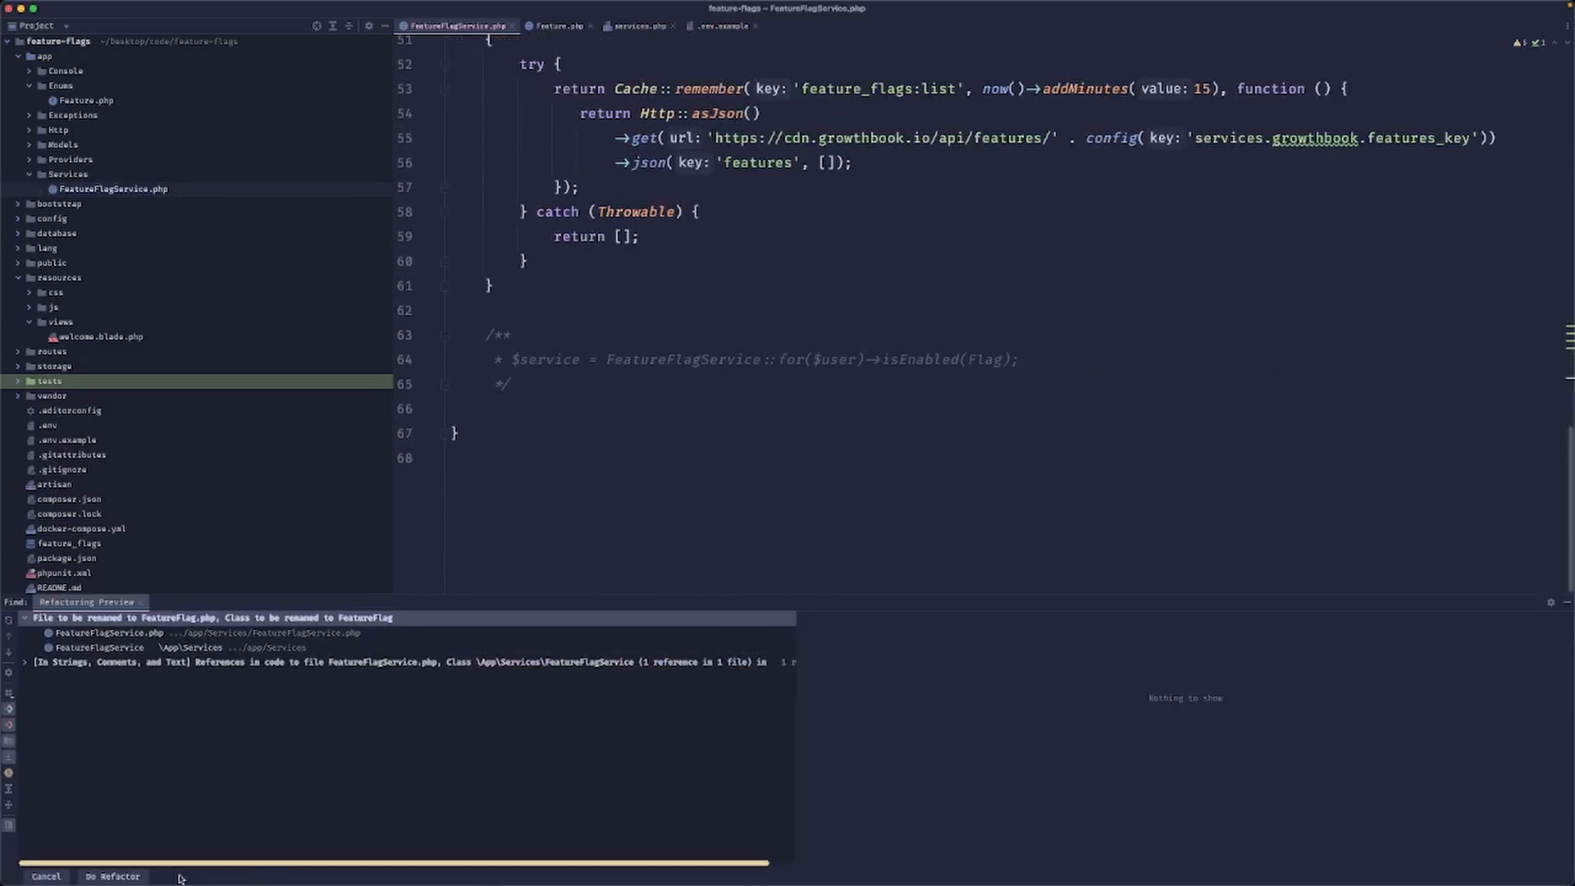
pyautogui.click(113, 876)
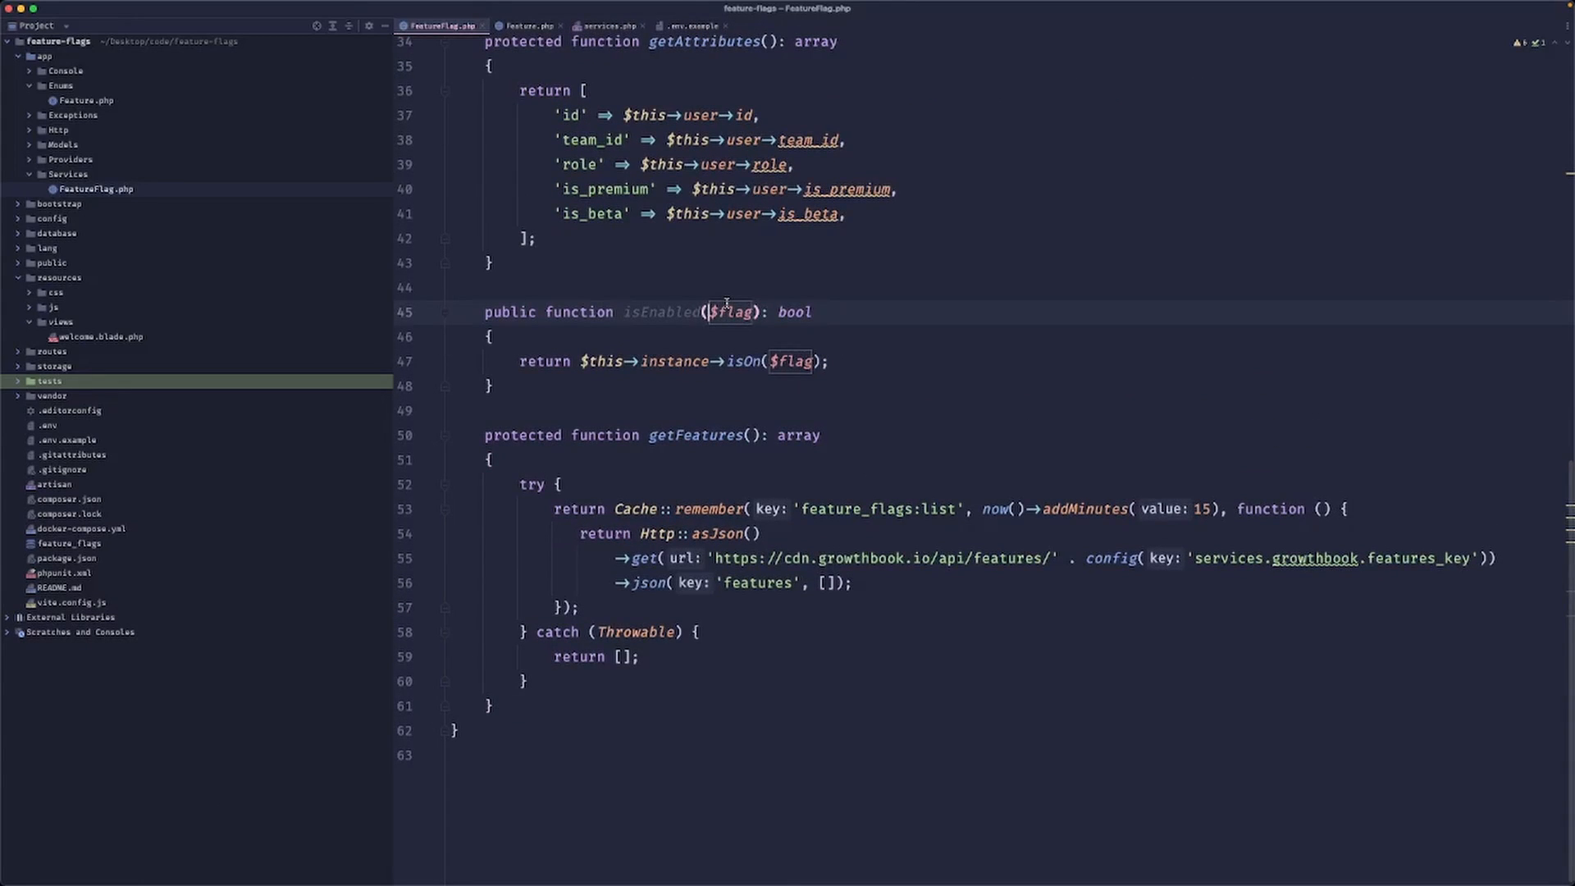
# Type-hint isEnabled's parameter as Feature $flag and pass $flag->value to isOn.
pyautogui.write('Feature')
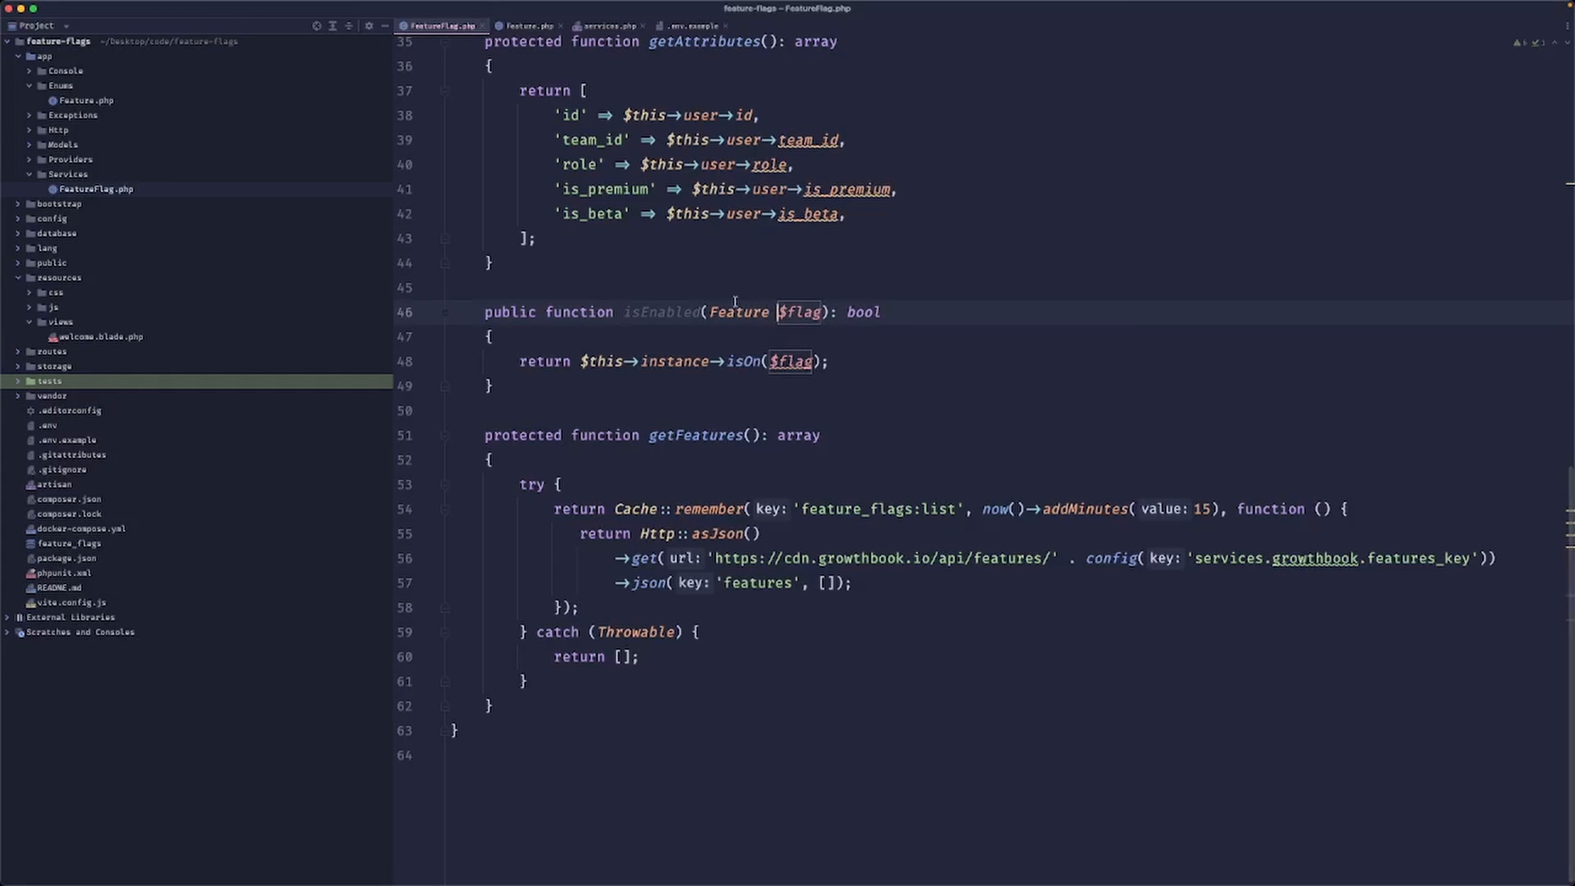
pyautogui.write('->value')
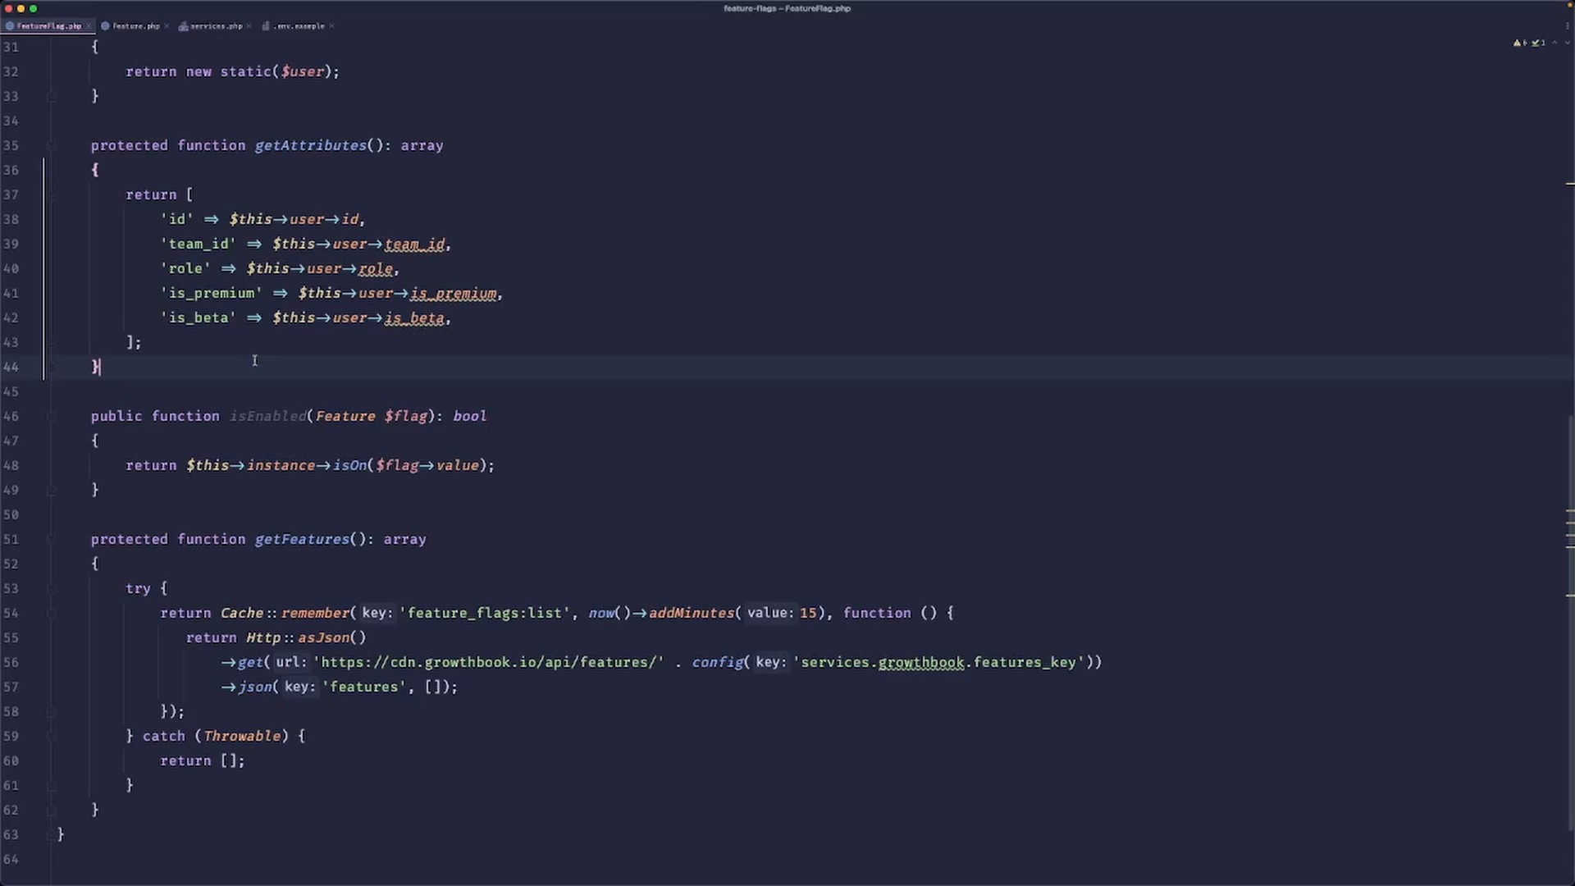
# Add a public getAllFlags(): array method with a return statement via the pubf template.
pyautogui.write('pubf')
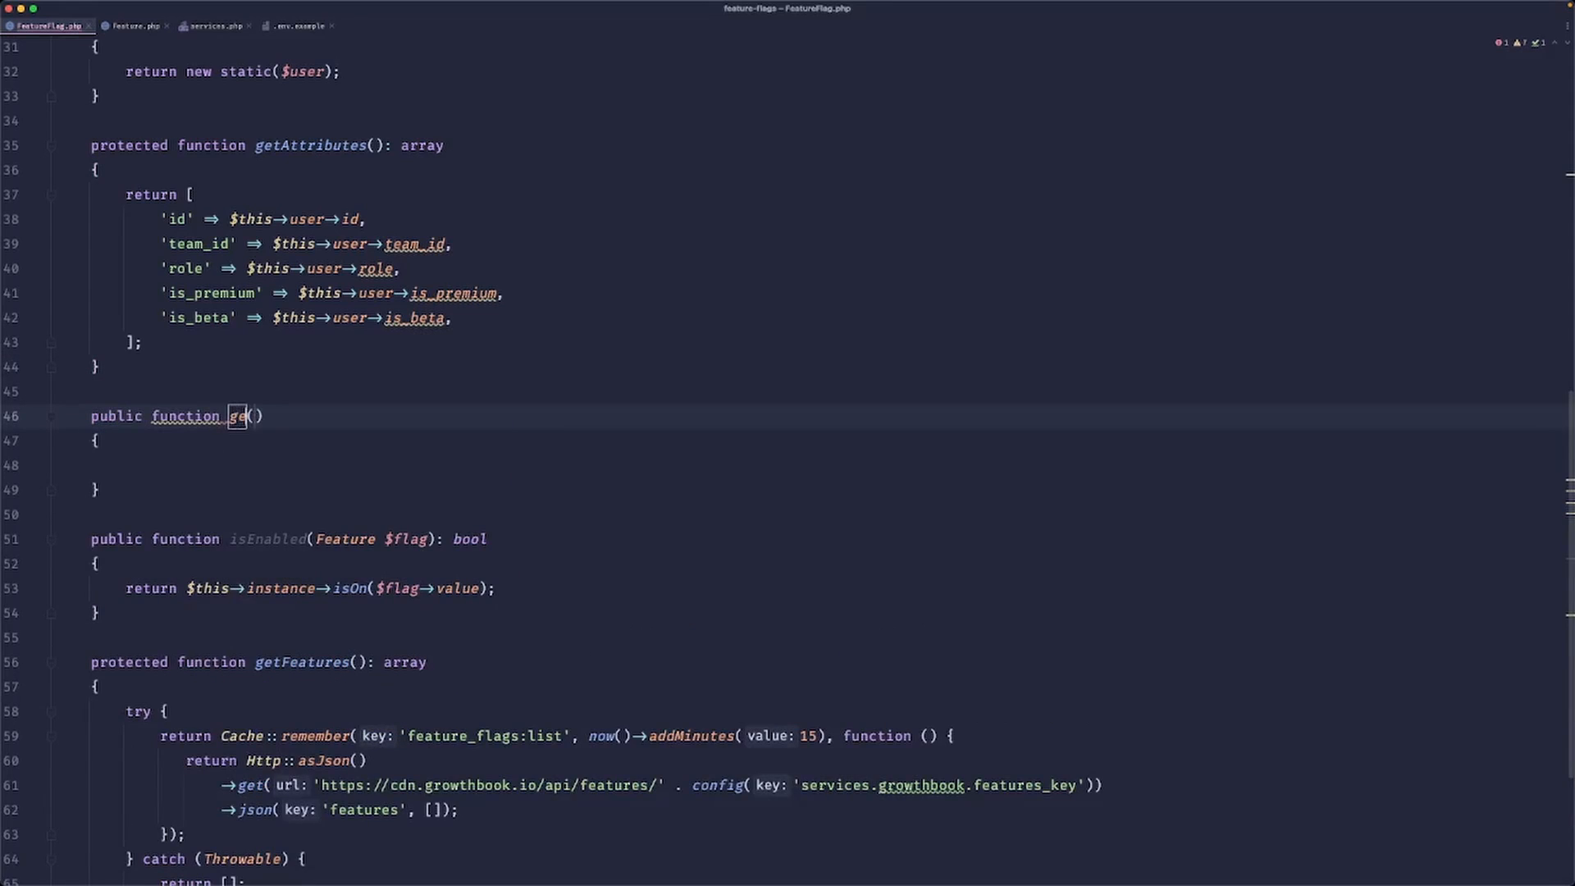
pyautogui.write('AllFlags')
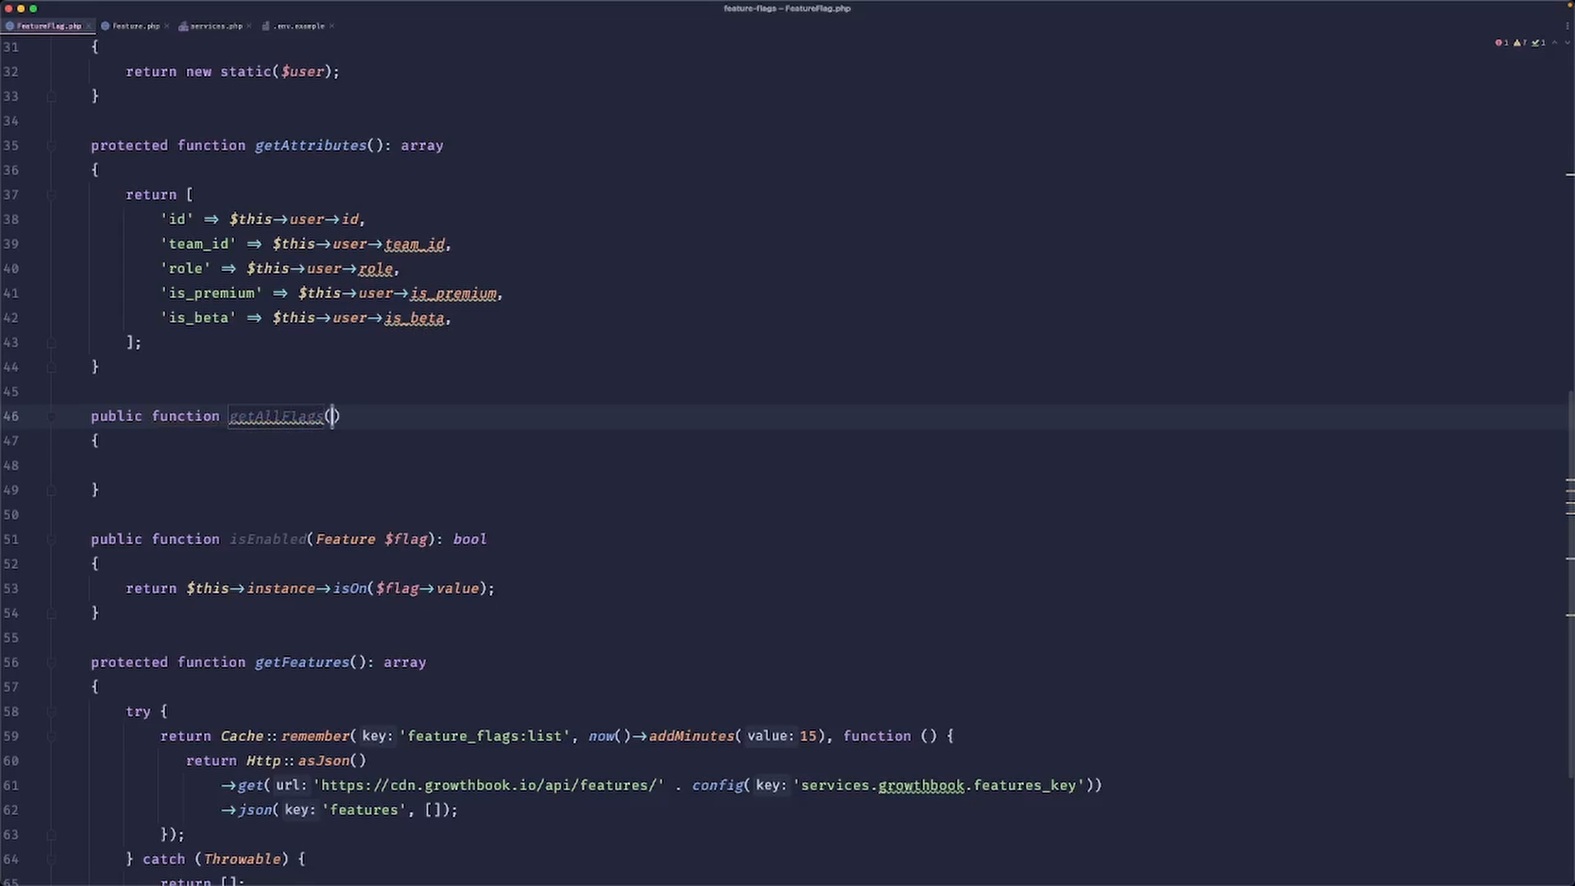
pyautogui.write(': array')
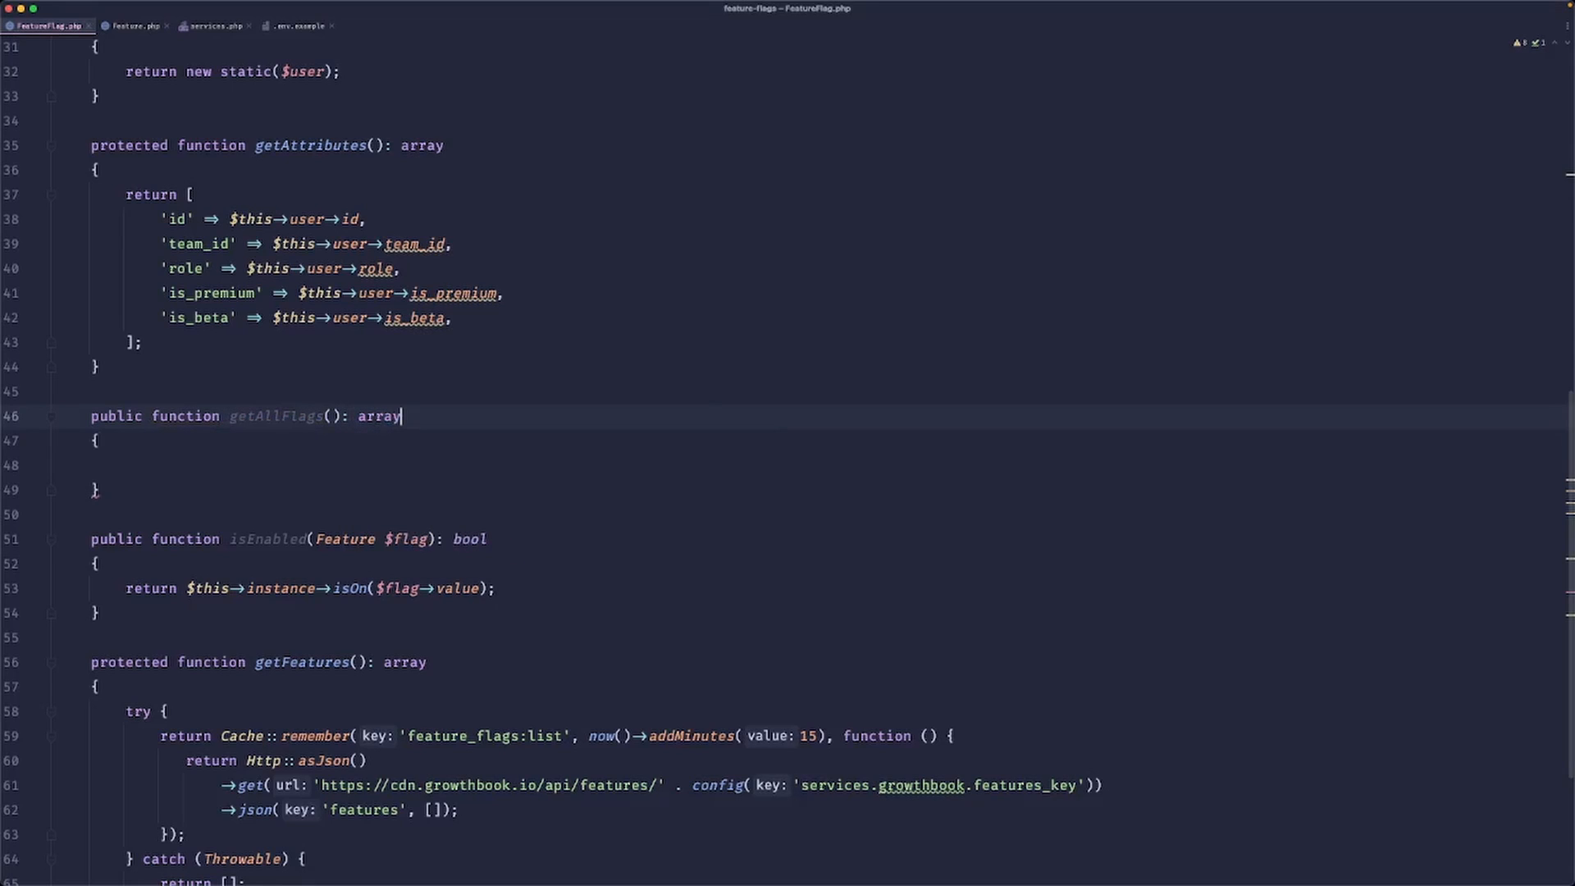
pyautogui.write('return collect(Feature::cases(')
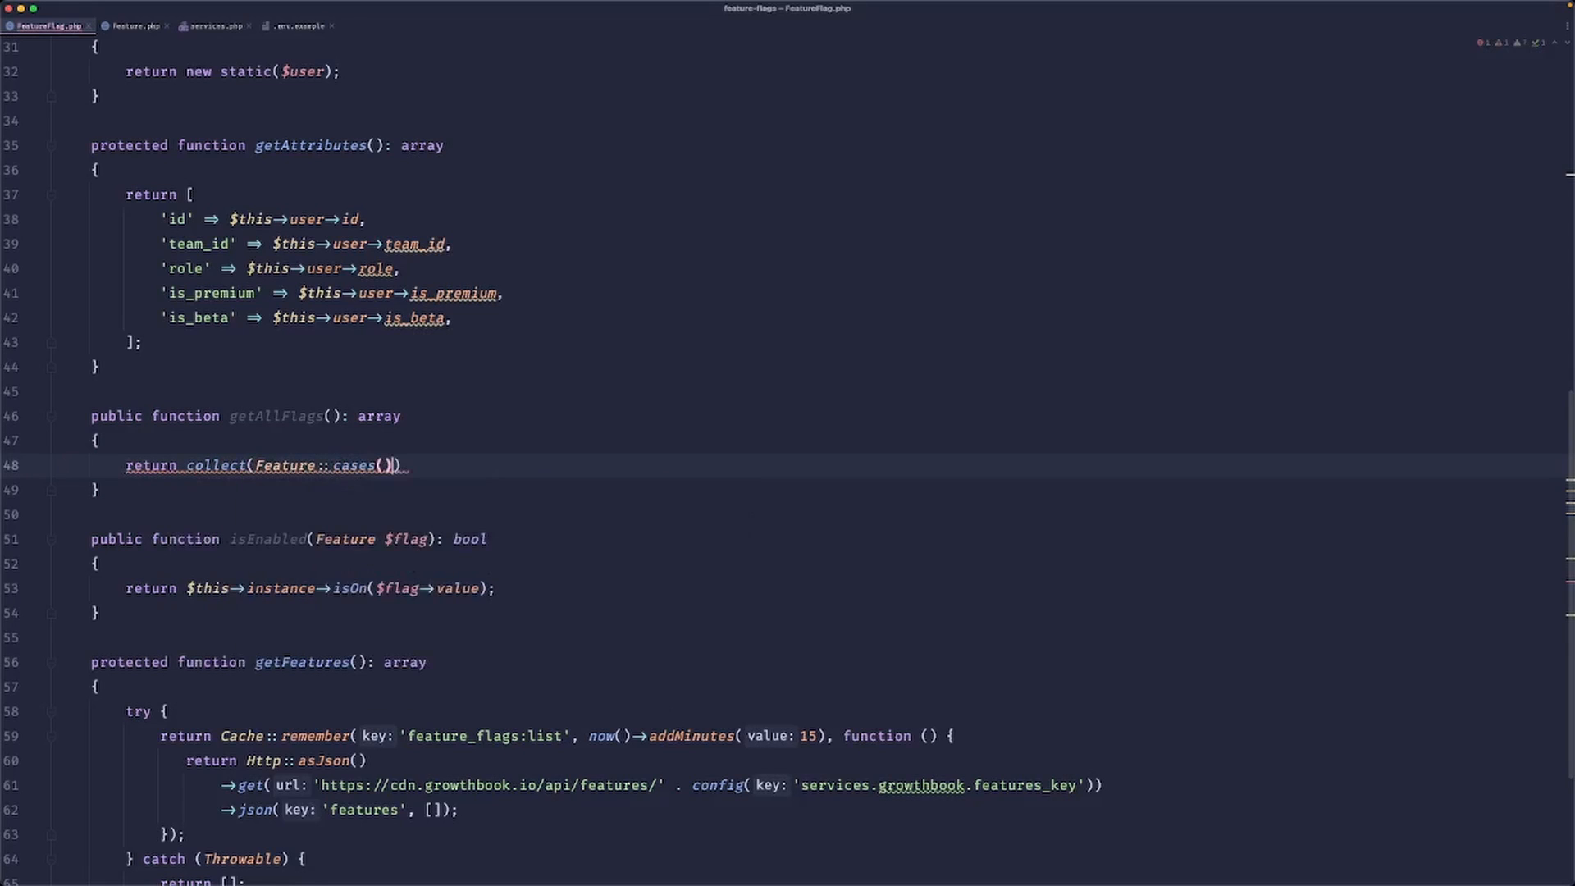
# Return Feature cases mapped fn($flag) => [$flag->value => $this->isEnabled($flag)] as an array.
pyautogui.write('->mapWithKeys(')
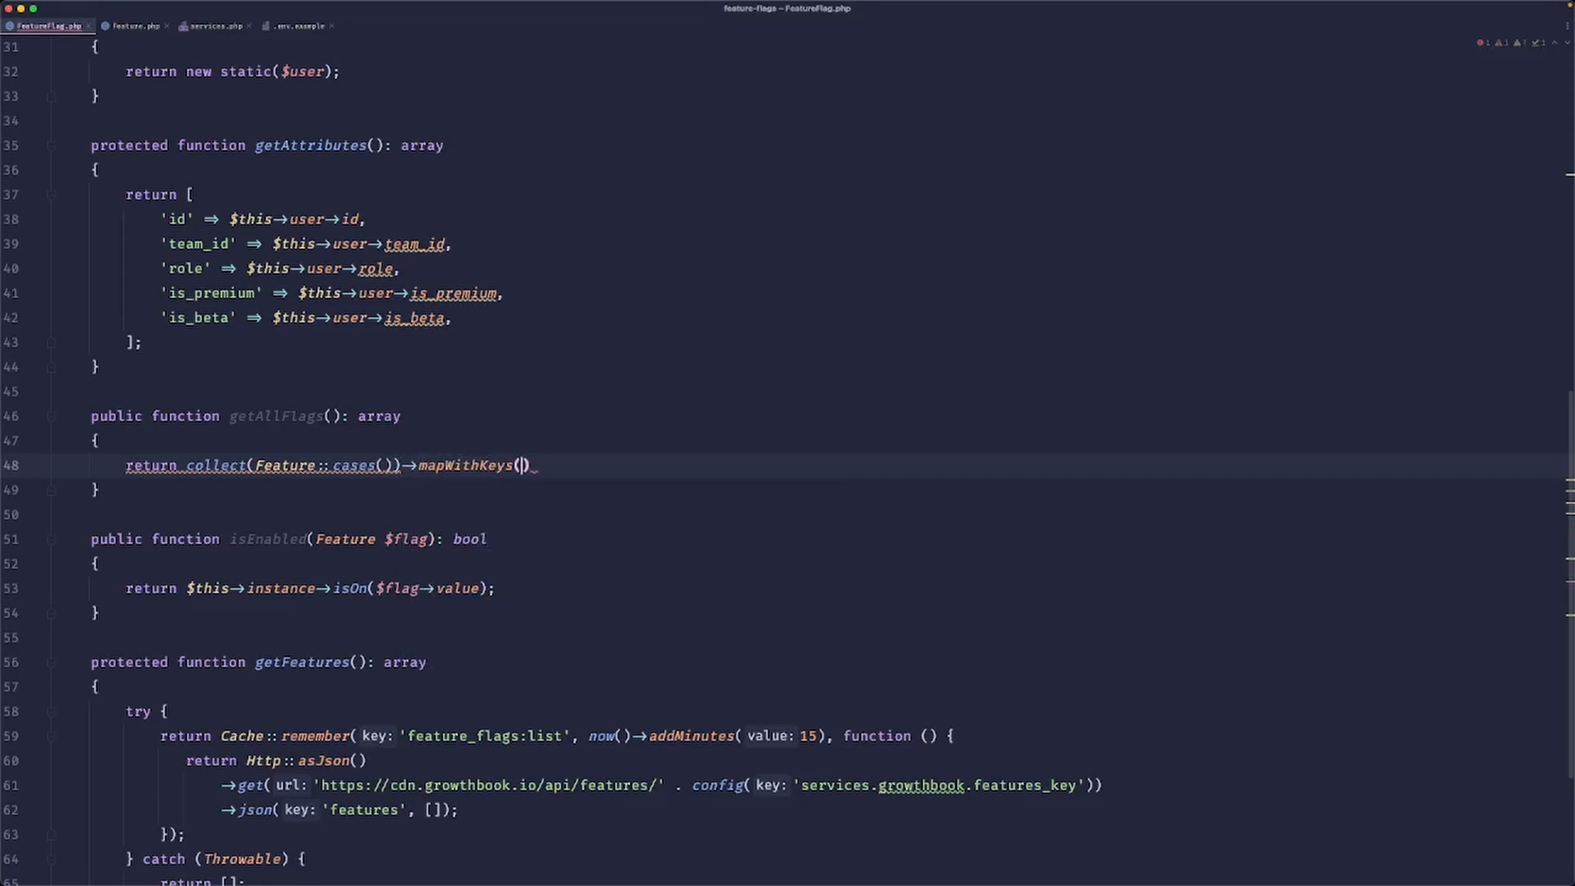
pyautogui.write('fn ($')
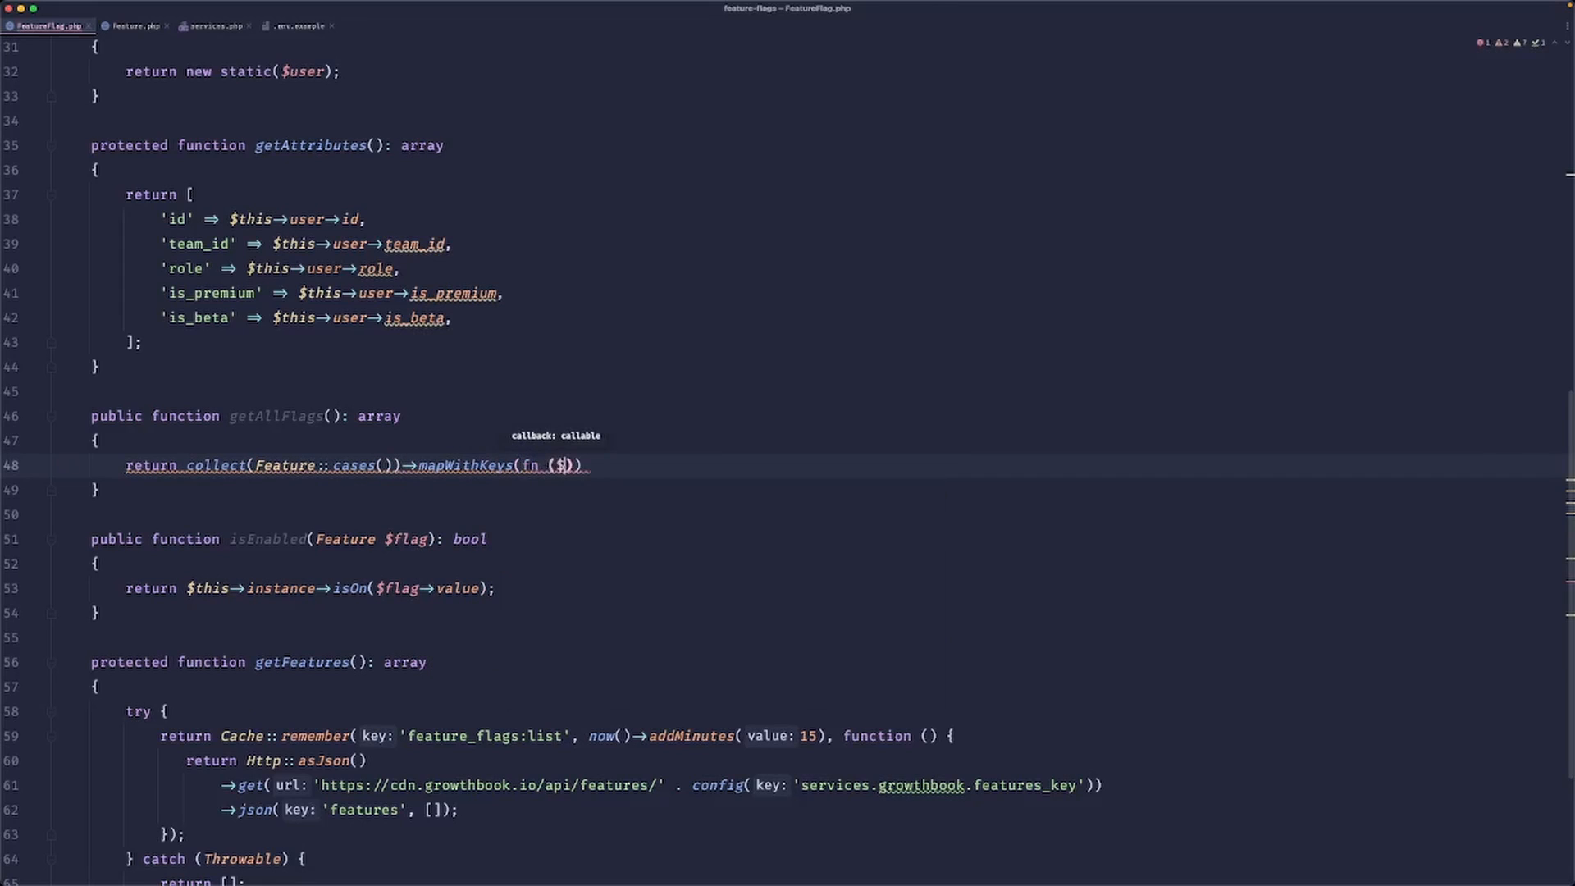
pyautogui.write('flag) => [')
pyautogui.write('$flag->')
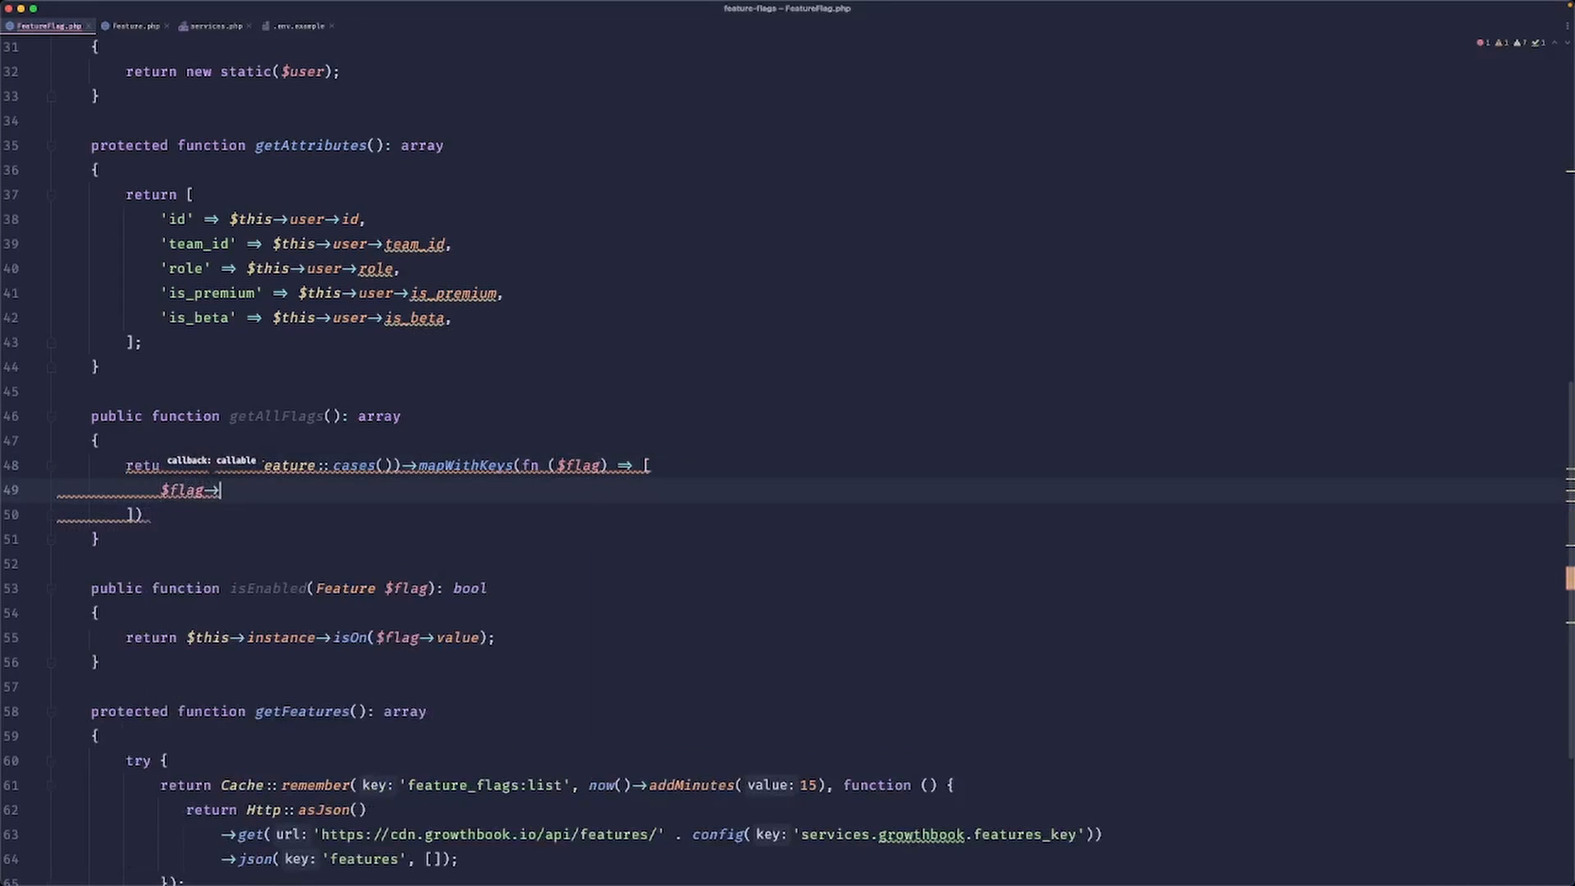
pyautogui.write('value =>')
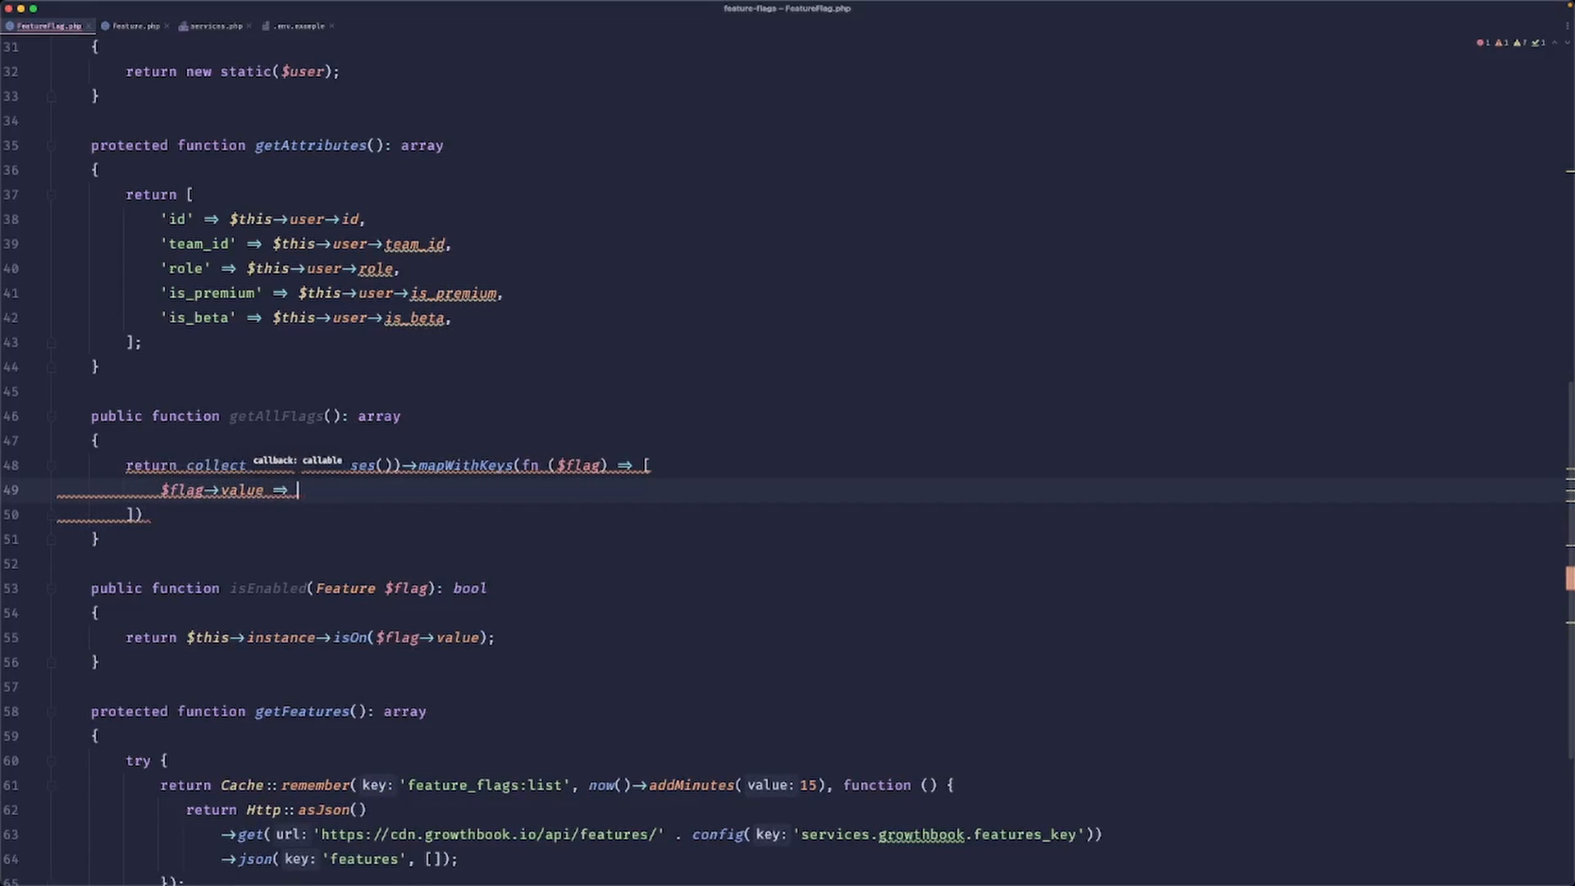
pyautogui.write('$this->isEnabled($flag')
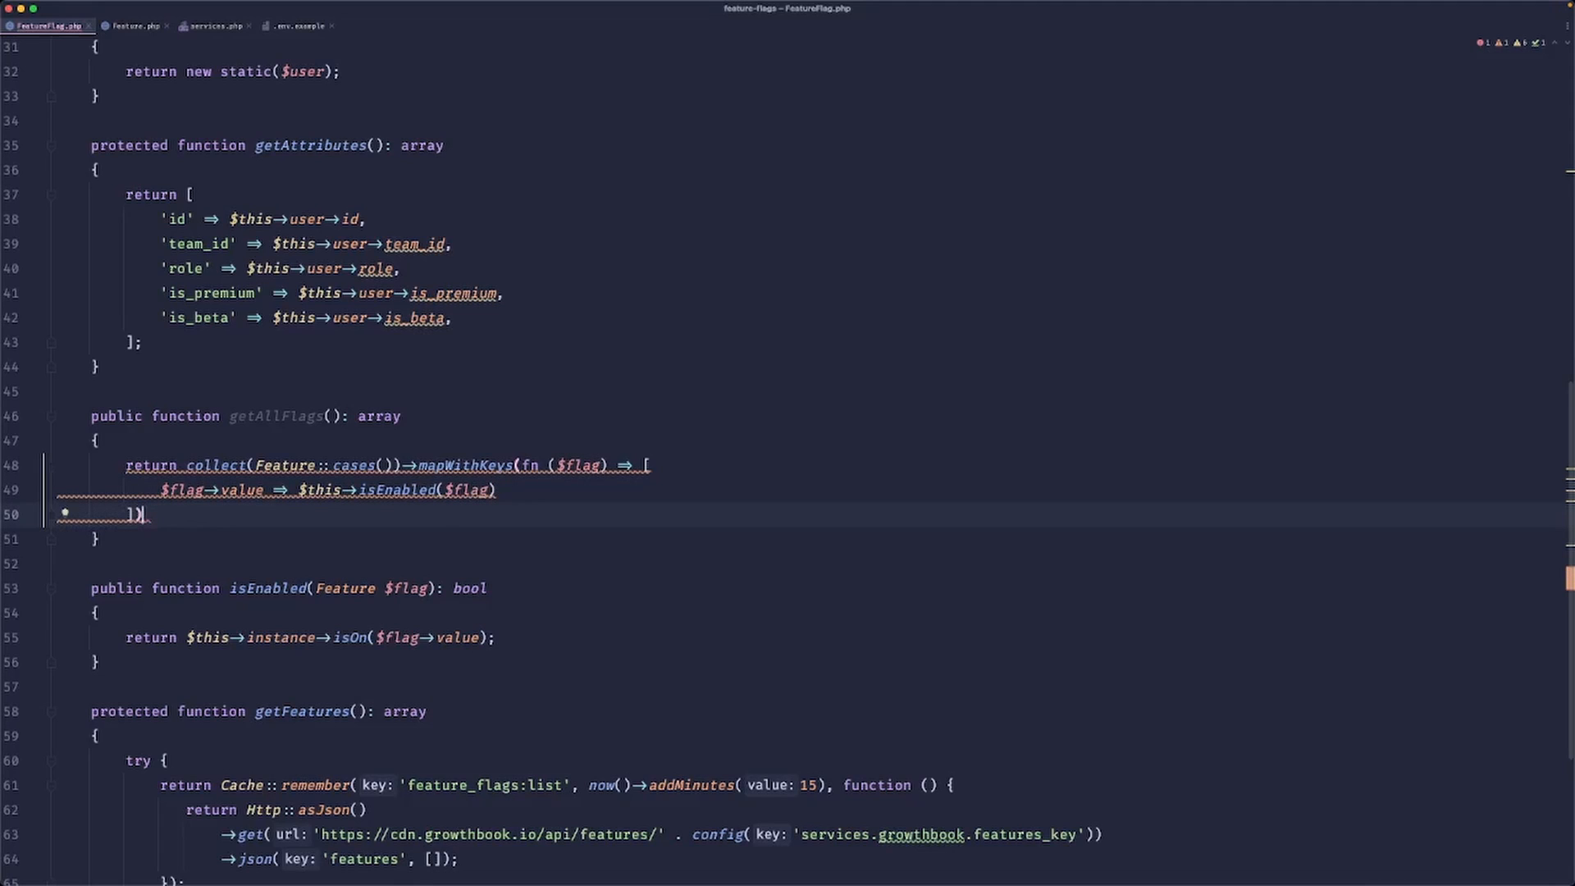
pyautogui.write('->toArray();')
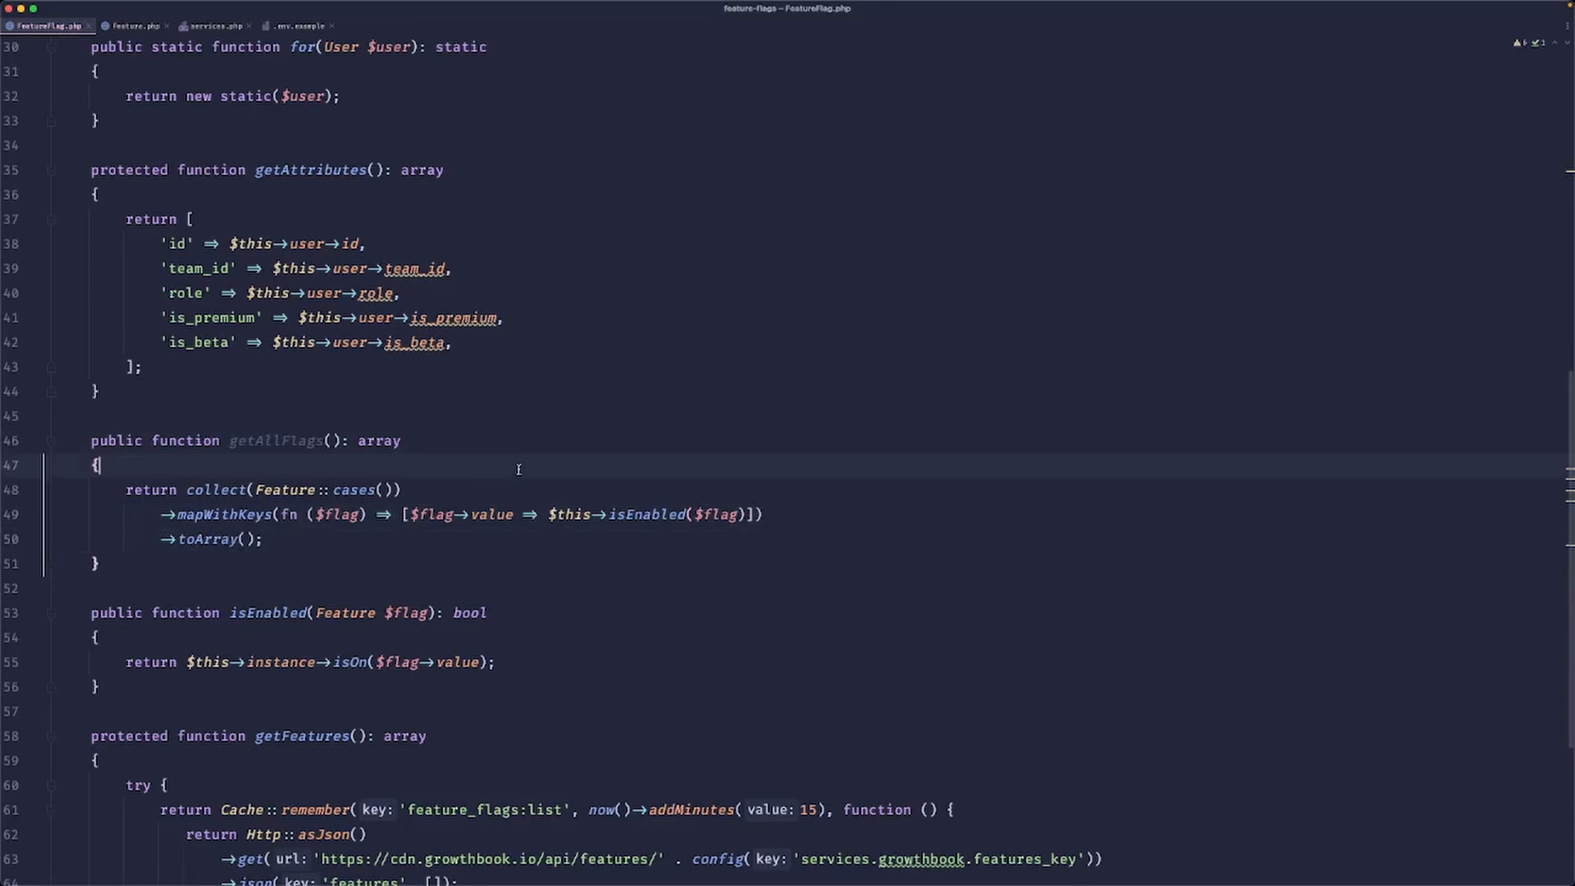
# Rename the duplicated enum case to OnboardingNewFlow.
pyautogui.click(136, 25)
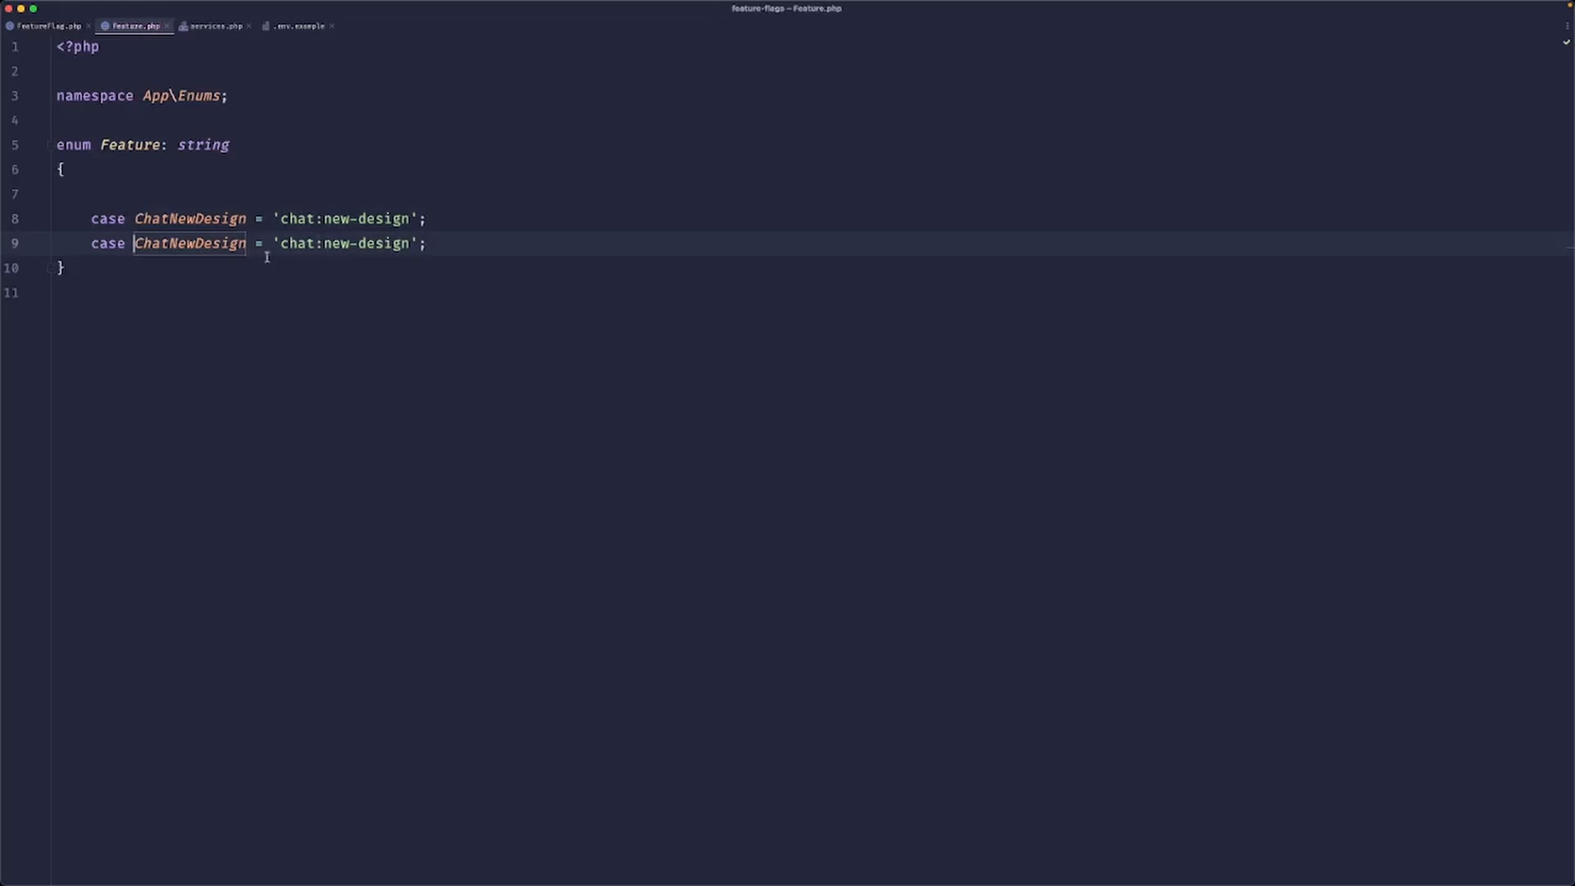
pyautogui.write('Onbo')
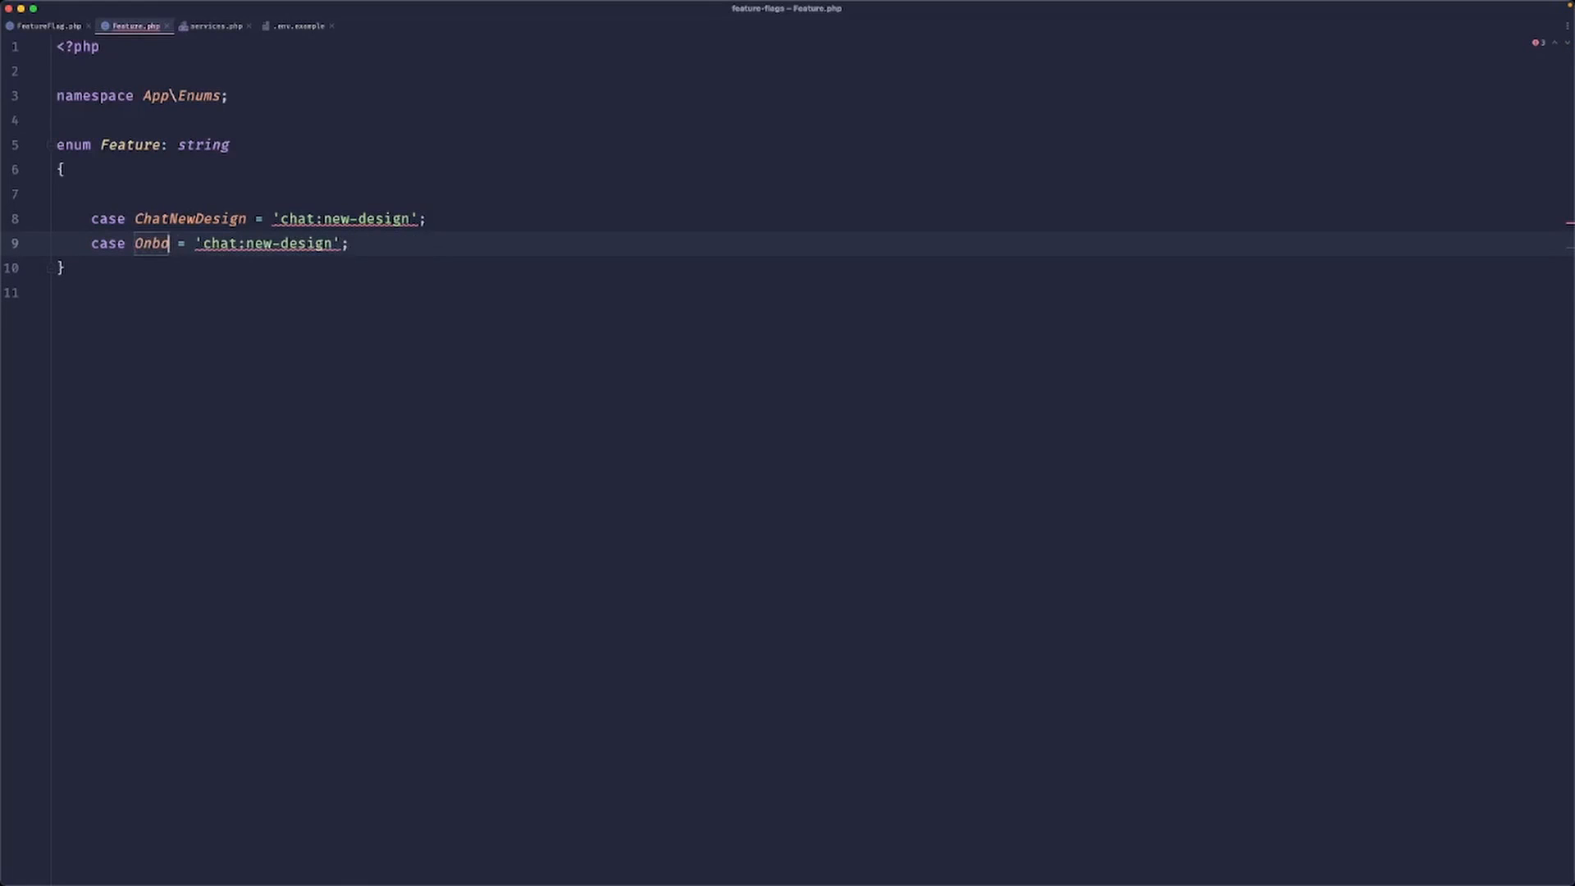
pyautogui.write('ardingNewFlo')
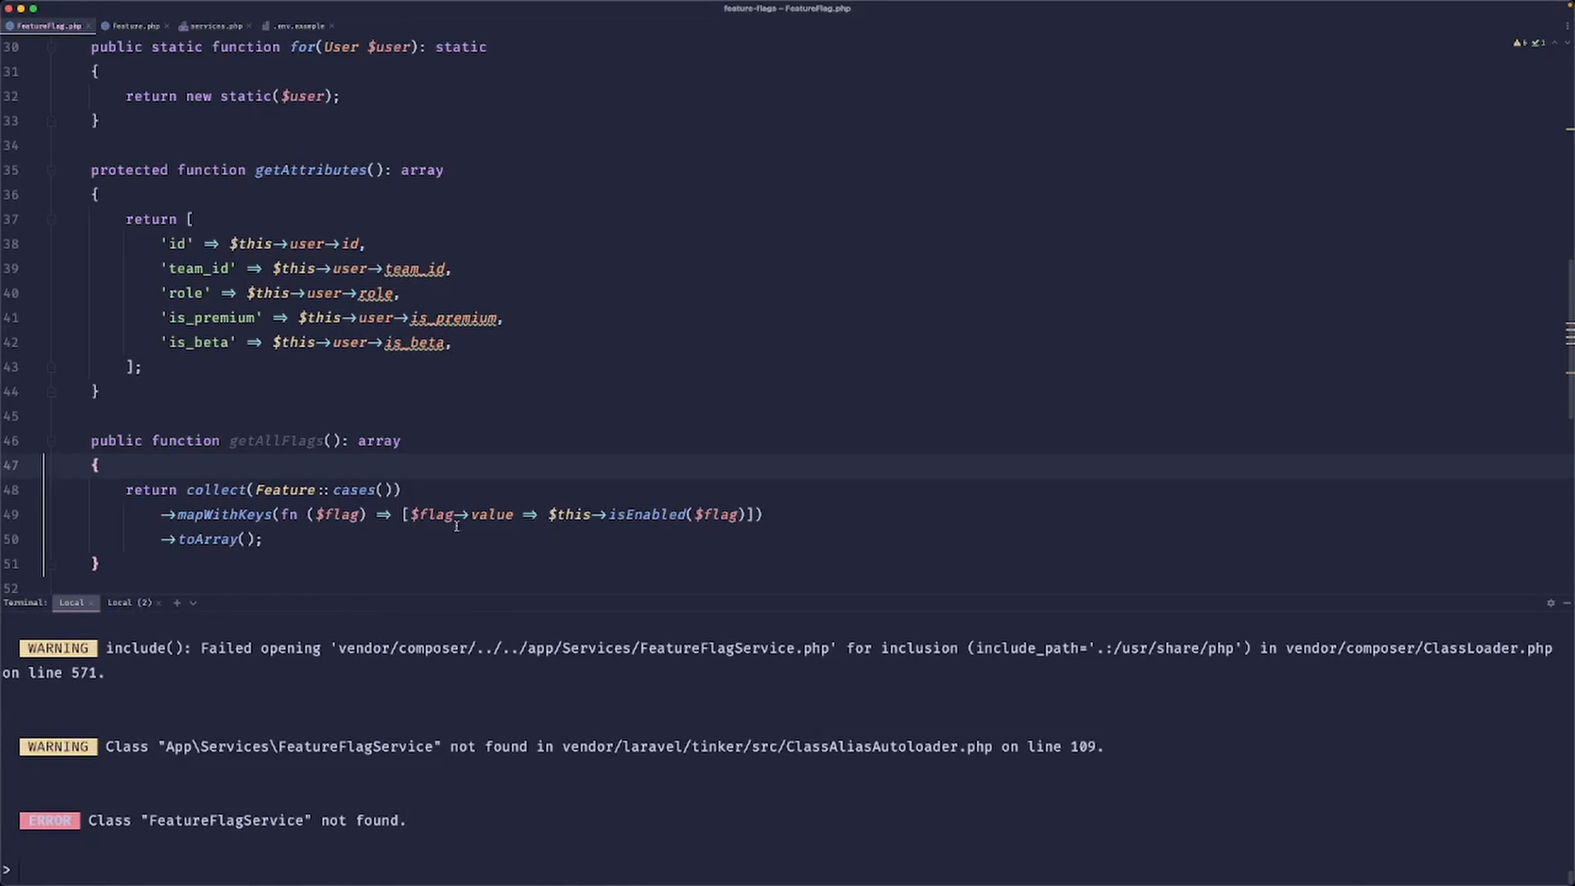
# In Tinker, check App\Services\FeatureFlag::for(User::first())->isEnabled(App\Enums\Feature::ChatNewDesign) returns true.
pyautogui.write('php artisan tinker')
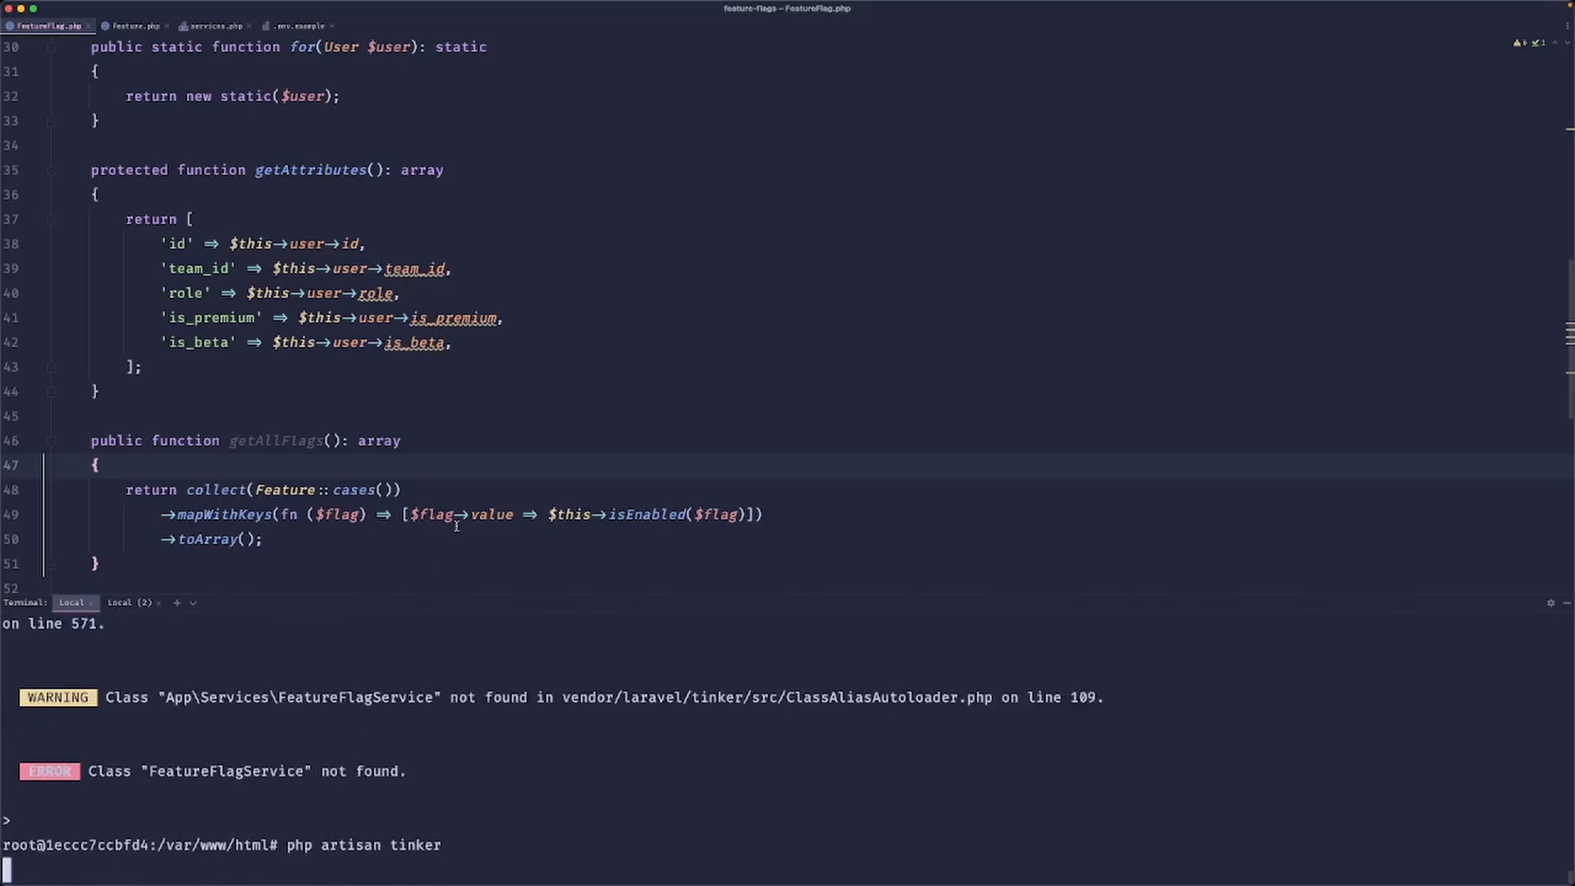
pyautogui.write("FeatureFlagService::for(User::first())->isEnabled('chat:new-design')")
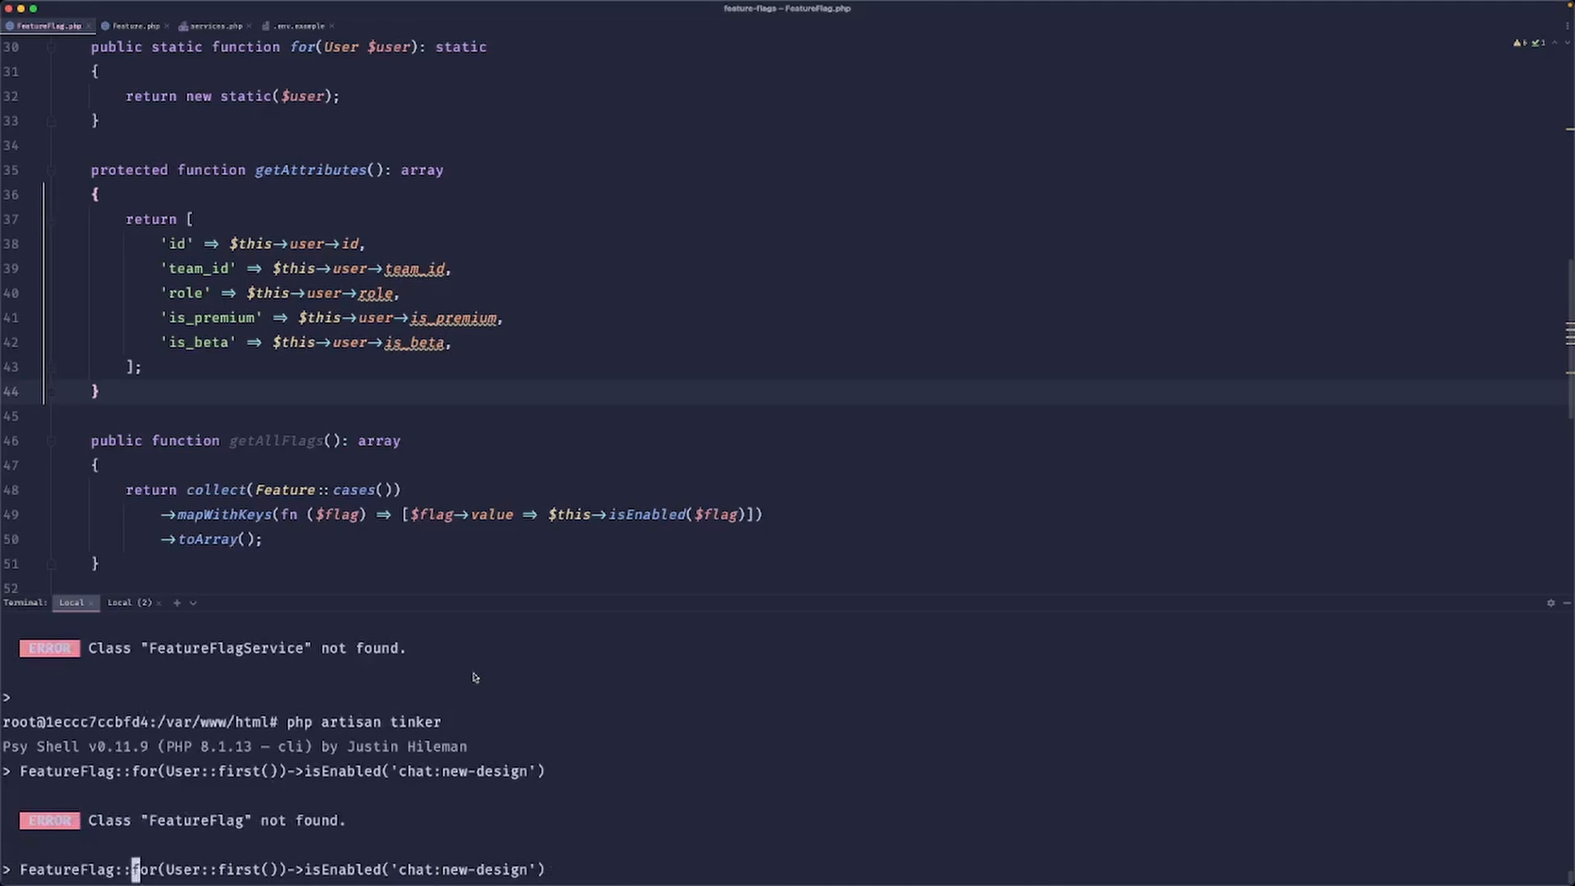
pyautogui.write('App\\Services\\')
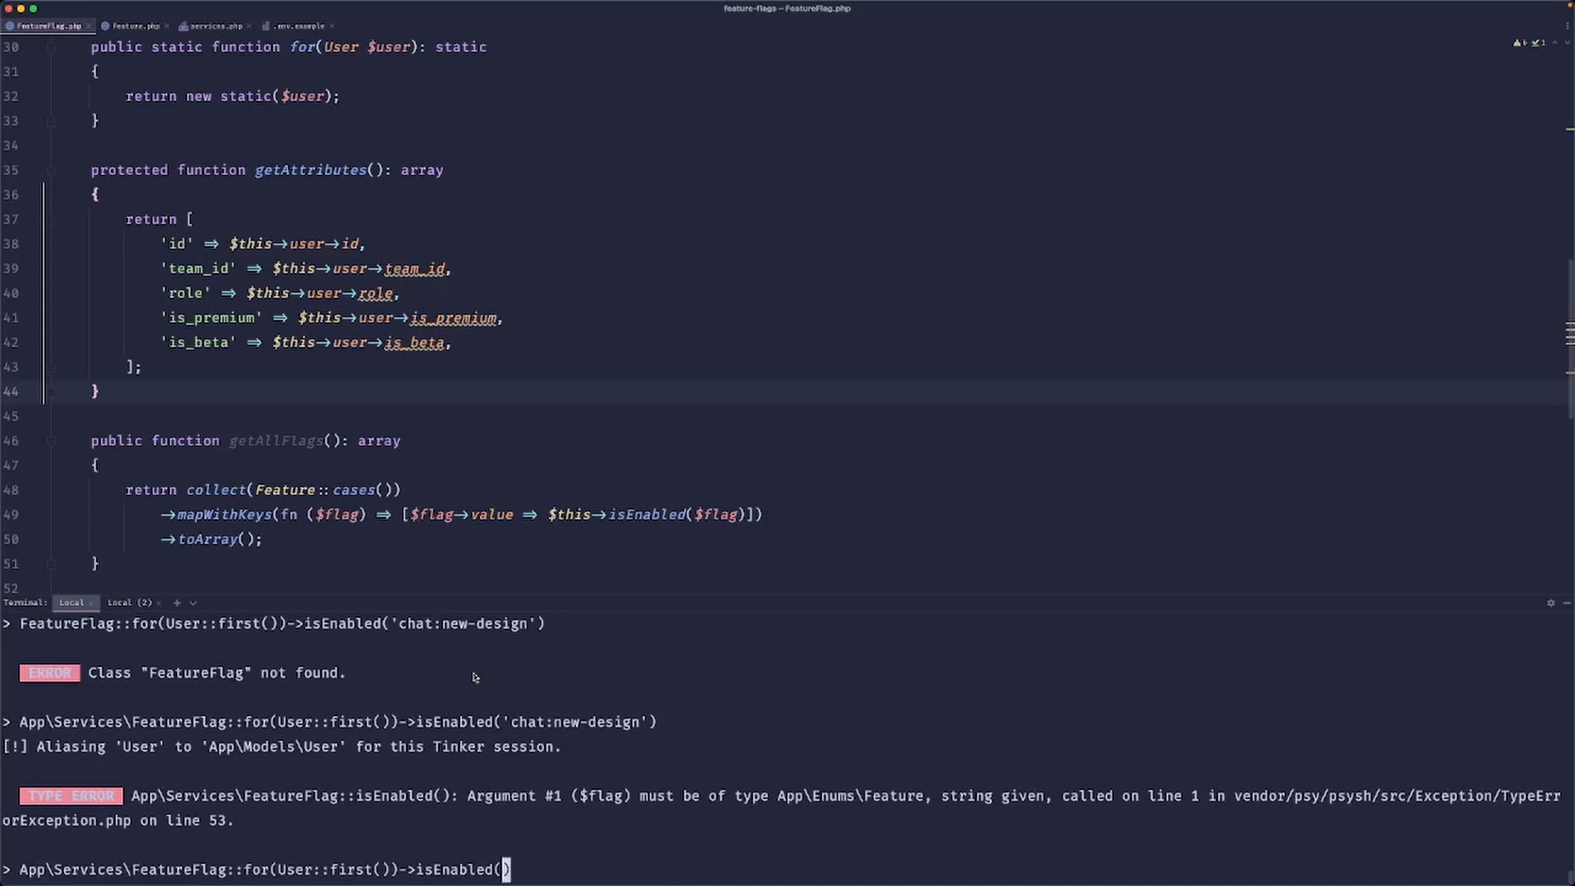
pyautogui.write('App\\Enums\\')
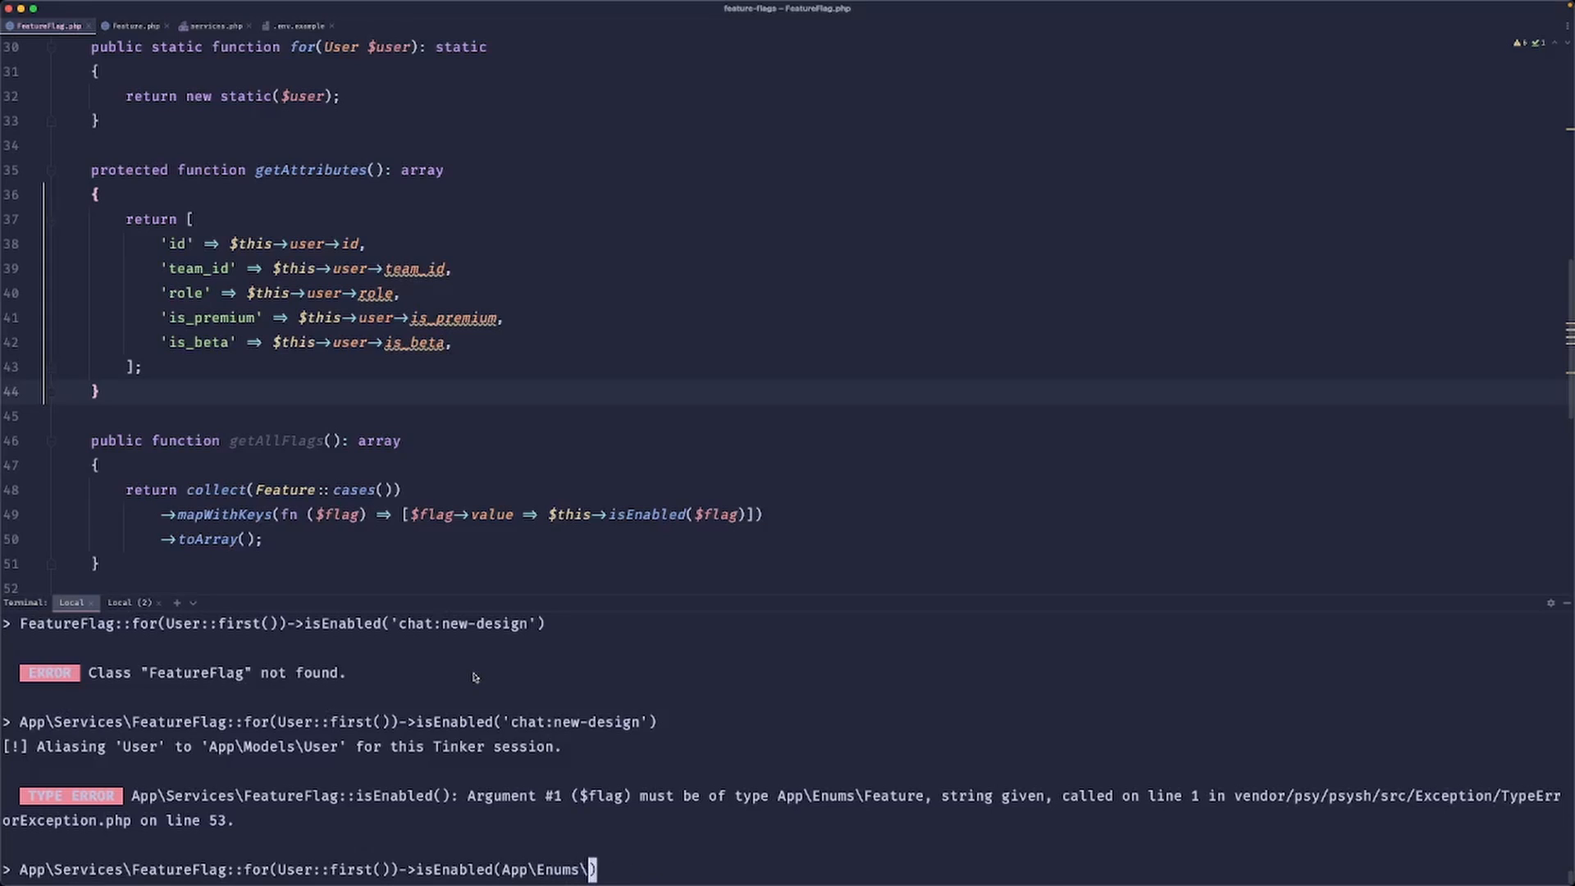
pyautogui.write('Feature::ChatNewDesgi')
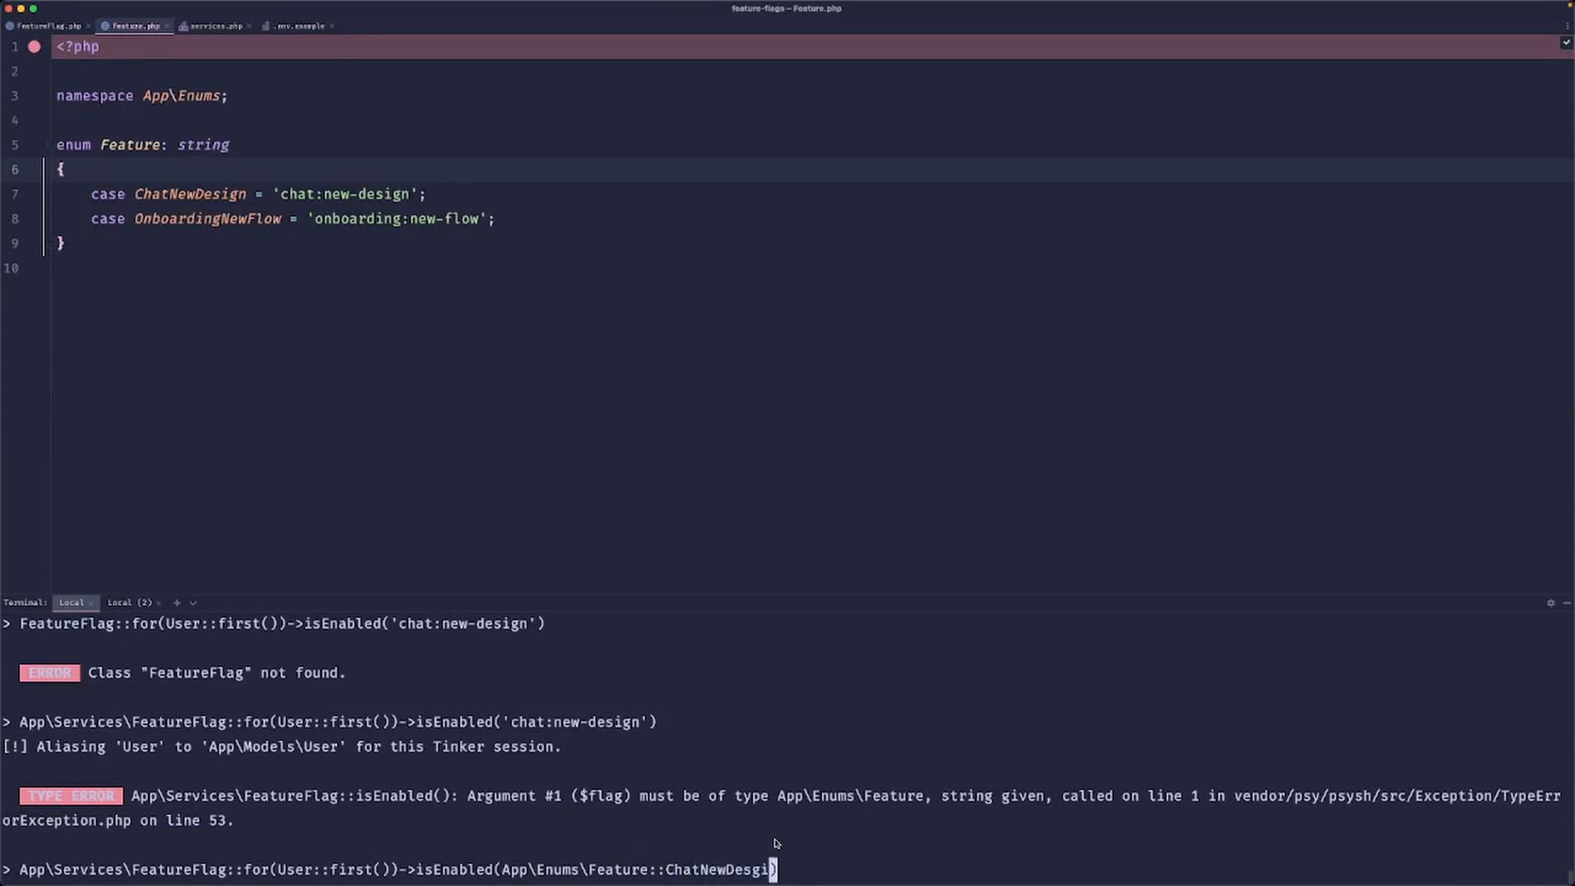
pyautogui.write('n')
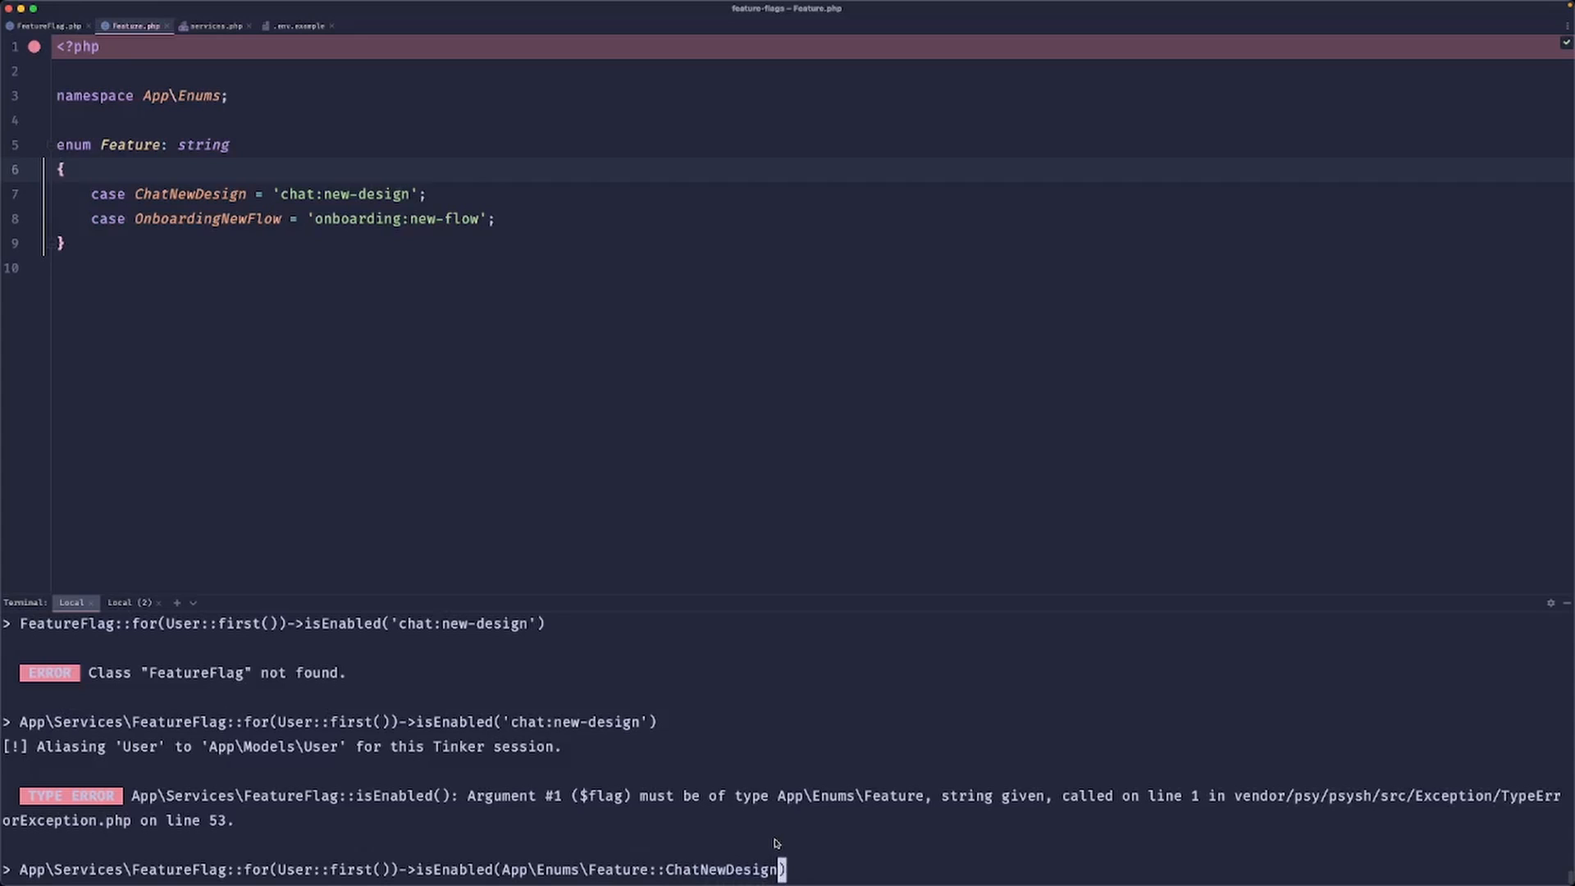
pyautogui.write(';')
pyautogui.press('Enter')
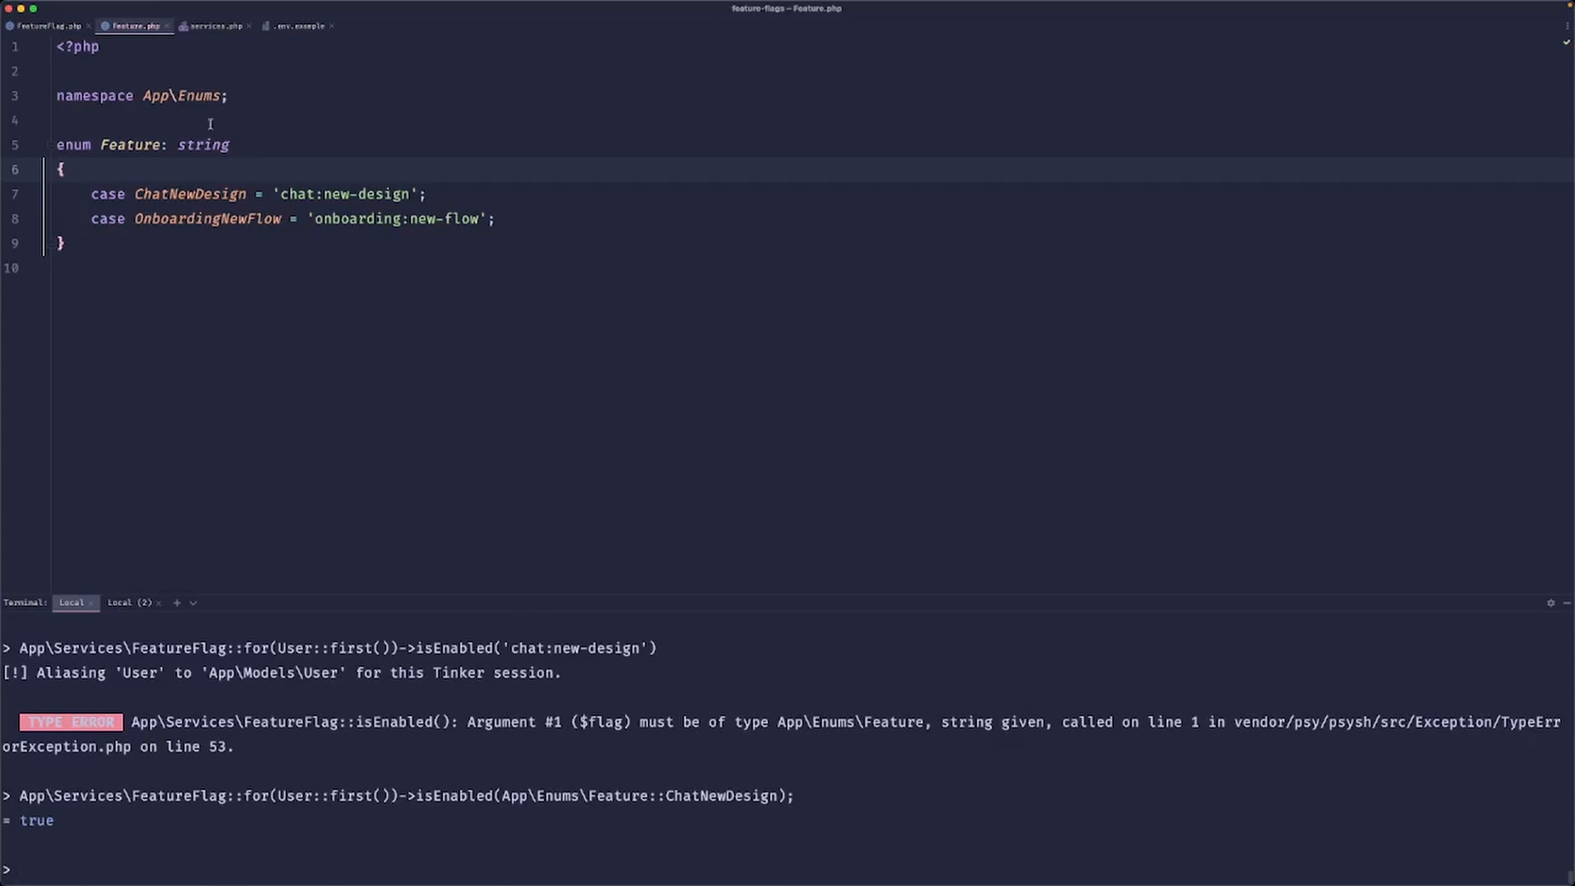
# Return to the FeatureFlag code and reference getAllFlags for the route.
pyautogui.click(46, 24)
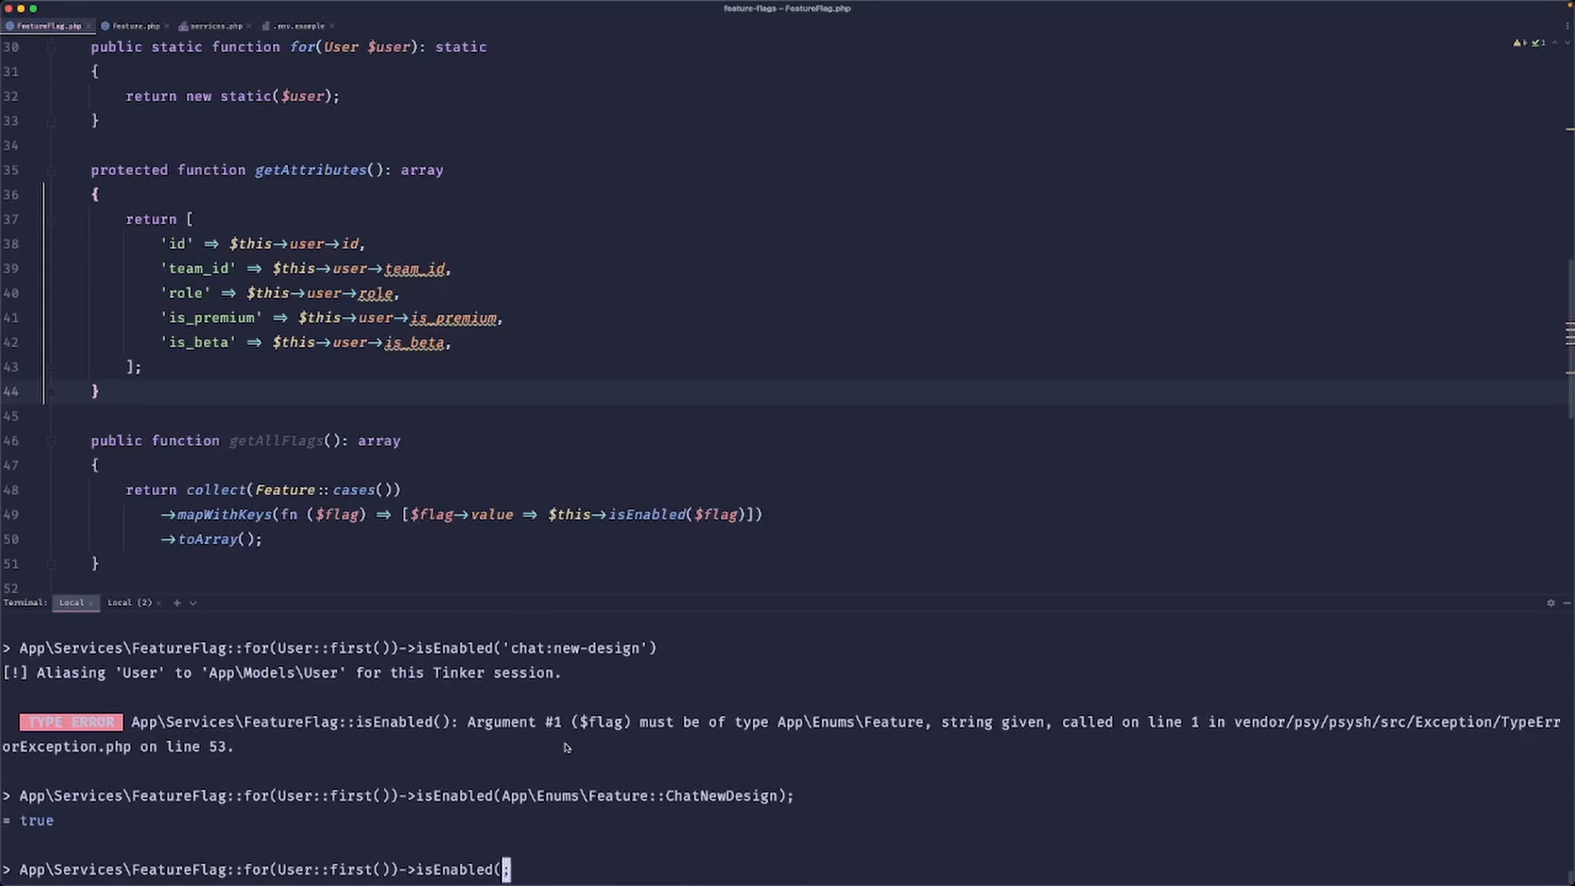
pyautogui.write('getAllFlags')
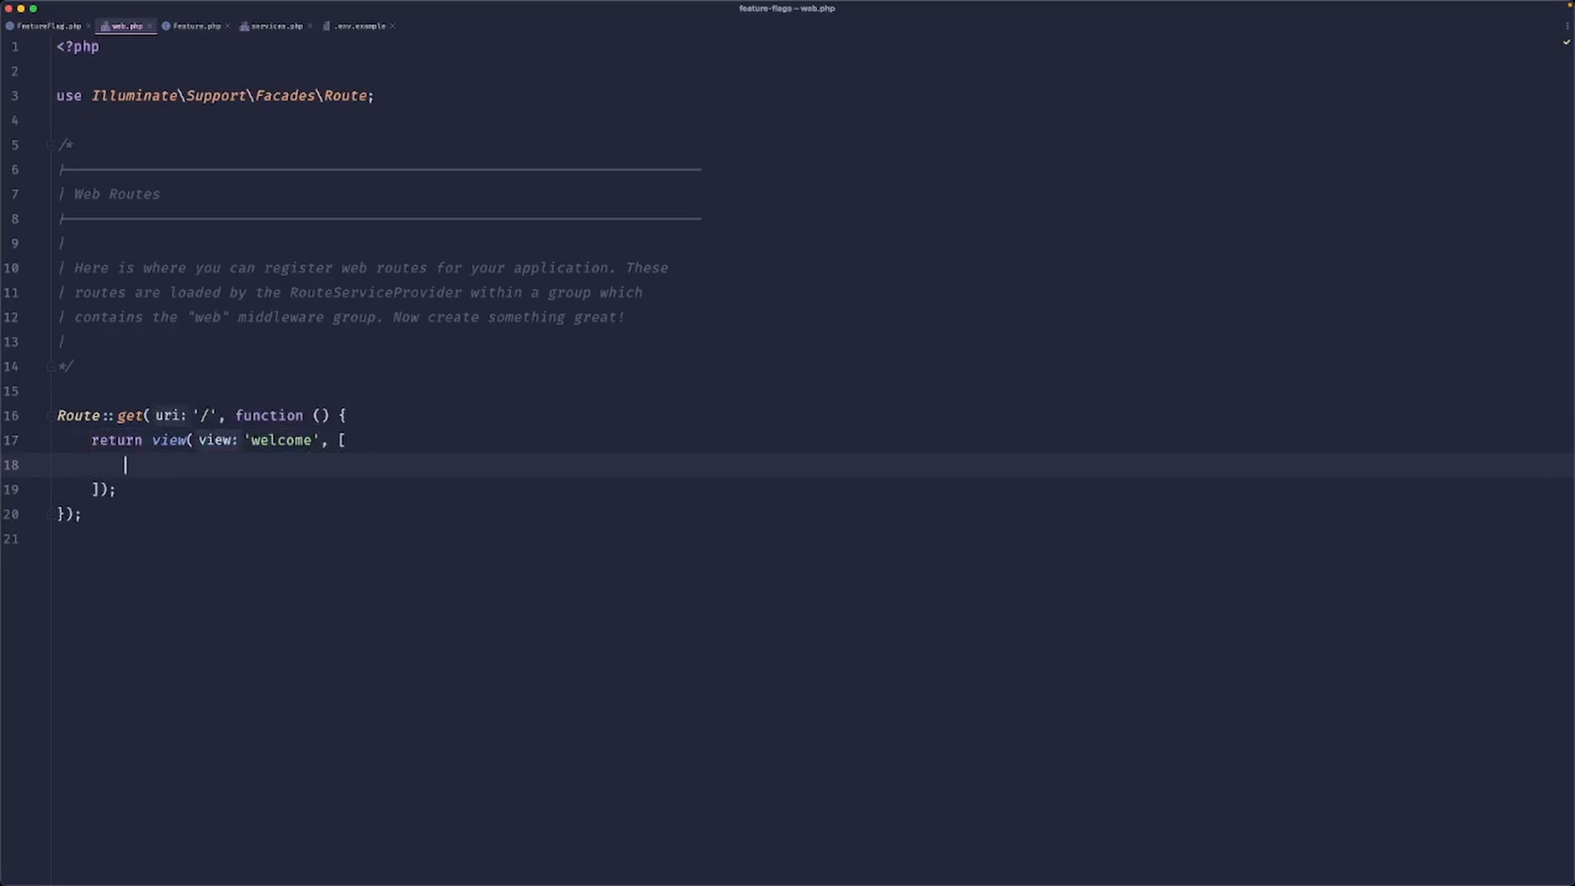
# Pass 'flags' => FeatureFlag::for(User::find(1))->getAllFlags() to the welcome view.
pyautogui.write("'flag'")
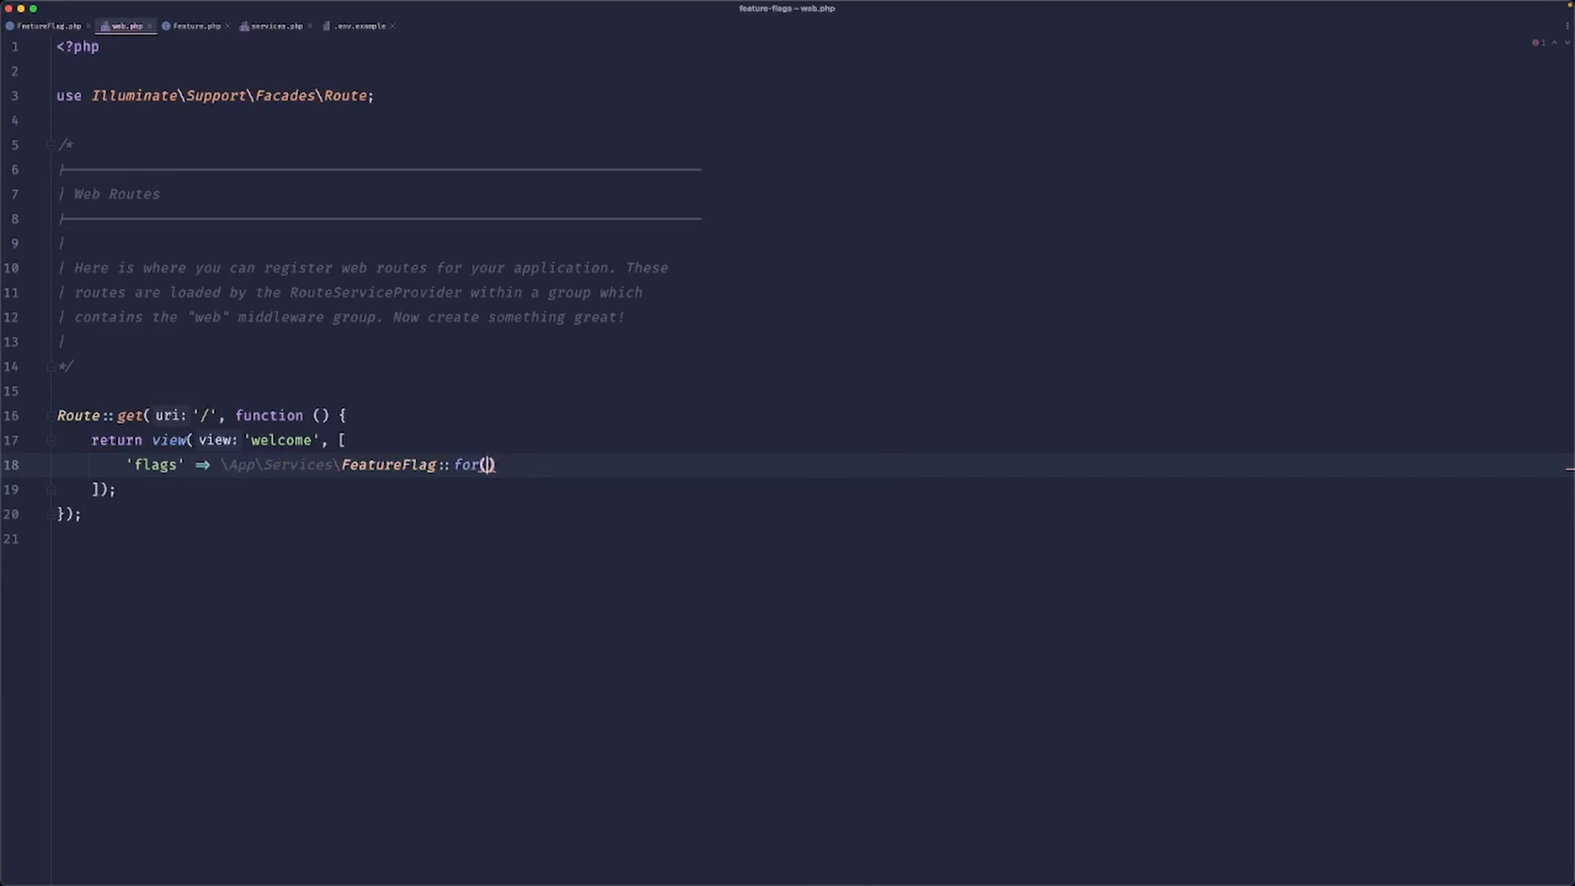
pyautogui.write('User')
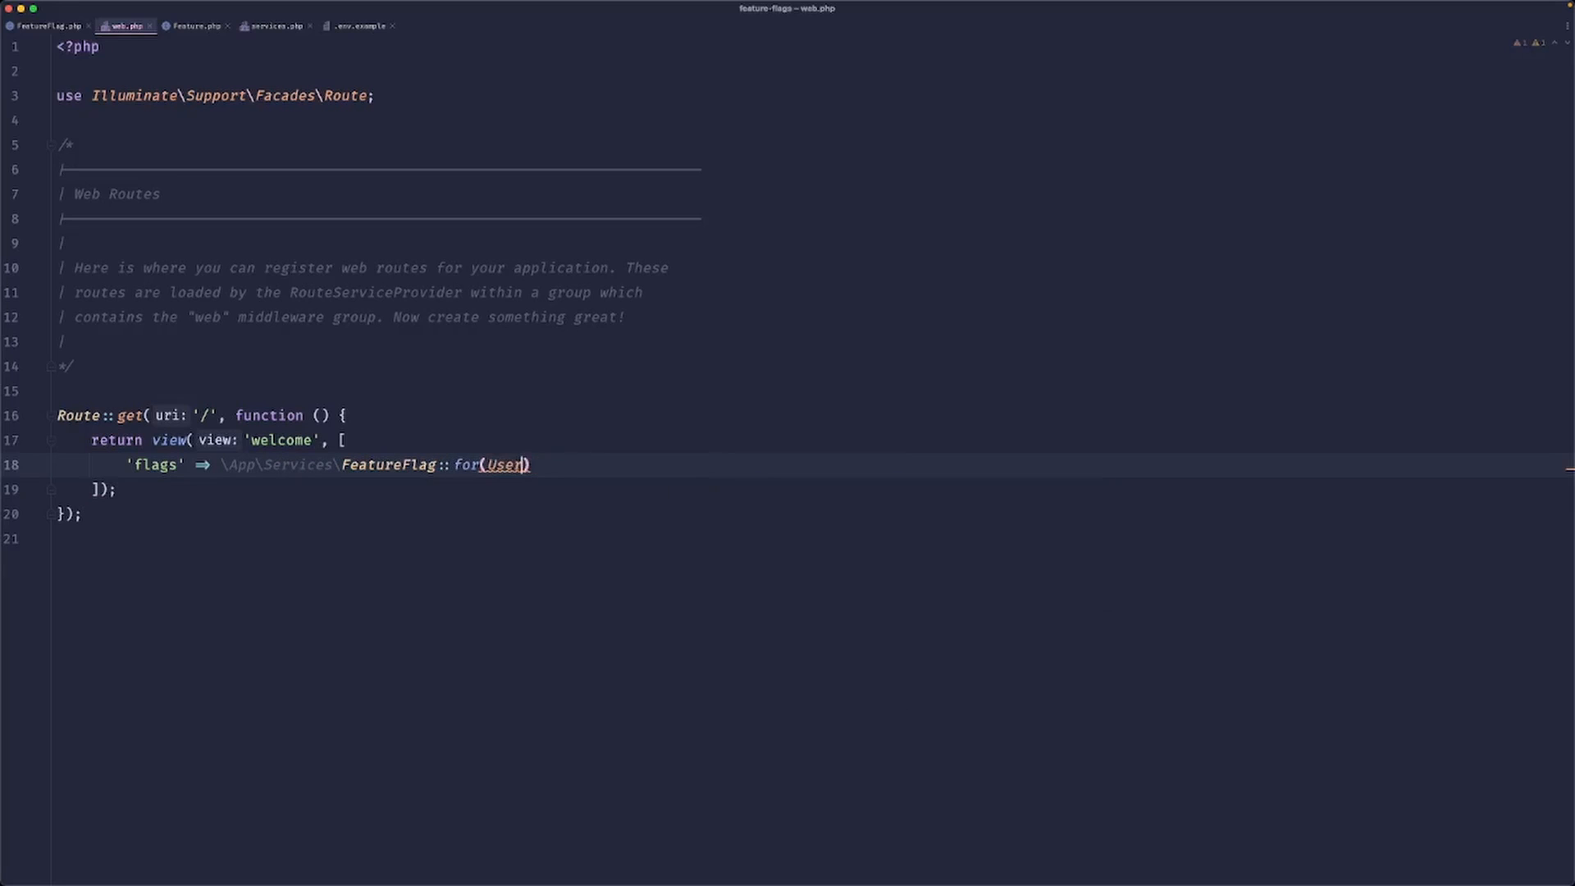
pyautogui.write('user: User::find(1)')
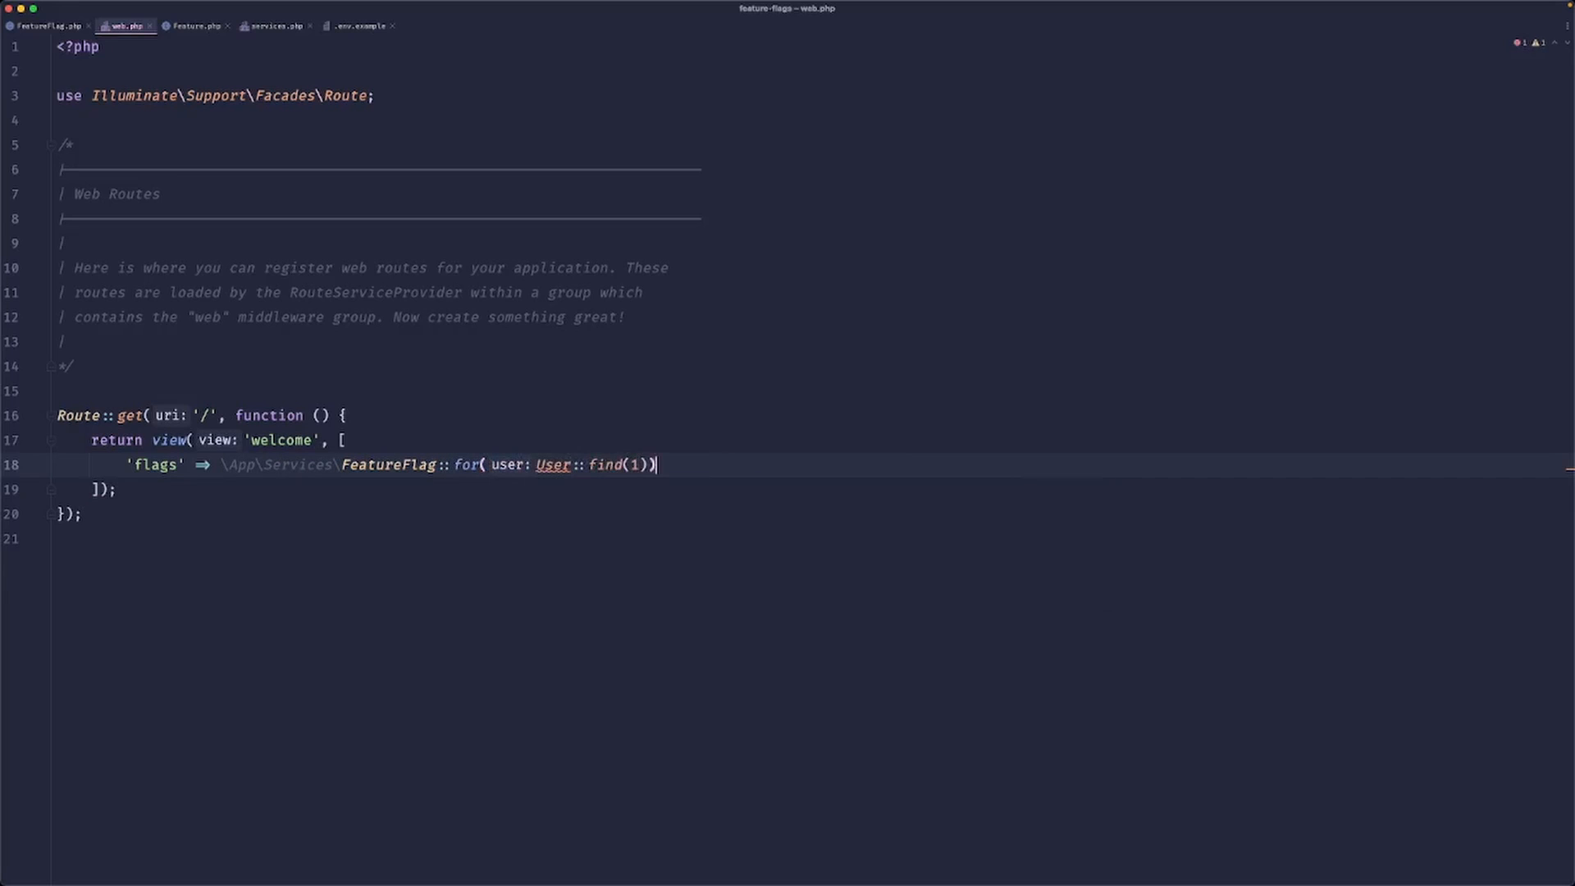
pyautogui.write('->getAllFlags()')
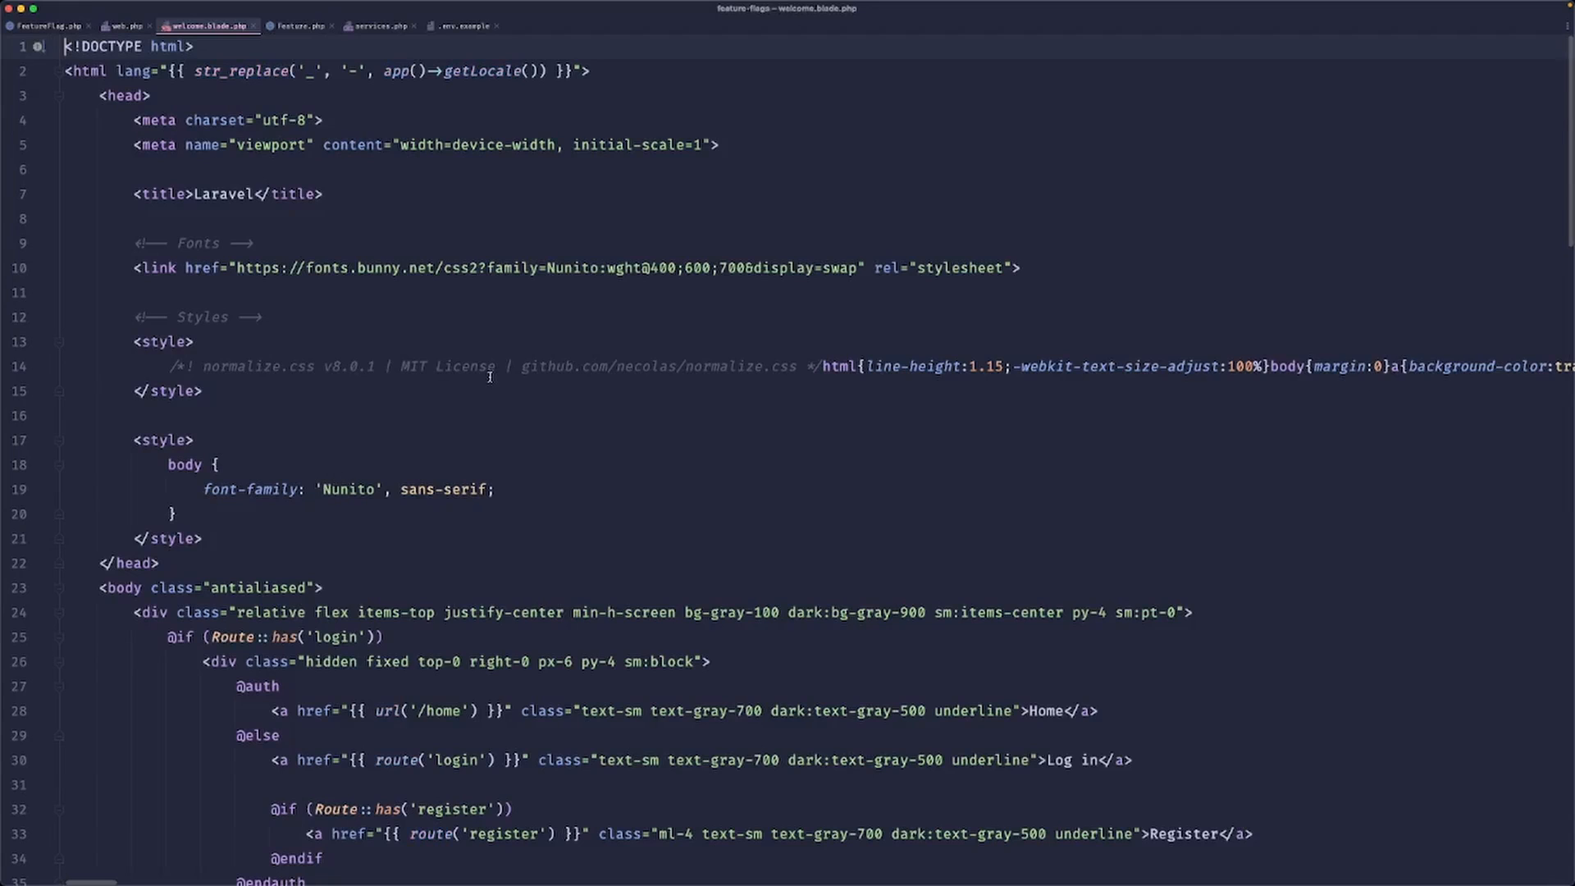
pyautogui.scroll(-3)
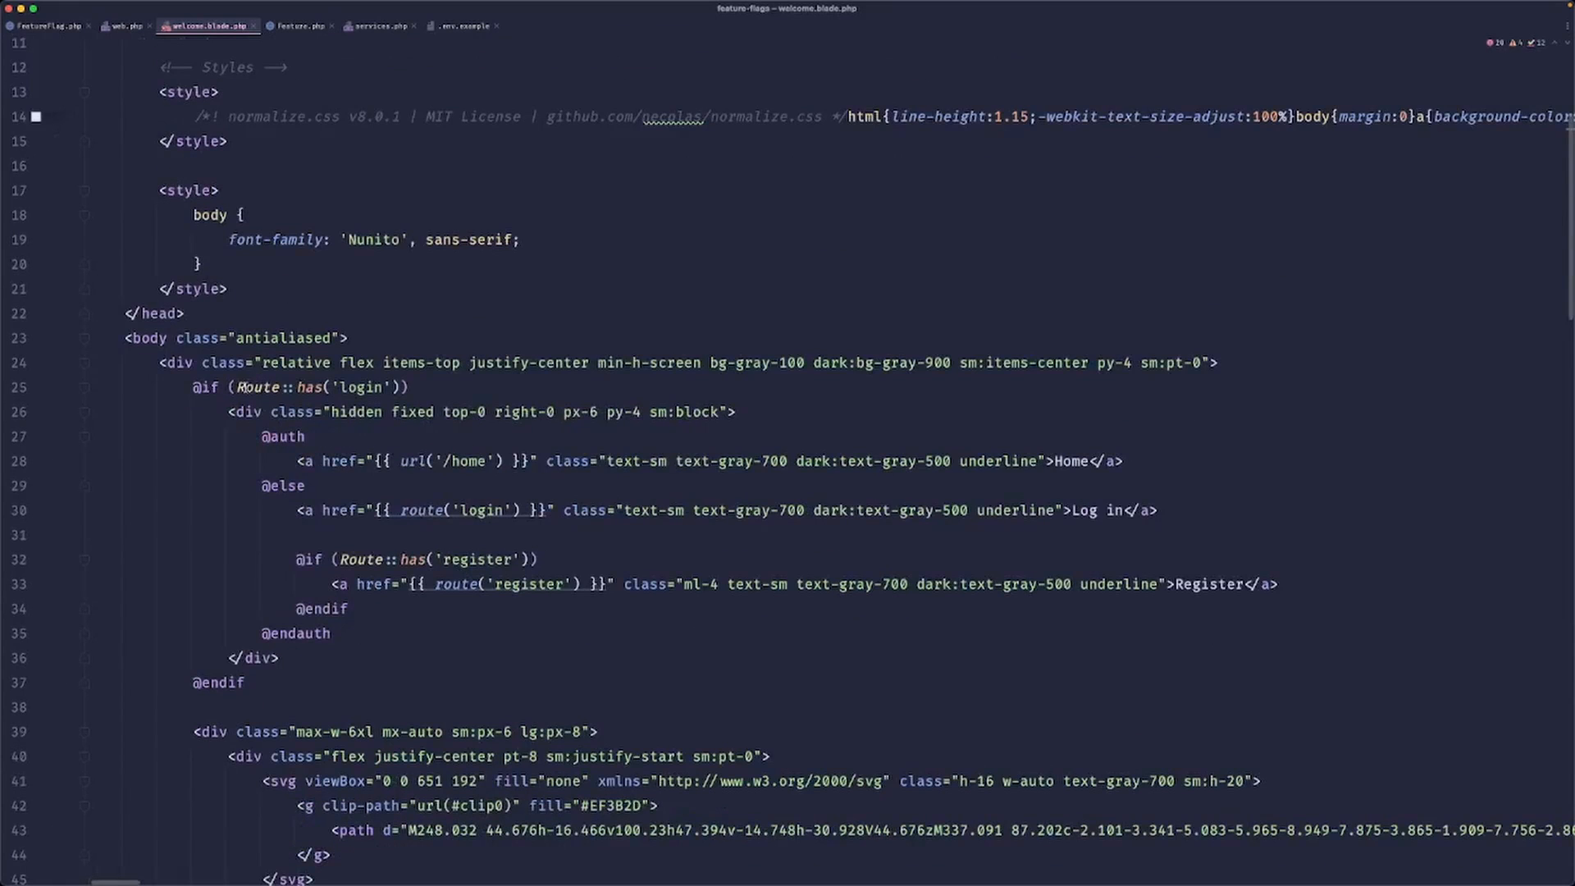
pyautogui.write('$flag)')
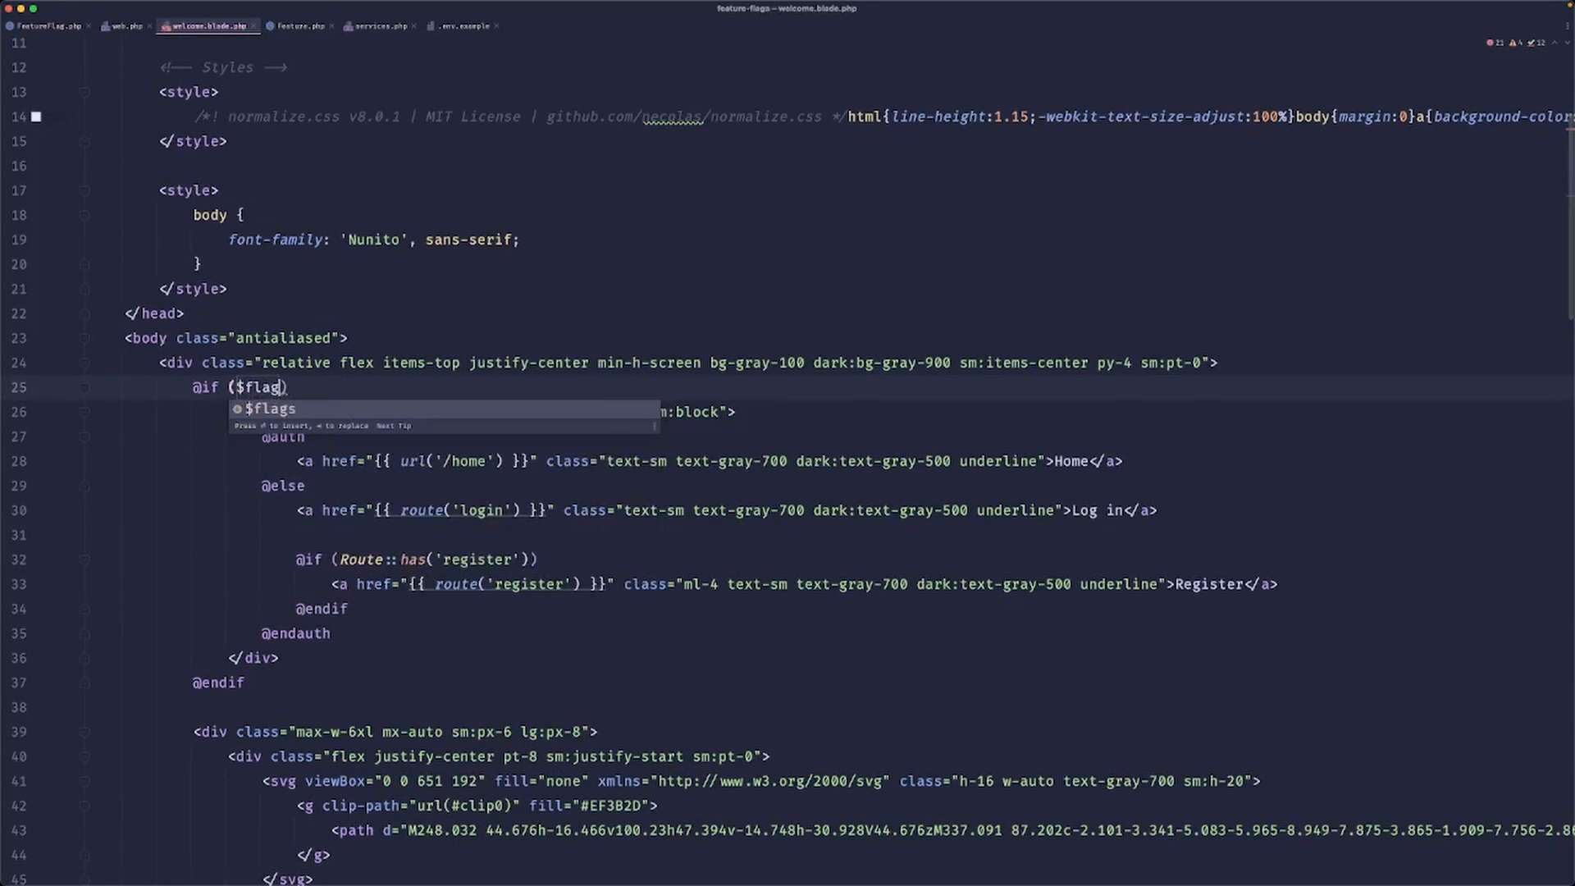
pyautogui.write('->isEnabled()')
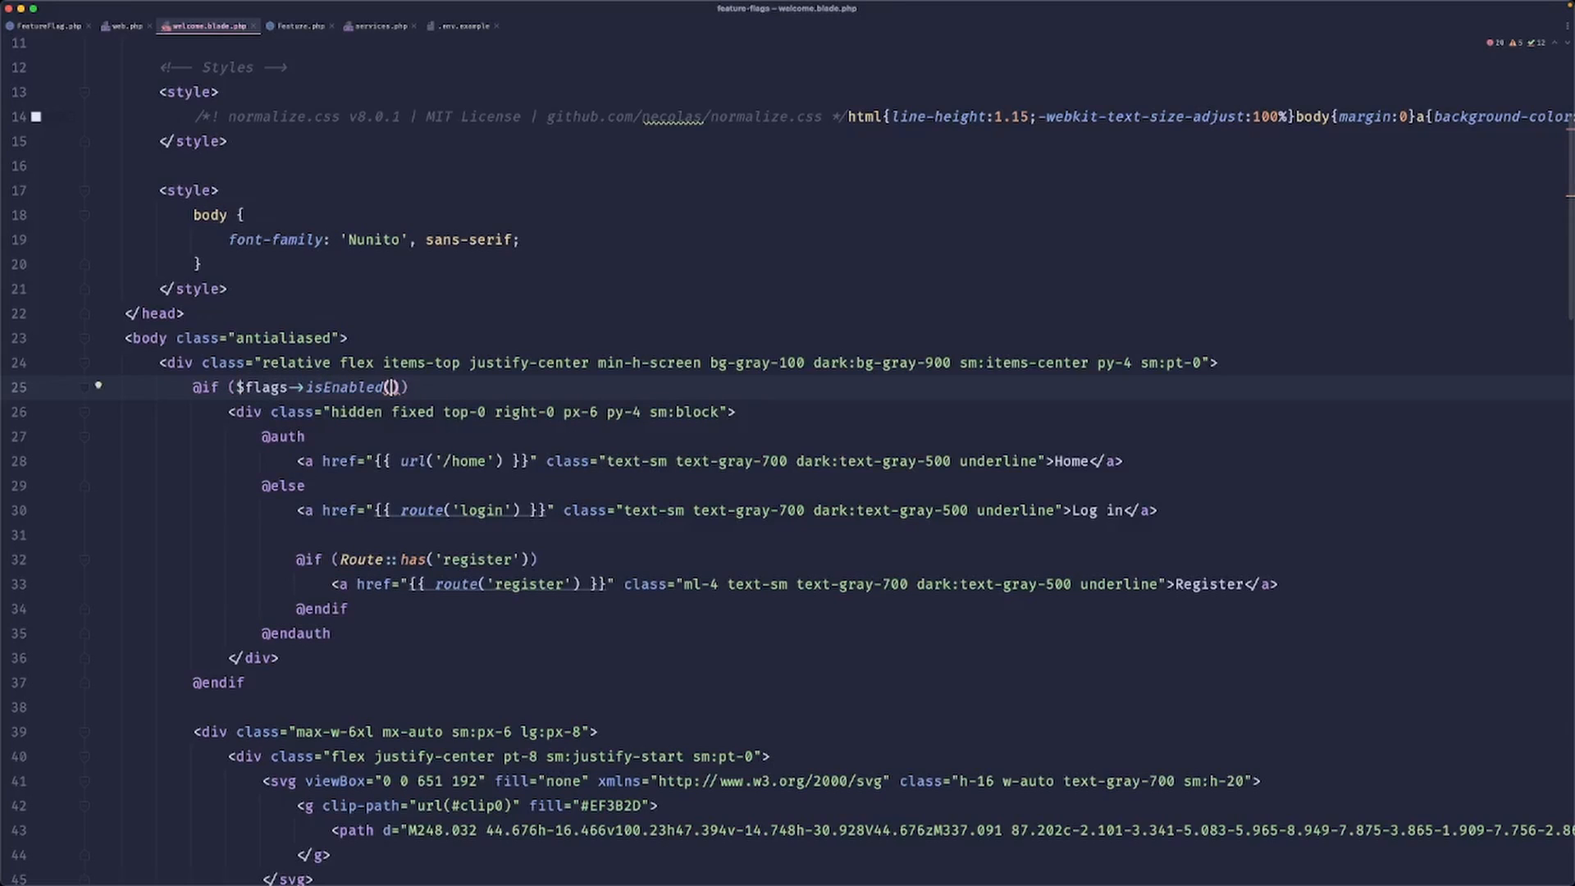
pyautogui.write('Feature::OnboardingNewFlow')
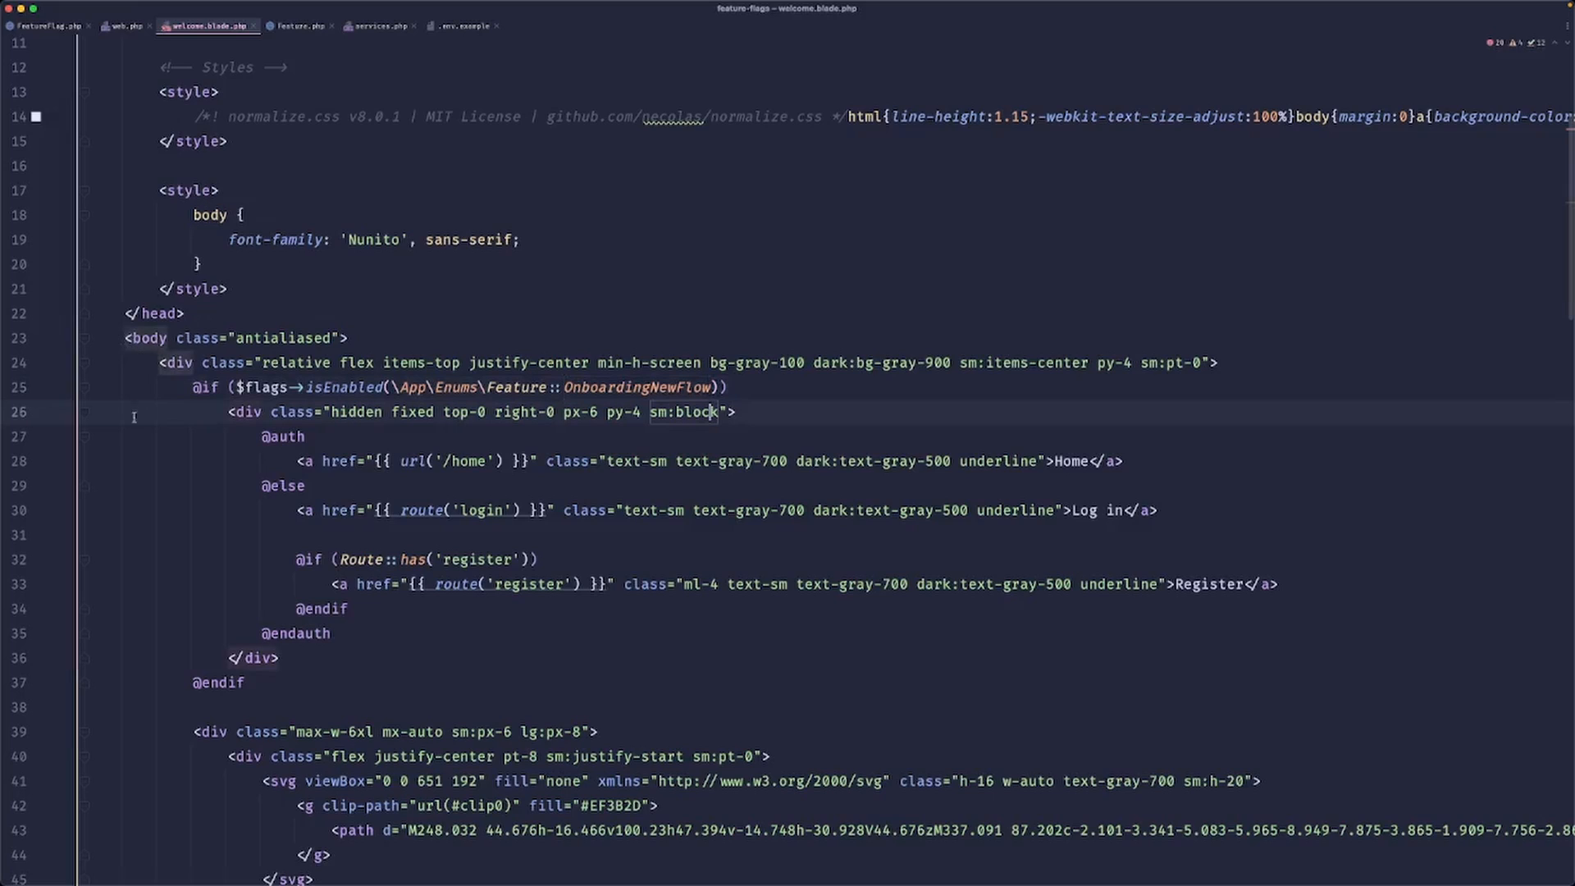
pyautogui.write('Chat')
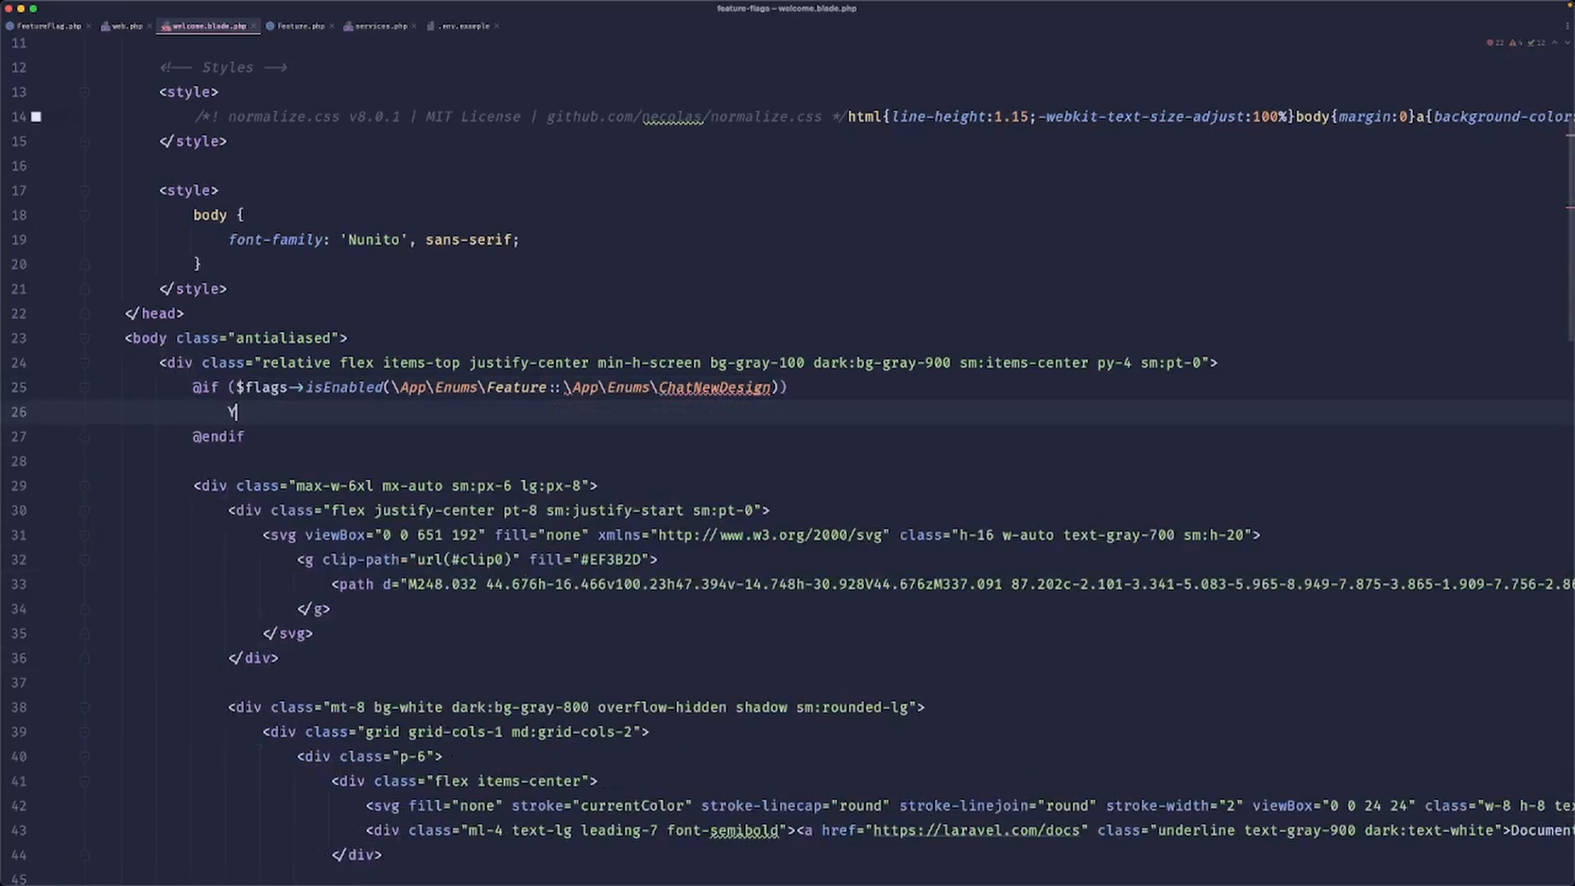
# Add an h1 heading reading 'You have new chat!' inside the condition.
pyautogui.write('You have new chat')
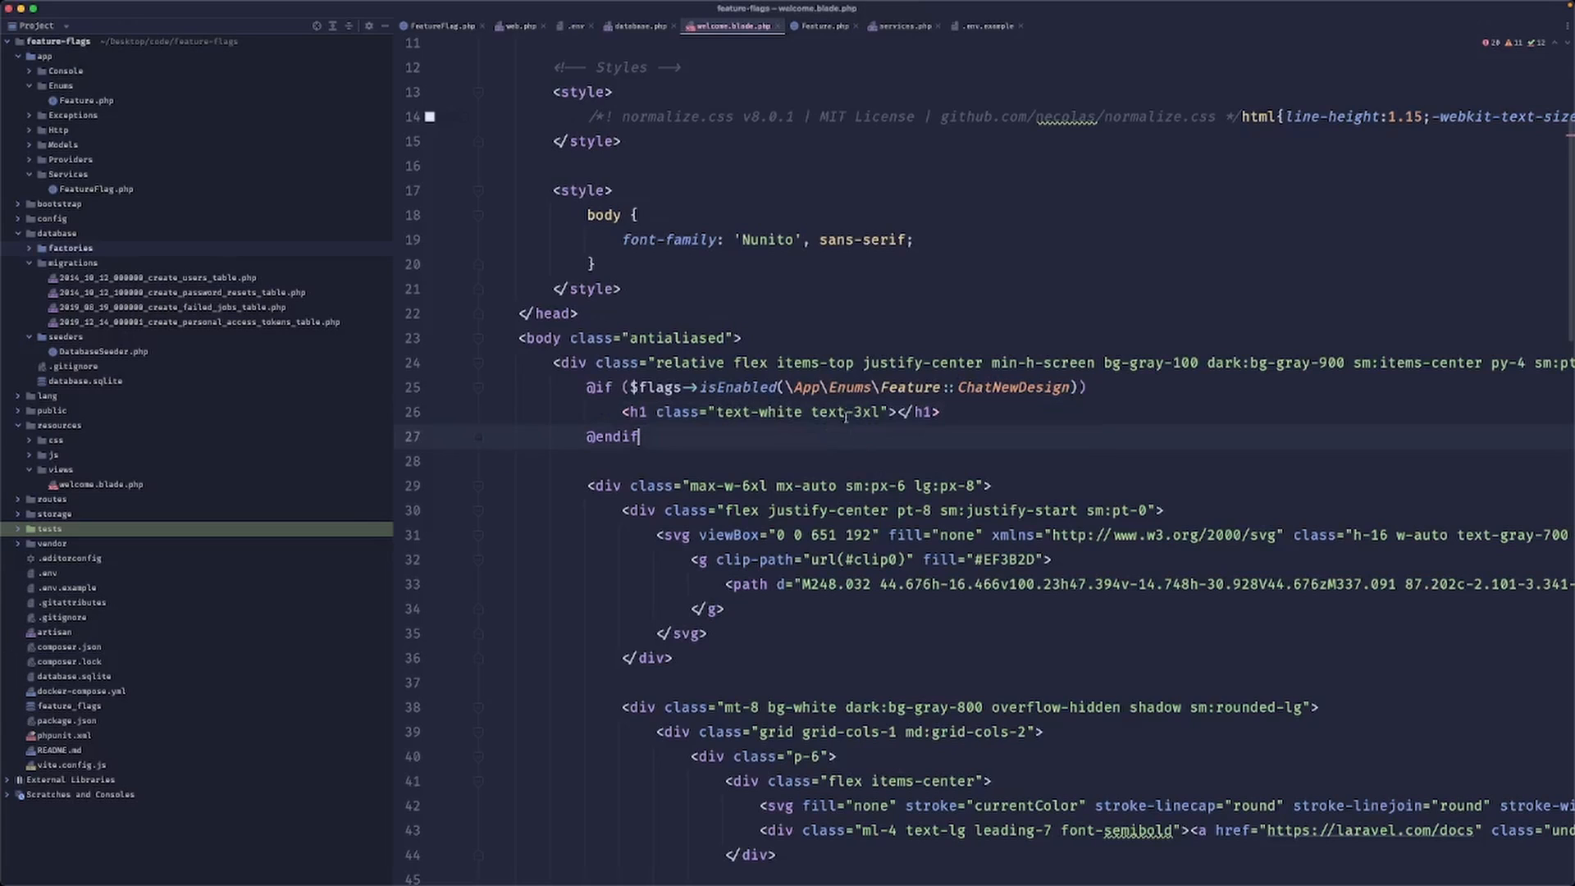
pyautogui.write('You have new chat!')
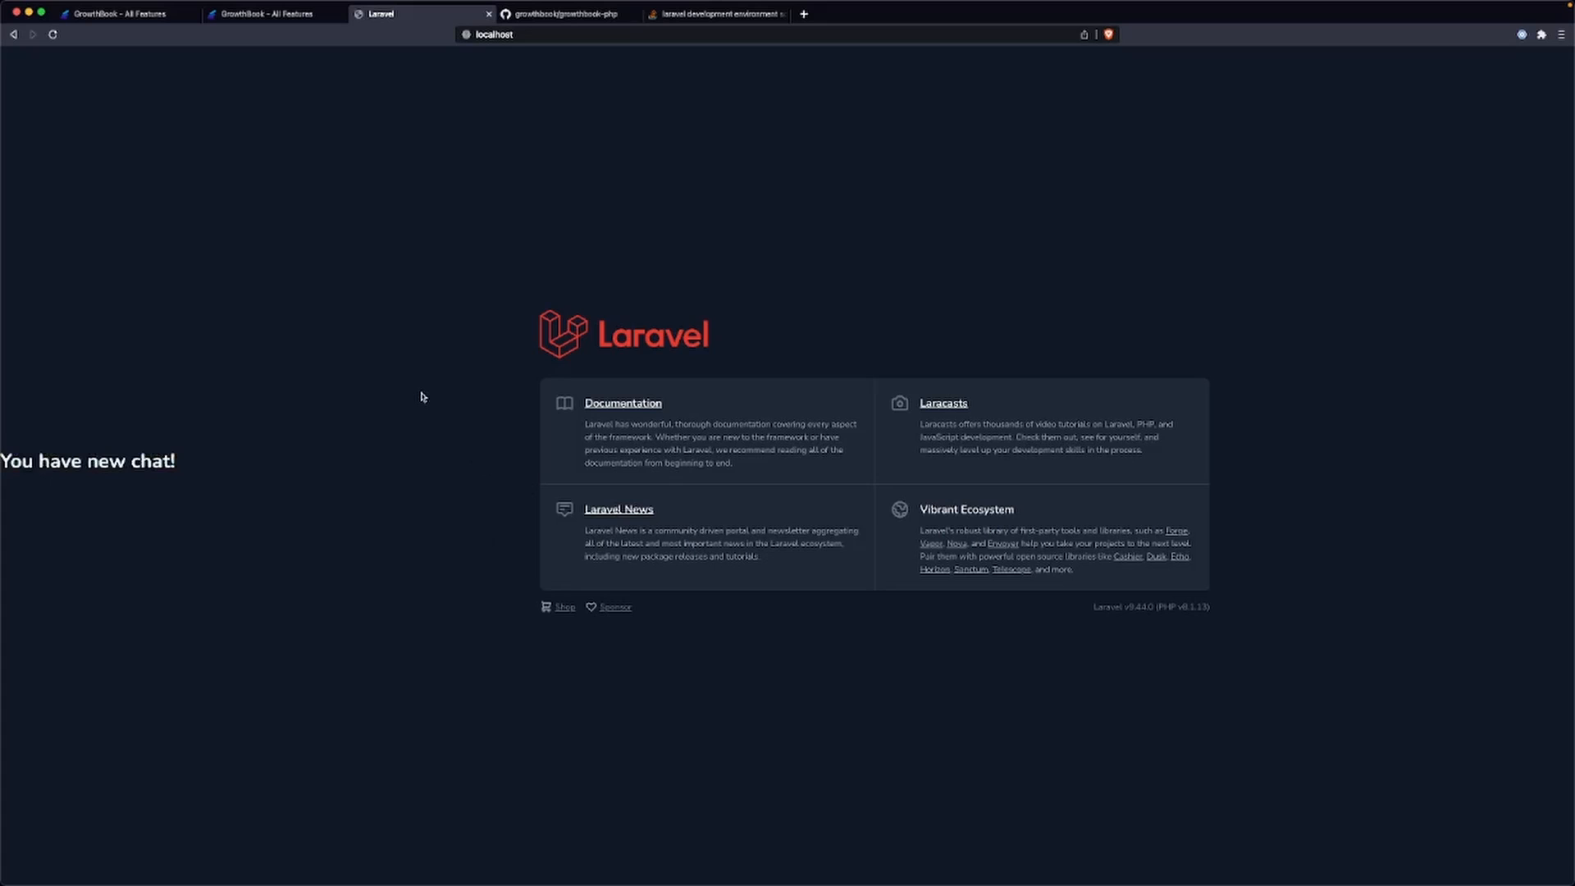
pyautogui.moveTo(82, 402)
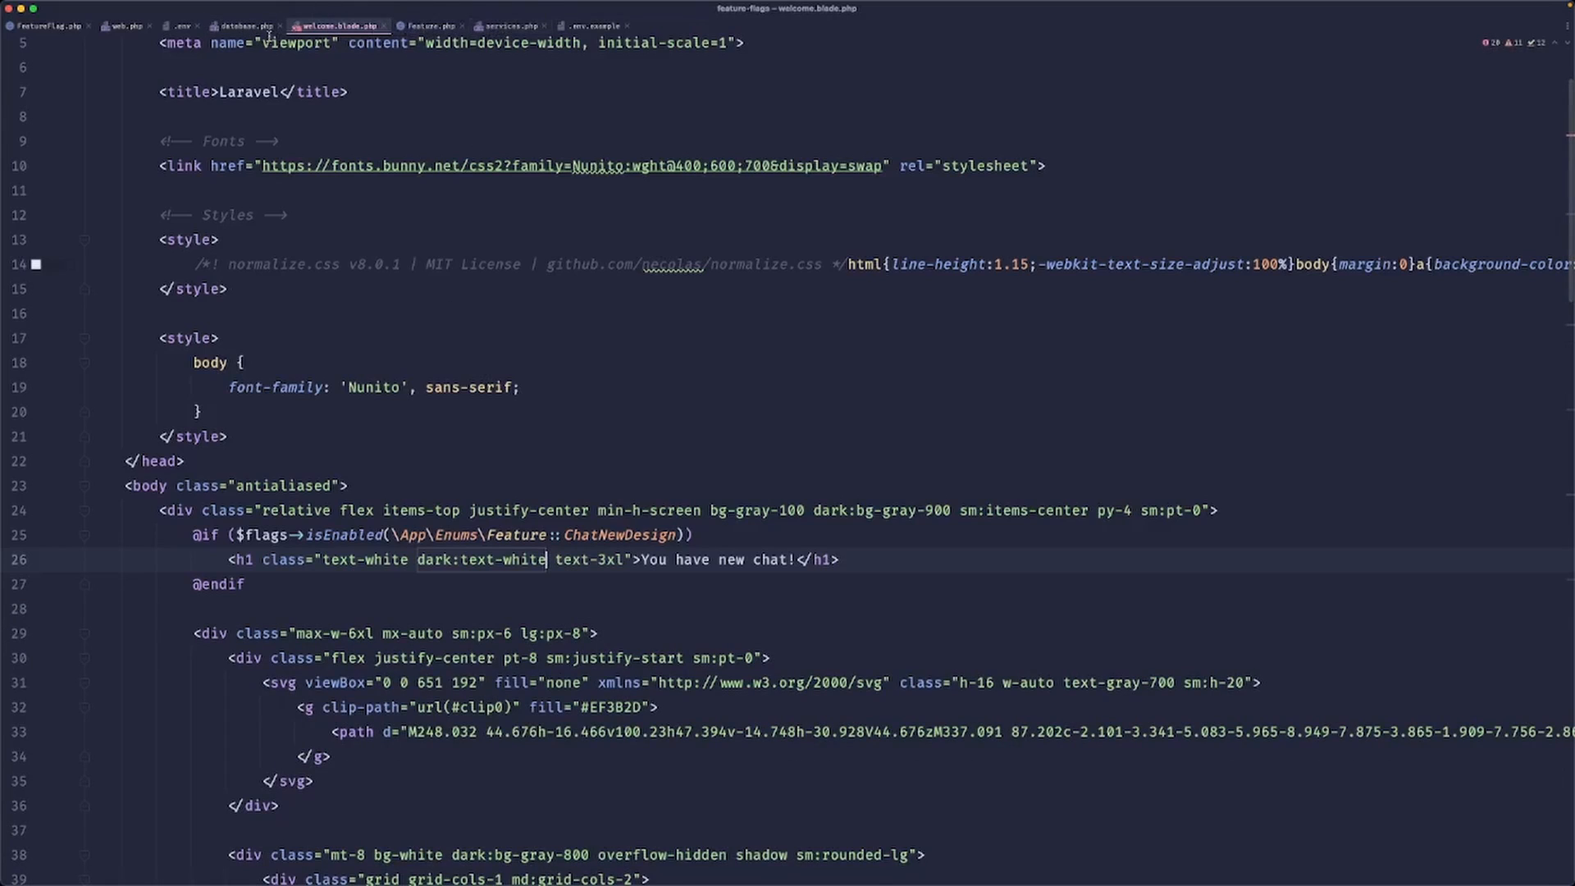
# Make the home route return response()->json(['flags' => FeatureFlag::for(User::first())->getAllFlags()]).
pyautogui.click(379, 13)
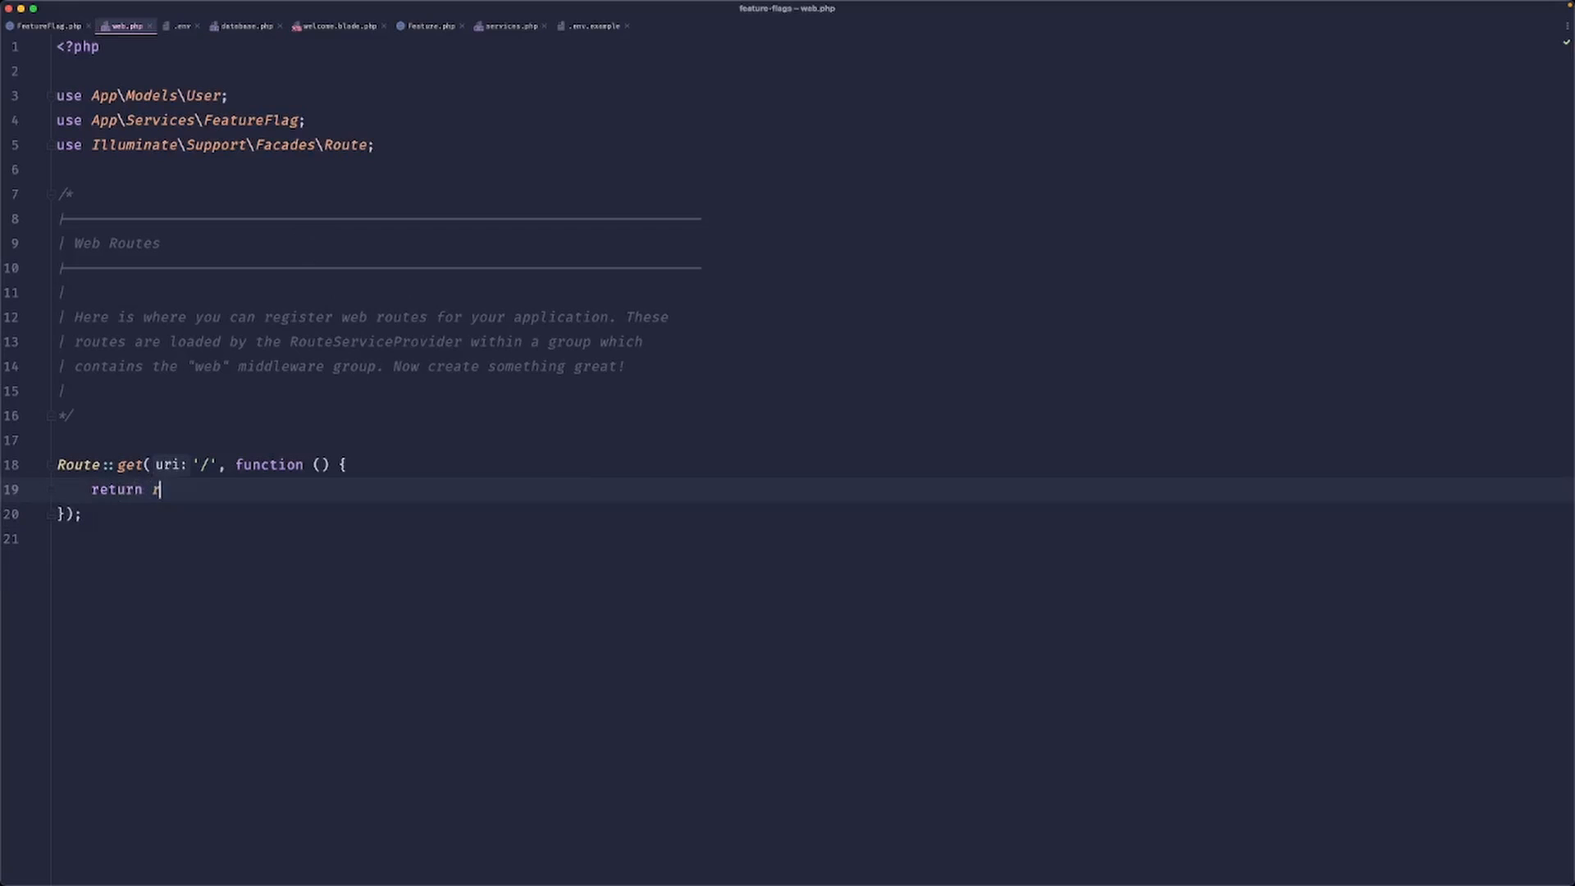
pyautogui.write('esponse()->json([')
pyautogui.write("'")
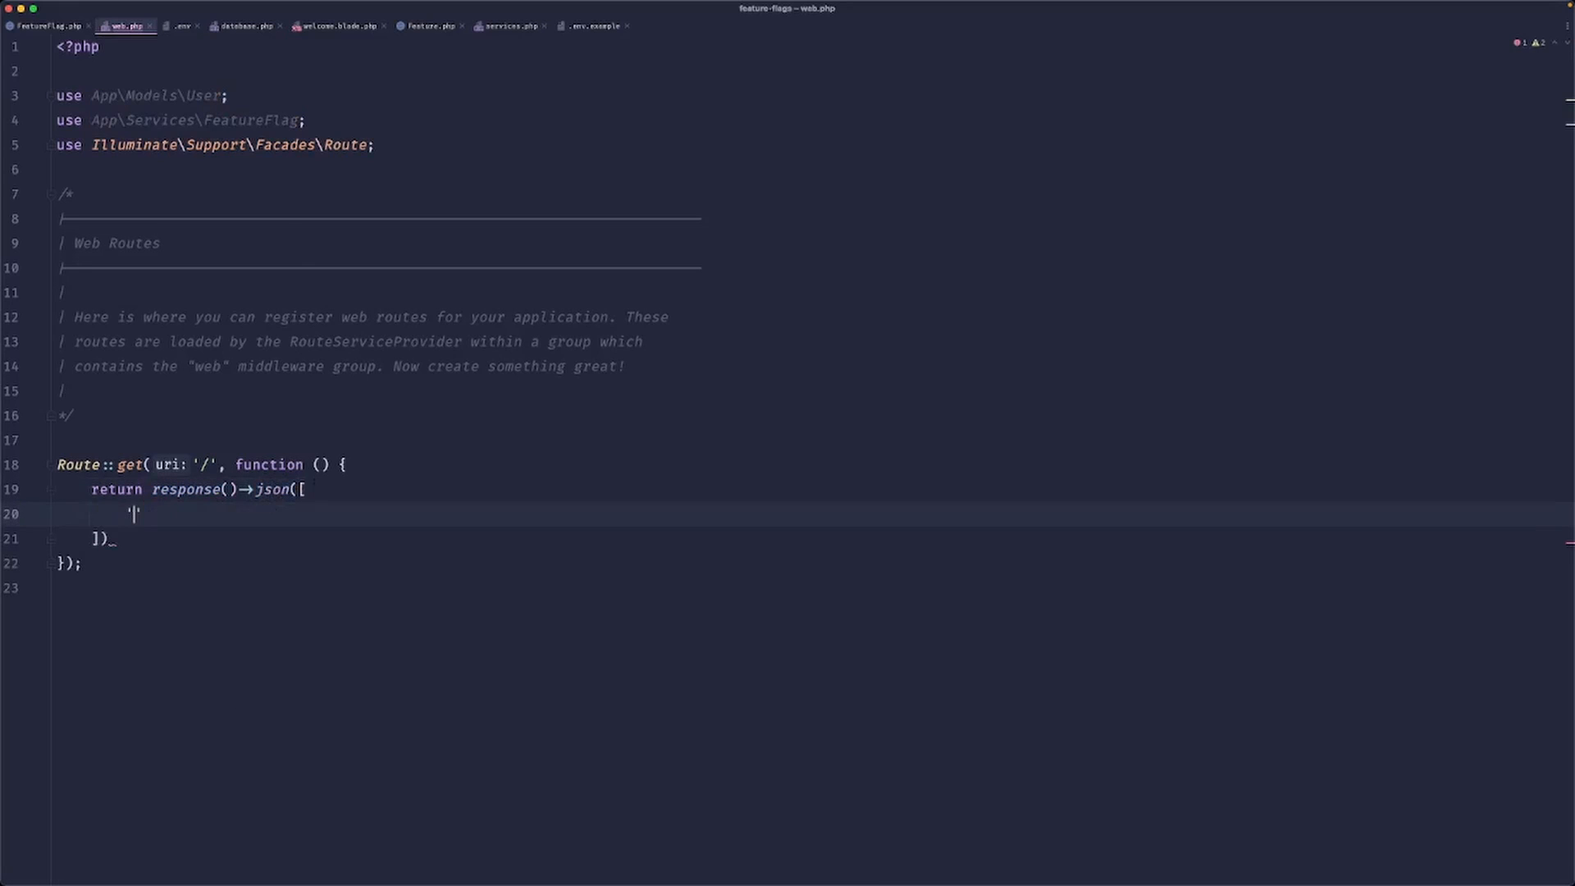
pyautogui.write("flags' => FeatureFlag::for(User::first(")
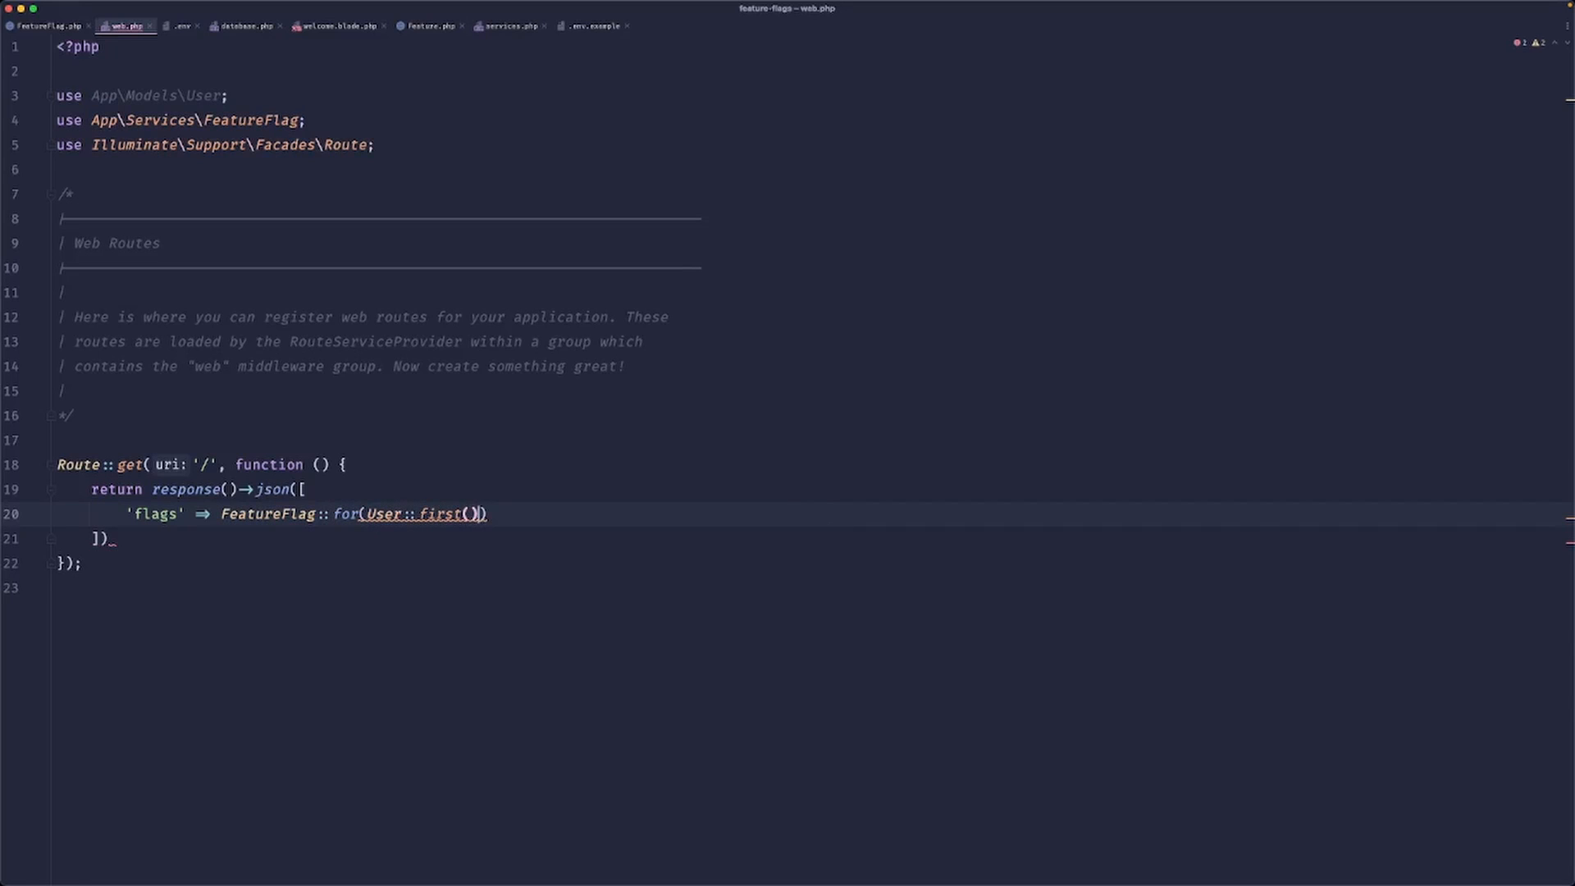
pyautogui.write('->getAllFlags(),')
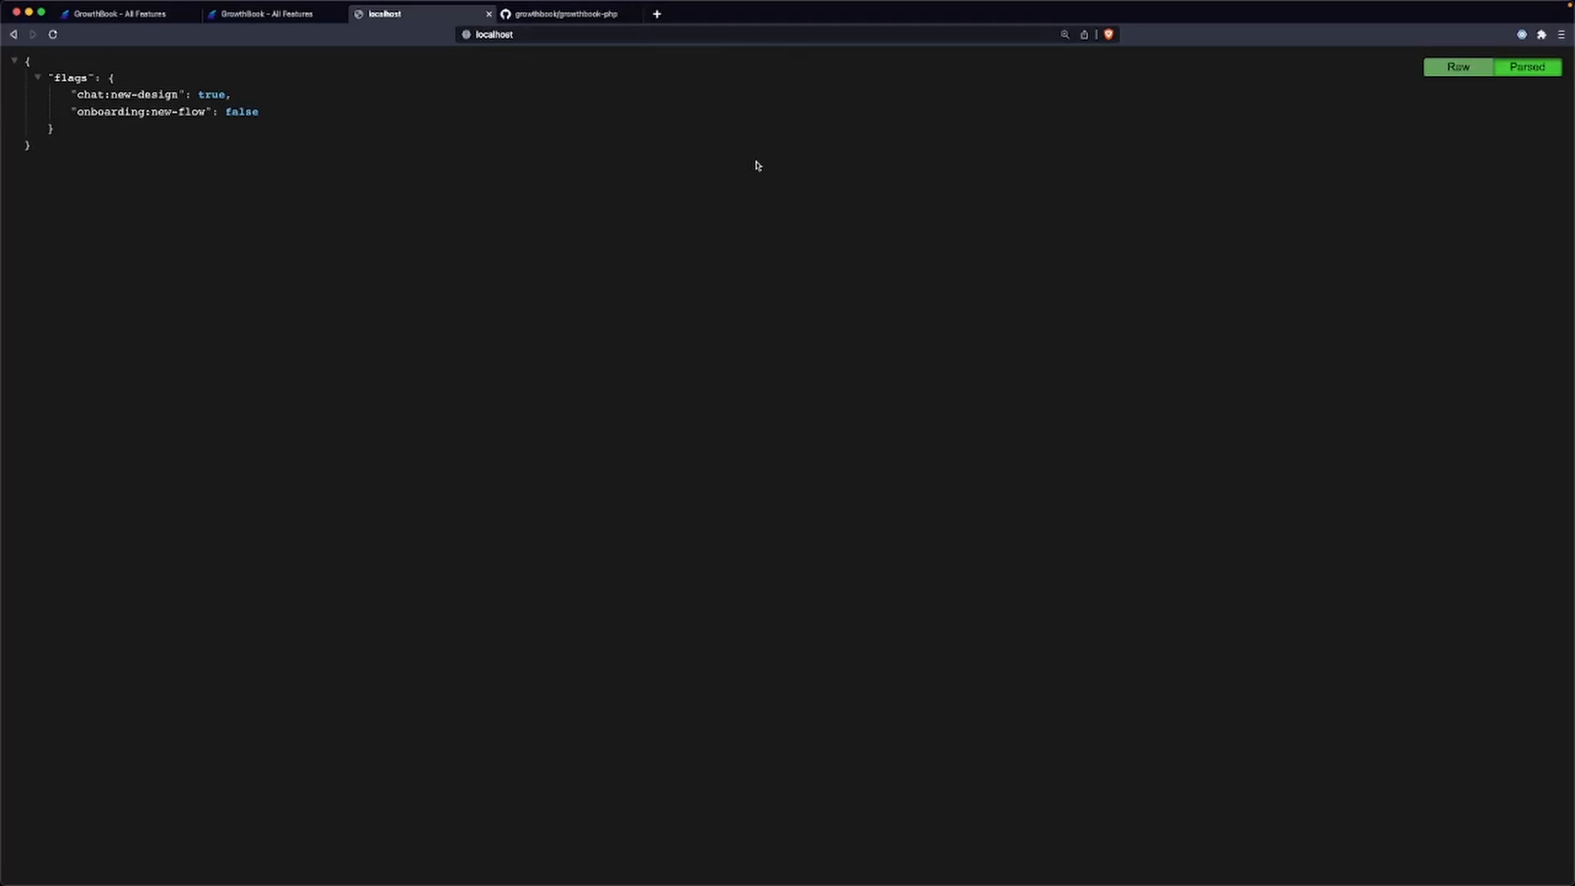
pyautogui.moveTo(719, 172)
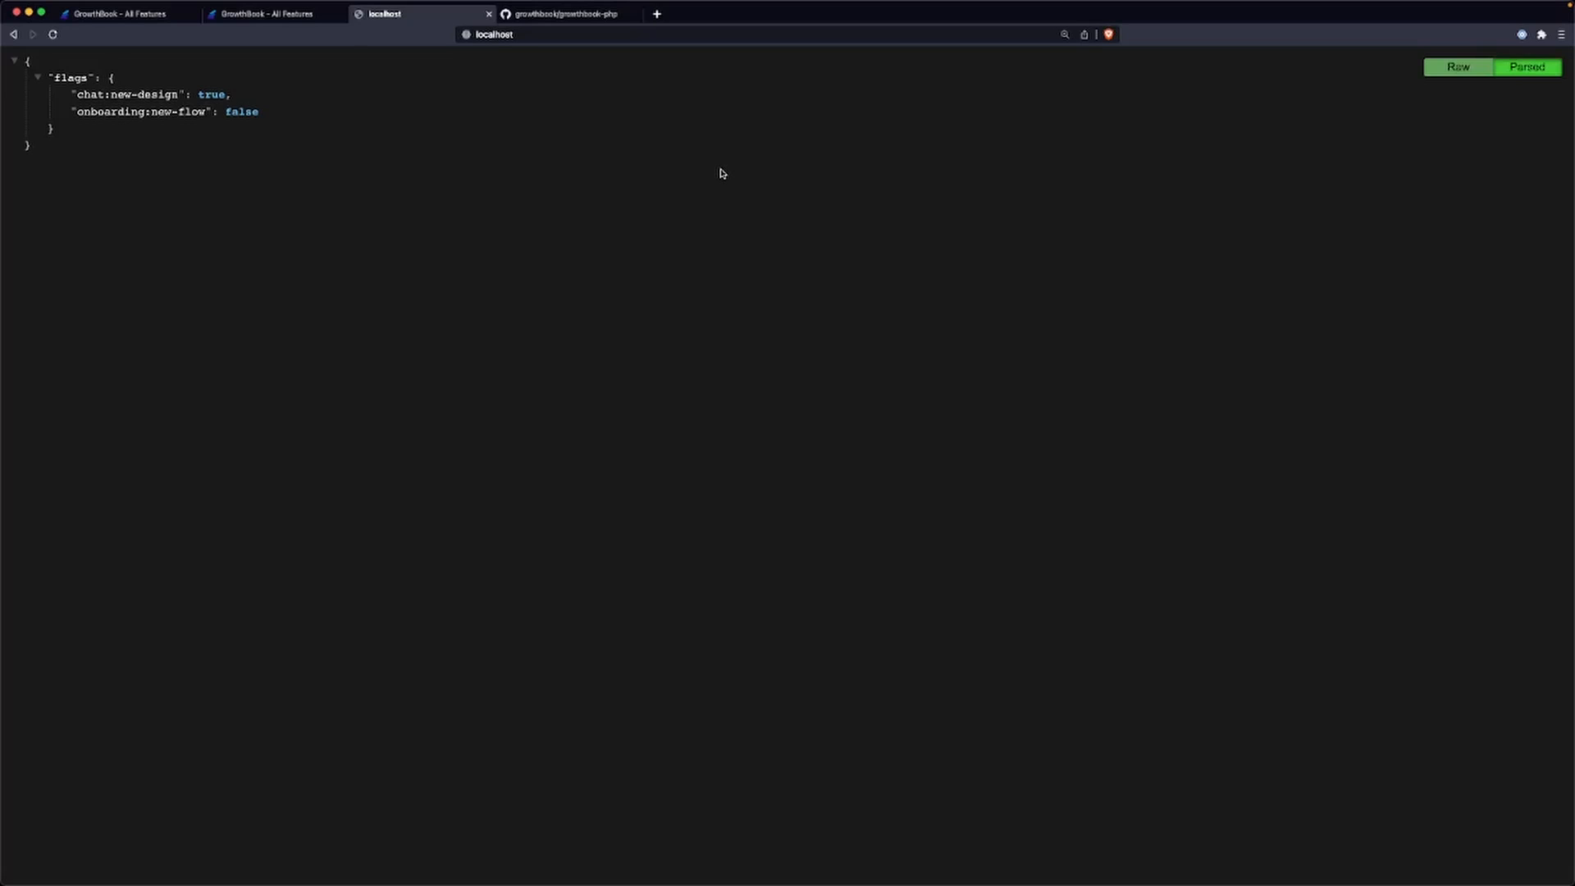
pyautogui.moveTo(713, 169)
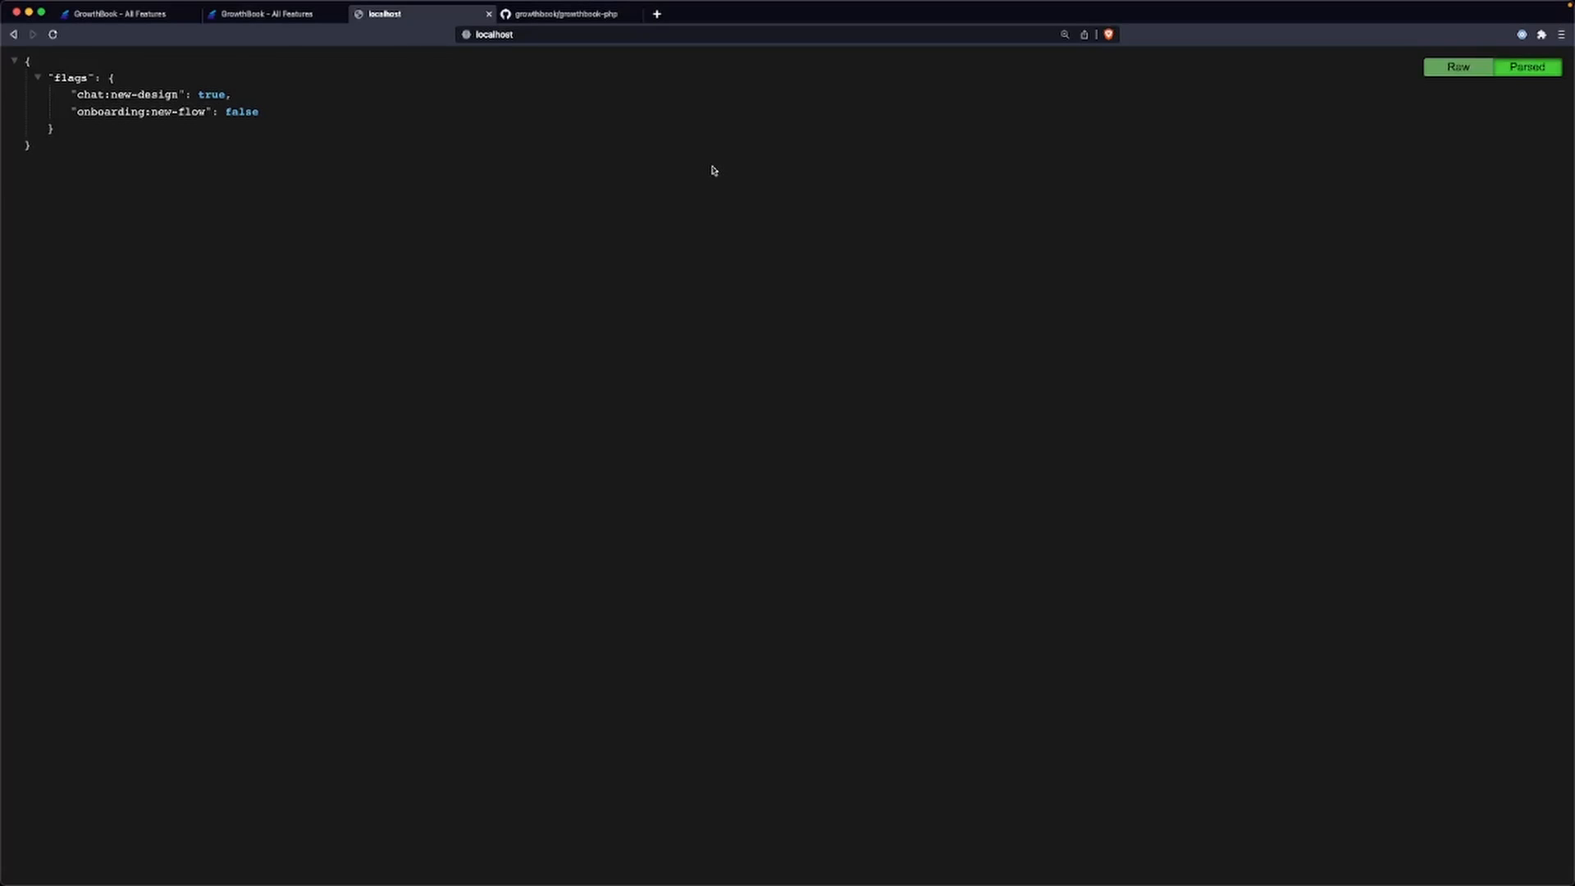